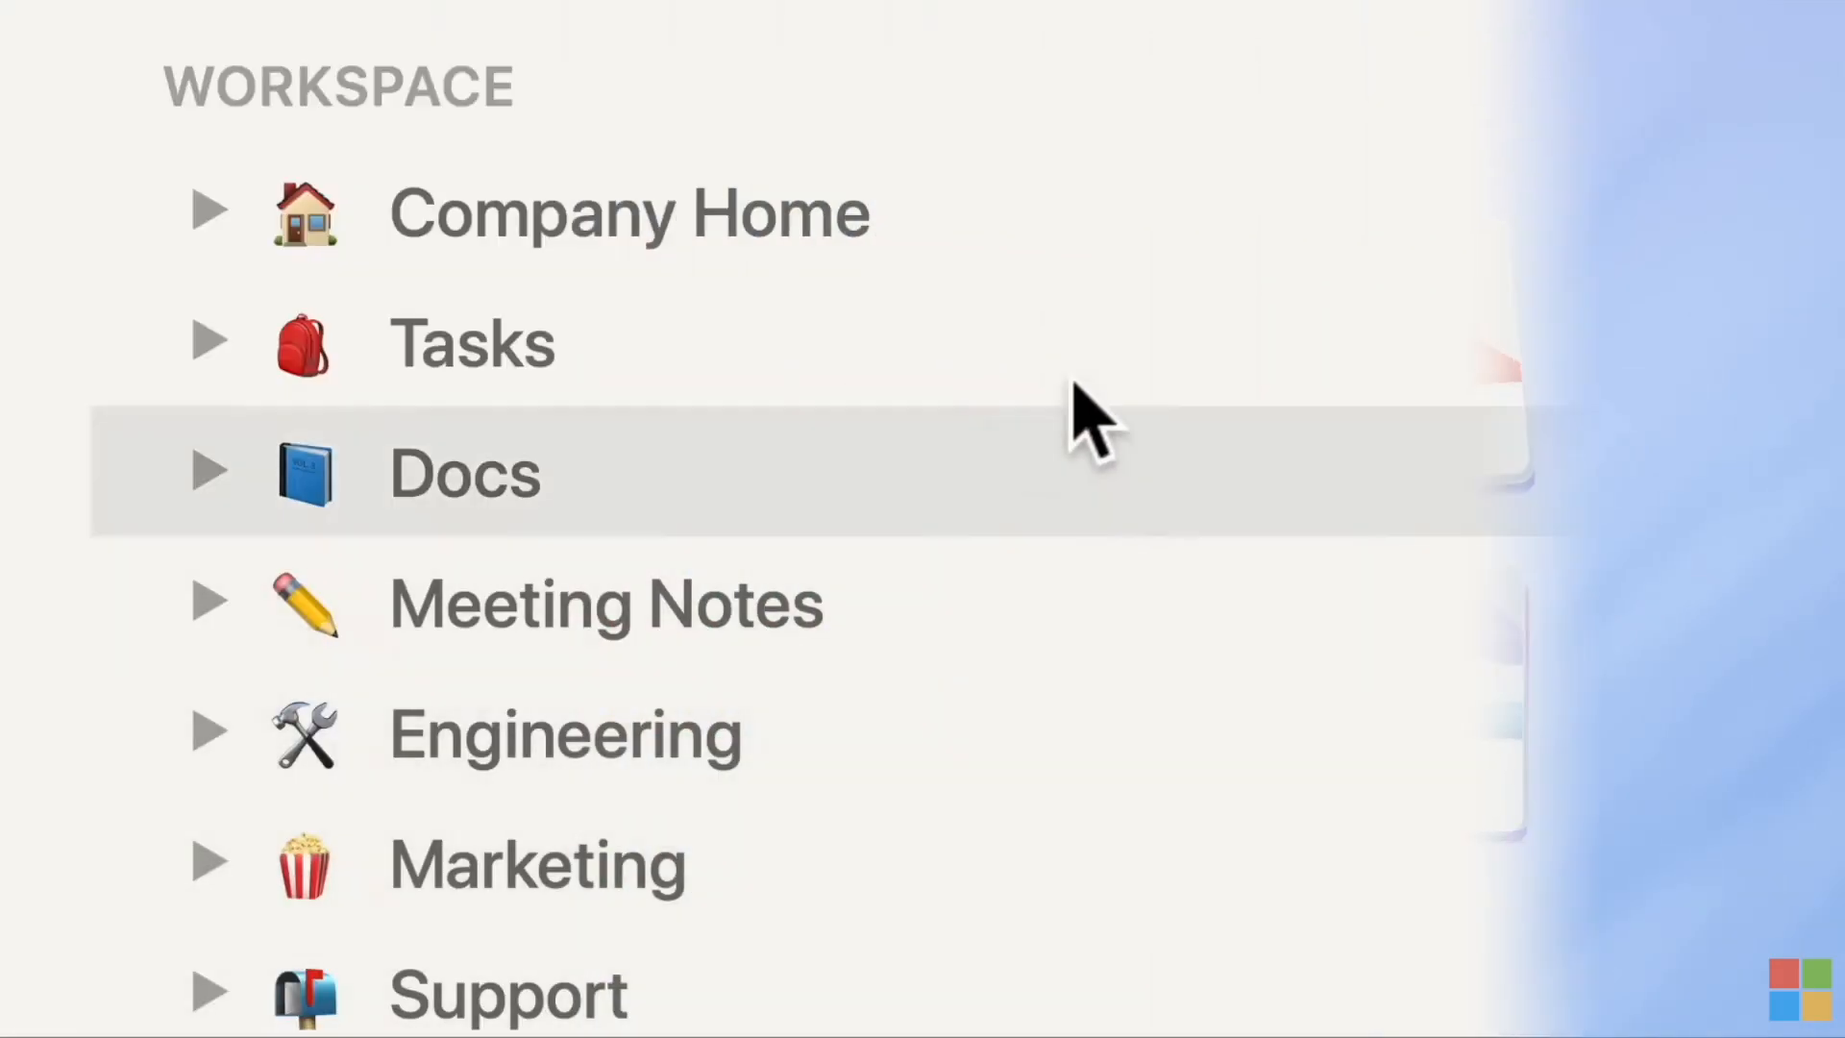
# Open the Tool Finder page under the Keep Productive teamspace in the sidebar
pyautogui.click(630, 214)
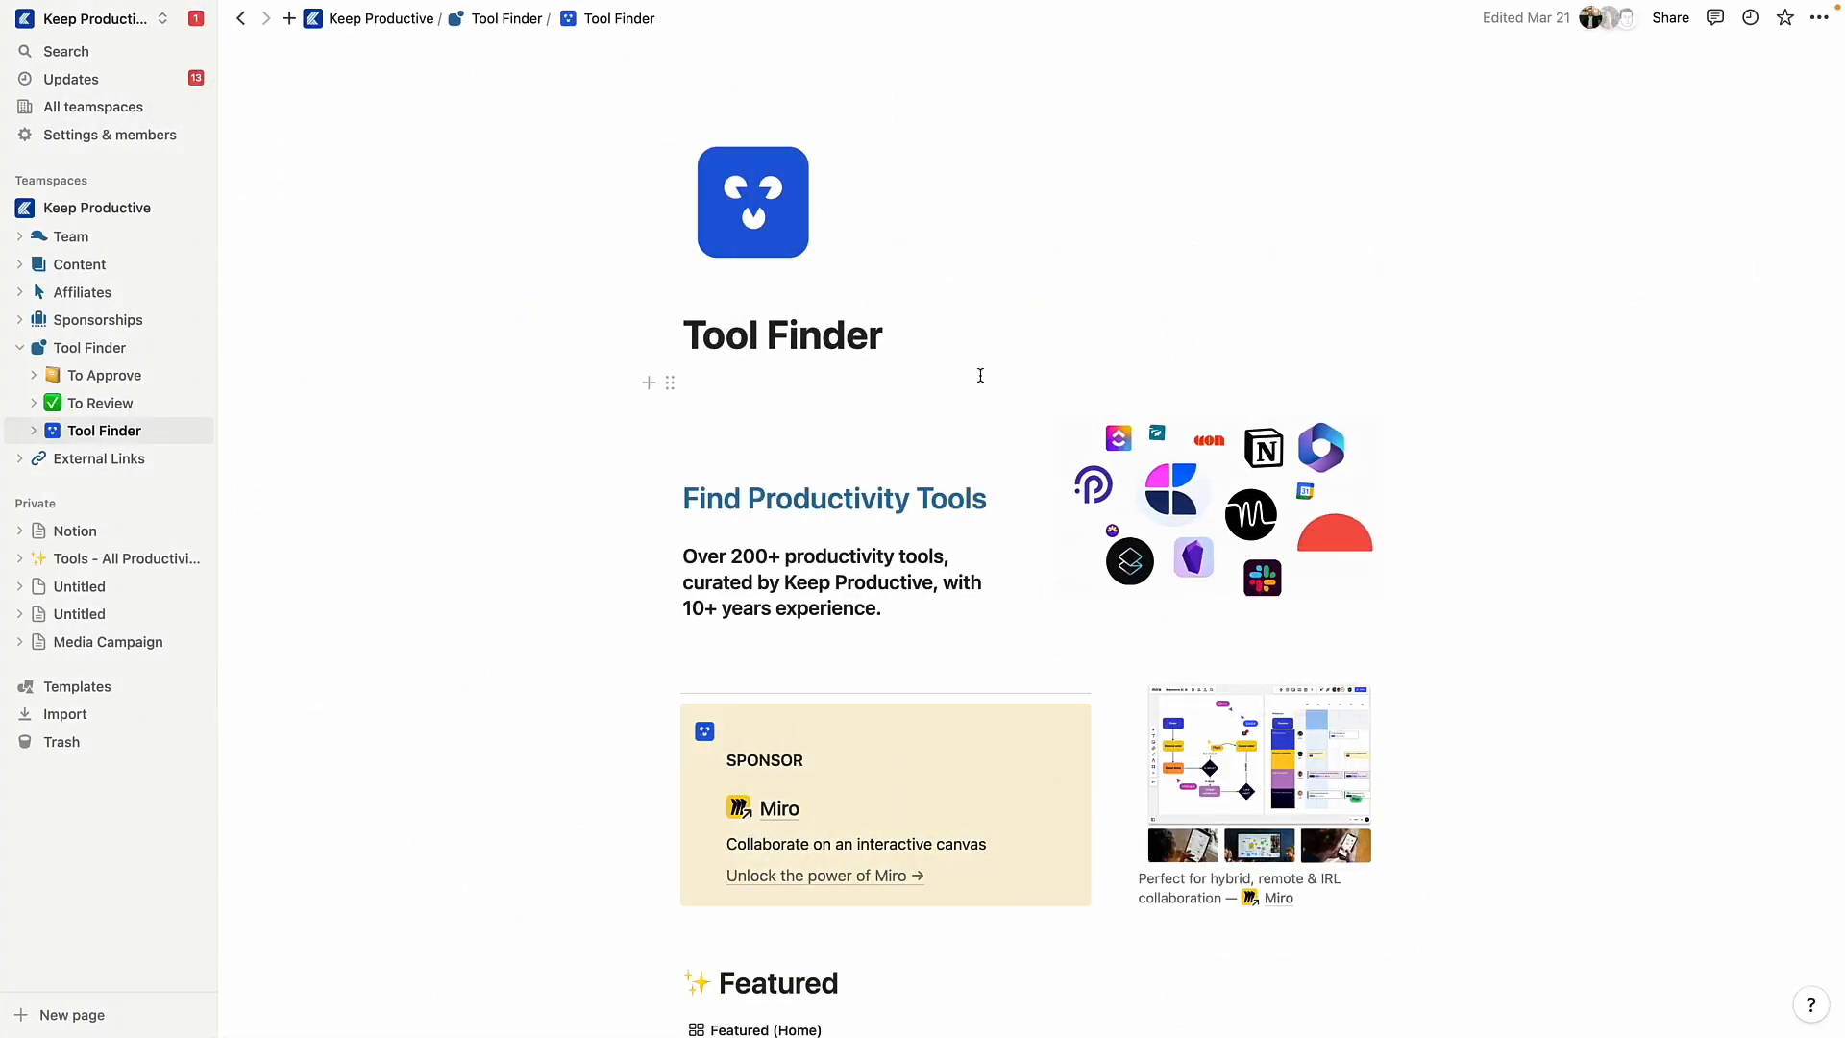
pyautogui.moveTo(360, 345)
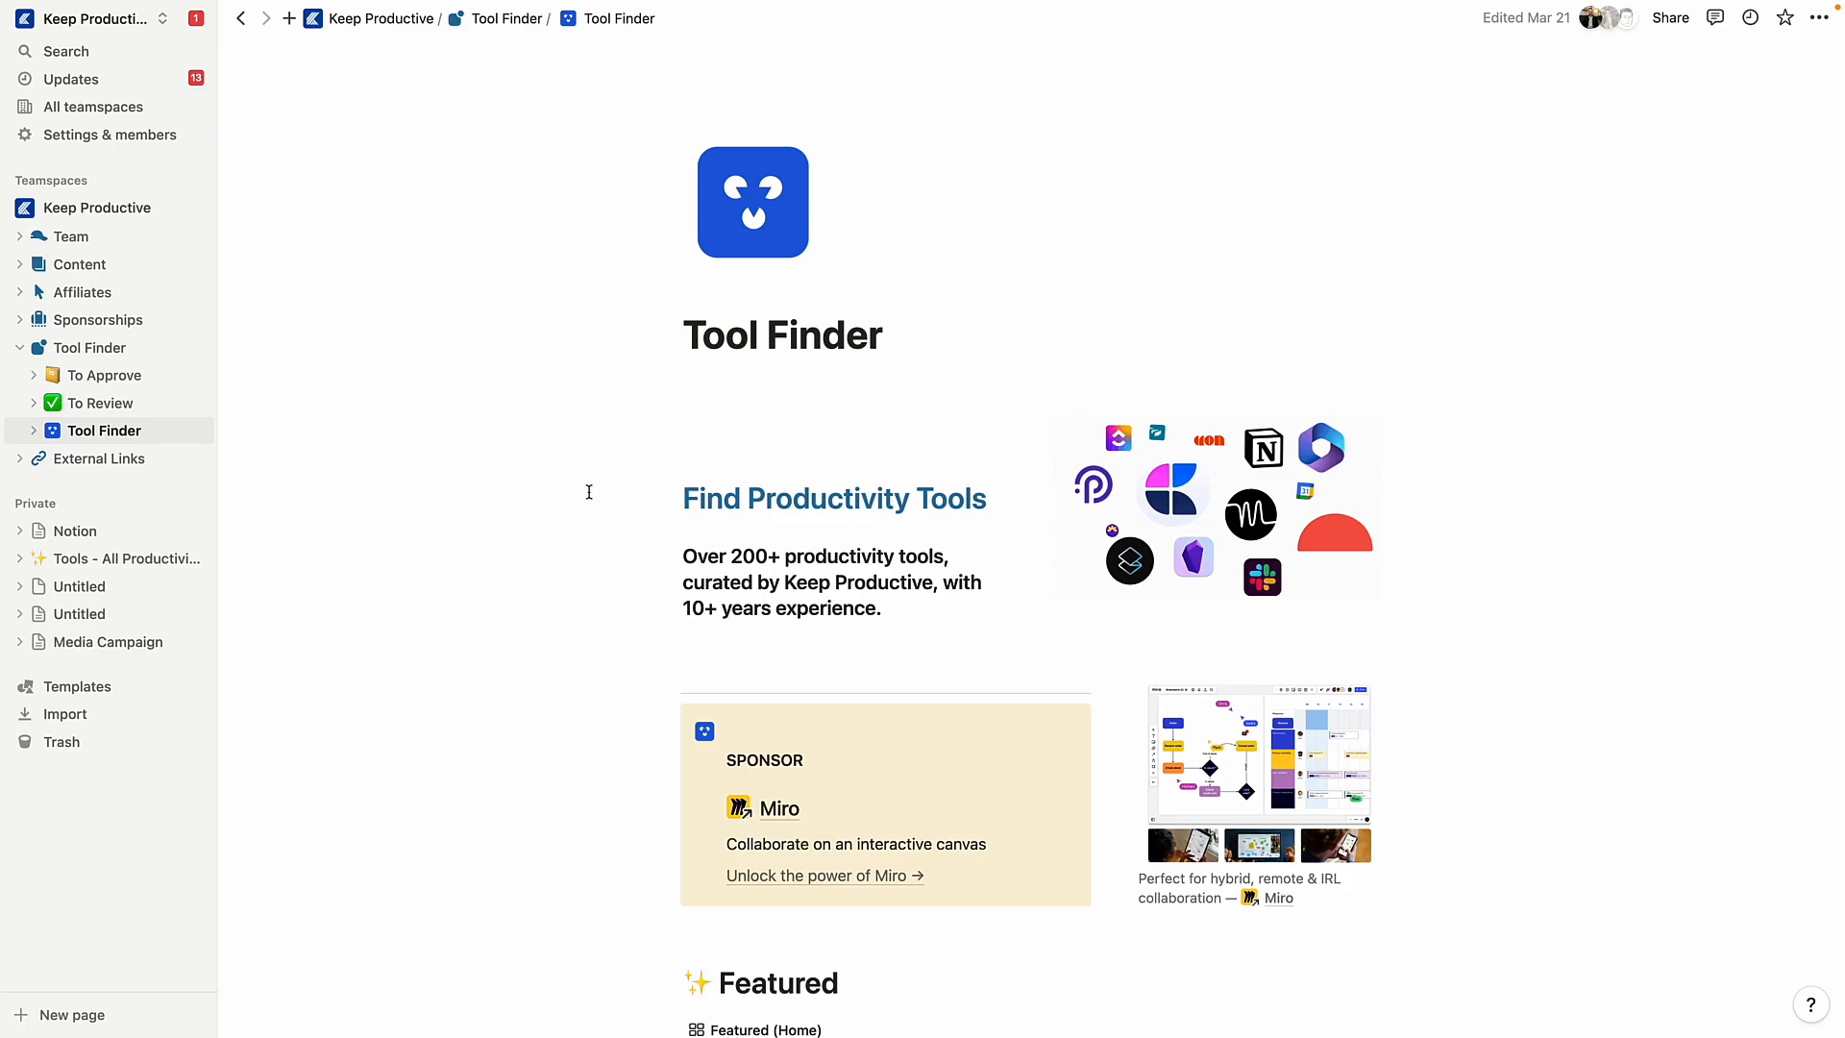
pyautogui.moveTo(555, 496)
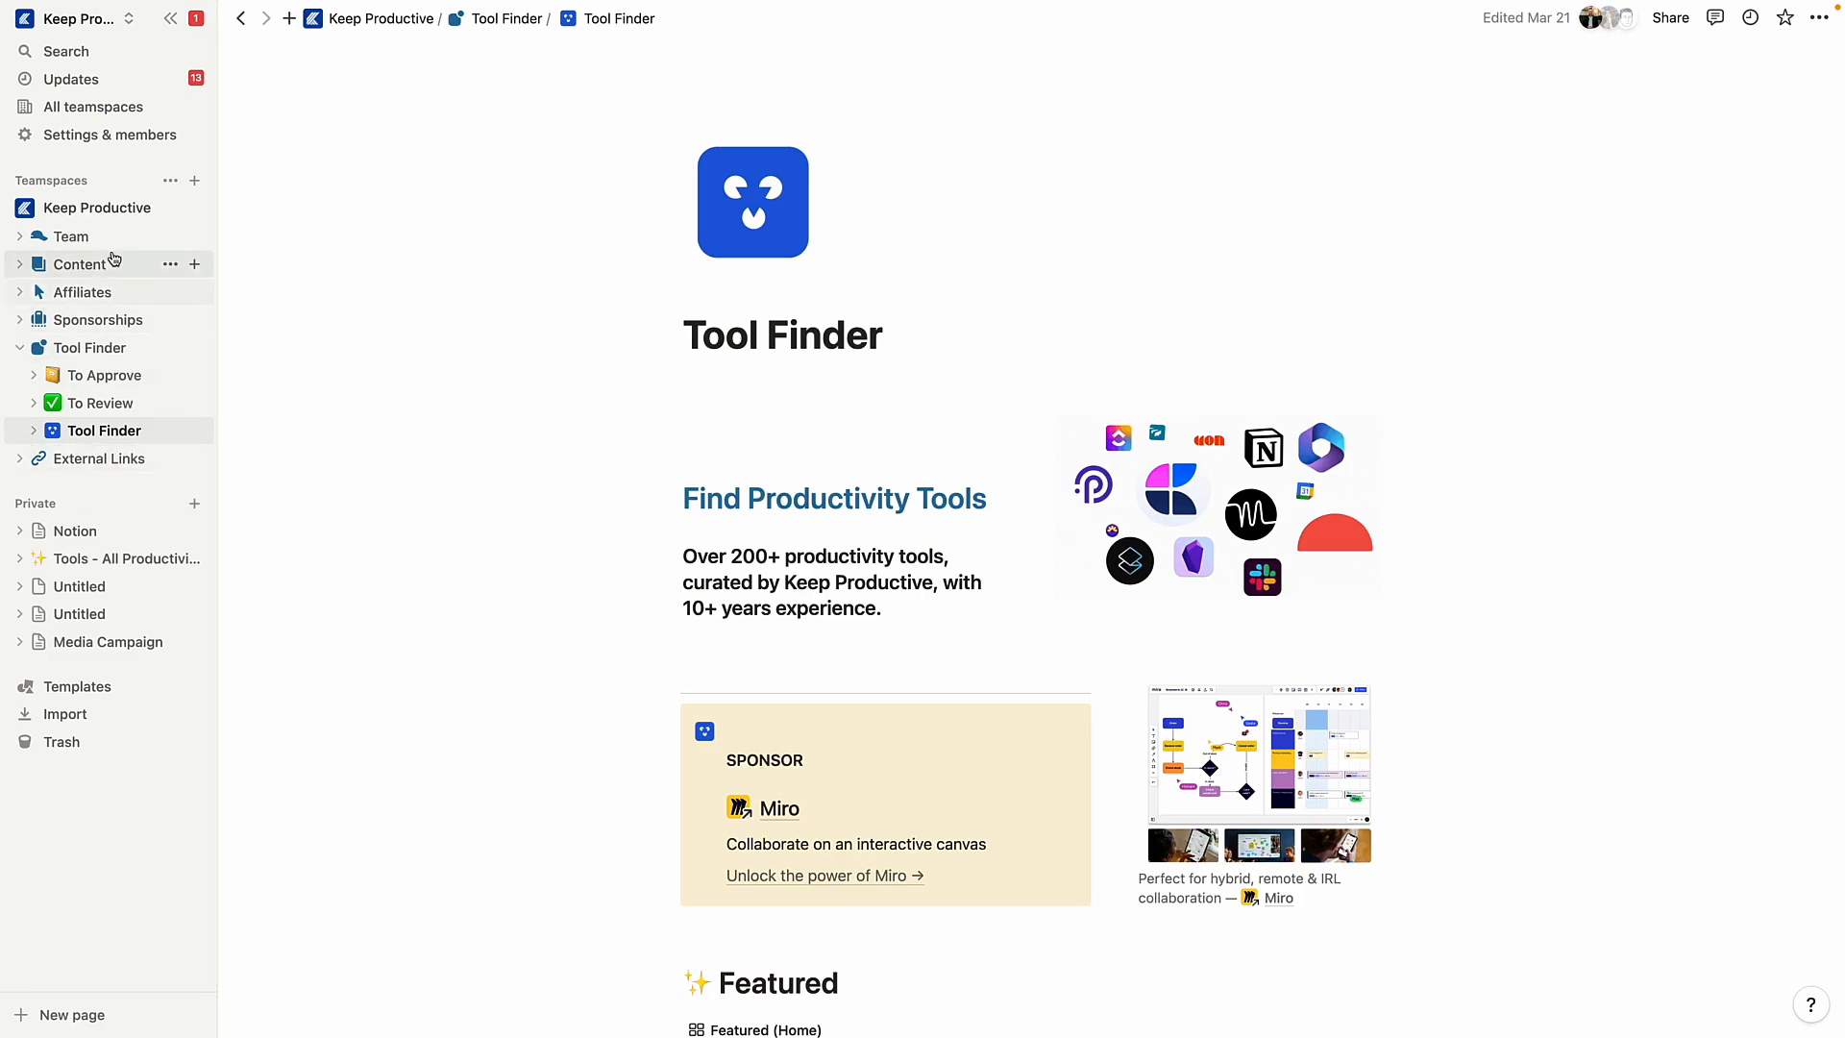
# Open the Content database board and its All Upcoming Releases view options
pyautogui.click(84, 262)
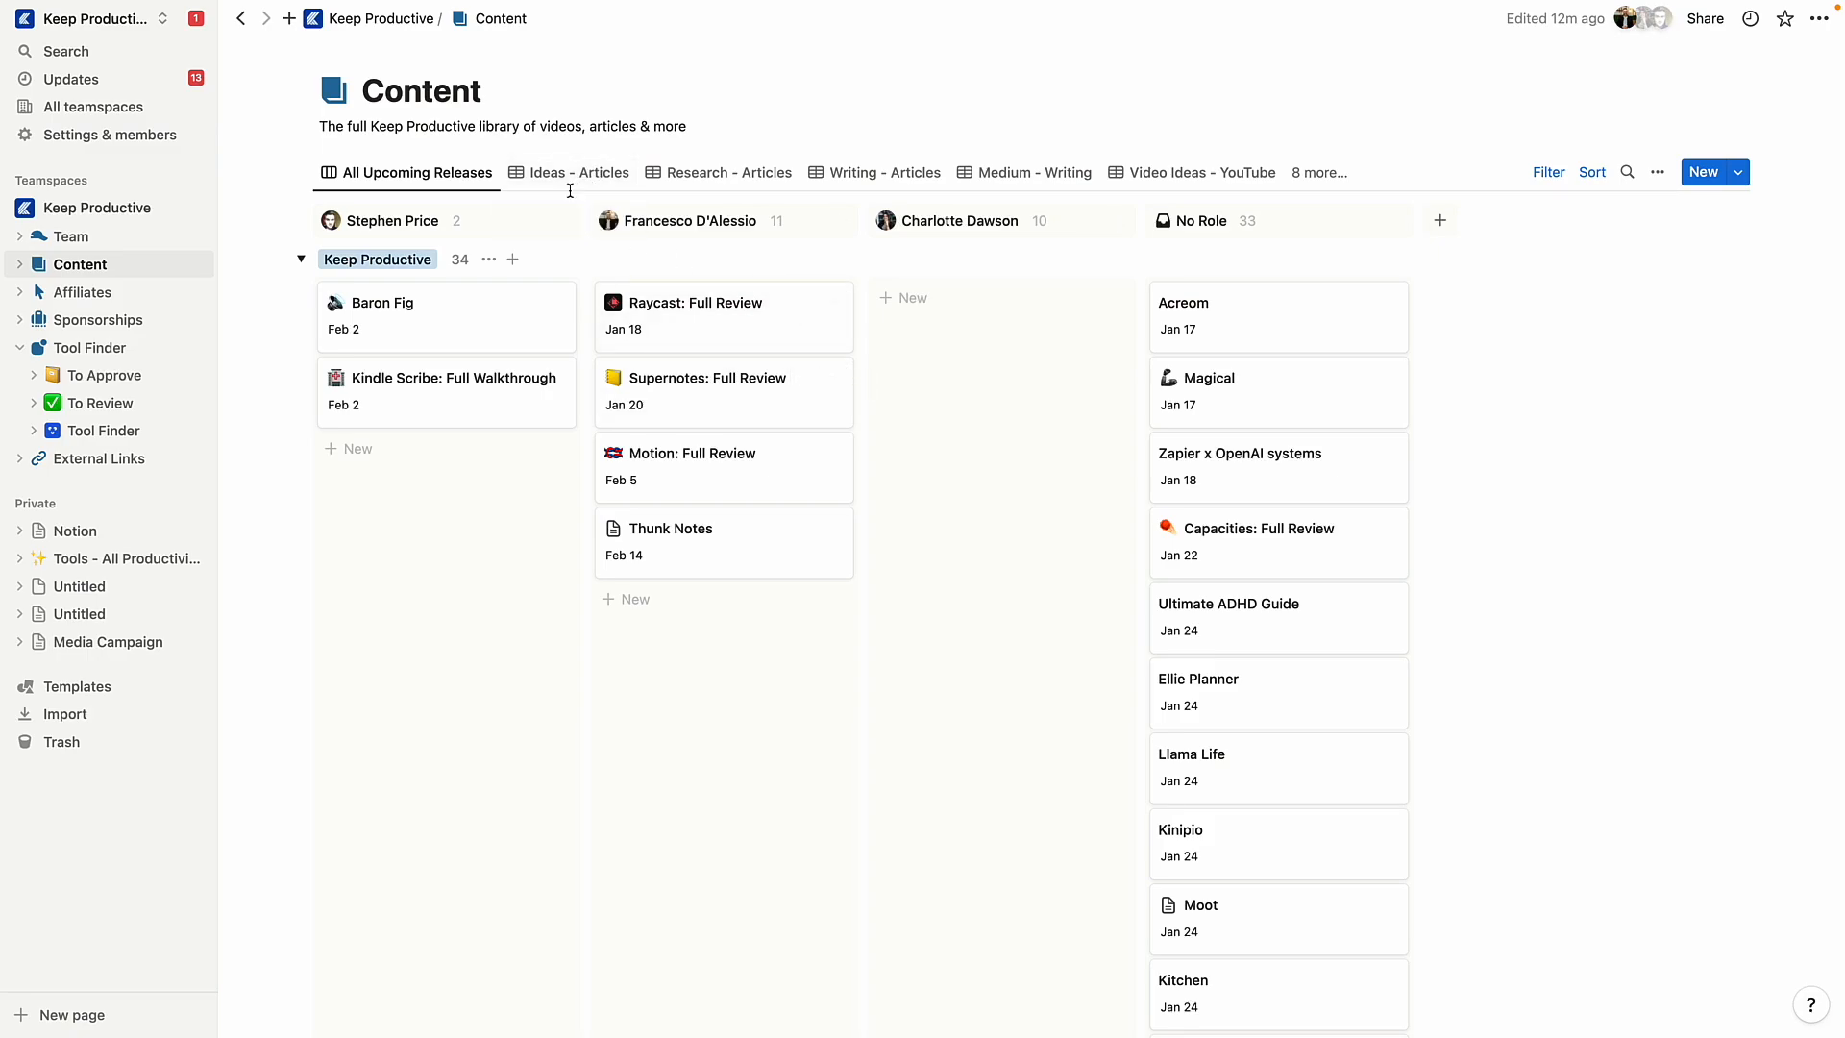
pyautogui.moveTo(599, 191)
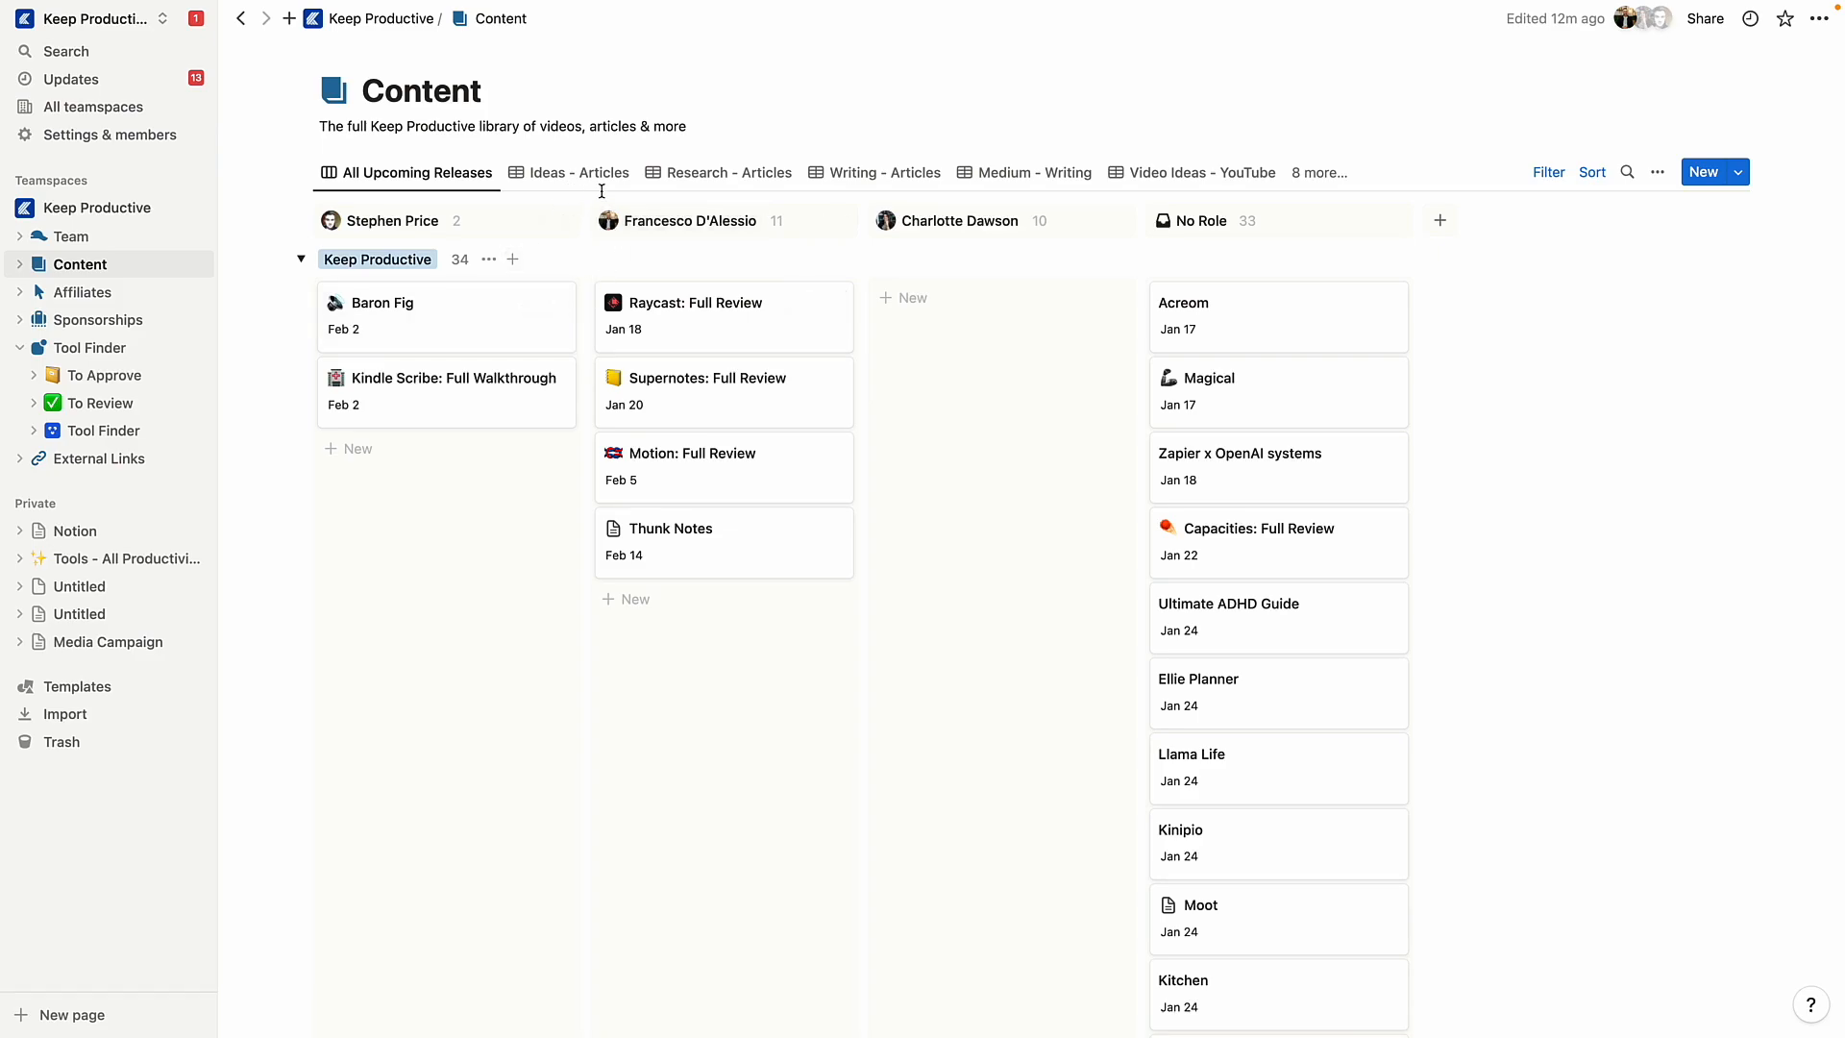
pyautogui.moveTo(719, 315)
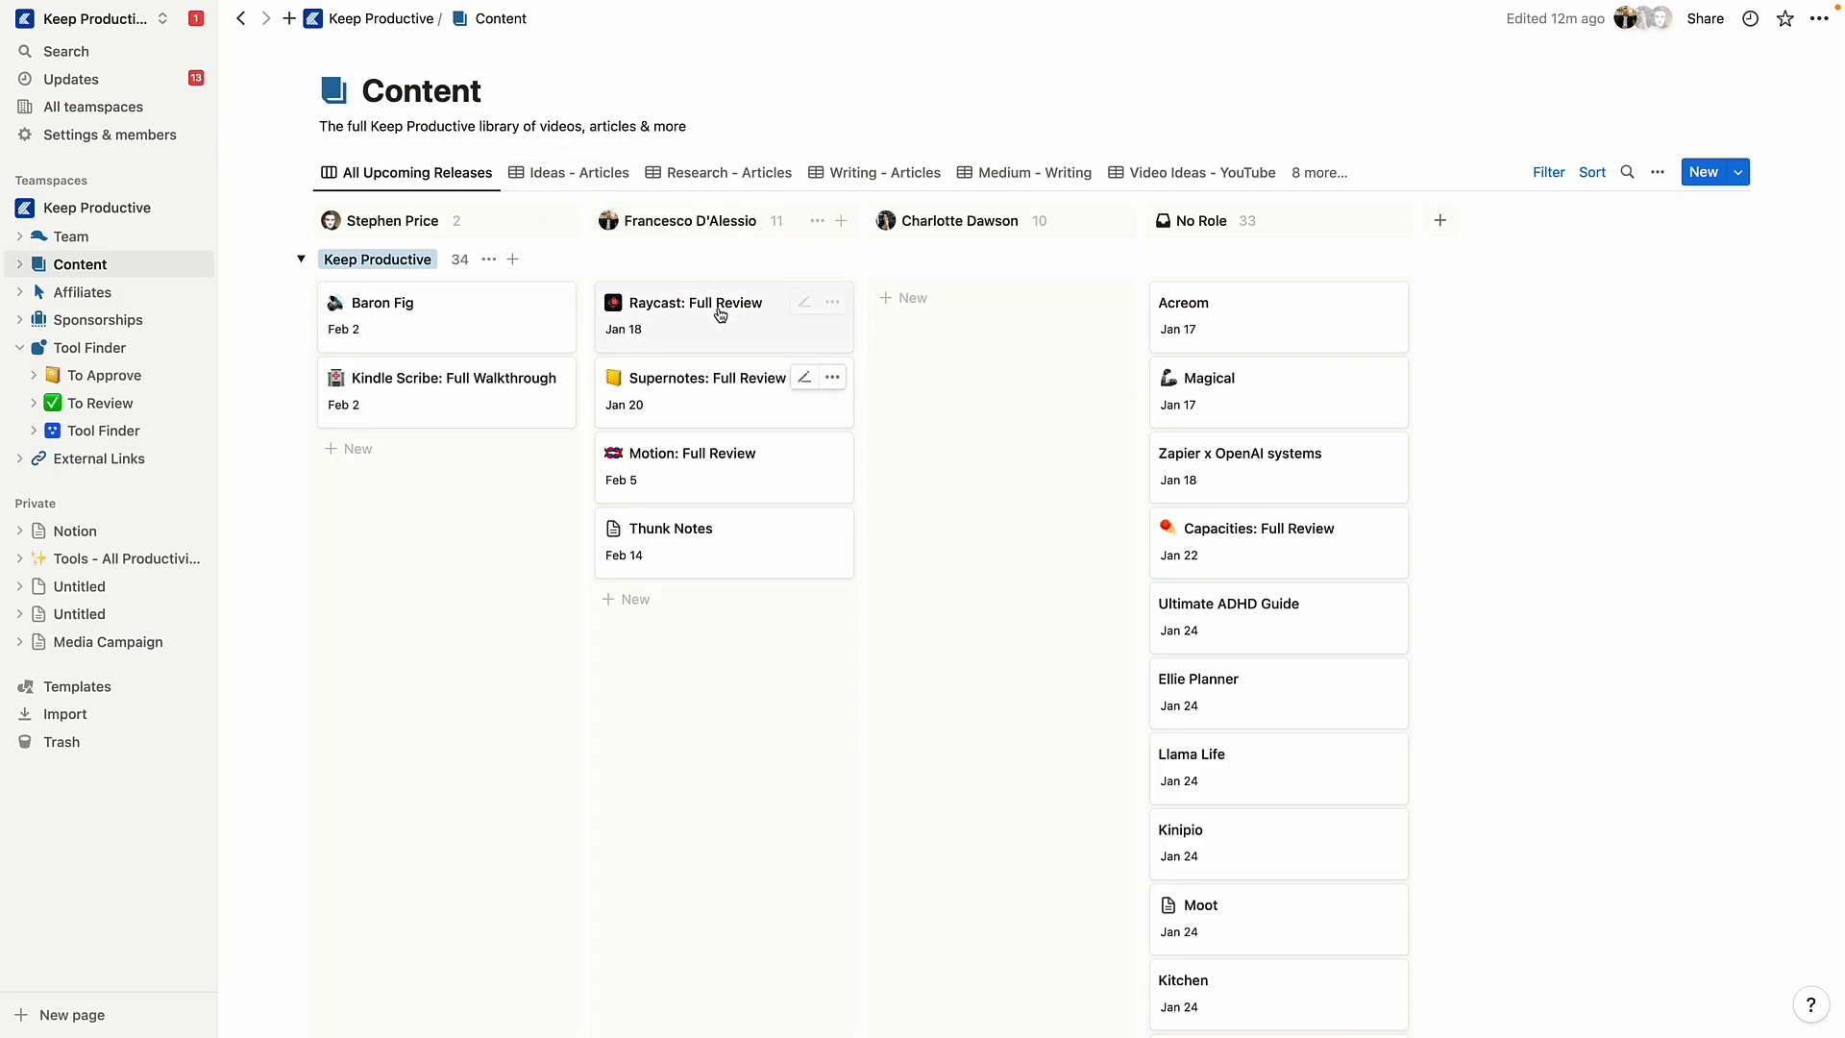
pyautogui.moveTo(720, 378)
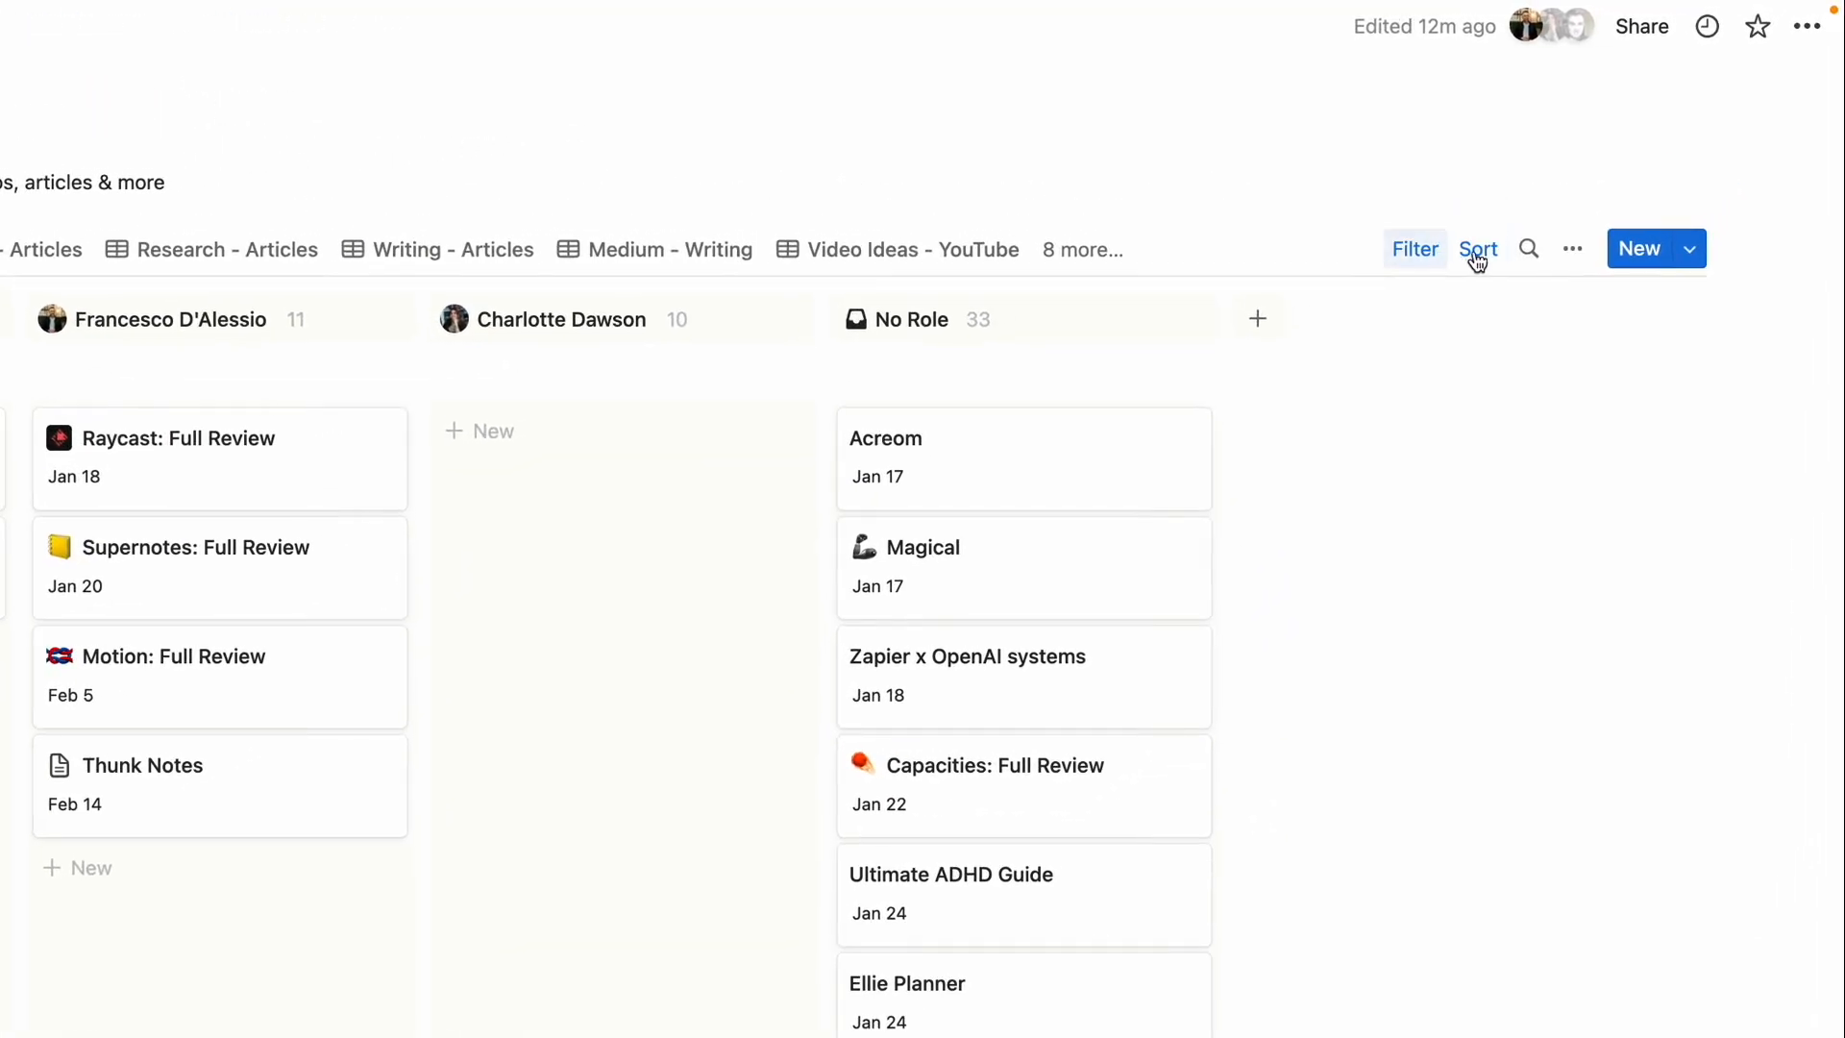
pyautogui.click(1572, 248)
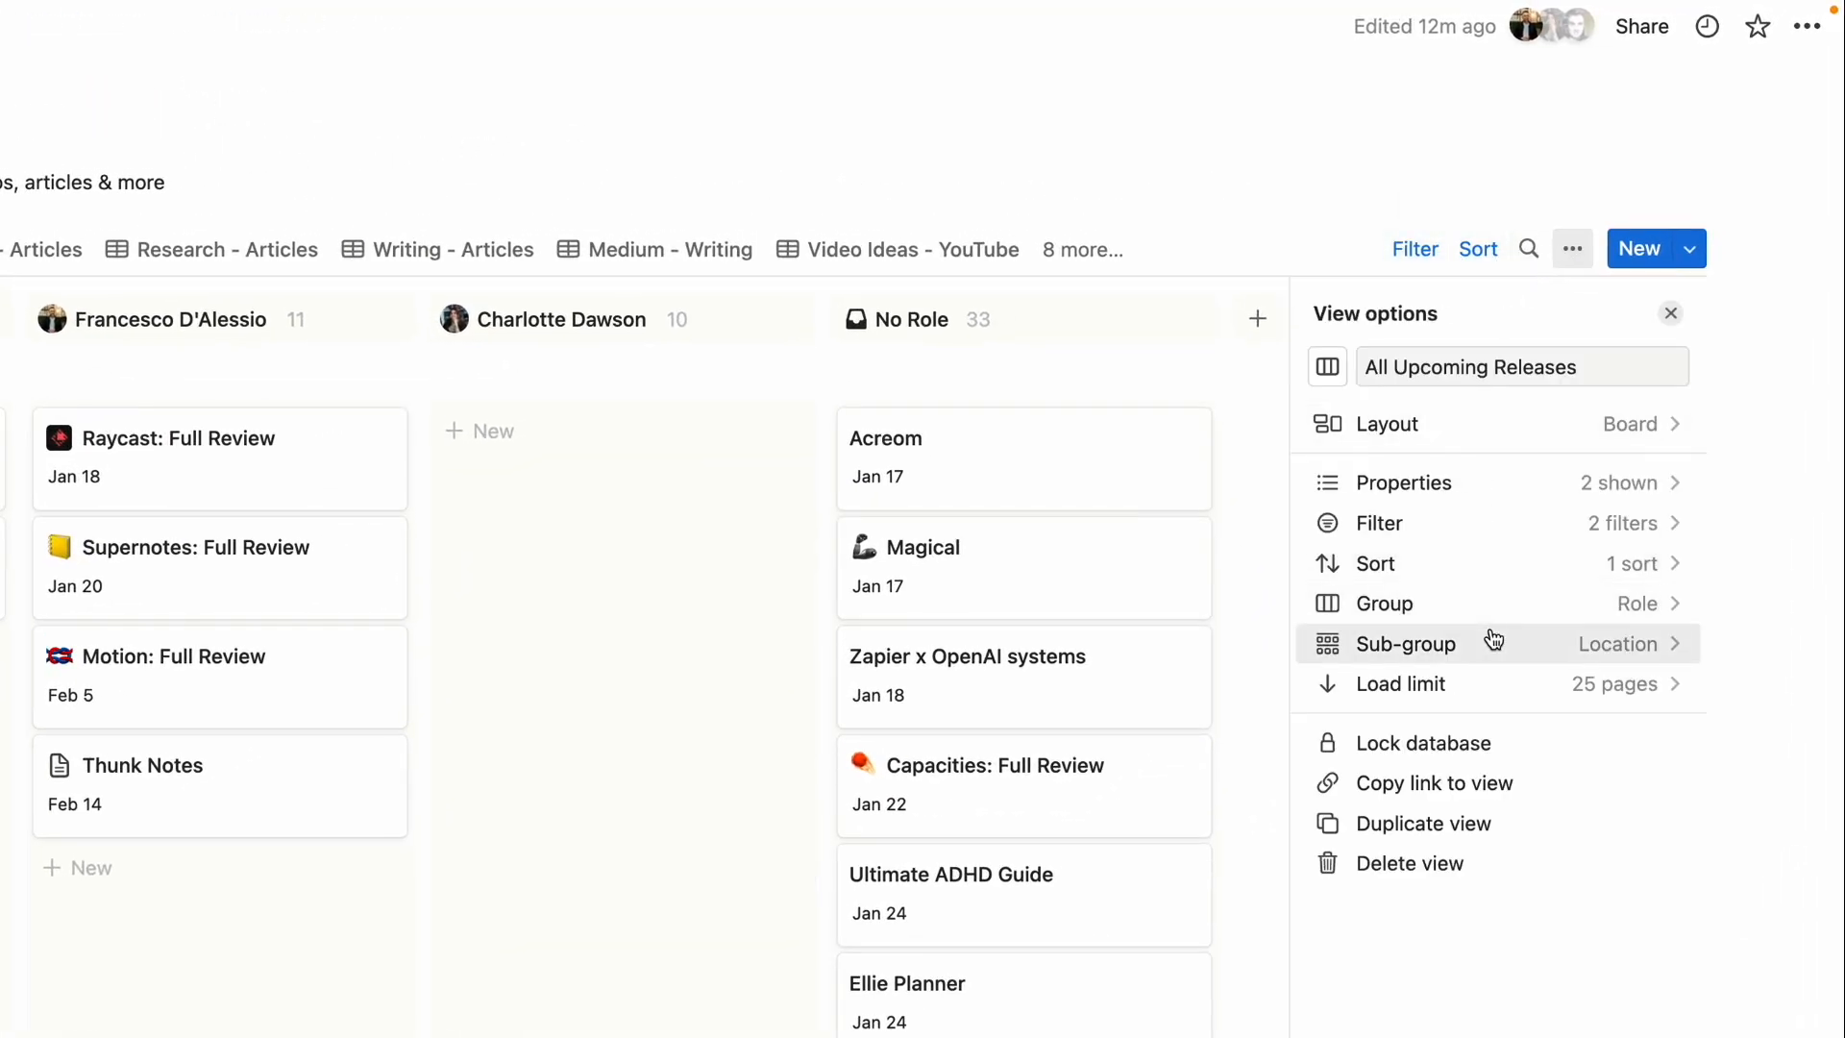
pyautogui.moveTo(1494, 493)
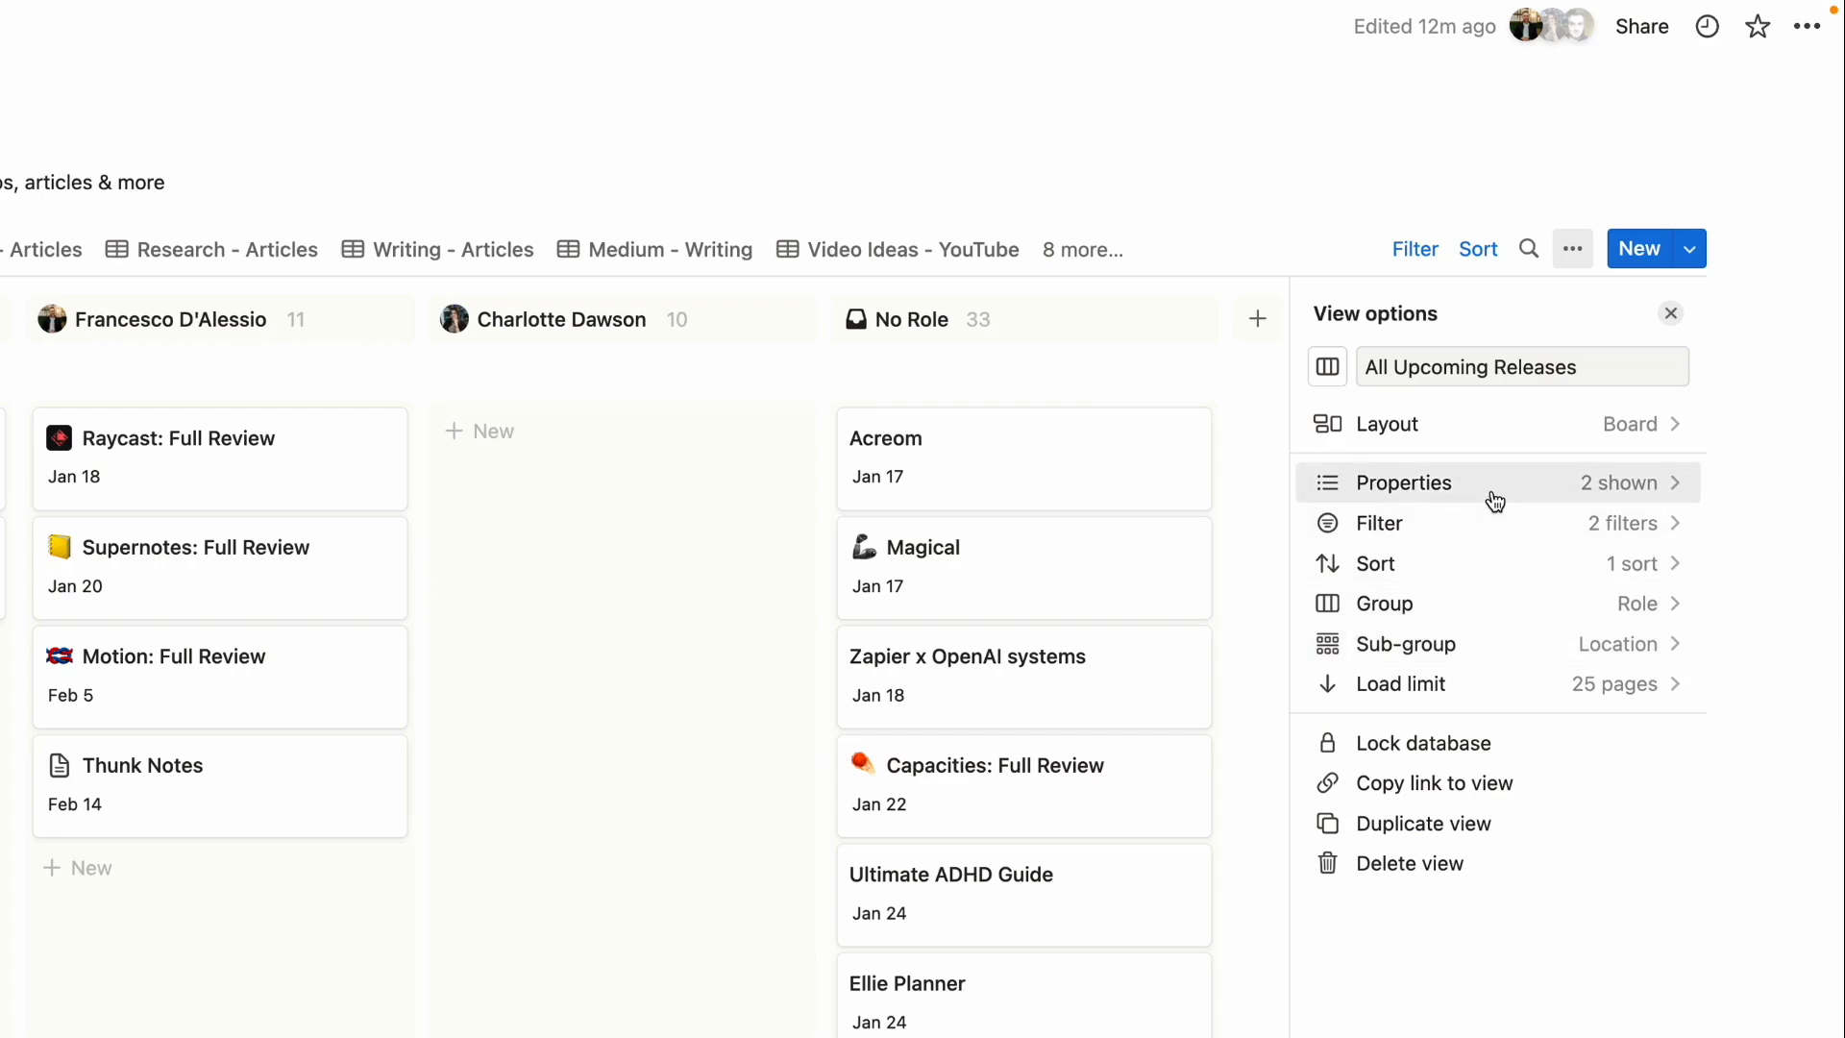
pyautogui.moveTo(1478, 604)
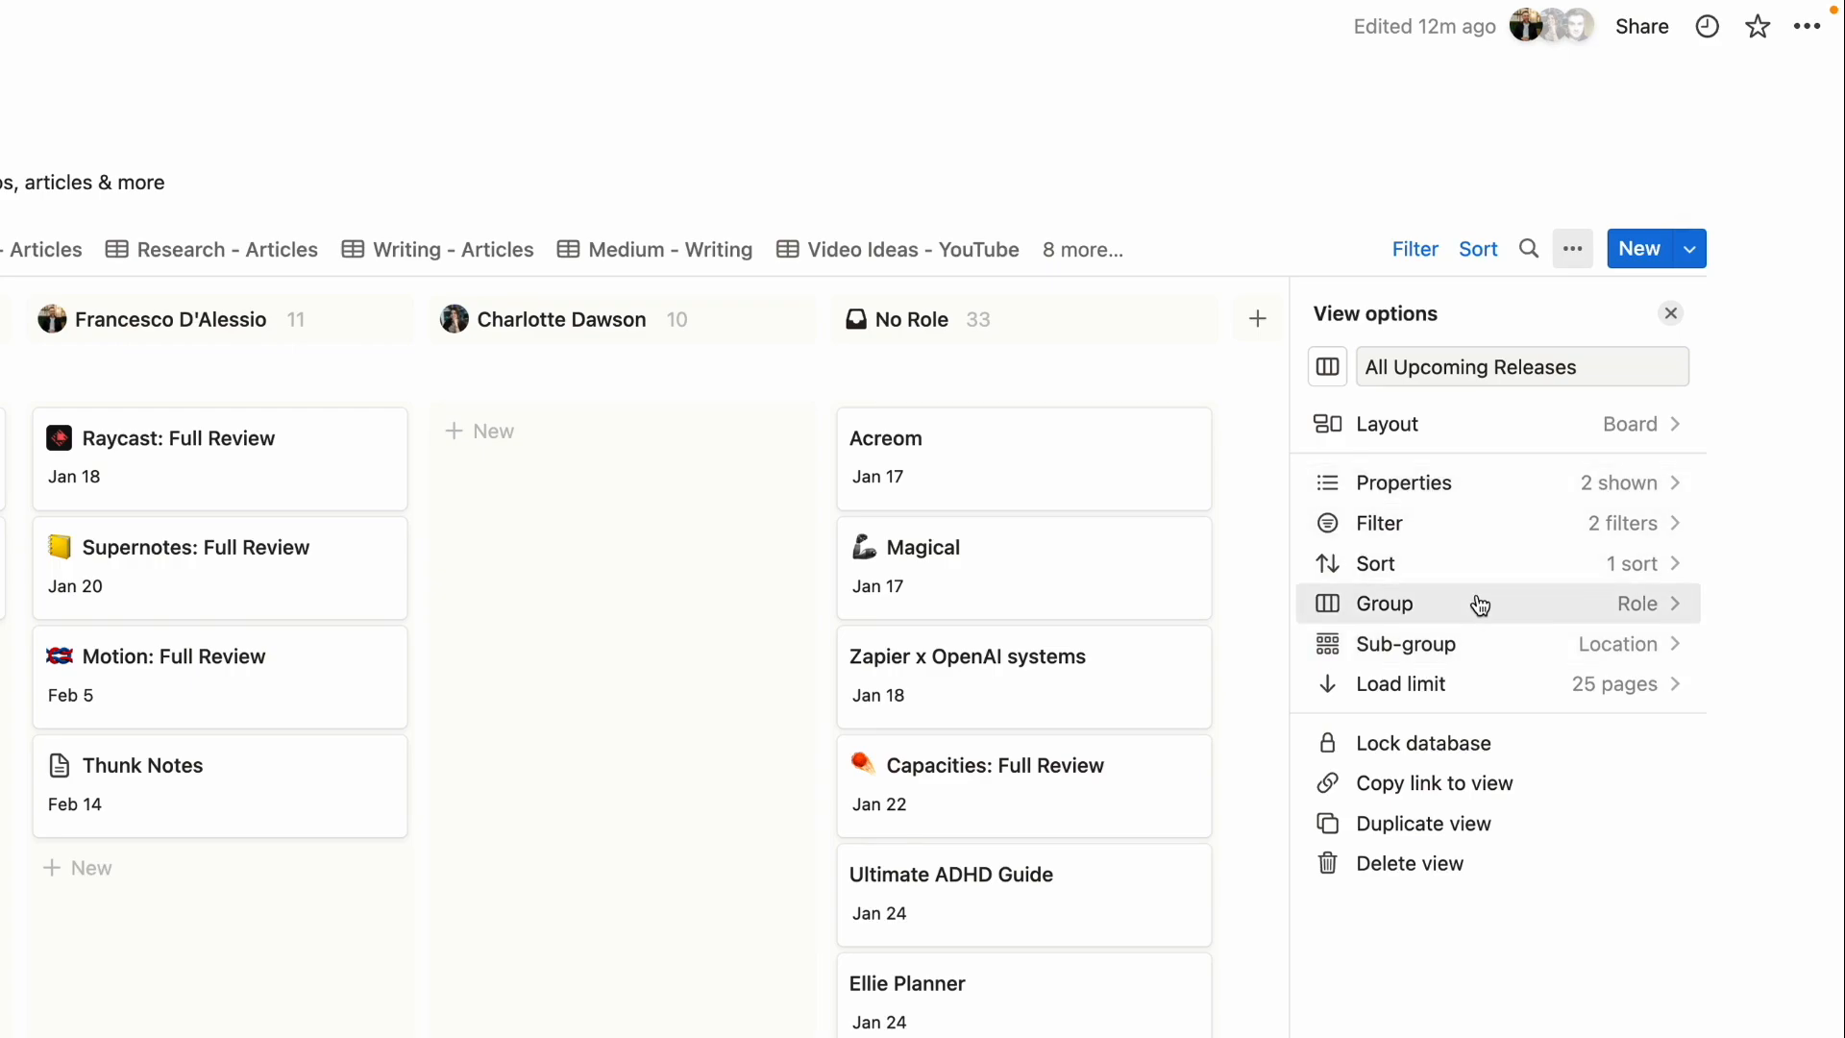
pyautogui.moveTo(1477, 643)
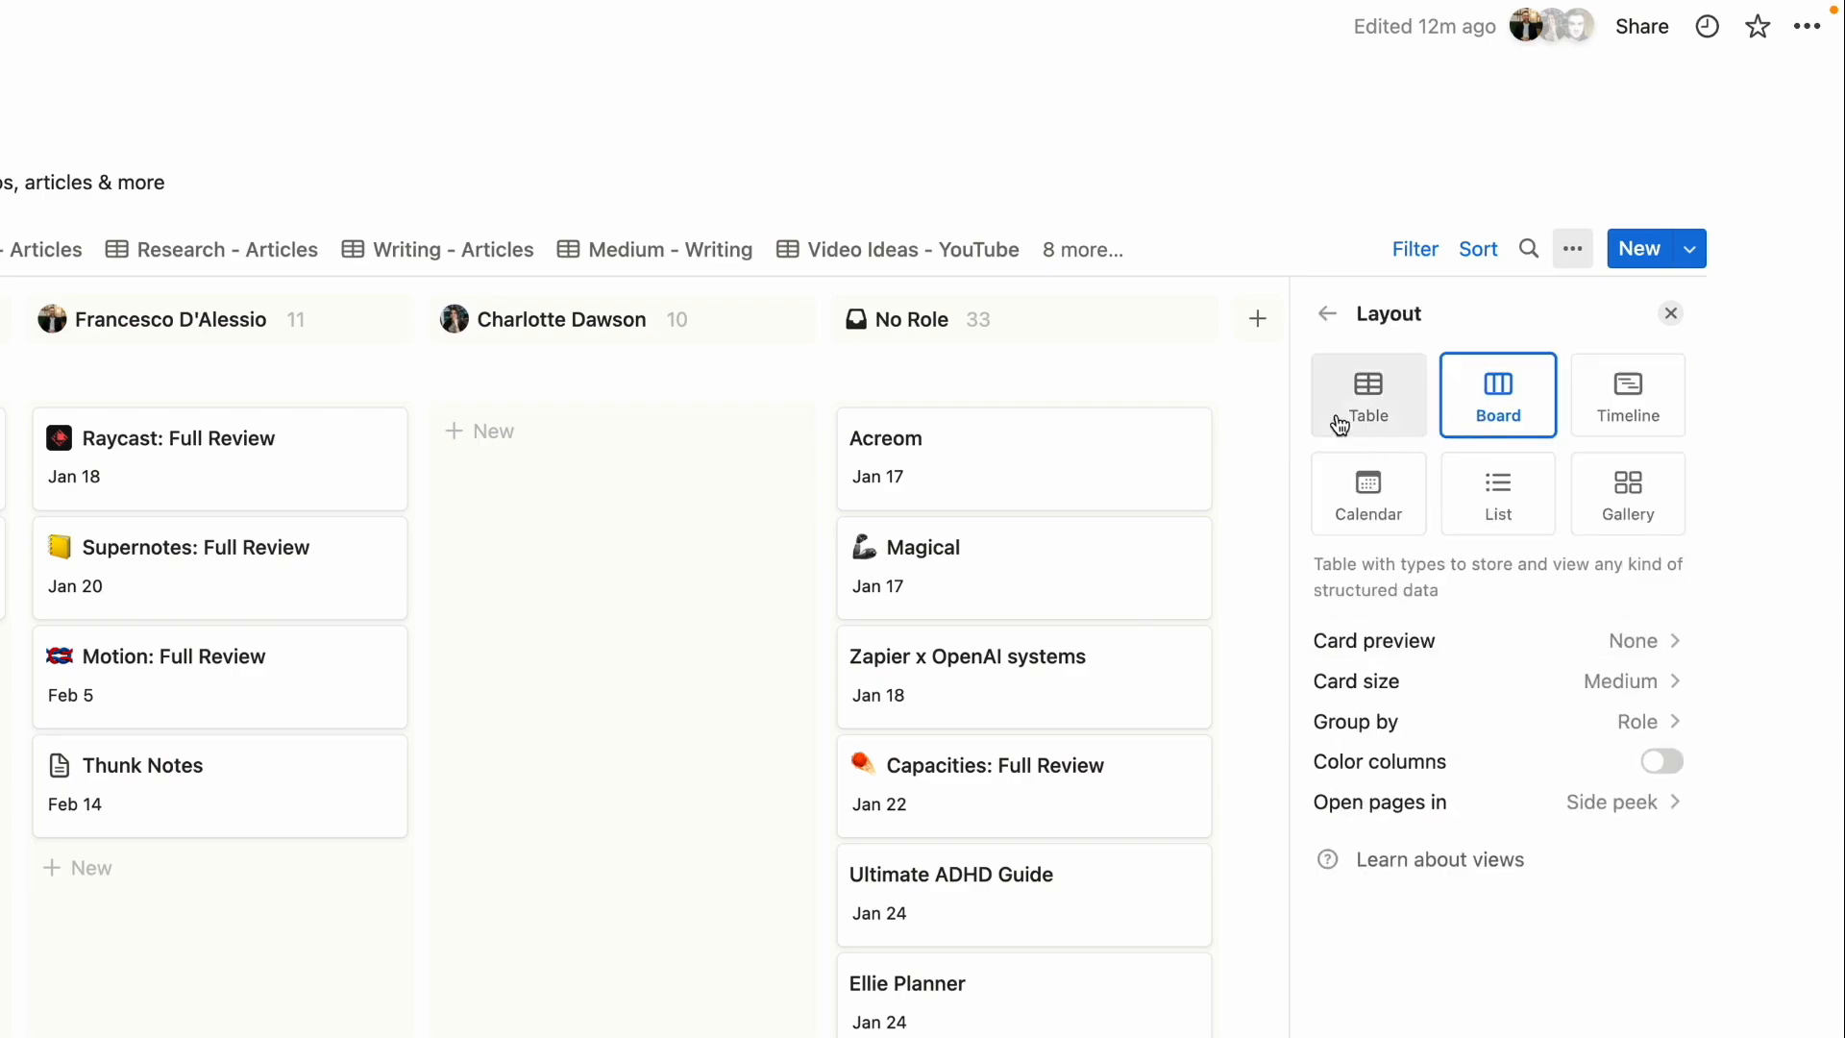
pyautogui.moveTo(1418, 817)
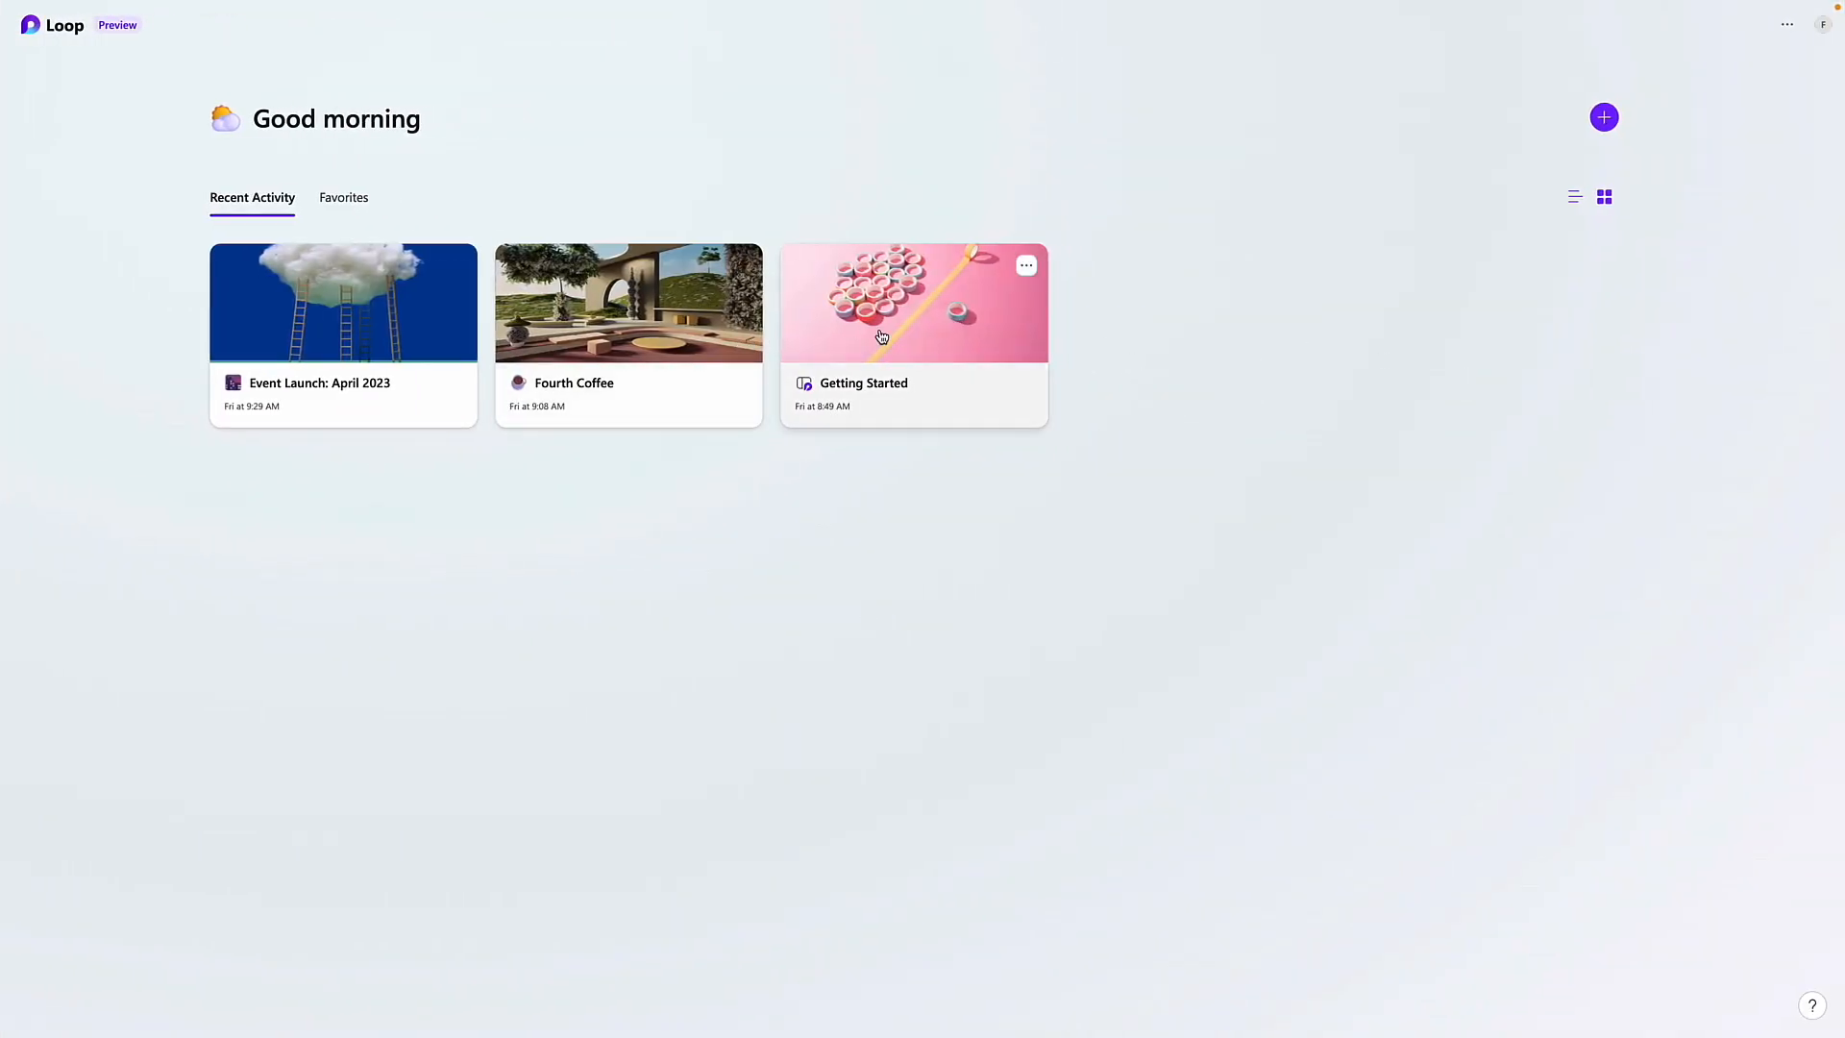
pyautogui.moveTo(505, 389)
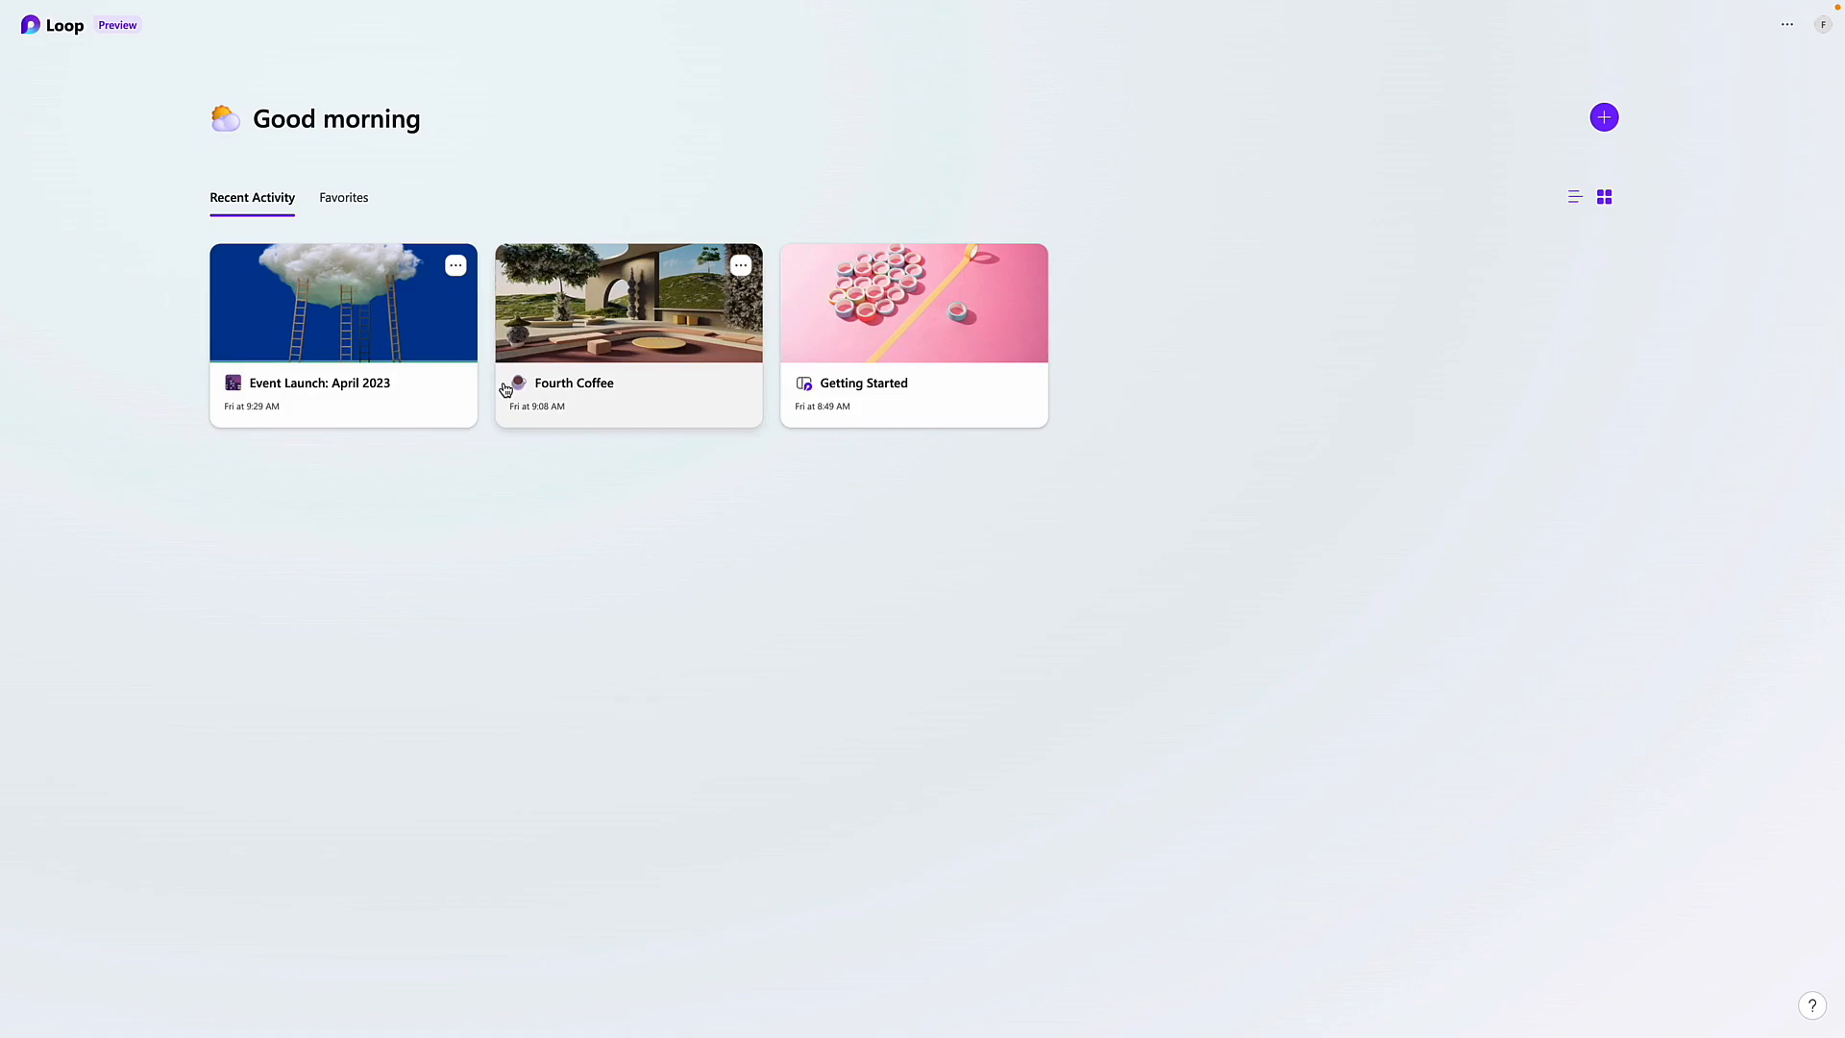
# Open the Event Launch: April 2023 summary and the Bento Priorities column's type options
pyautogui.click(342, 302)
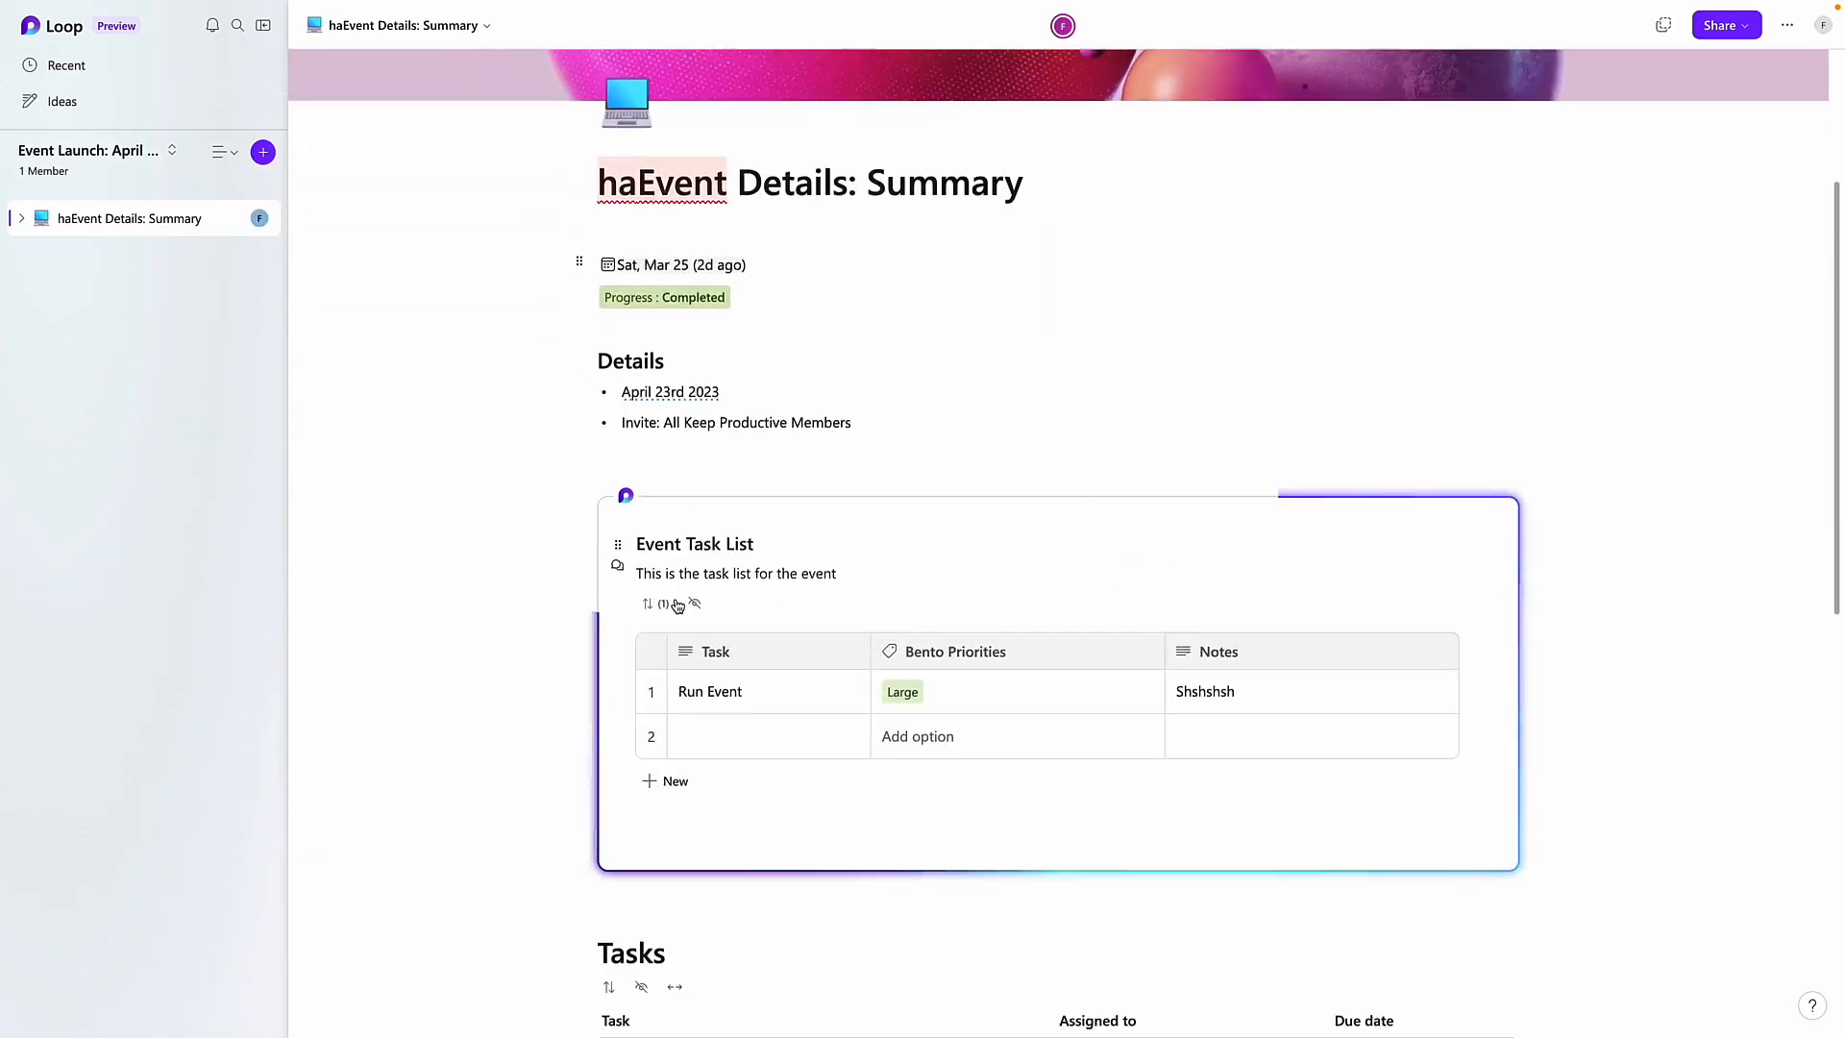
pyautogui.scroll(-3)
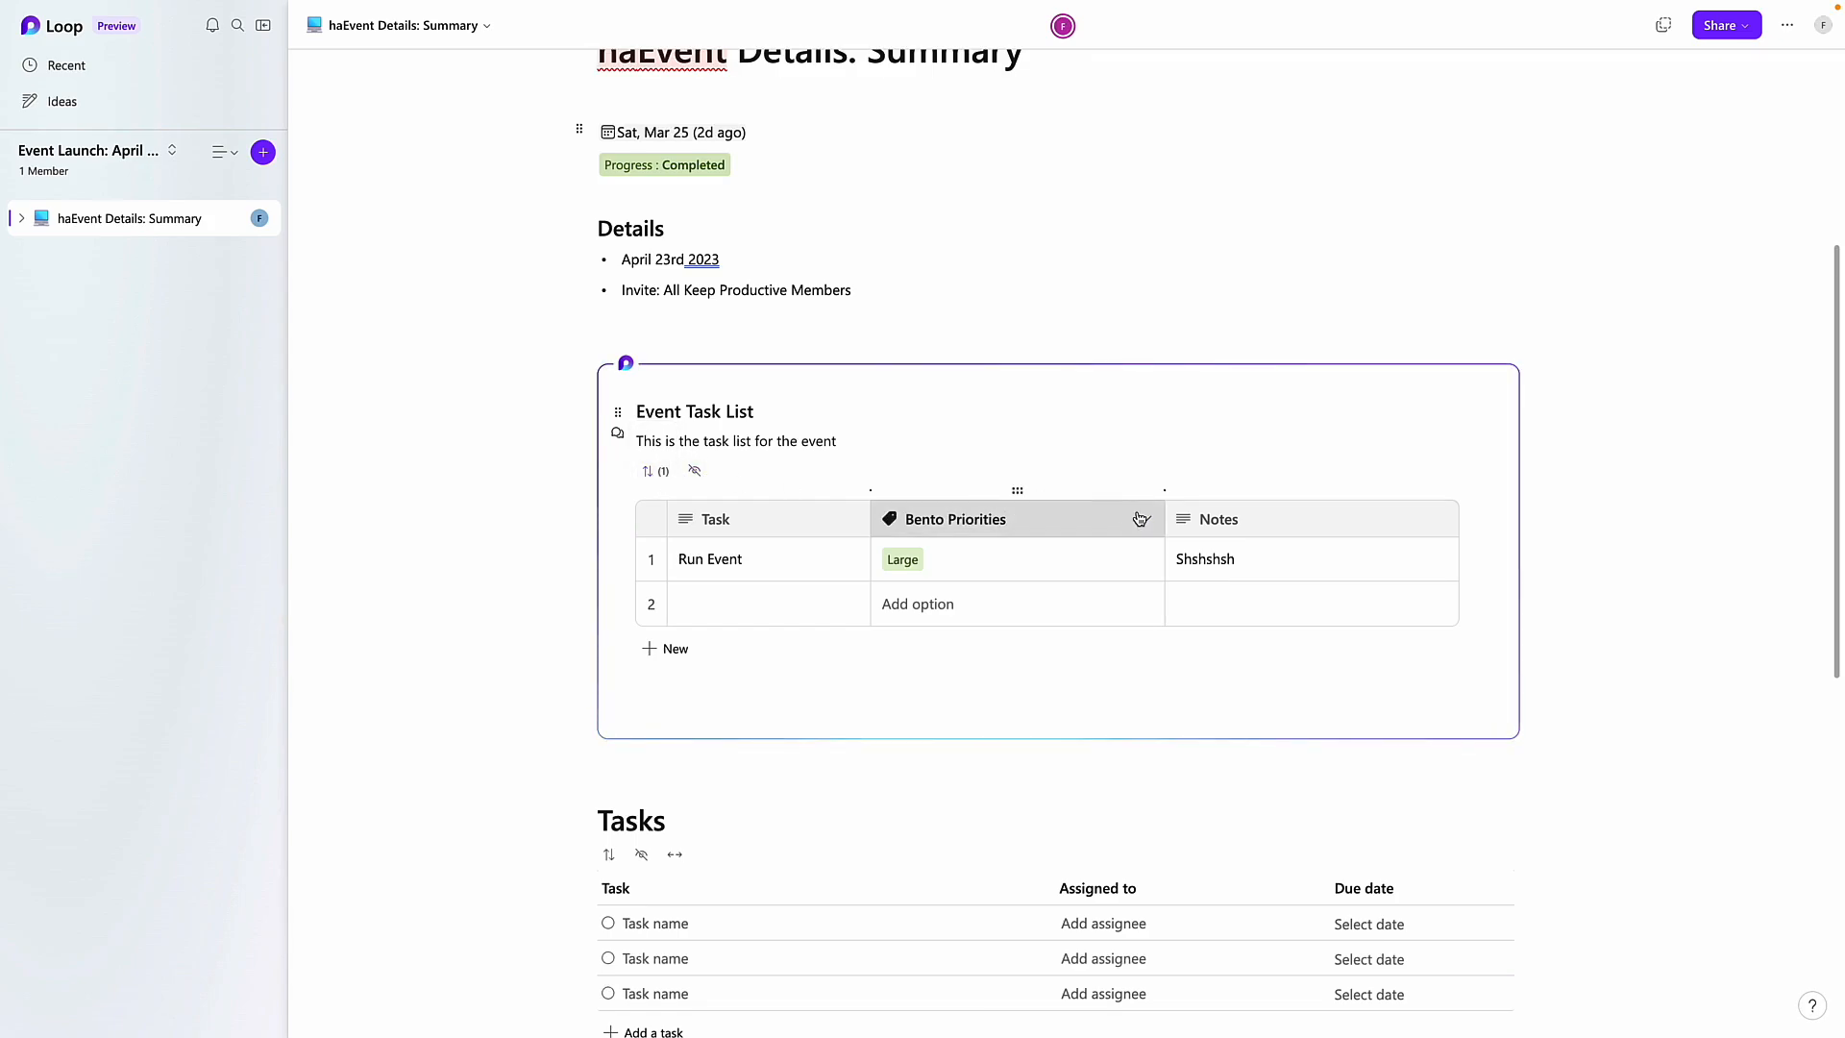
pyautogui.click(1140, 519)
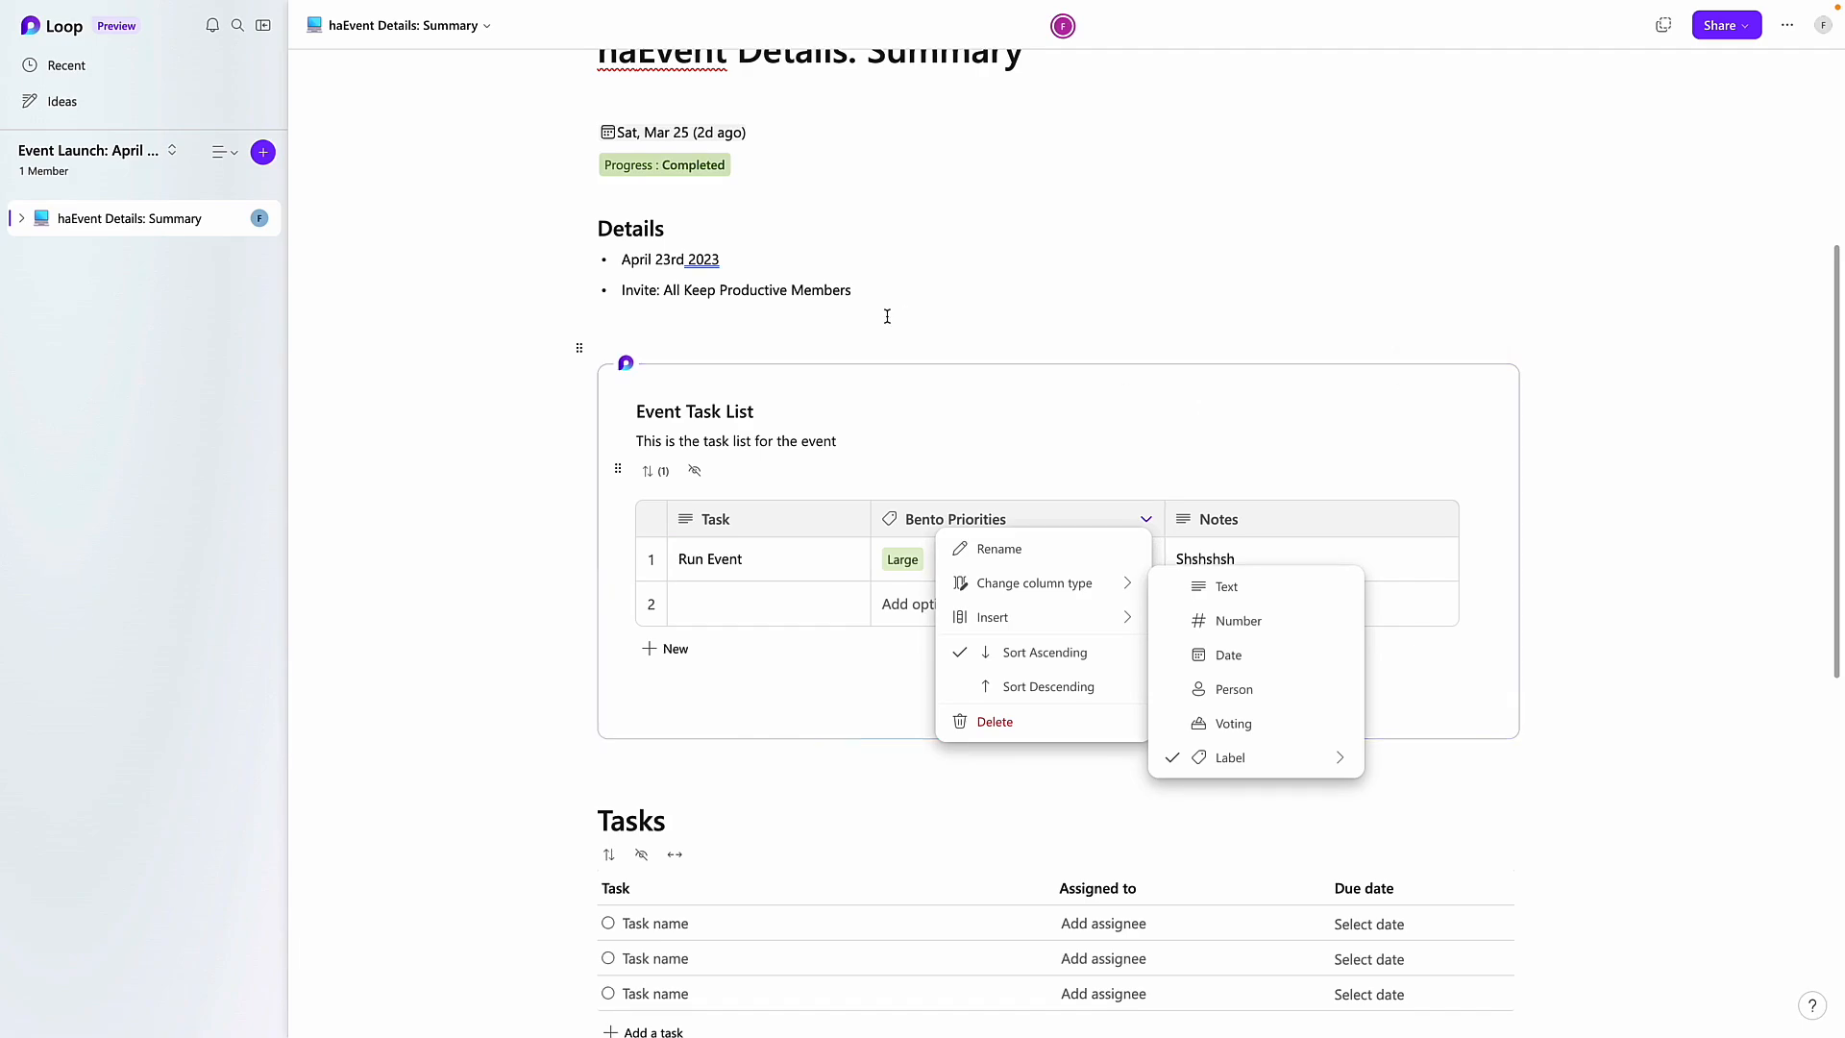
pyautogui.moveTo(869, 206)
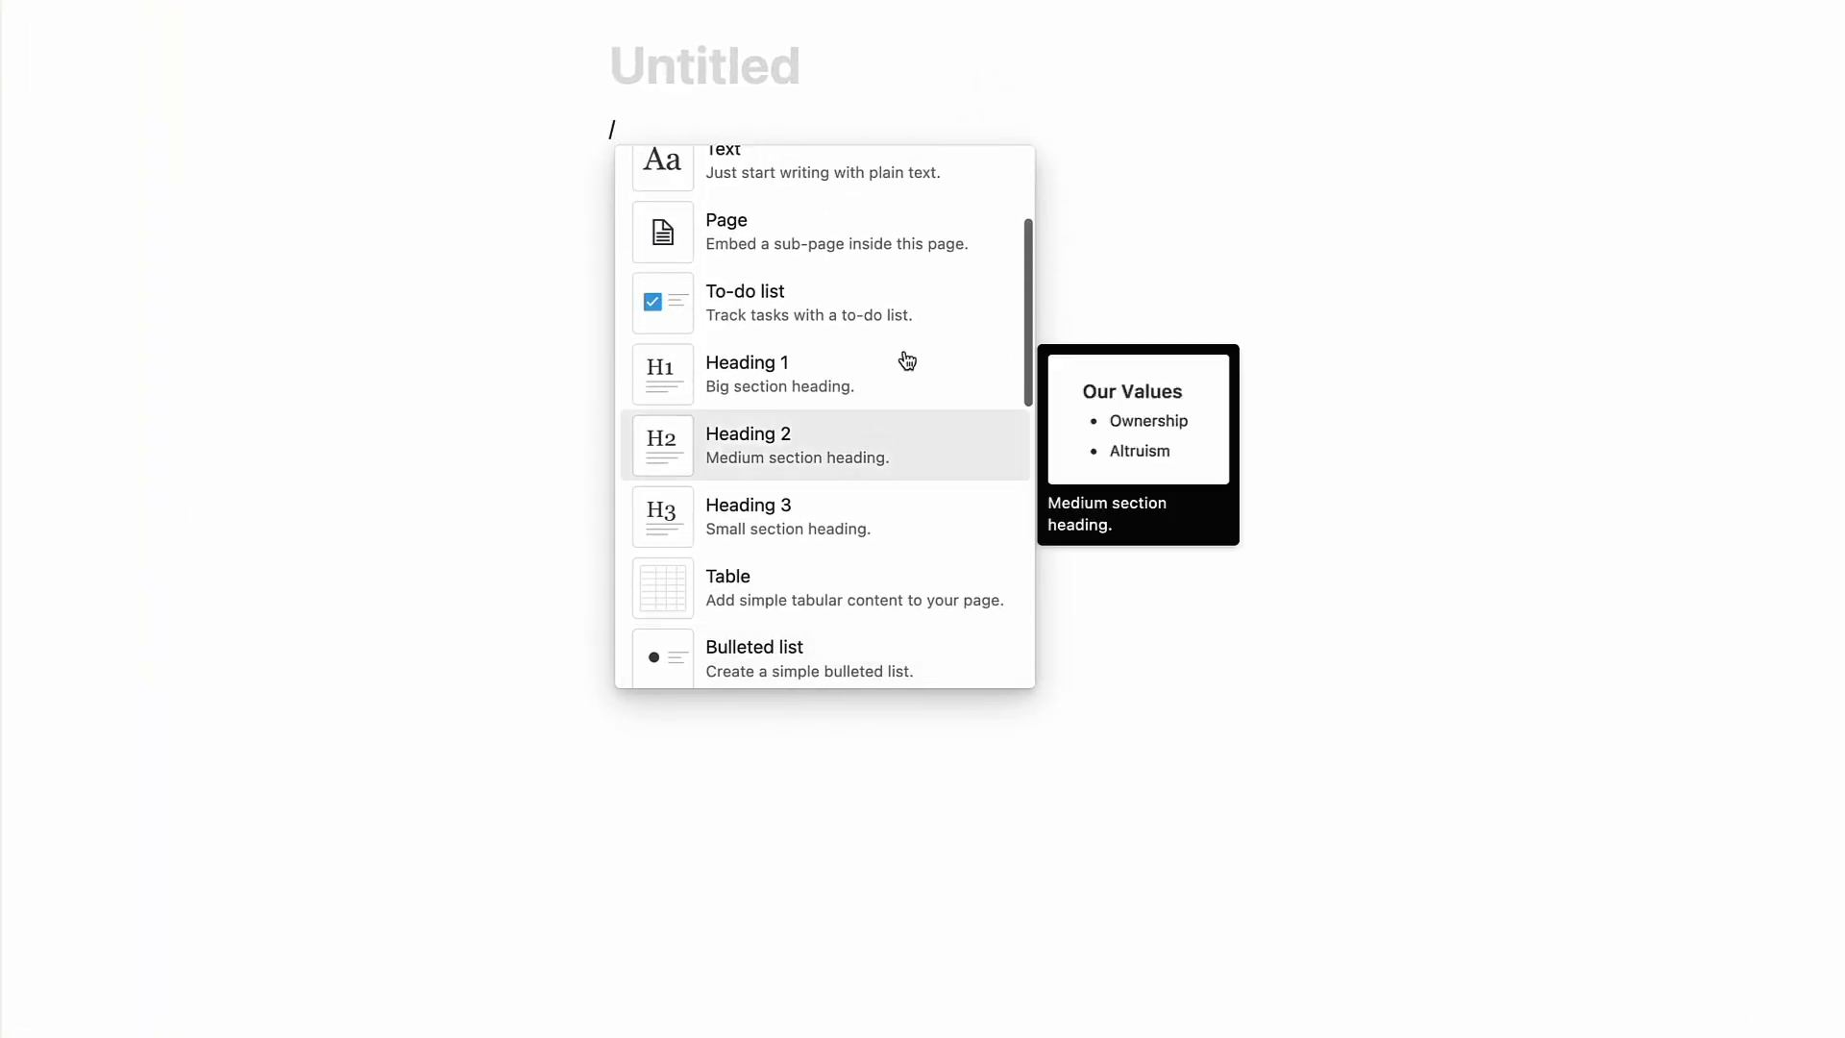
# Scroll the block menu down through Media, Database and Advanced blocks
pyautogui.scroll(-3)
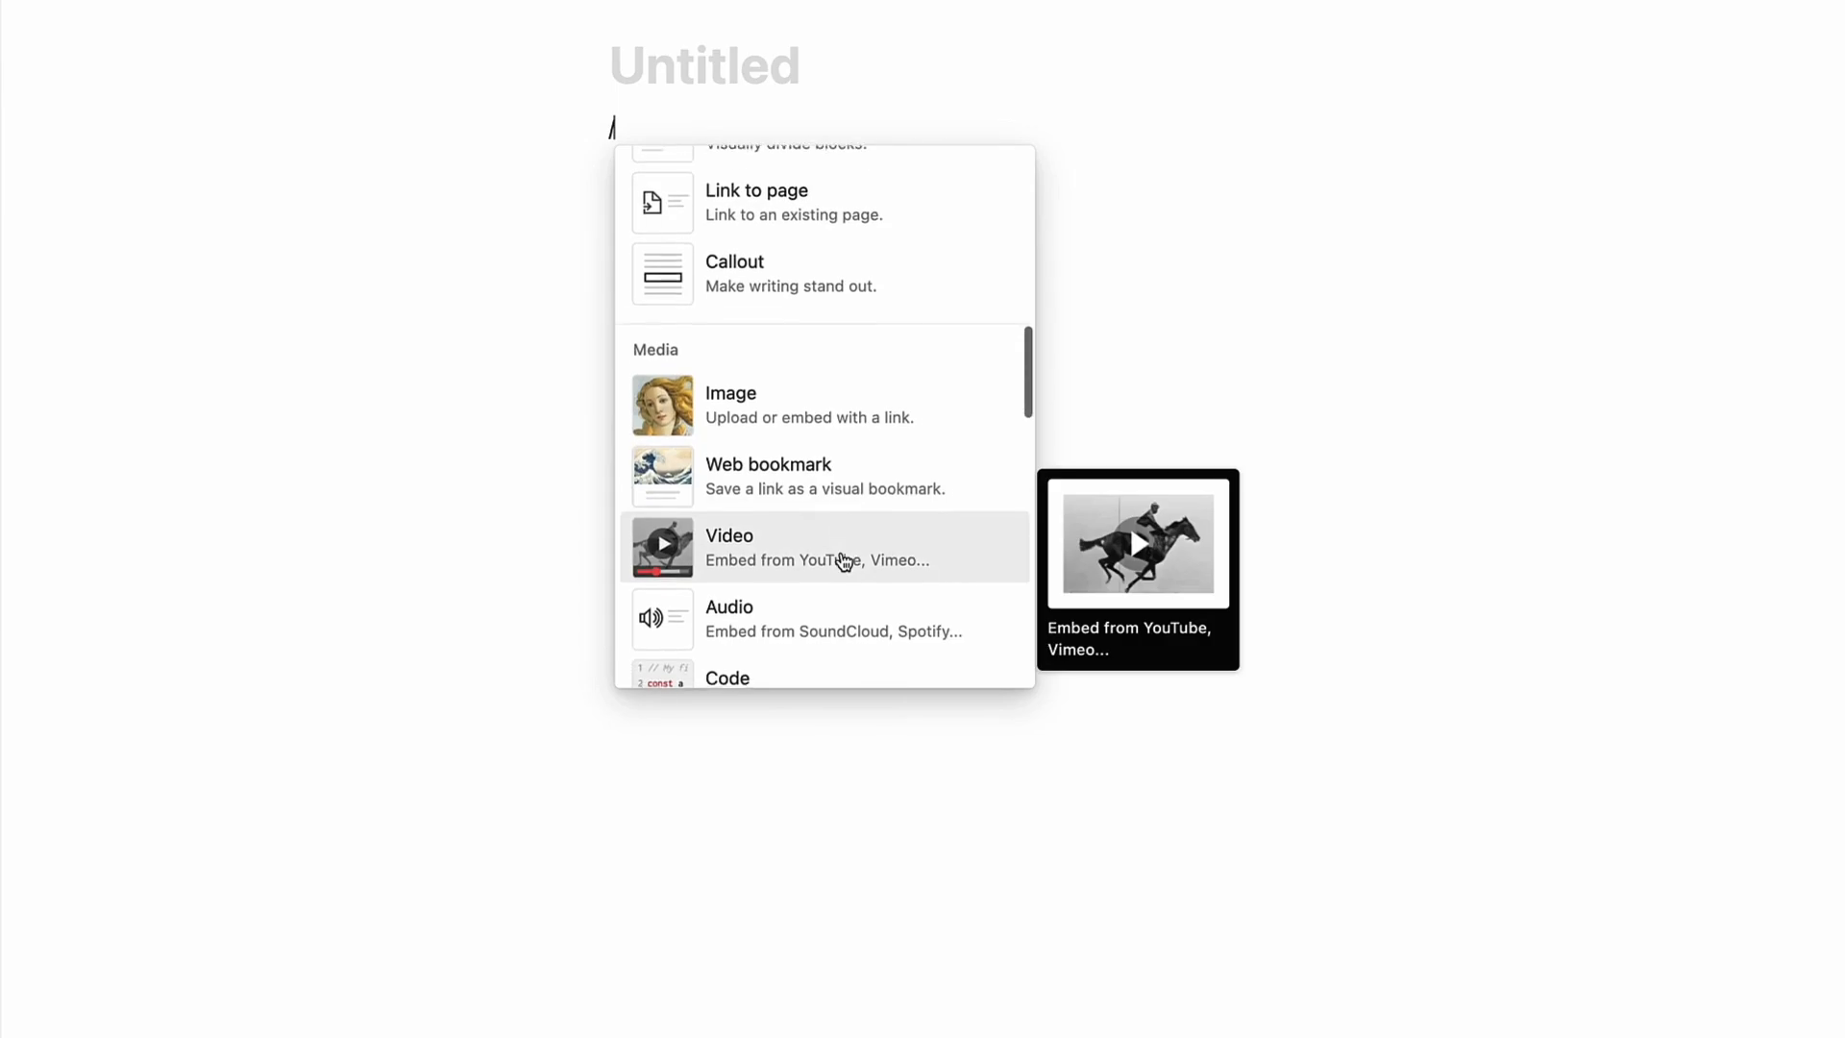
pyautogui.scroll(-3)
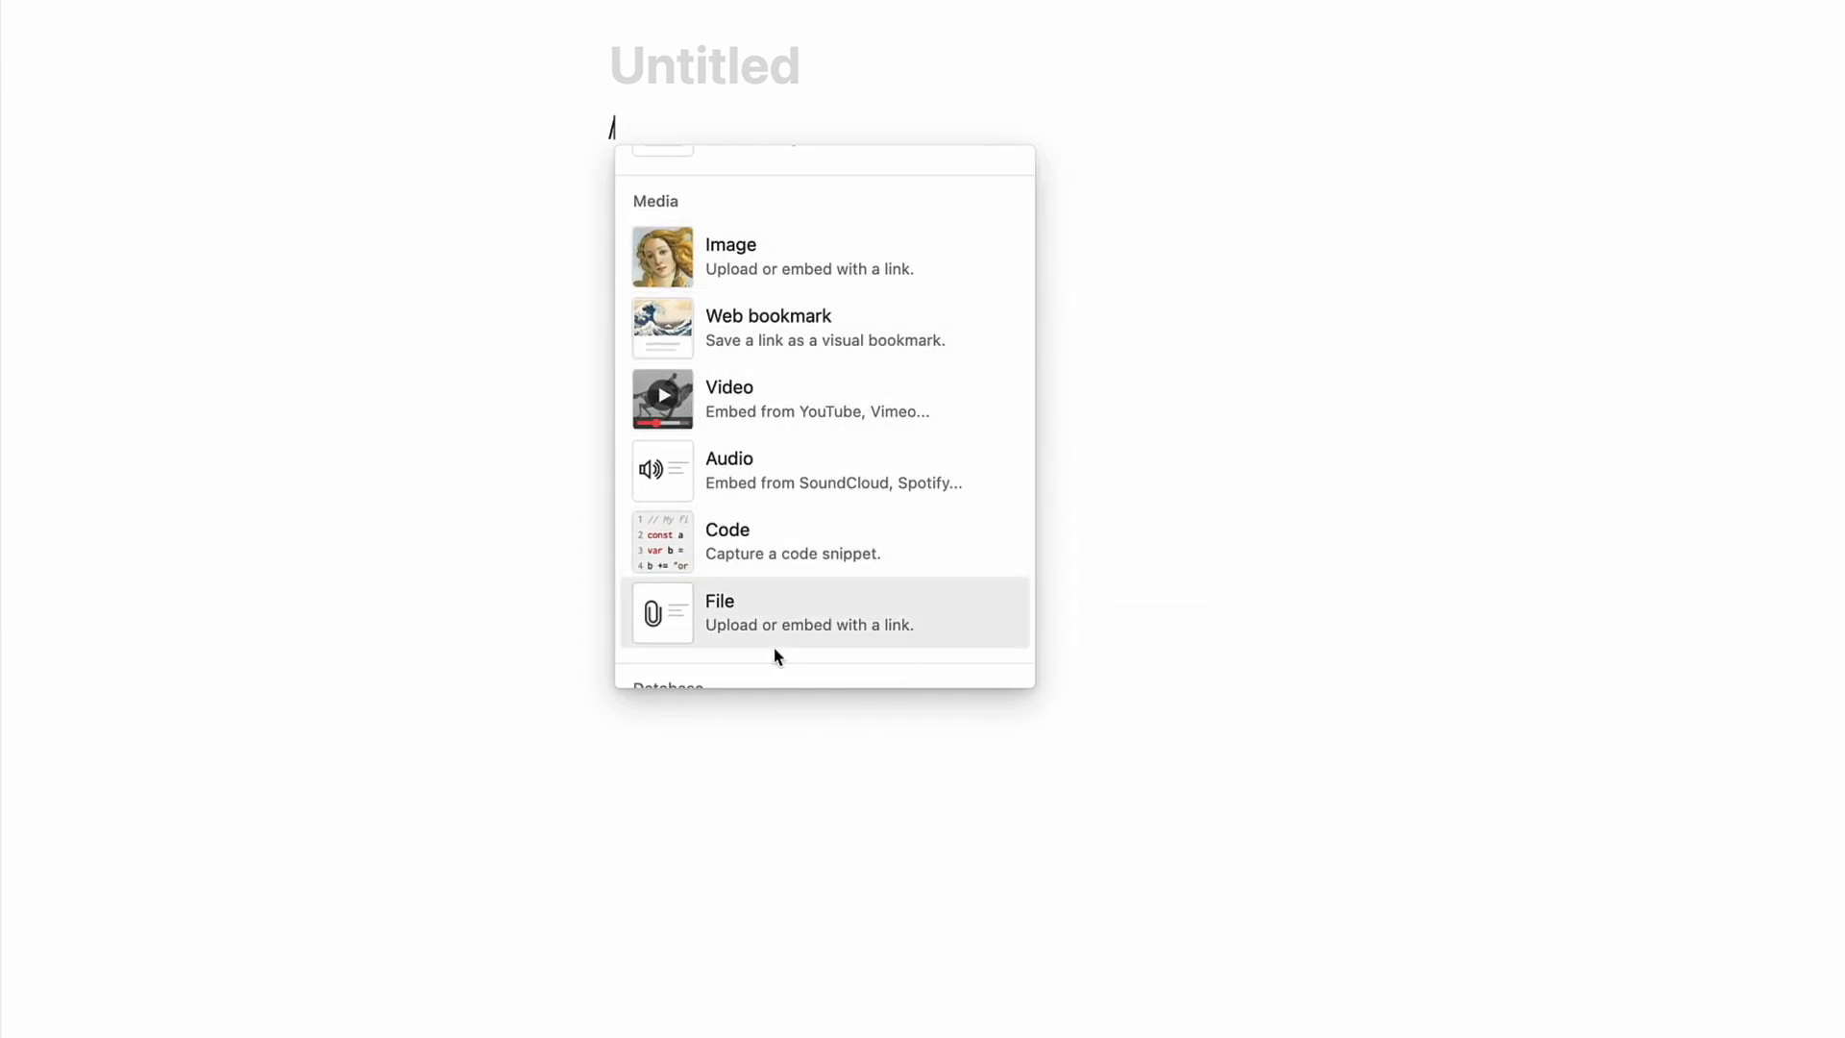
pyautogui.scroll(-3)
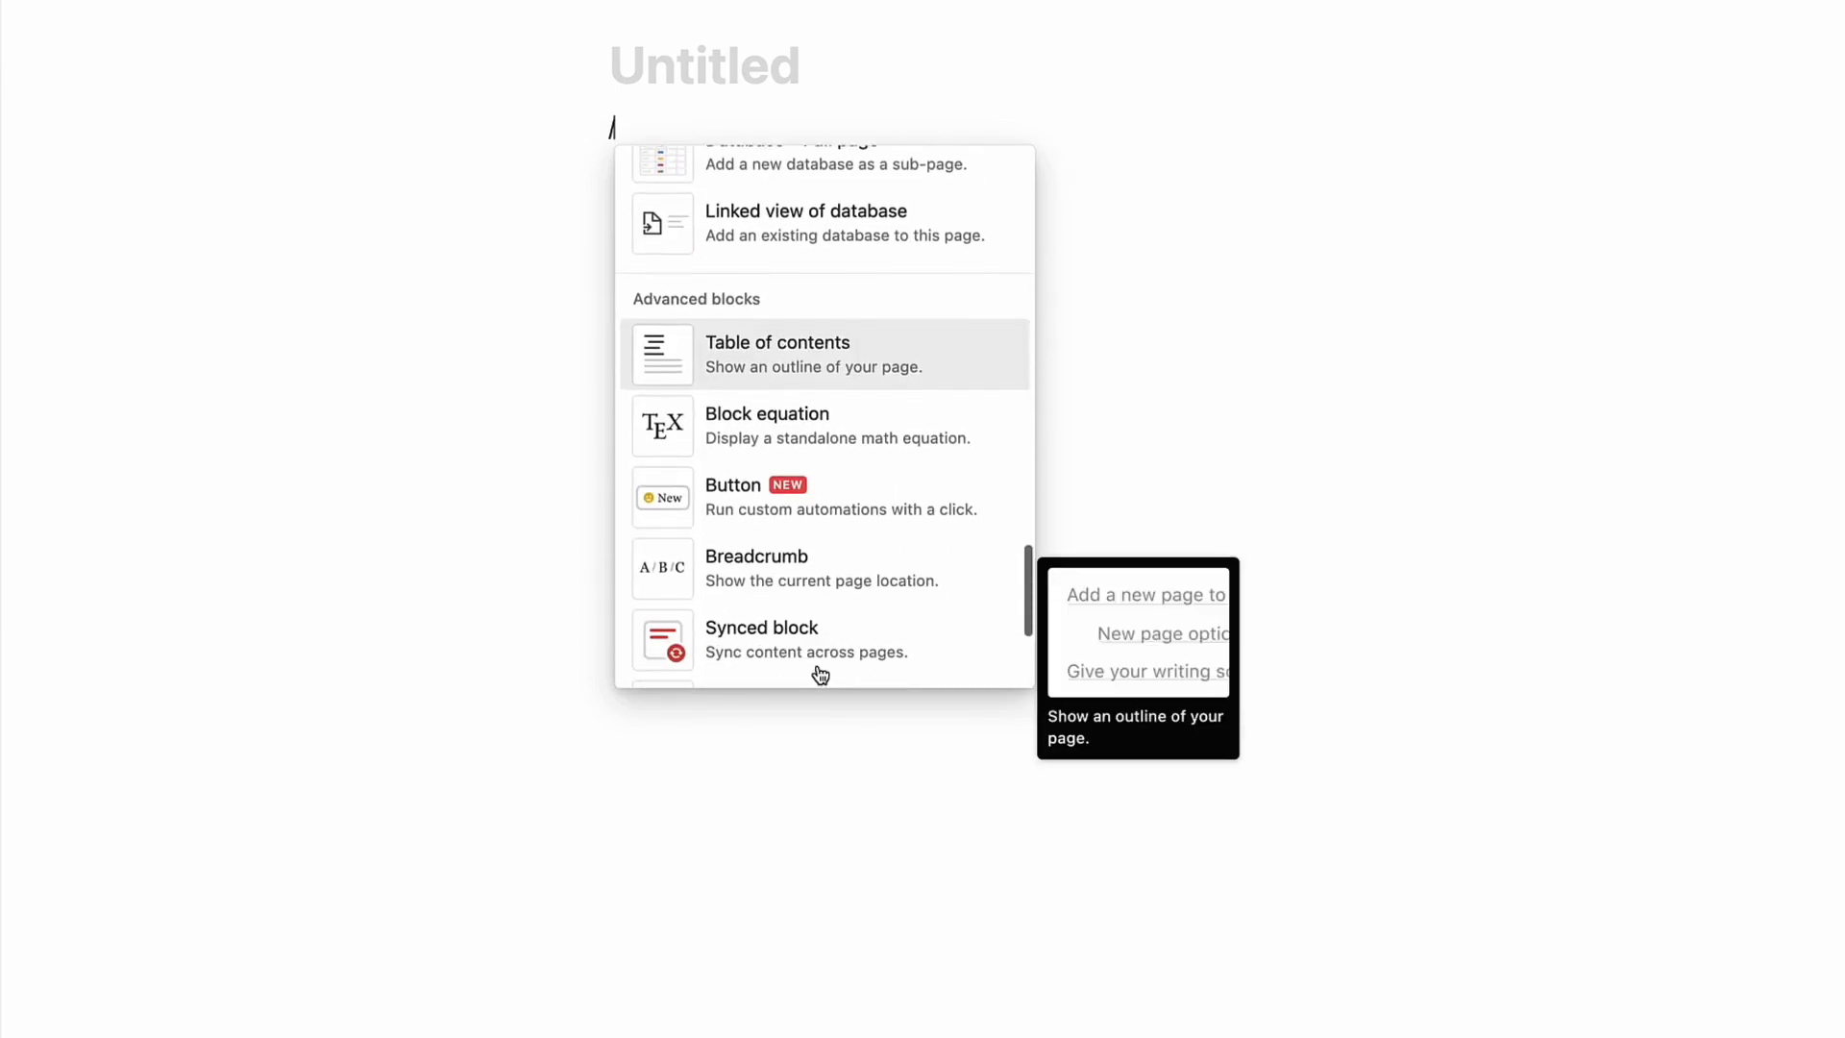
pyautogui.scroll(-3)
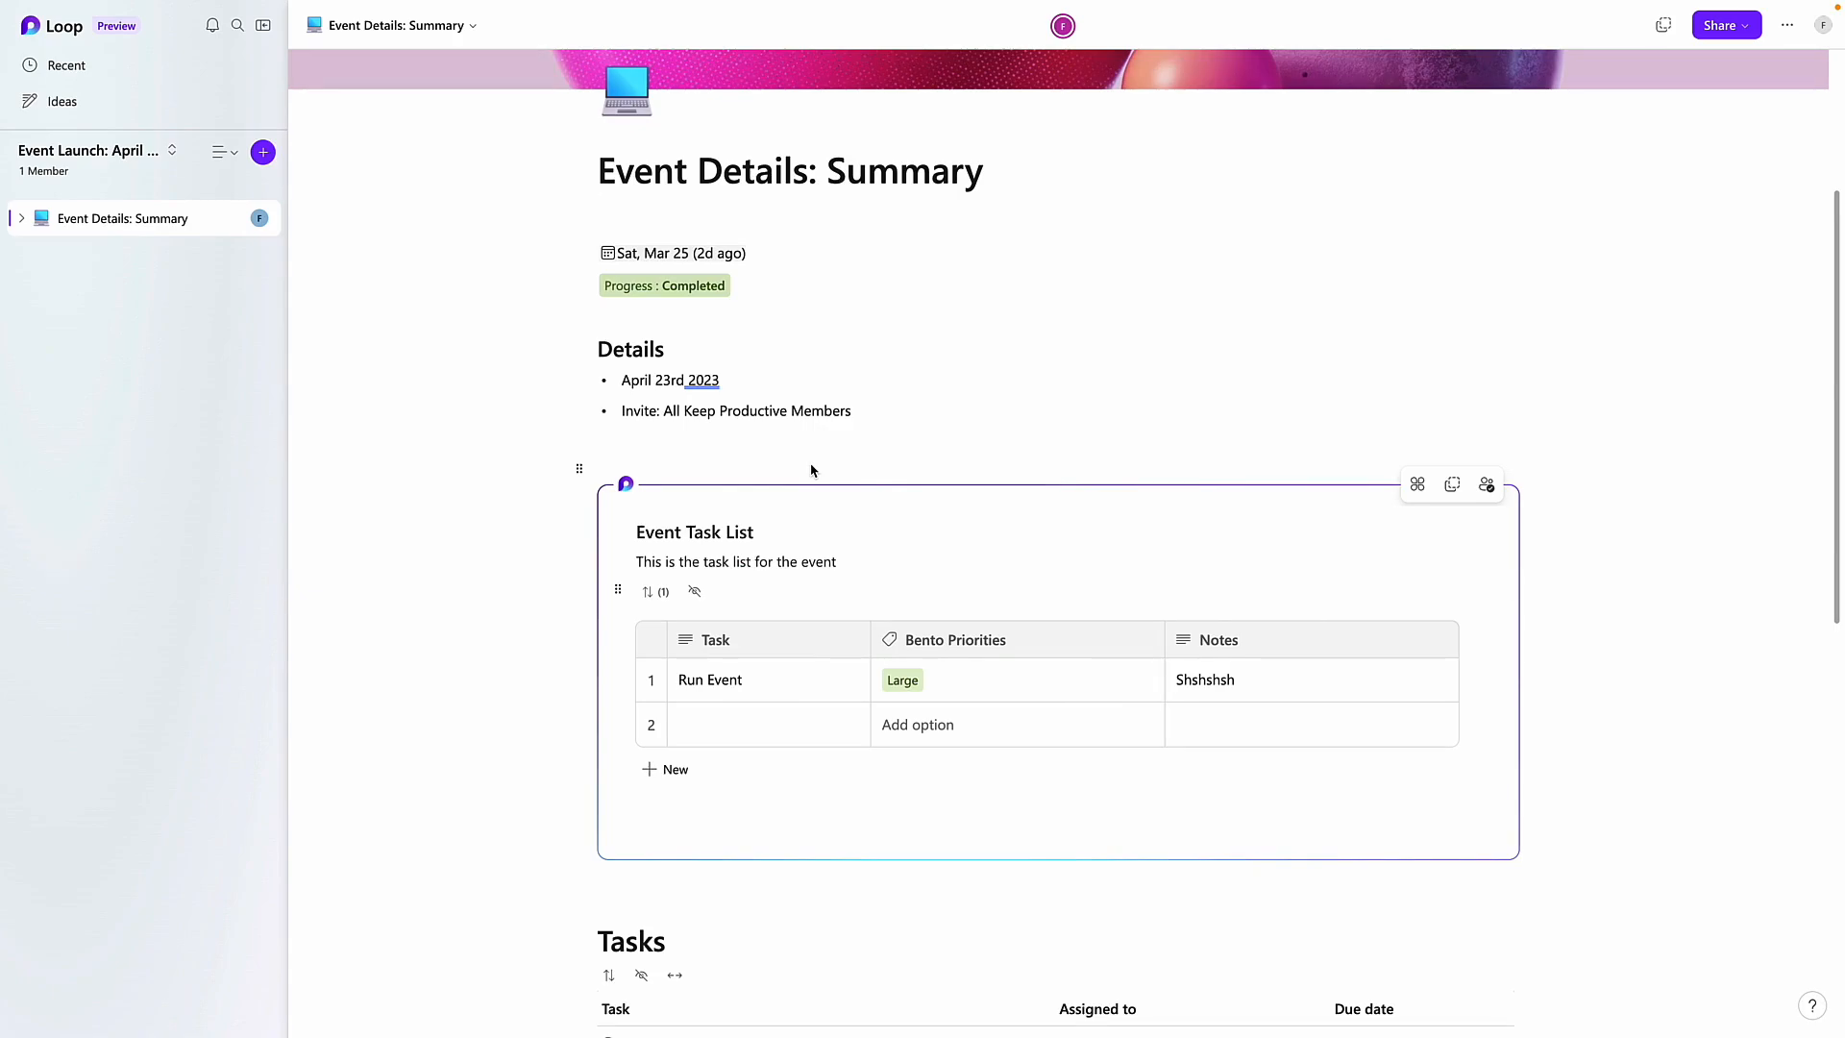
pyautogui.moveTo(739, 278)
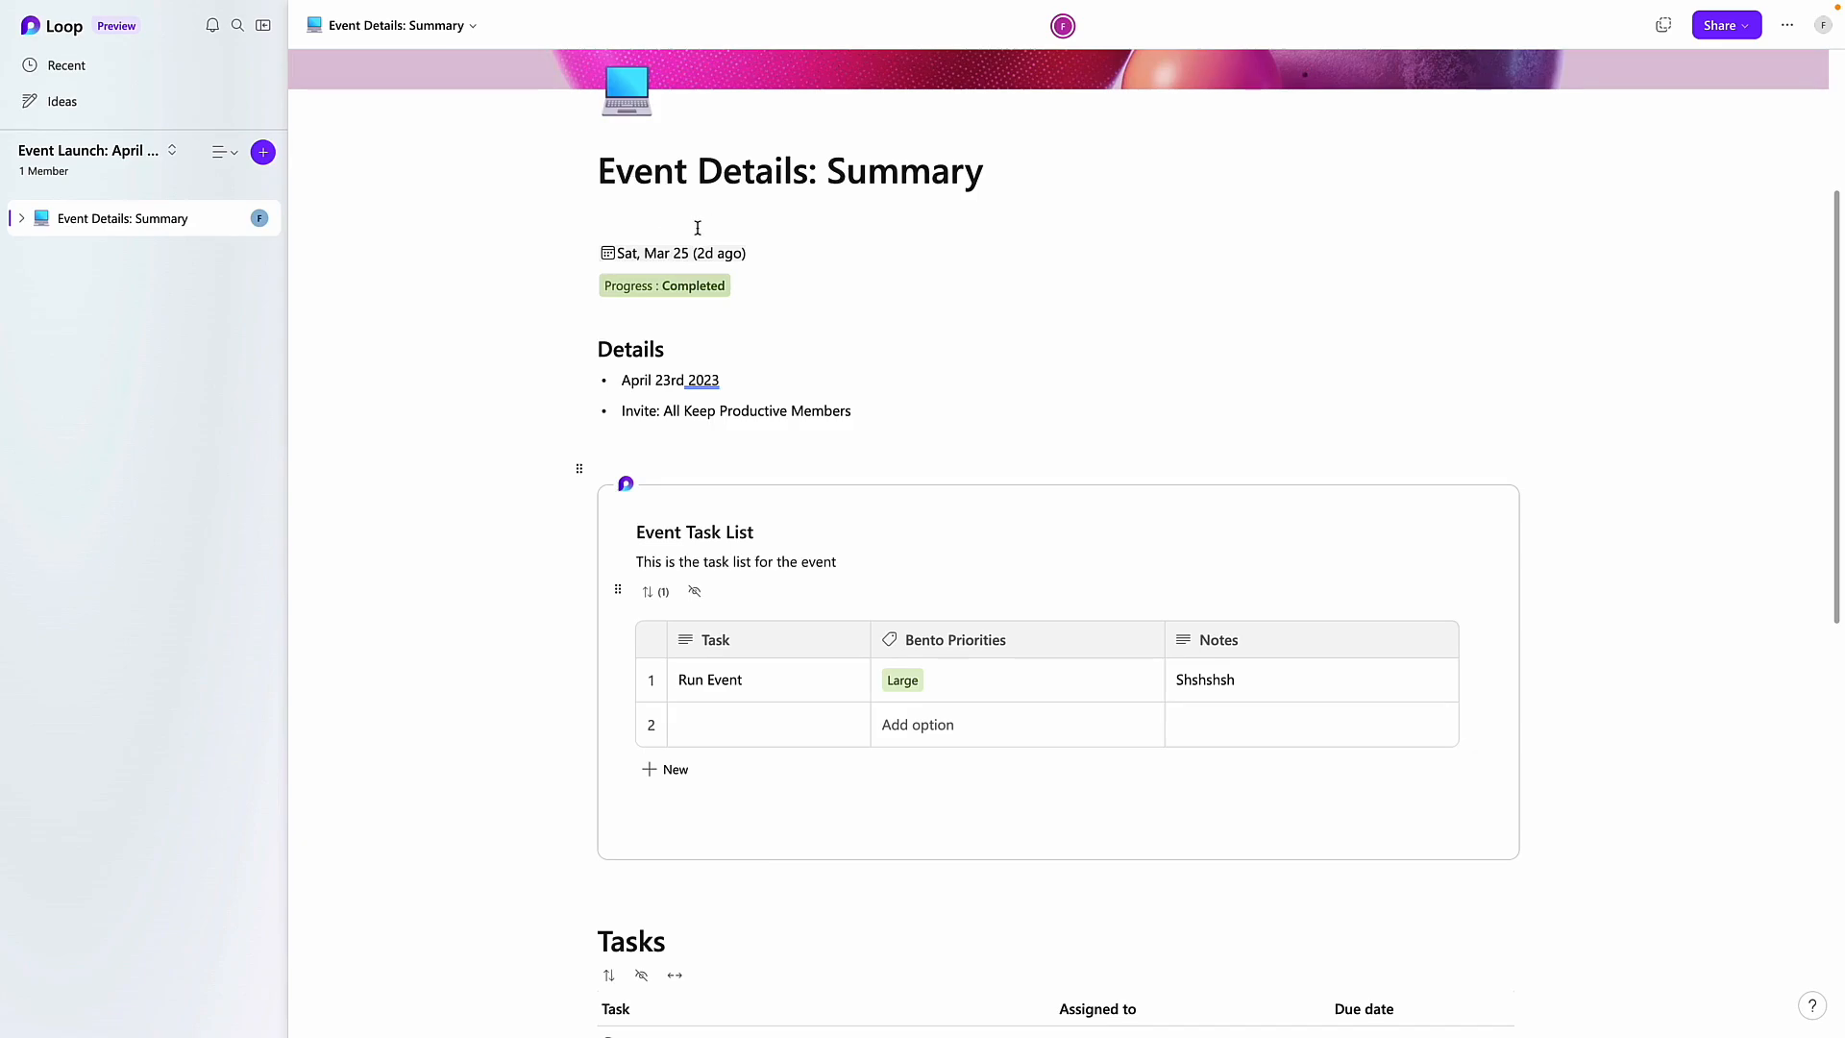
pyautogui.scroll(-3)
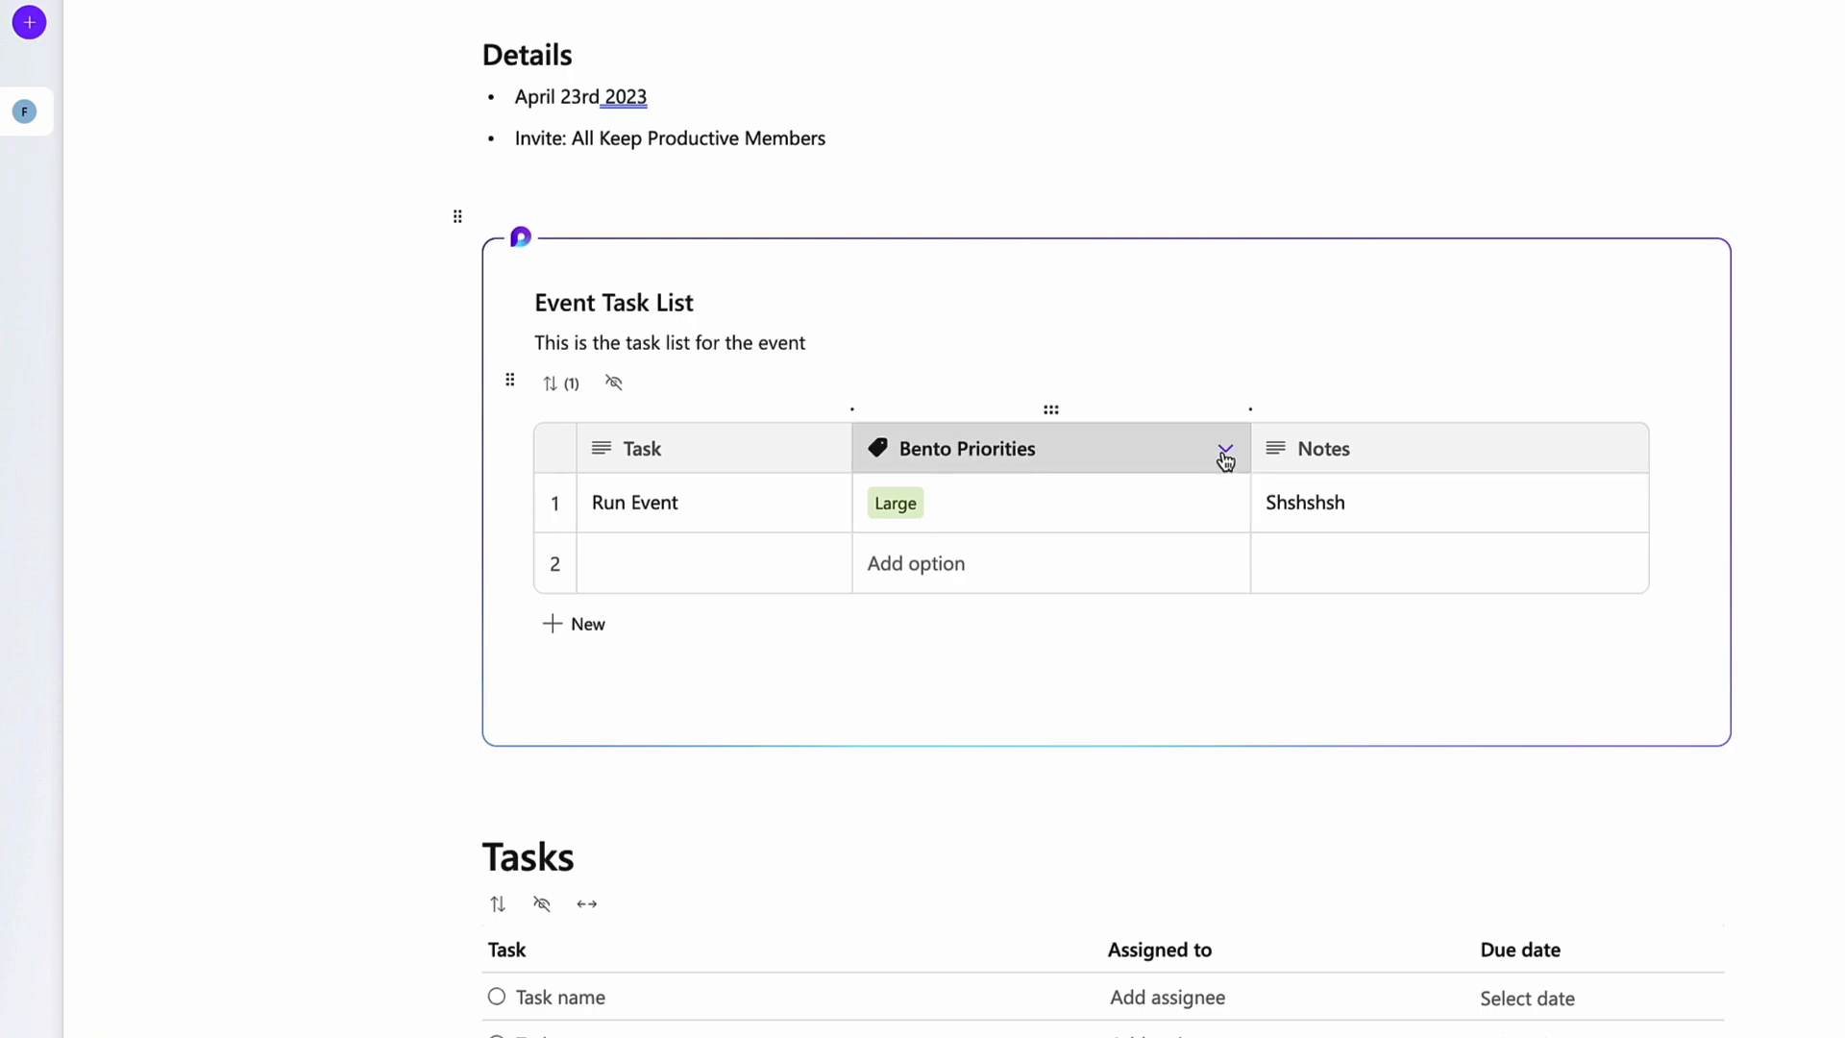
pyautogui.click(1224, 456)
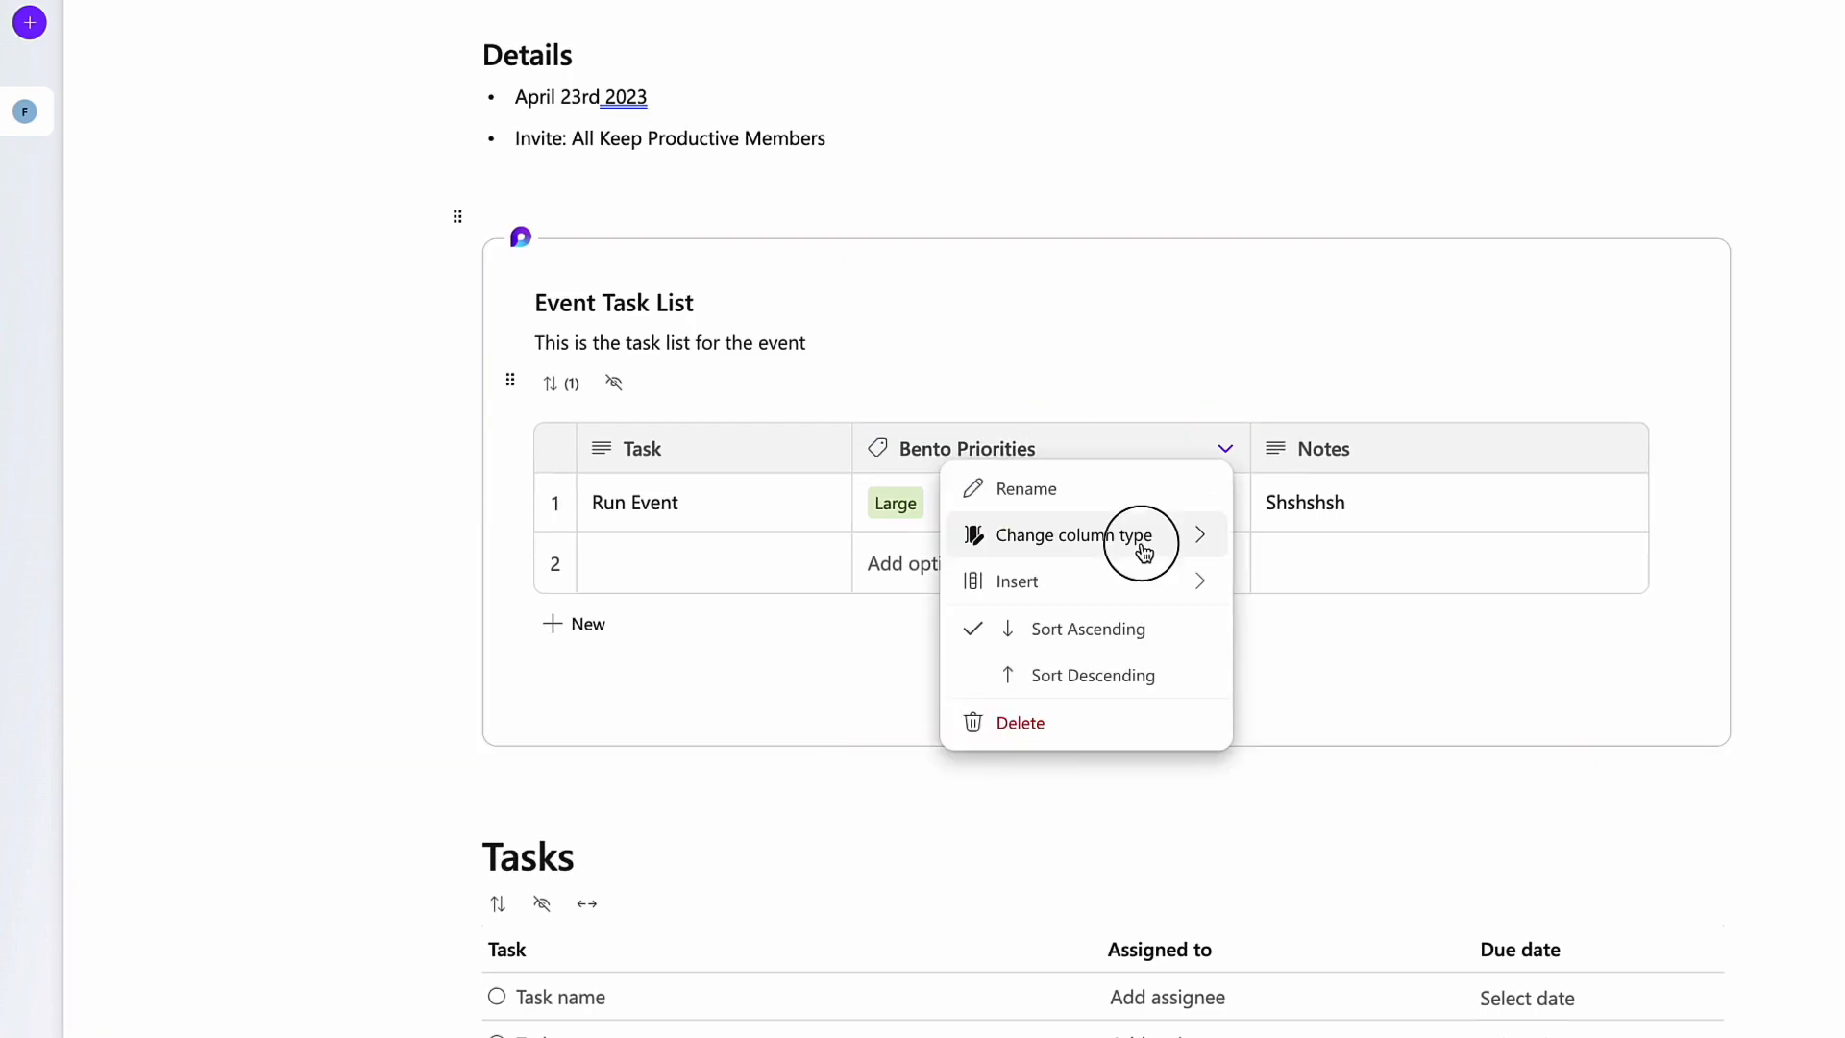
pyautogui.click(1071, 535)
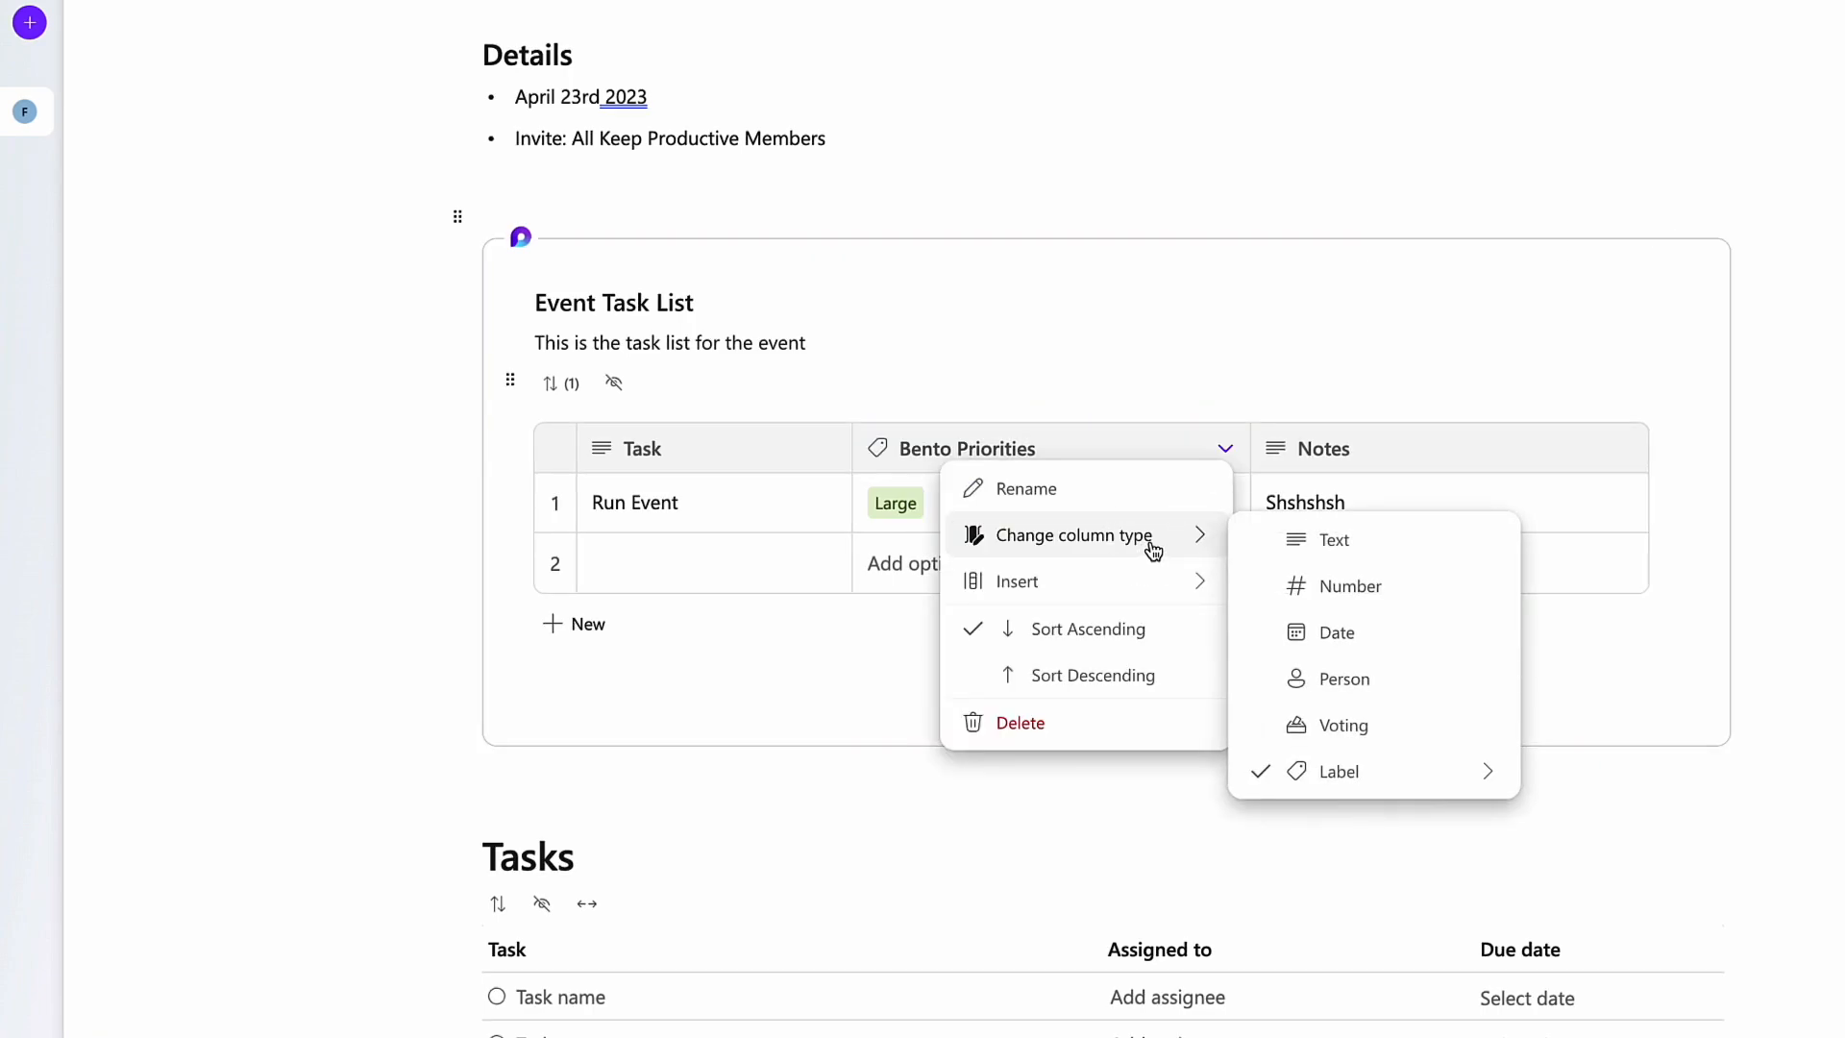
pyautogui.moveTo(1339, 724)
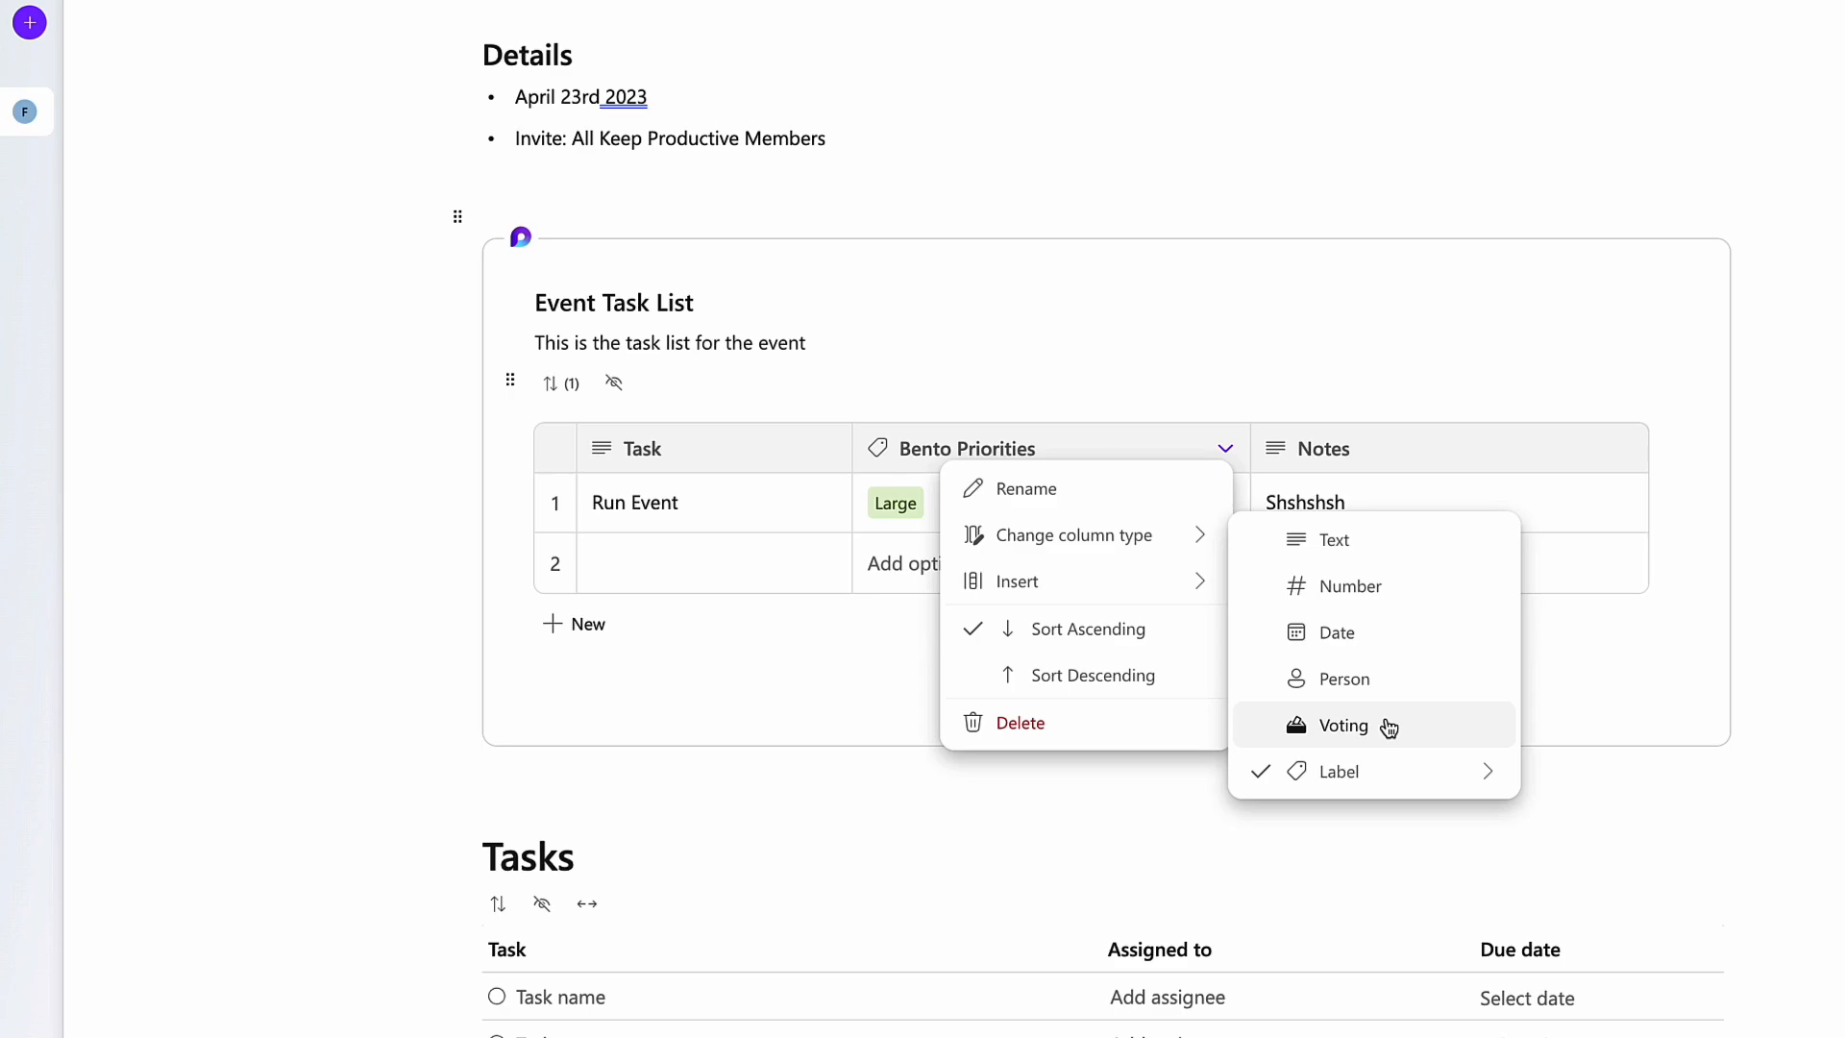
pyautogui.moveTo(1389, 618)
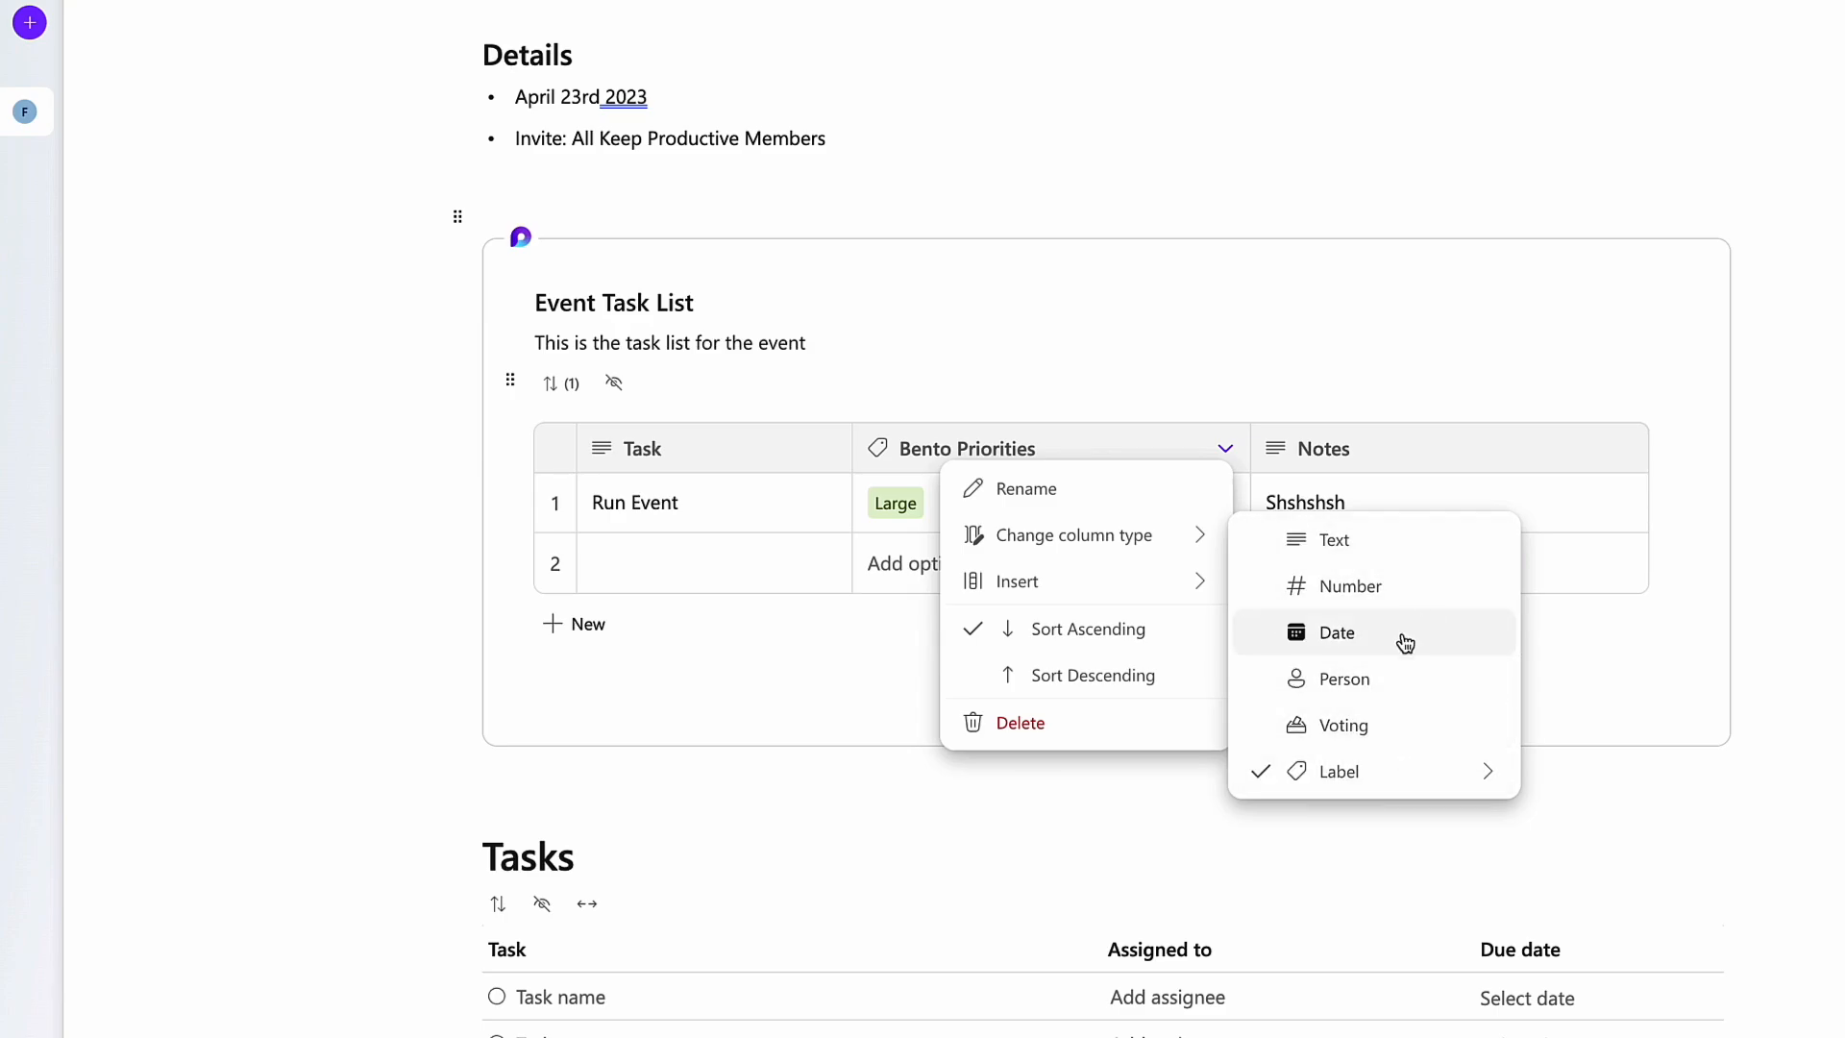
pyautogui.moveTo(967, 660)
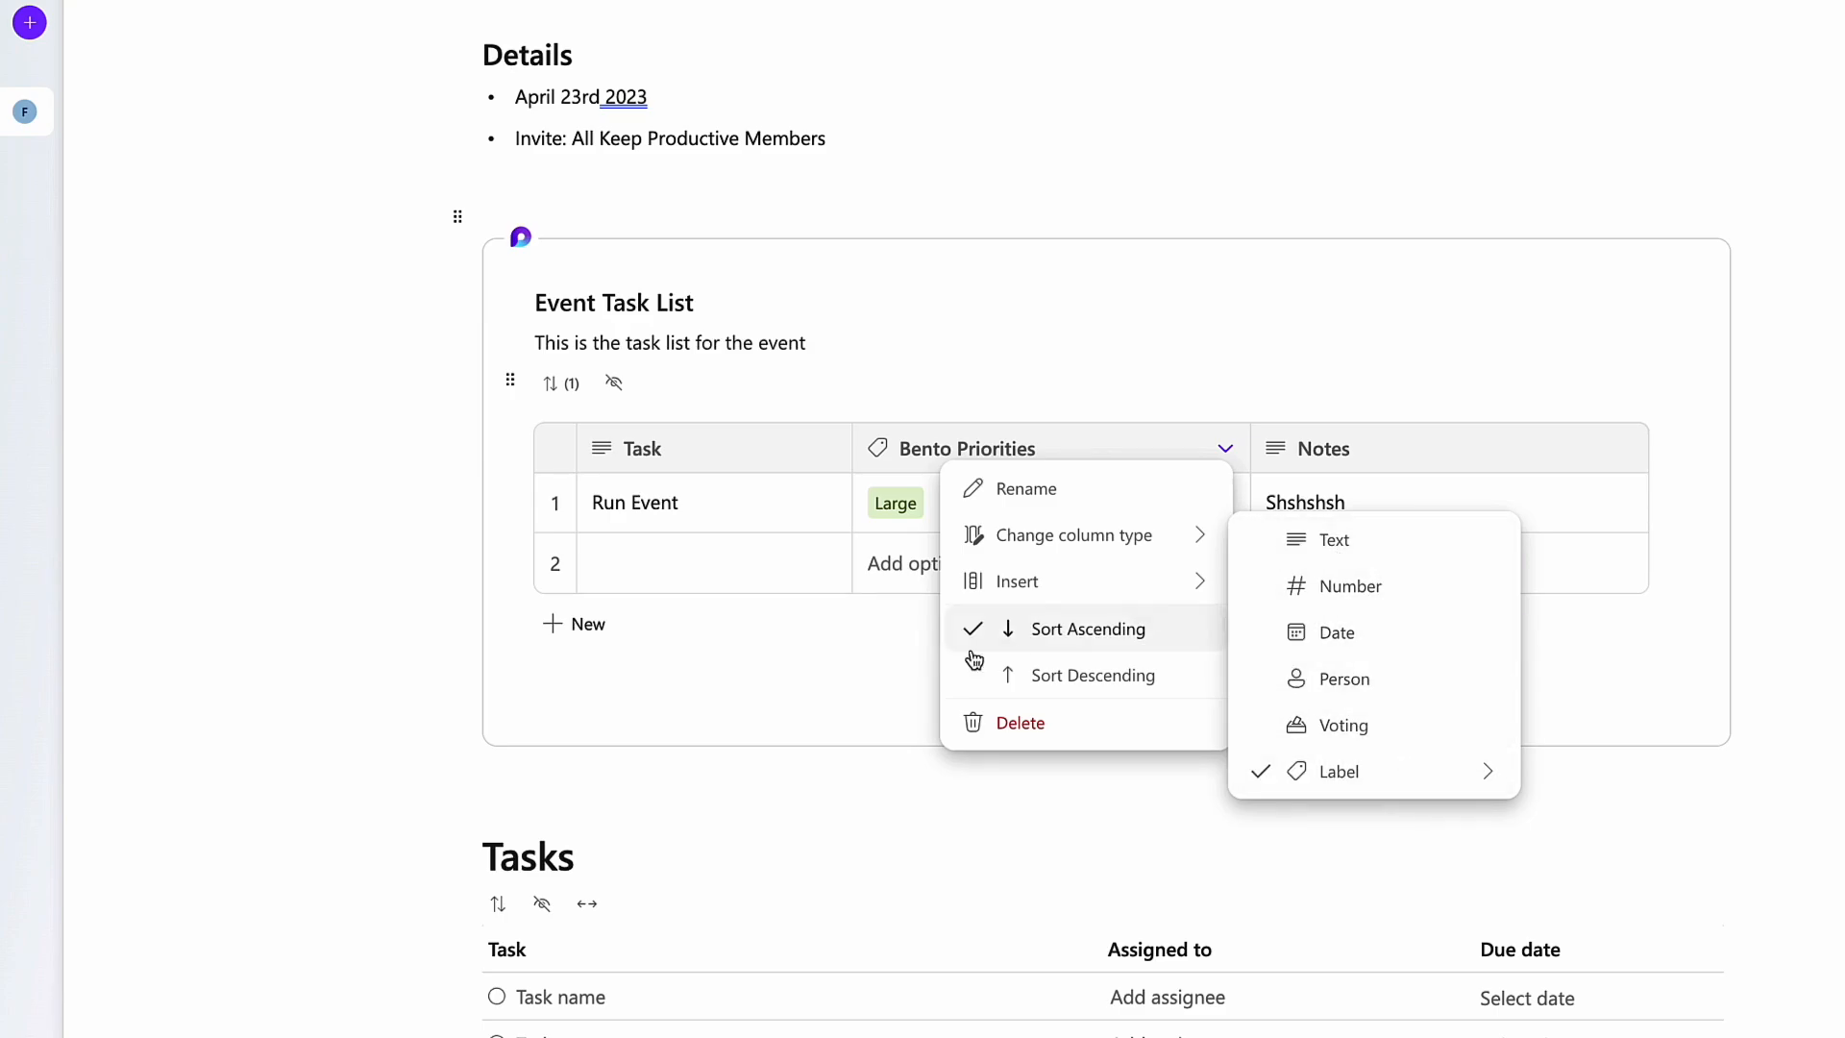
pyautogui.moveTo(877, 660)
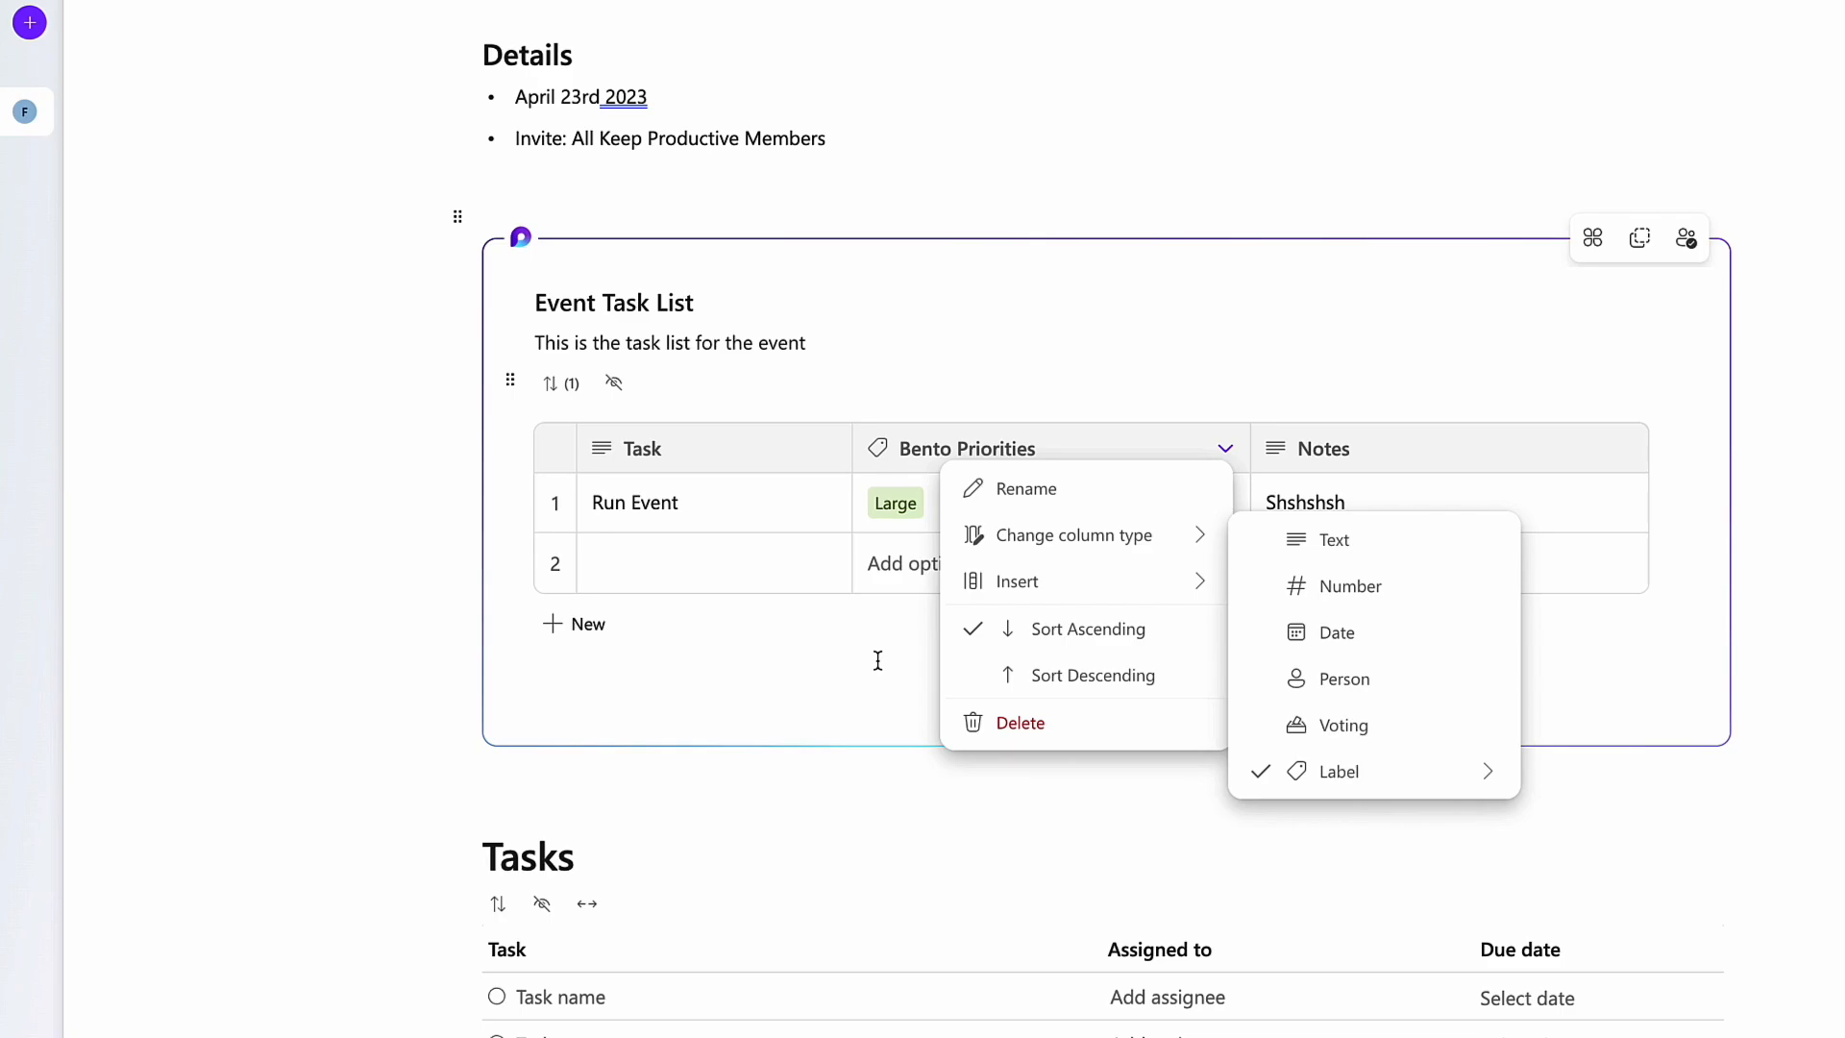
pyautogui.moveTo(822, 665)
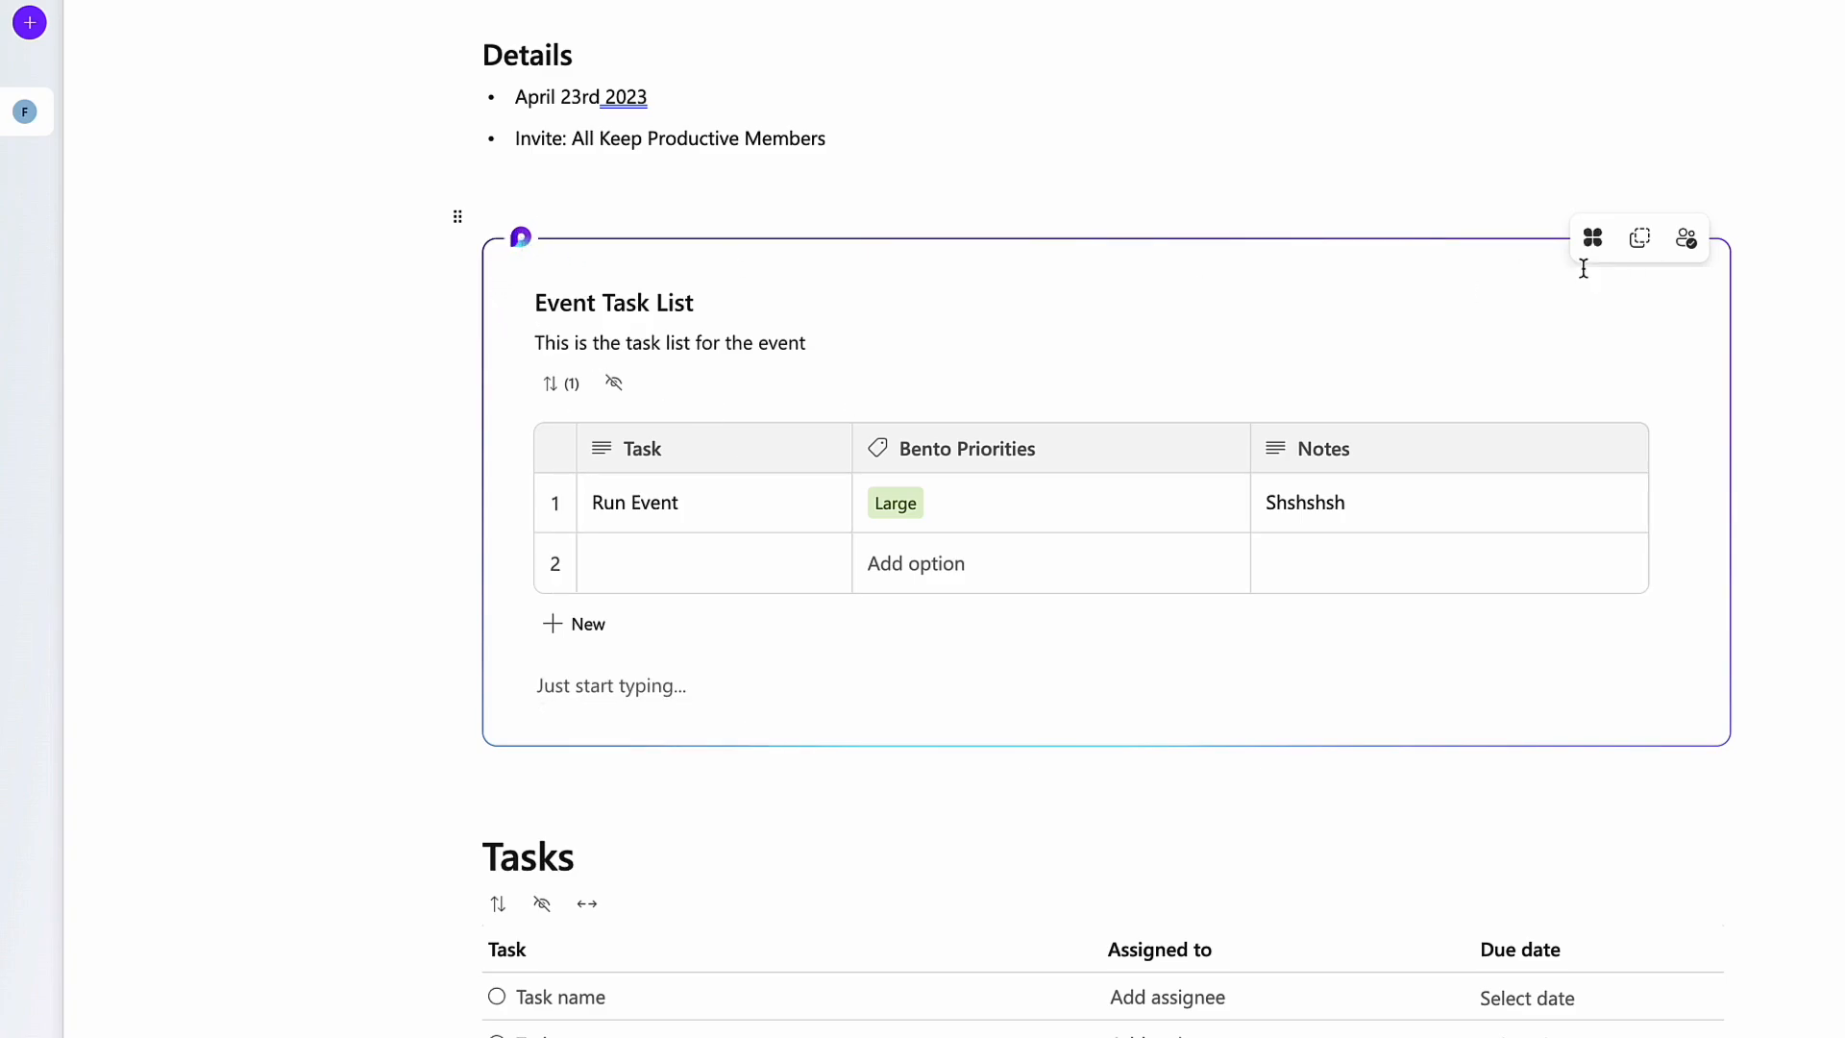
pyautogui.moveTo(1593, 238)
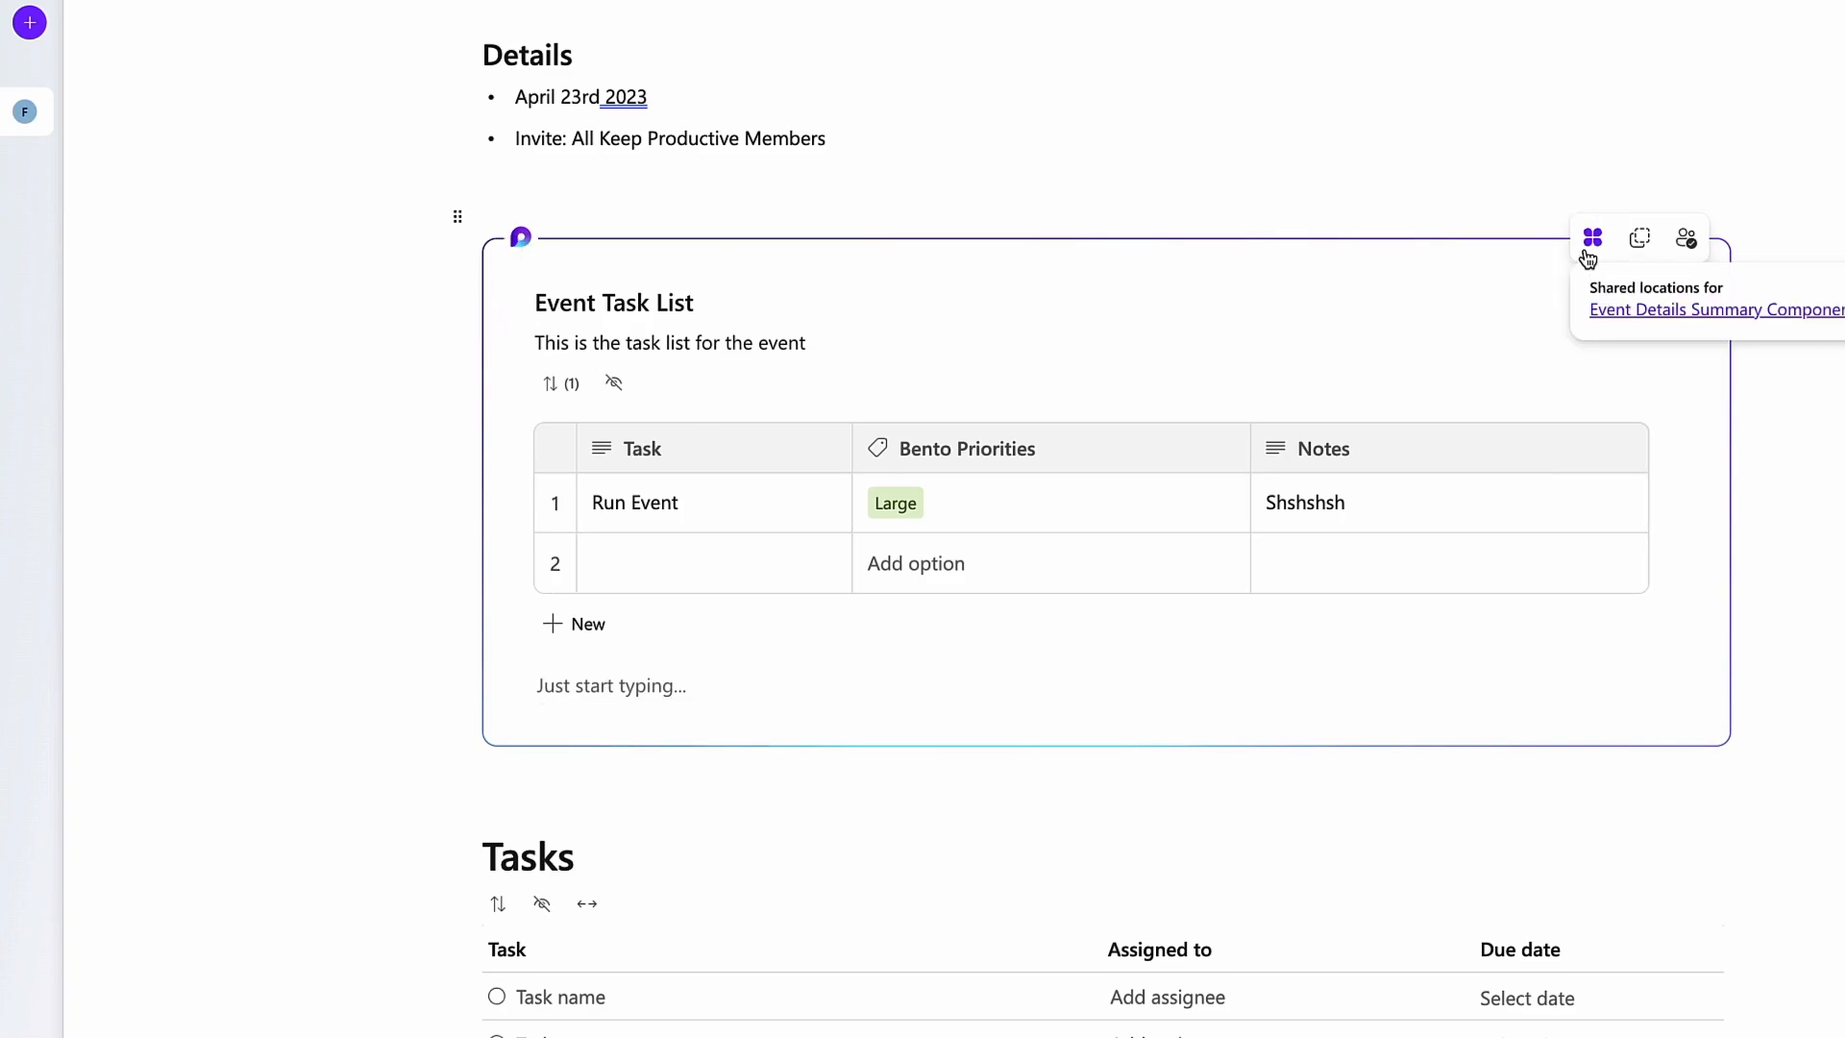
pyautogui.moveTo(724, 800)
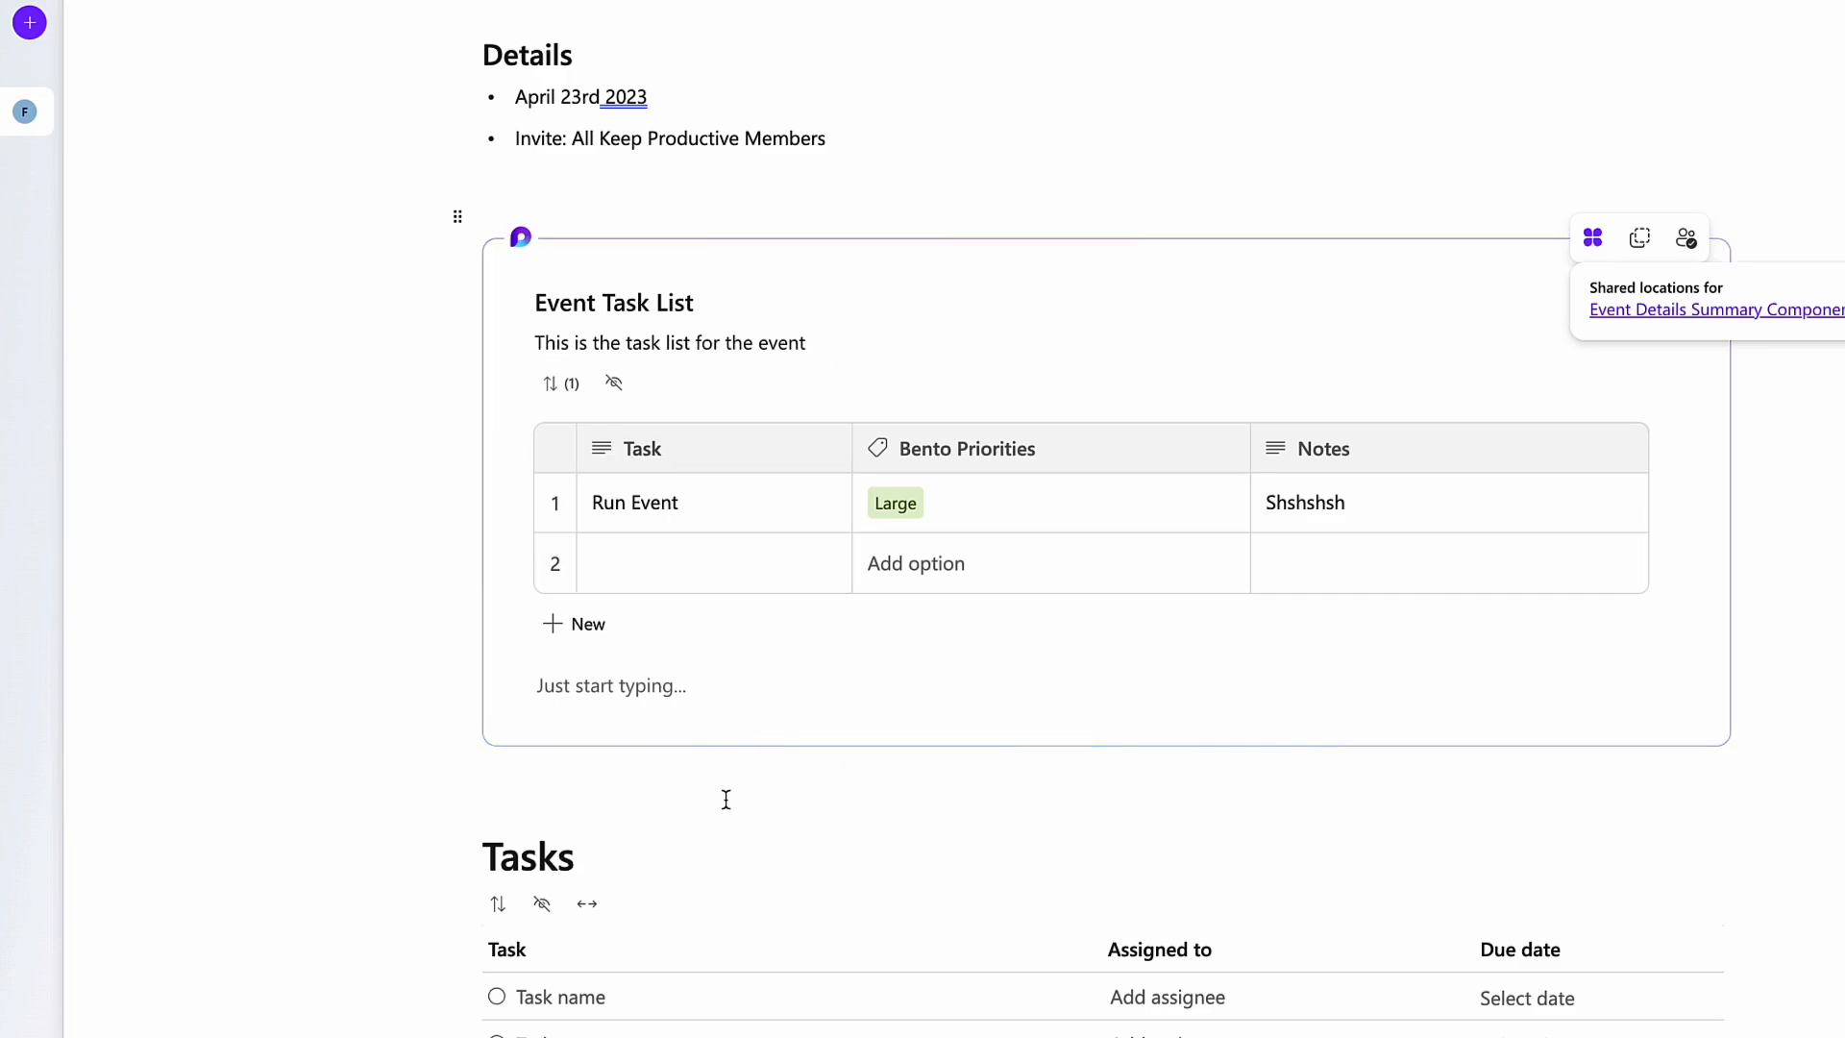
pyautogui.scroll(-3)
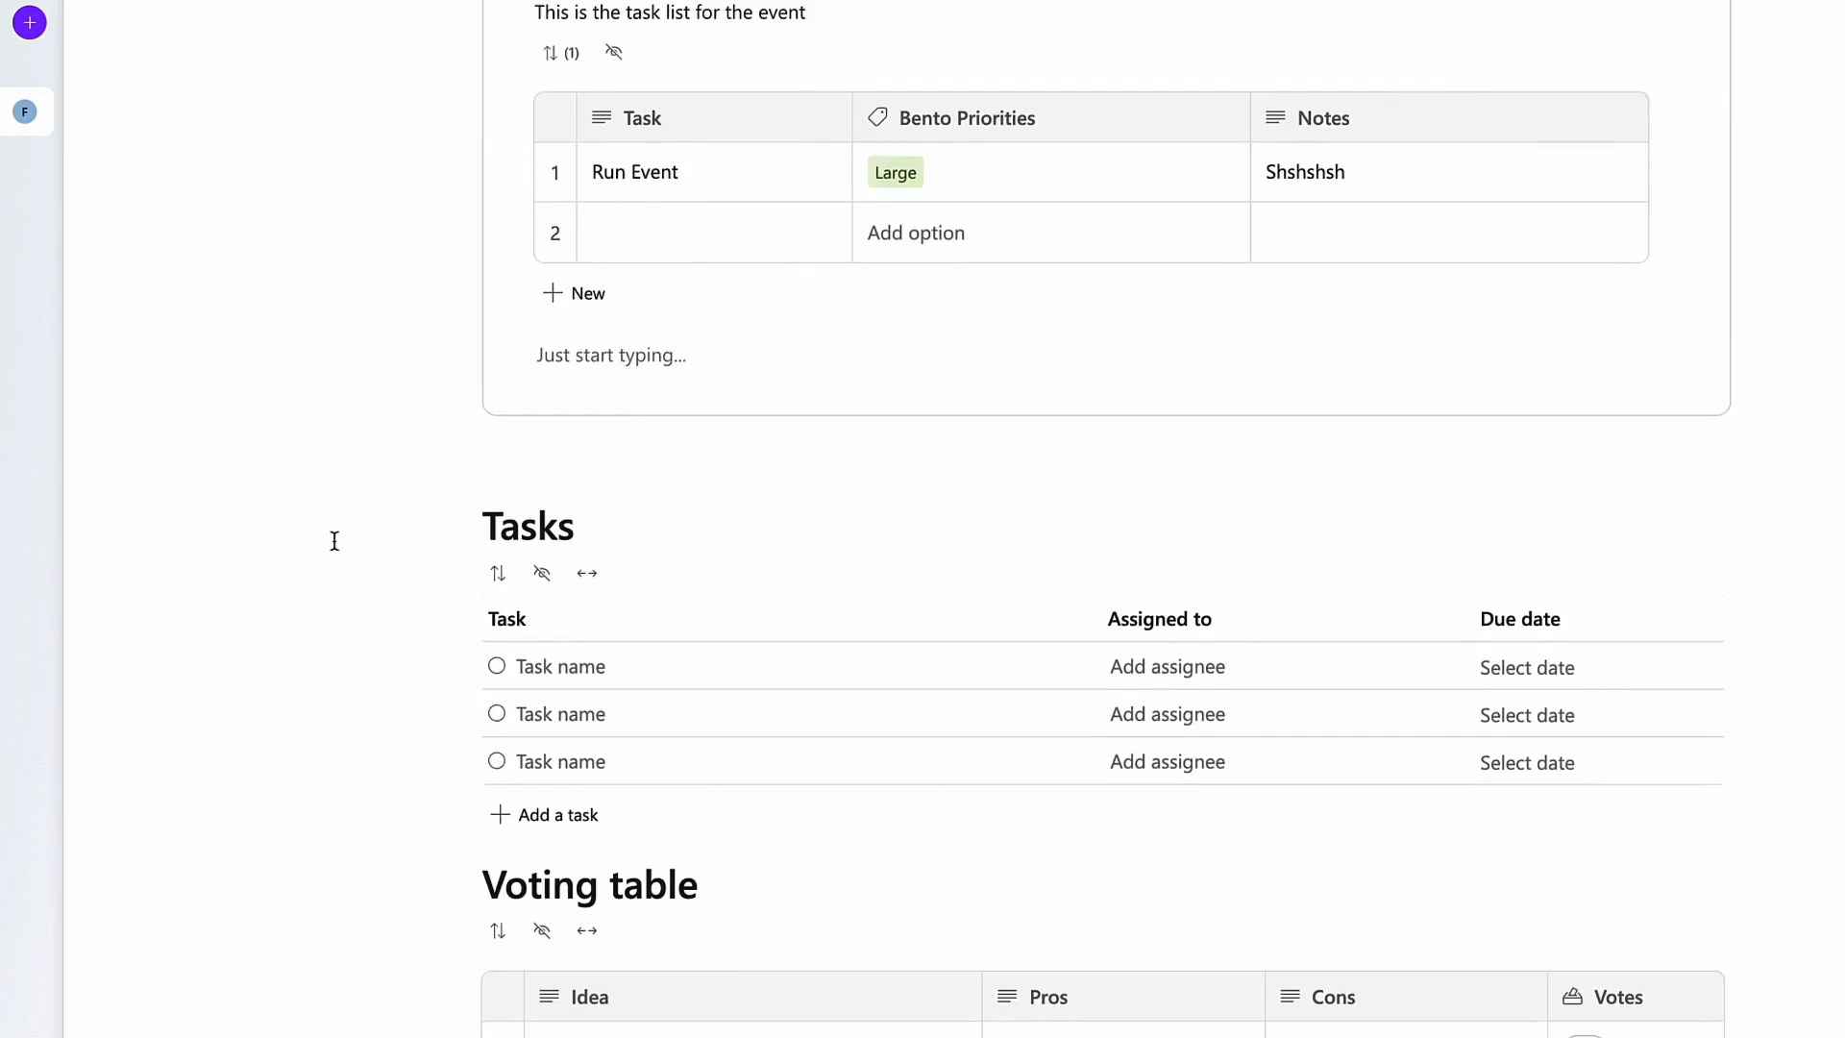
pyautogui.click(557, 475)
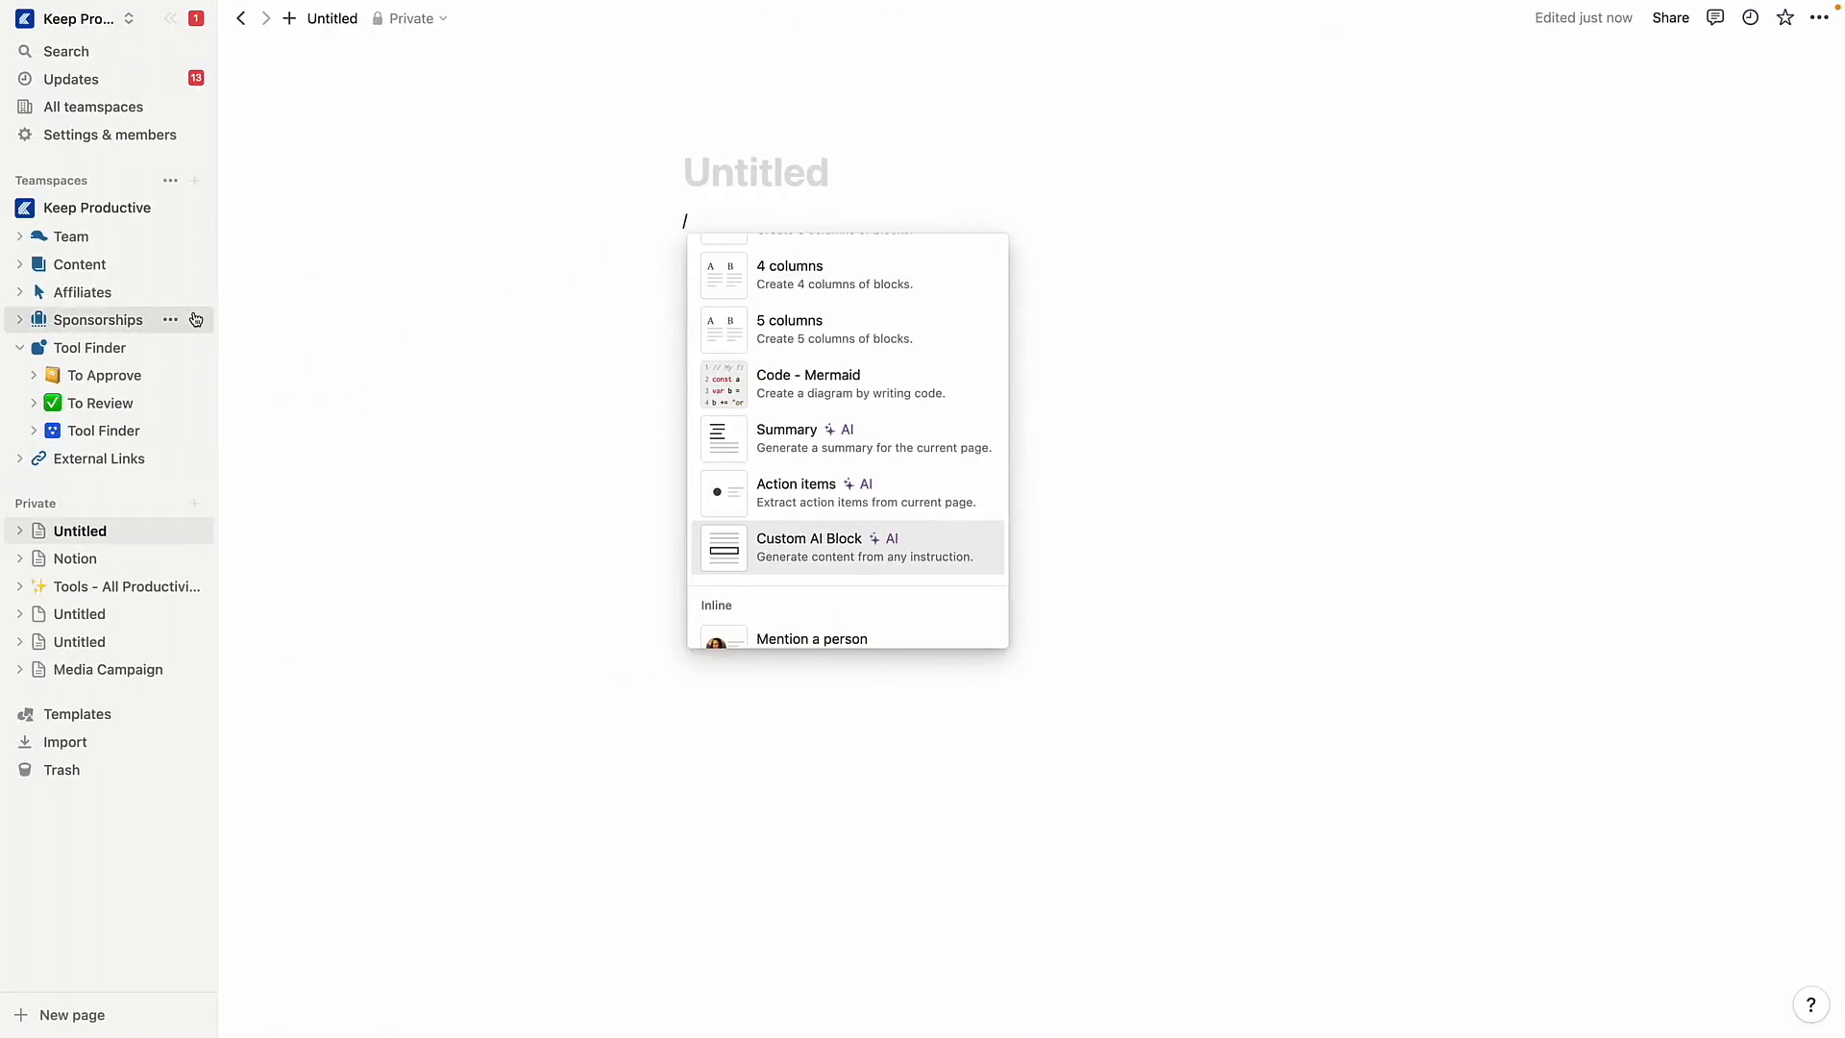
pyautogui.moveTo(730, 245)
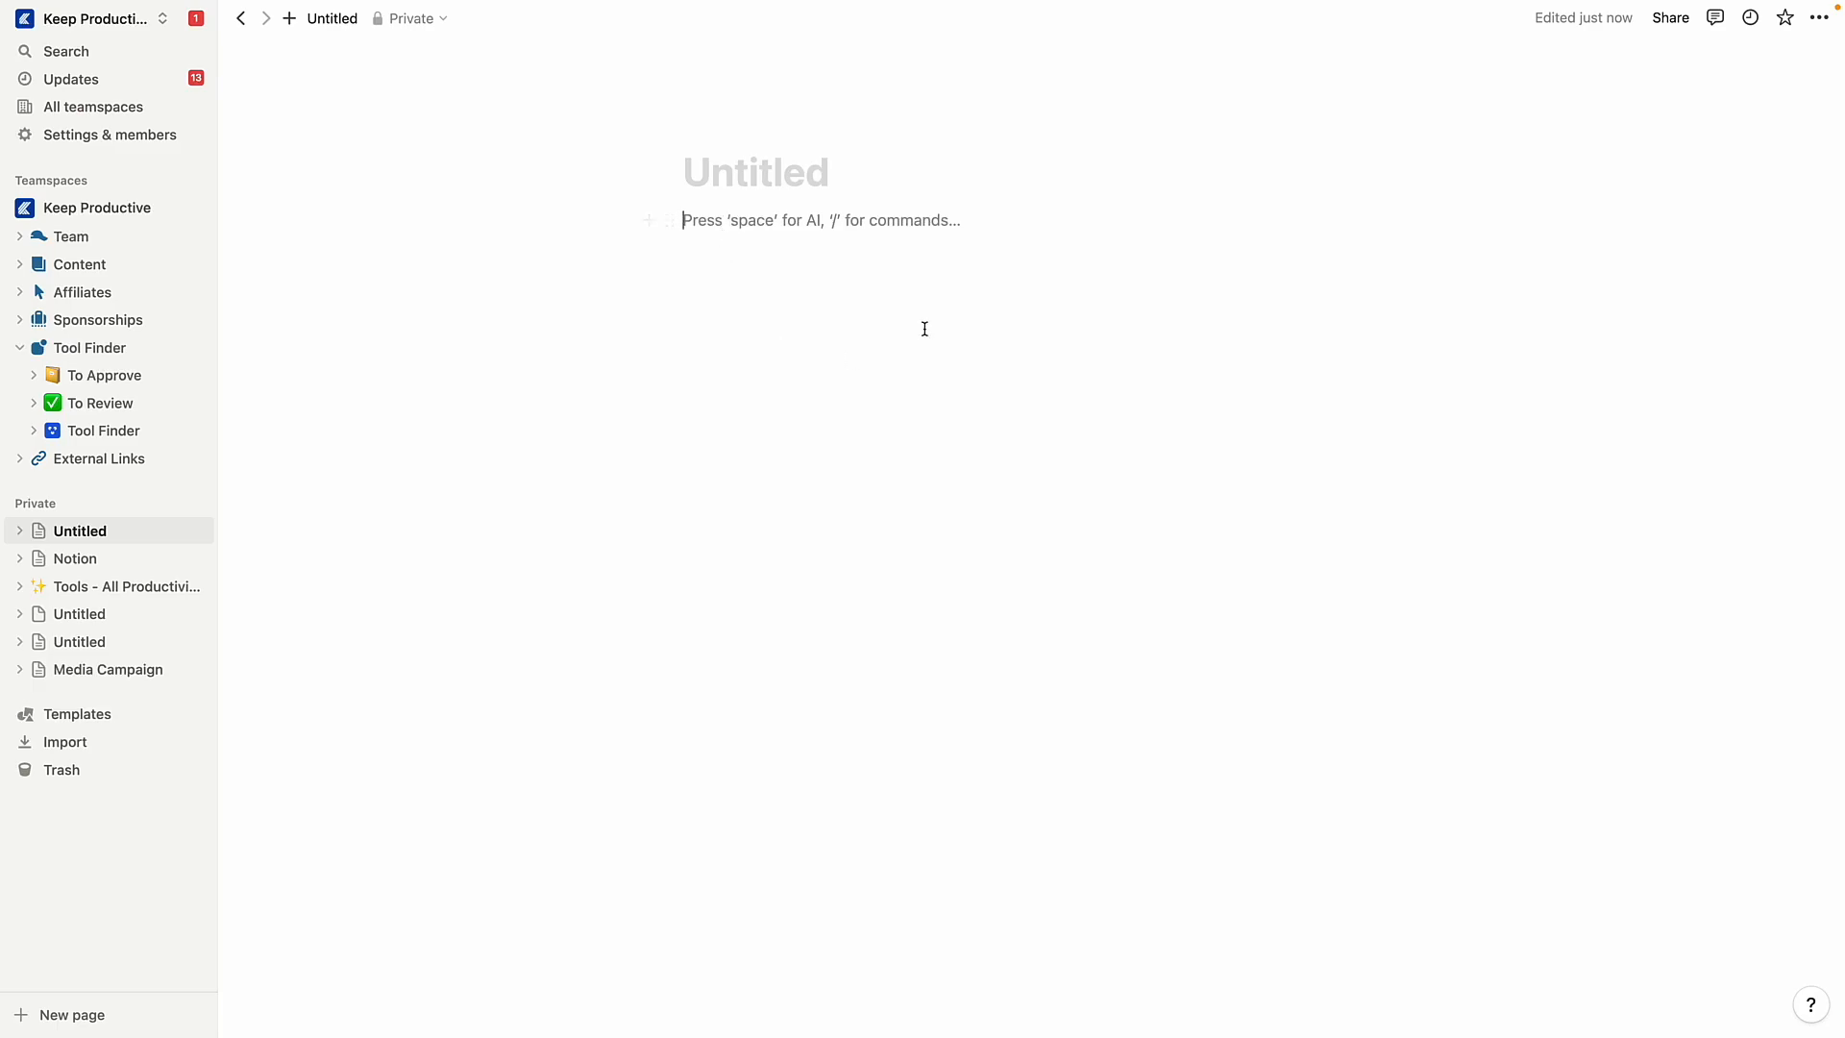
pyautogui.click(80, 263)
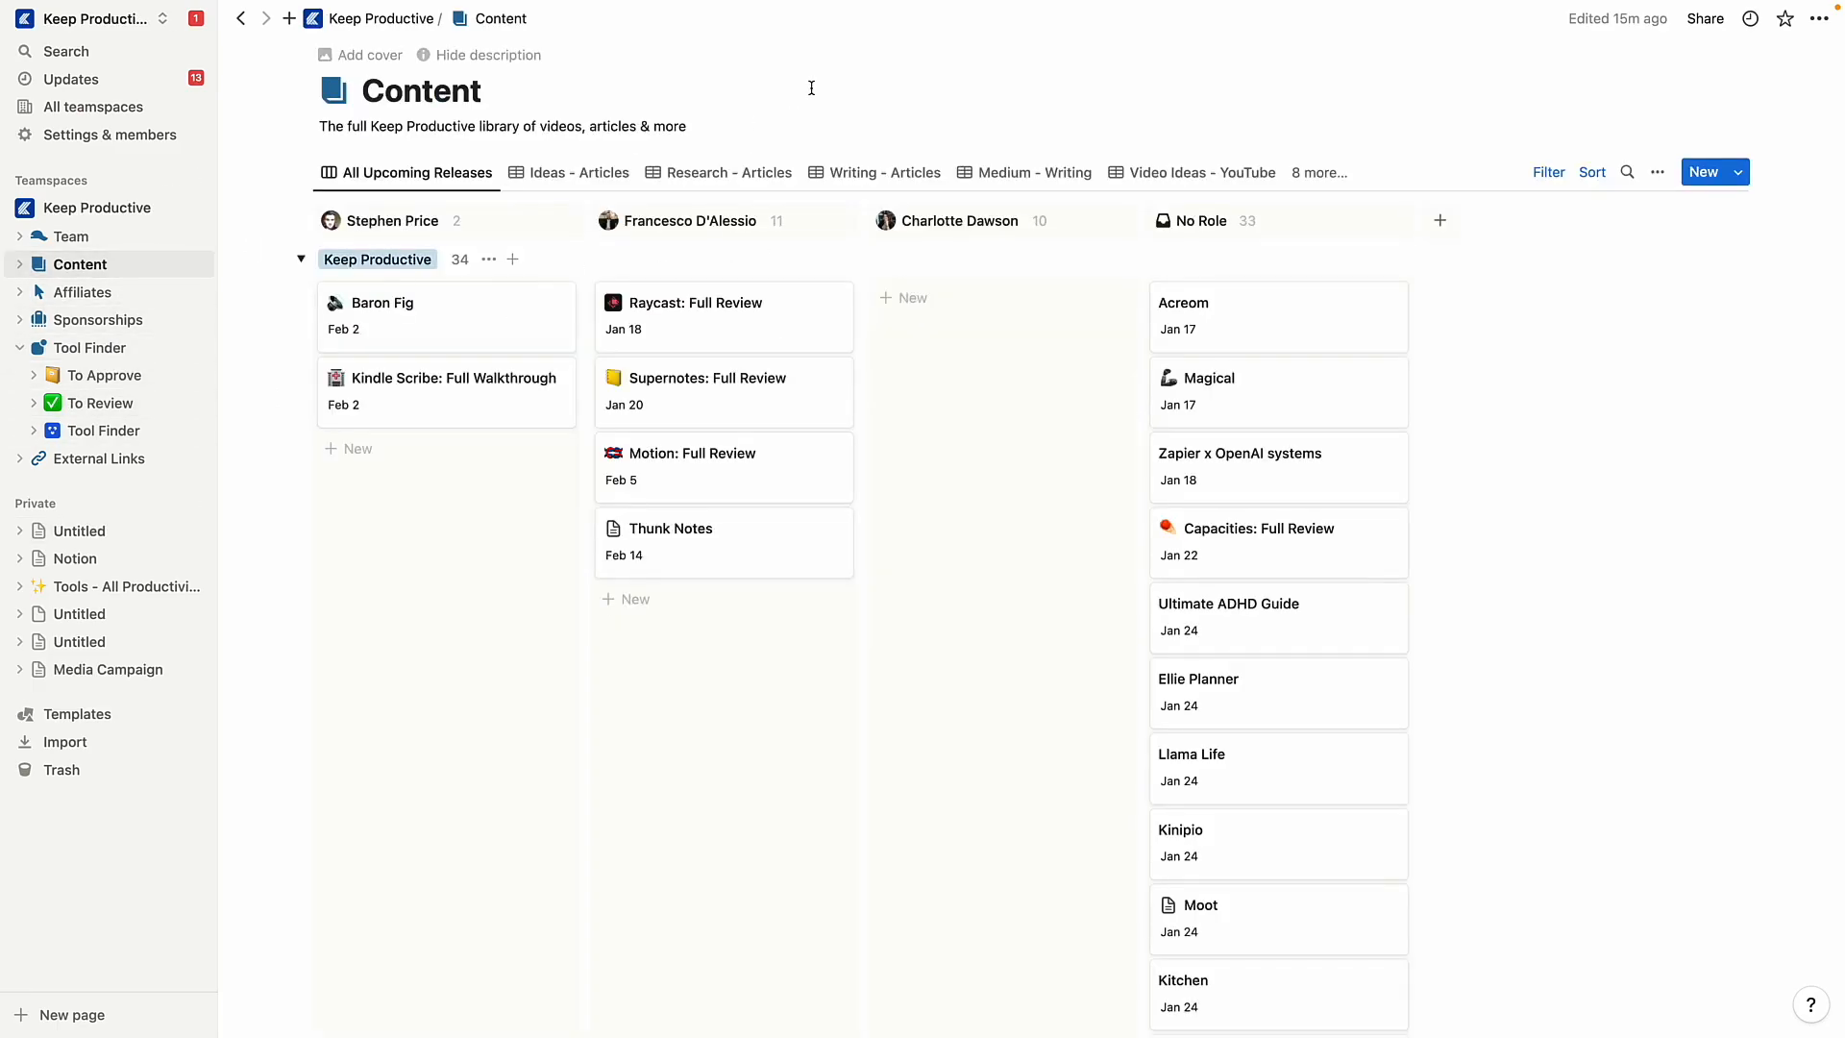
pyautogui.moveTo(824, 397)
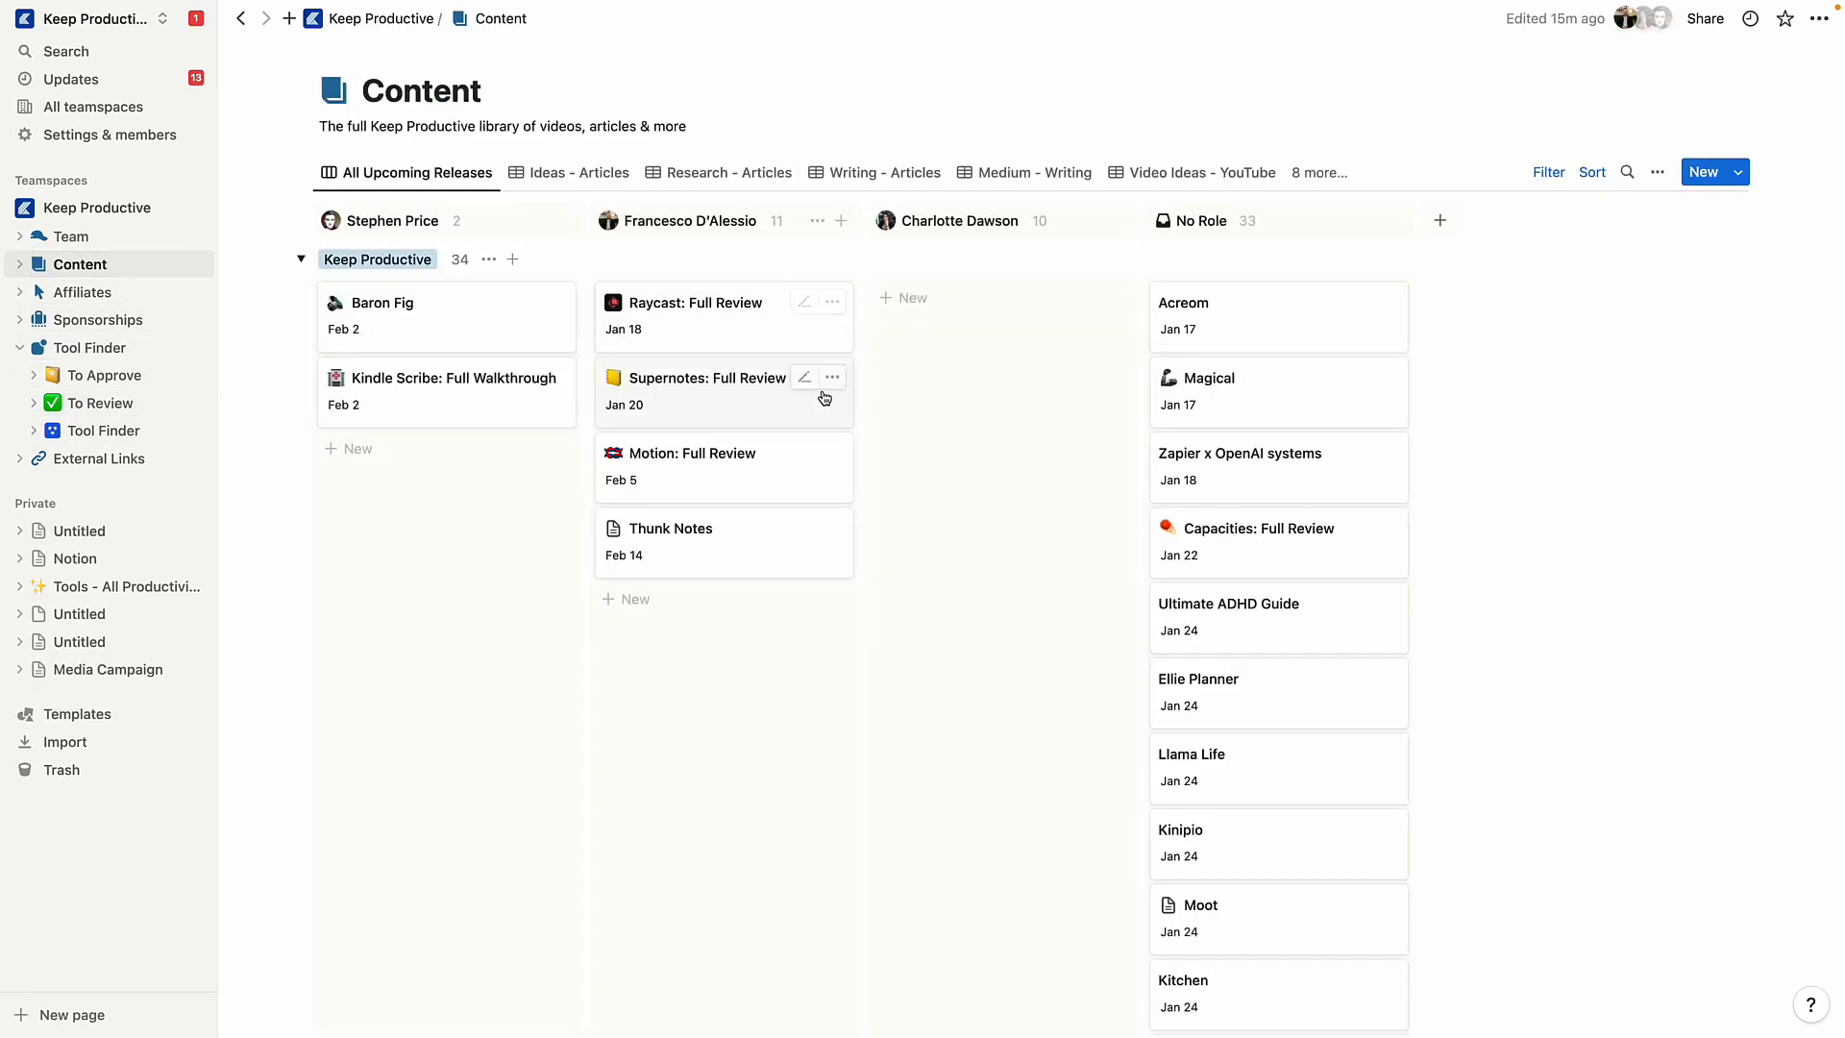
pyautogui.moveTo(824, 398)
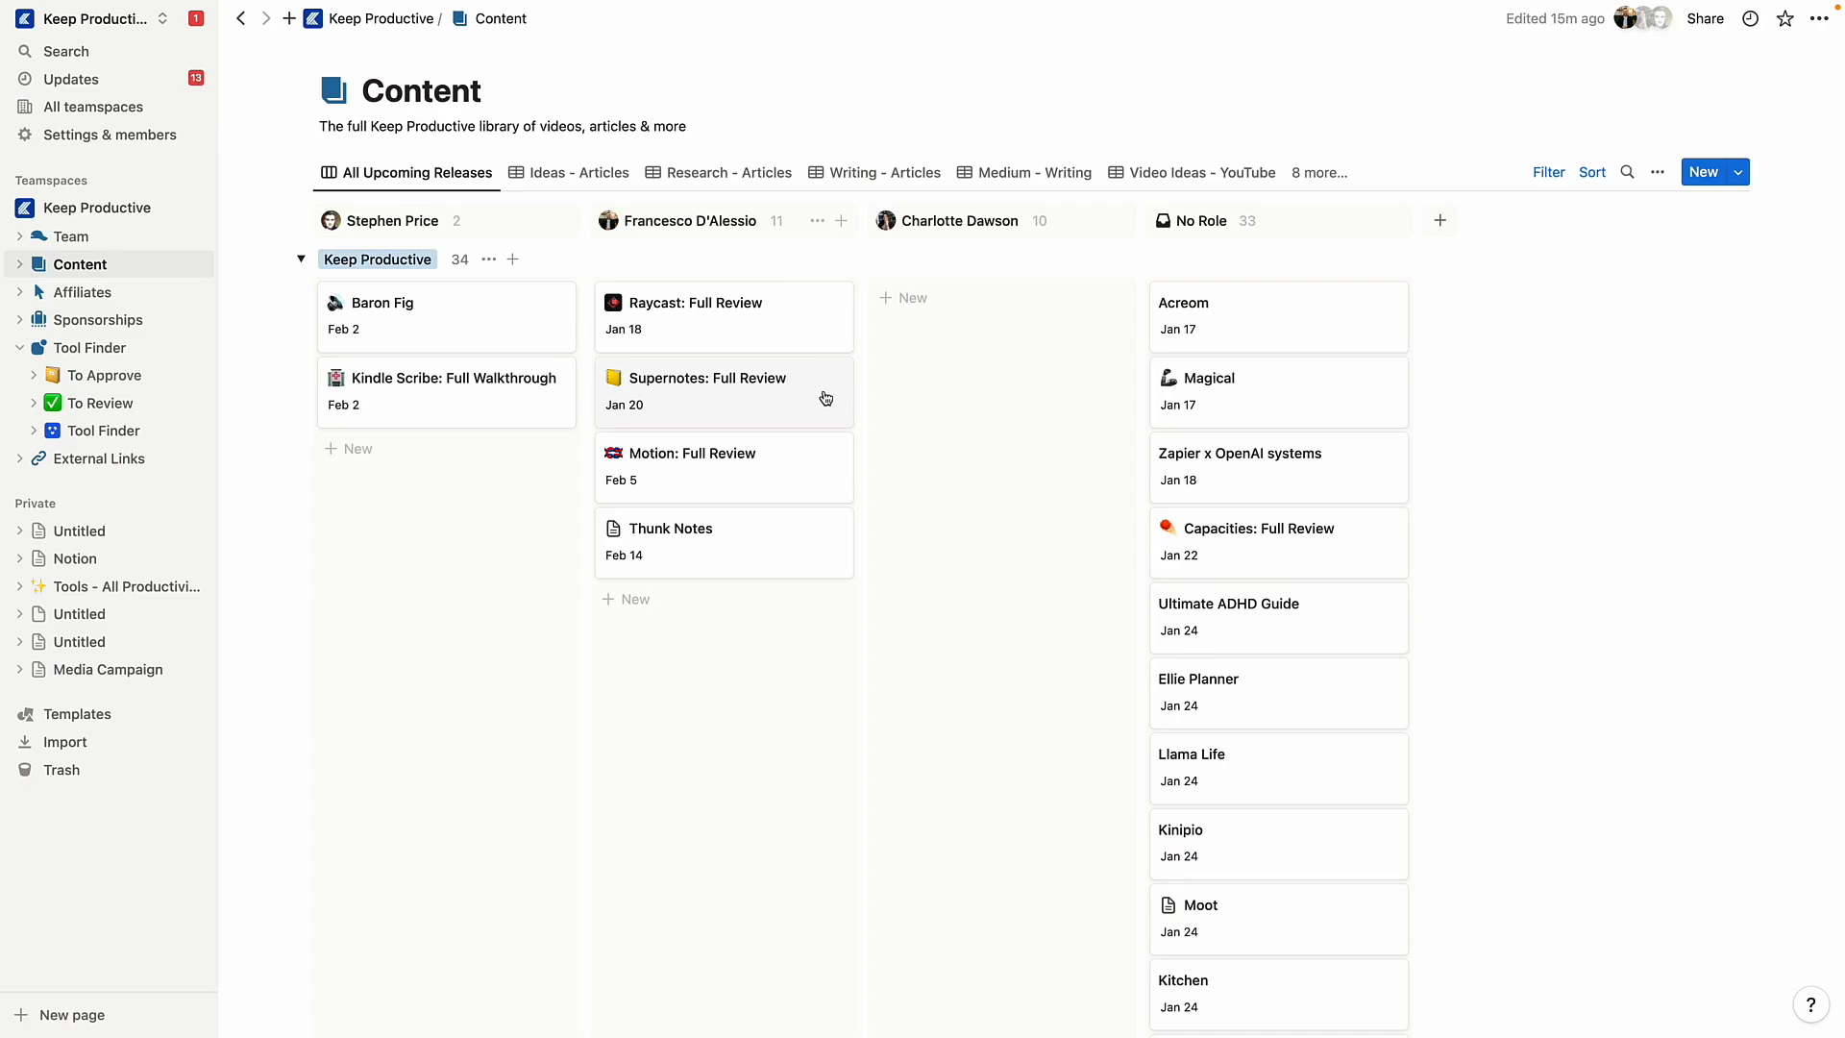
pyautogui.moveTo(764, 549)
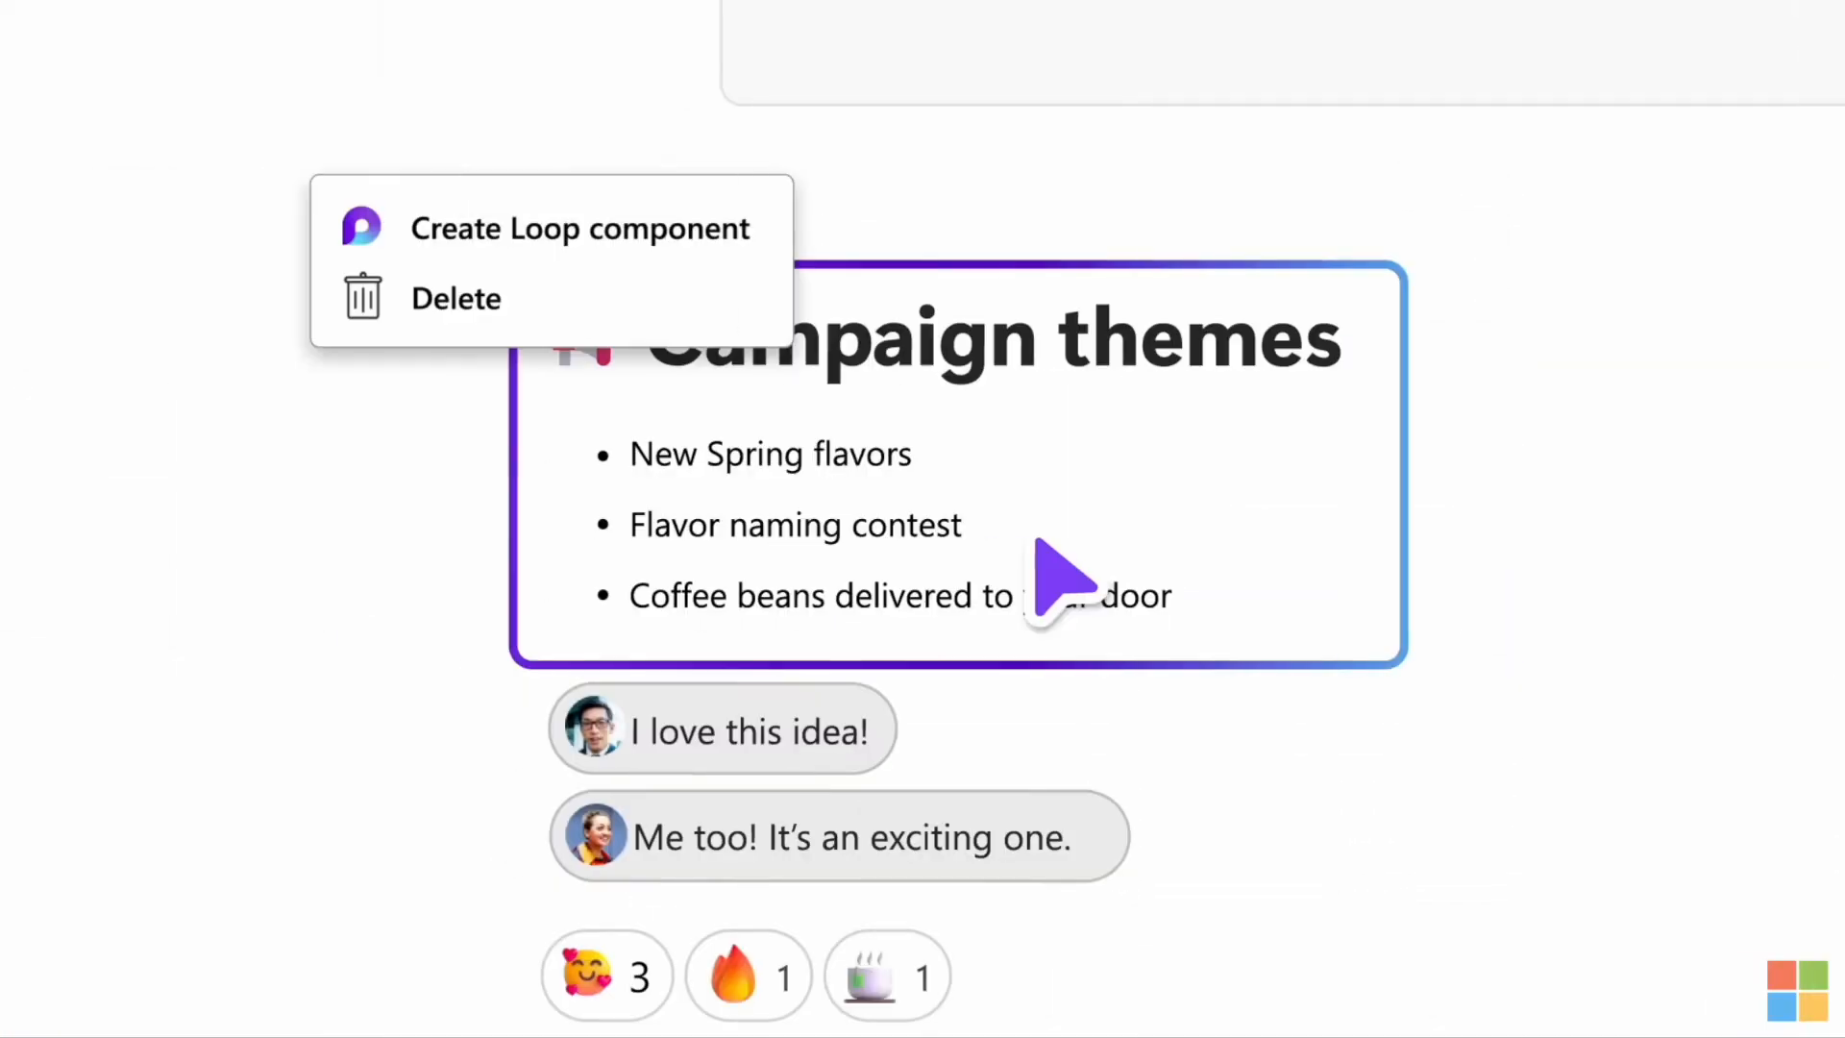
pyautogui.click(578, 227)
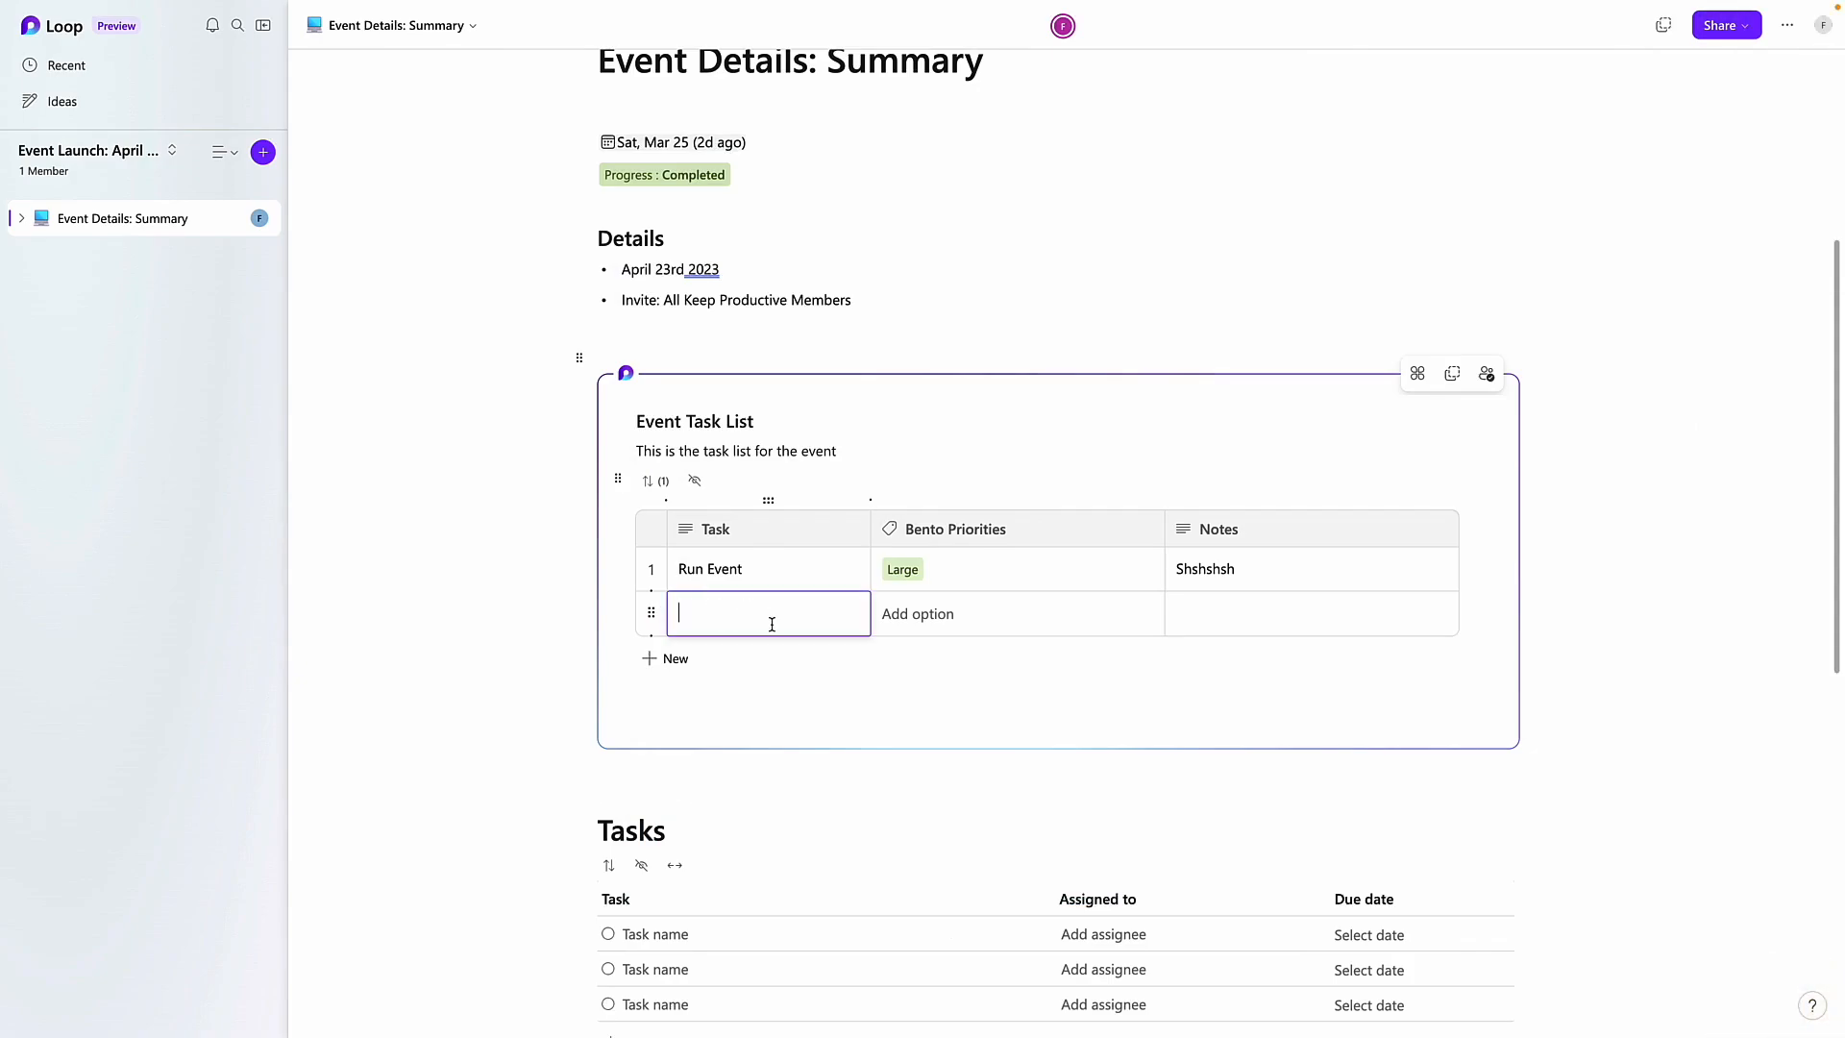
# Select a cell in the Event Task List table, adding an empty second row
pyautogui.scroll(-3)
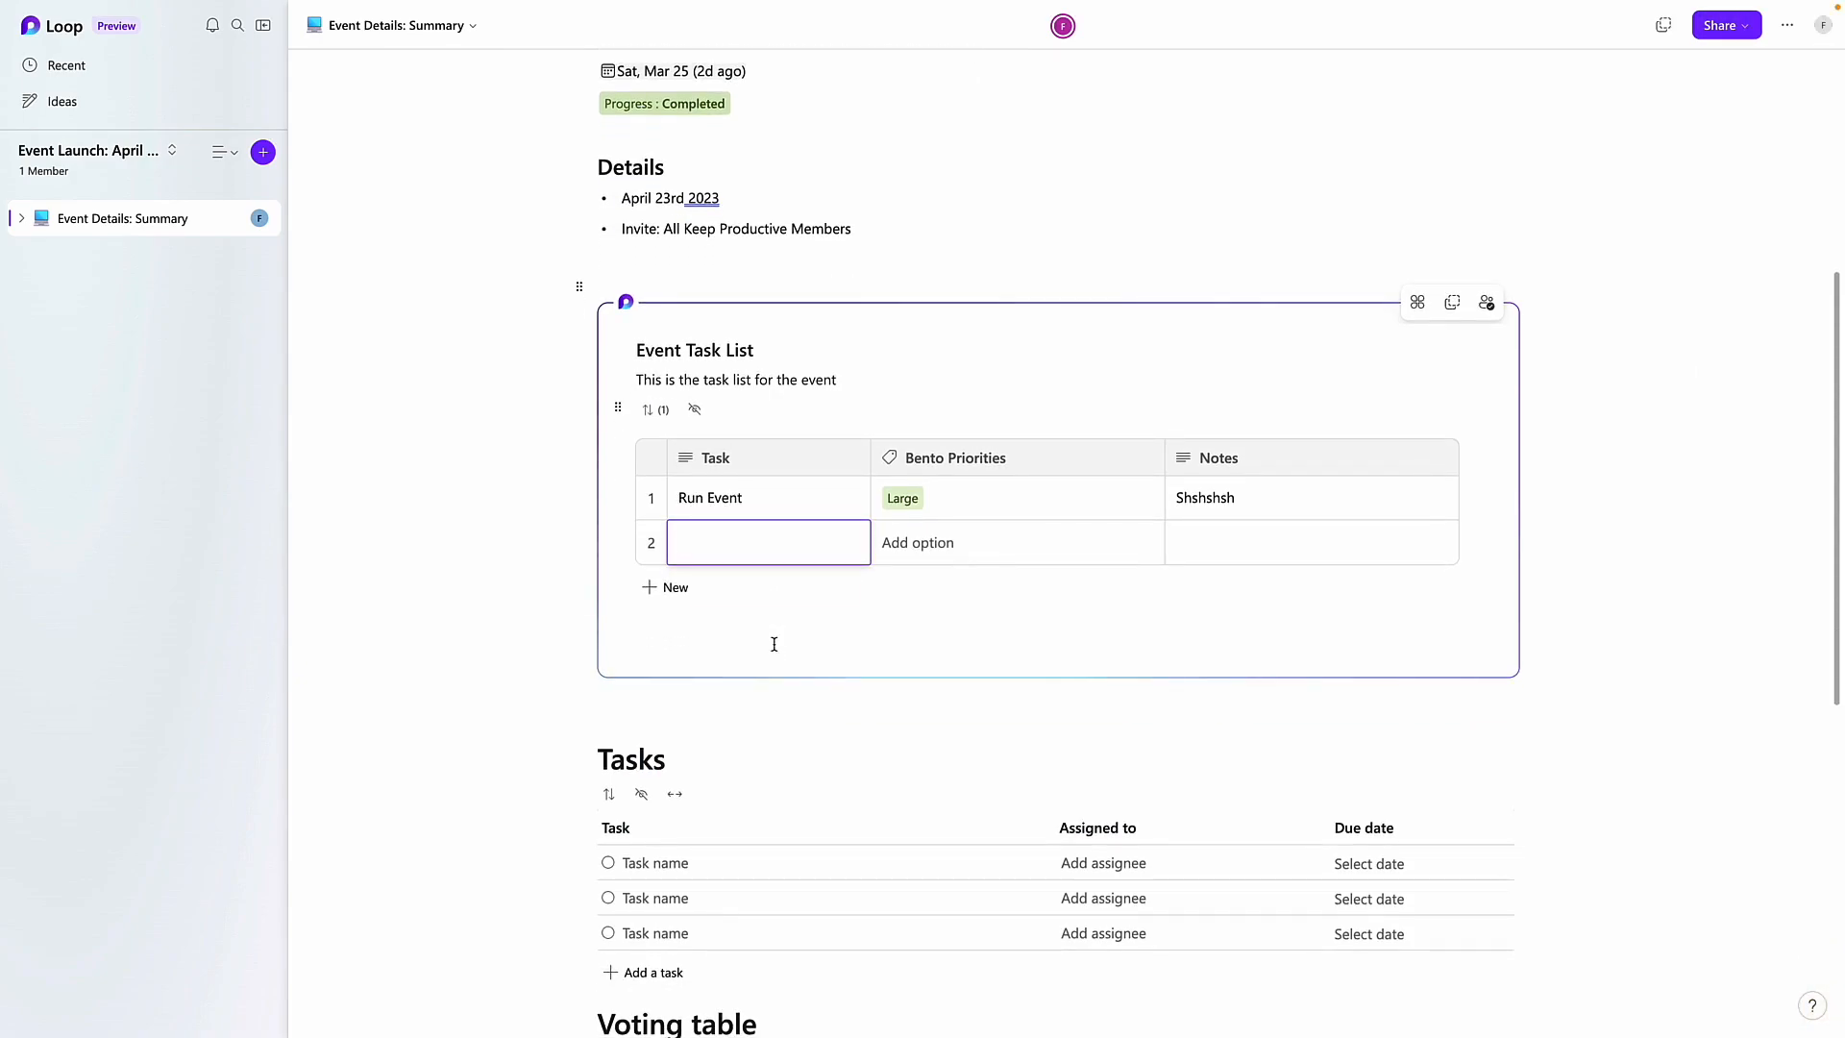
pyautogui.moveTo(754, 586)
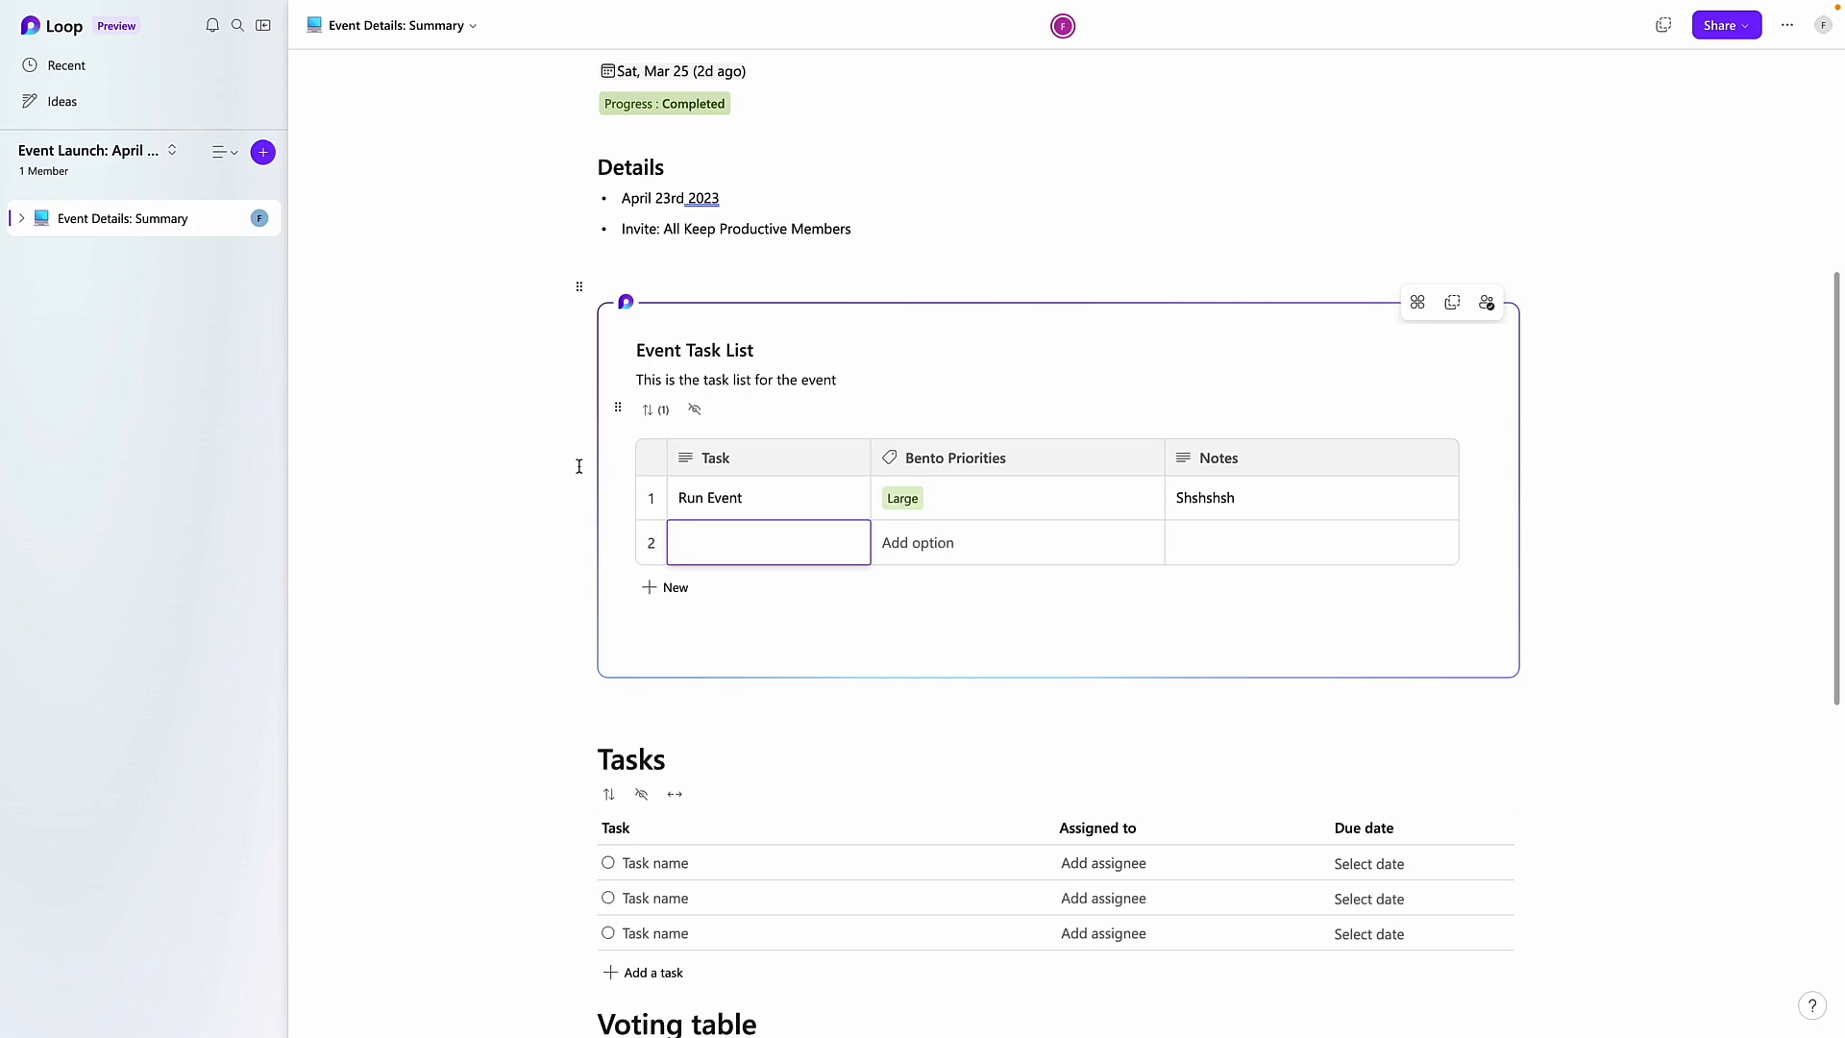
pyautogui.click(729, 497)
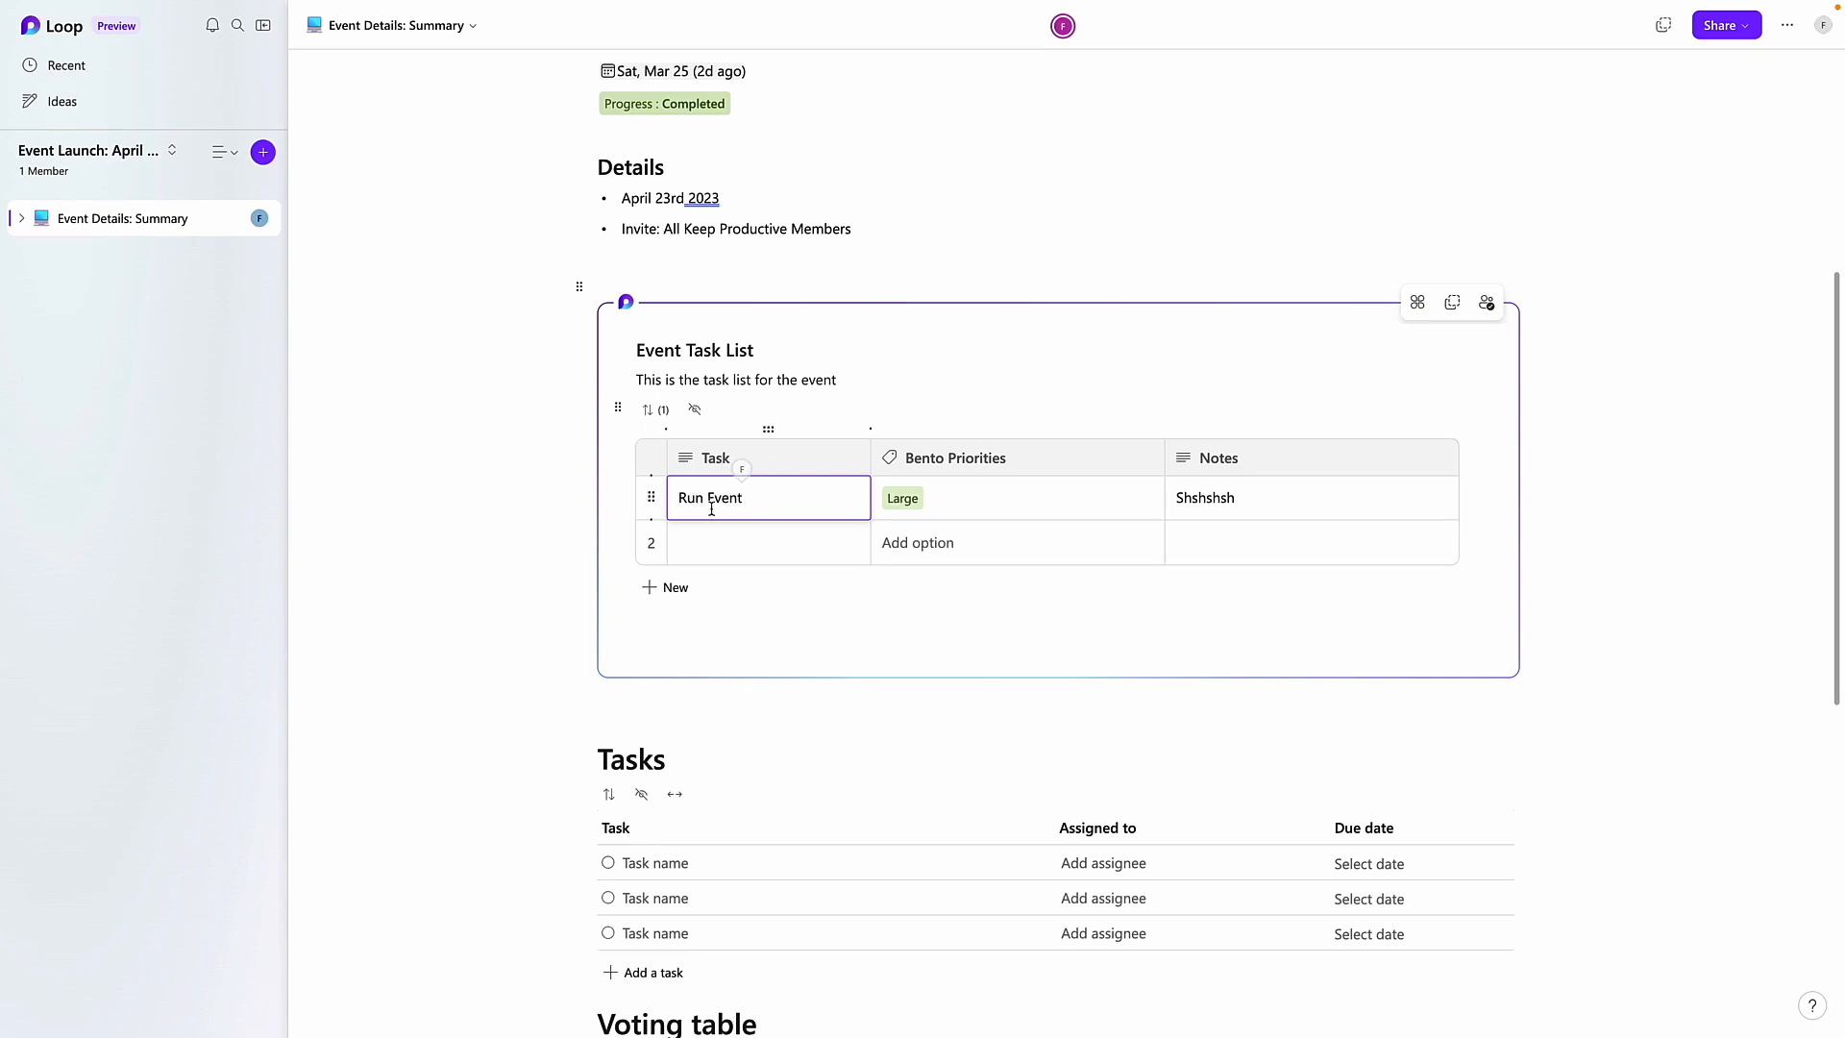
pyautogui.moveTo(1045, 377)
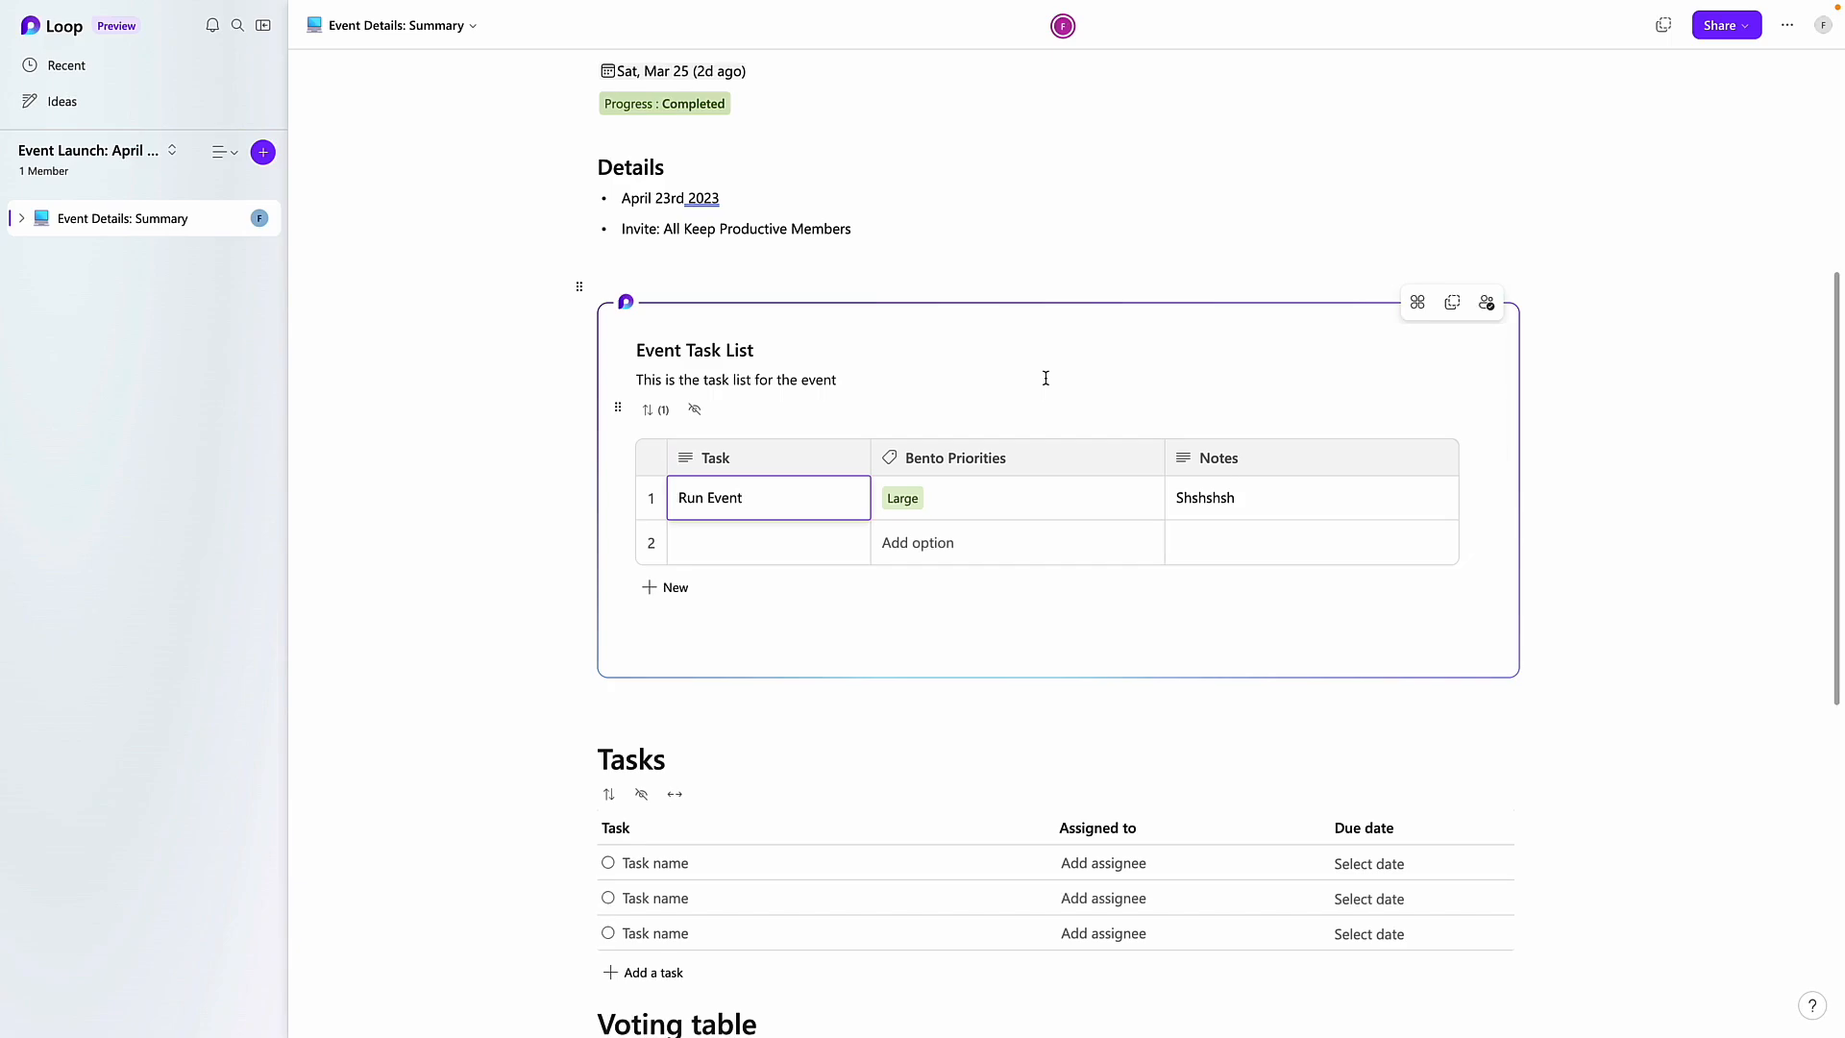
pyautogui.scroll(3)
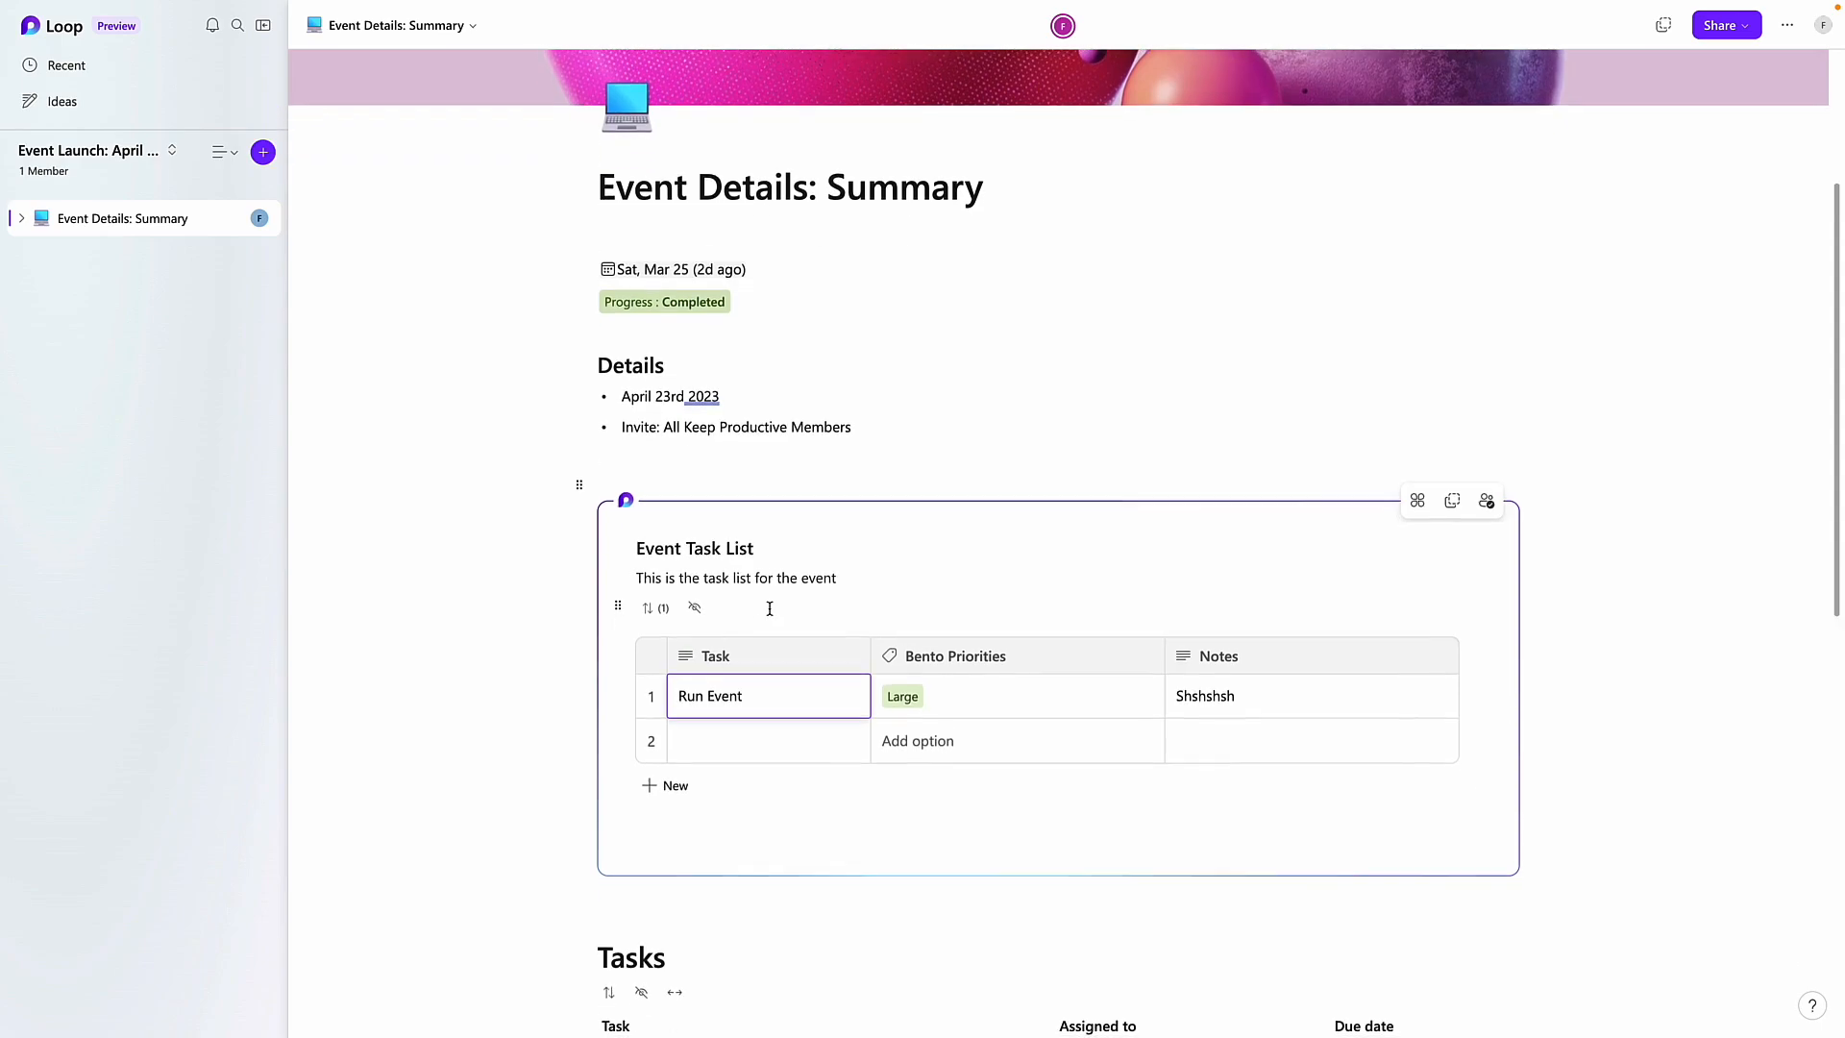
pyautogui.moveTo(700, 565)
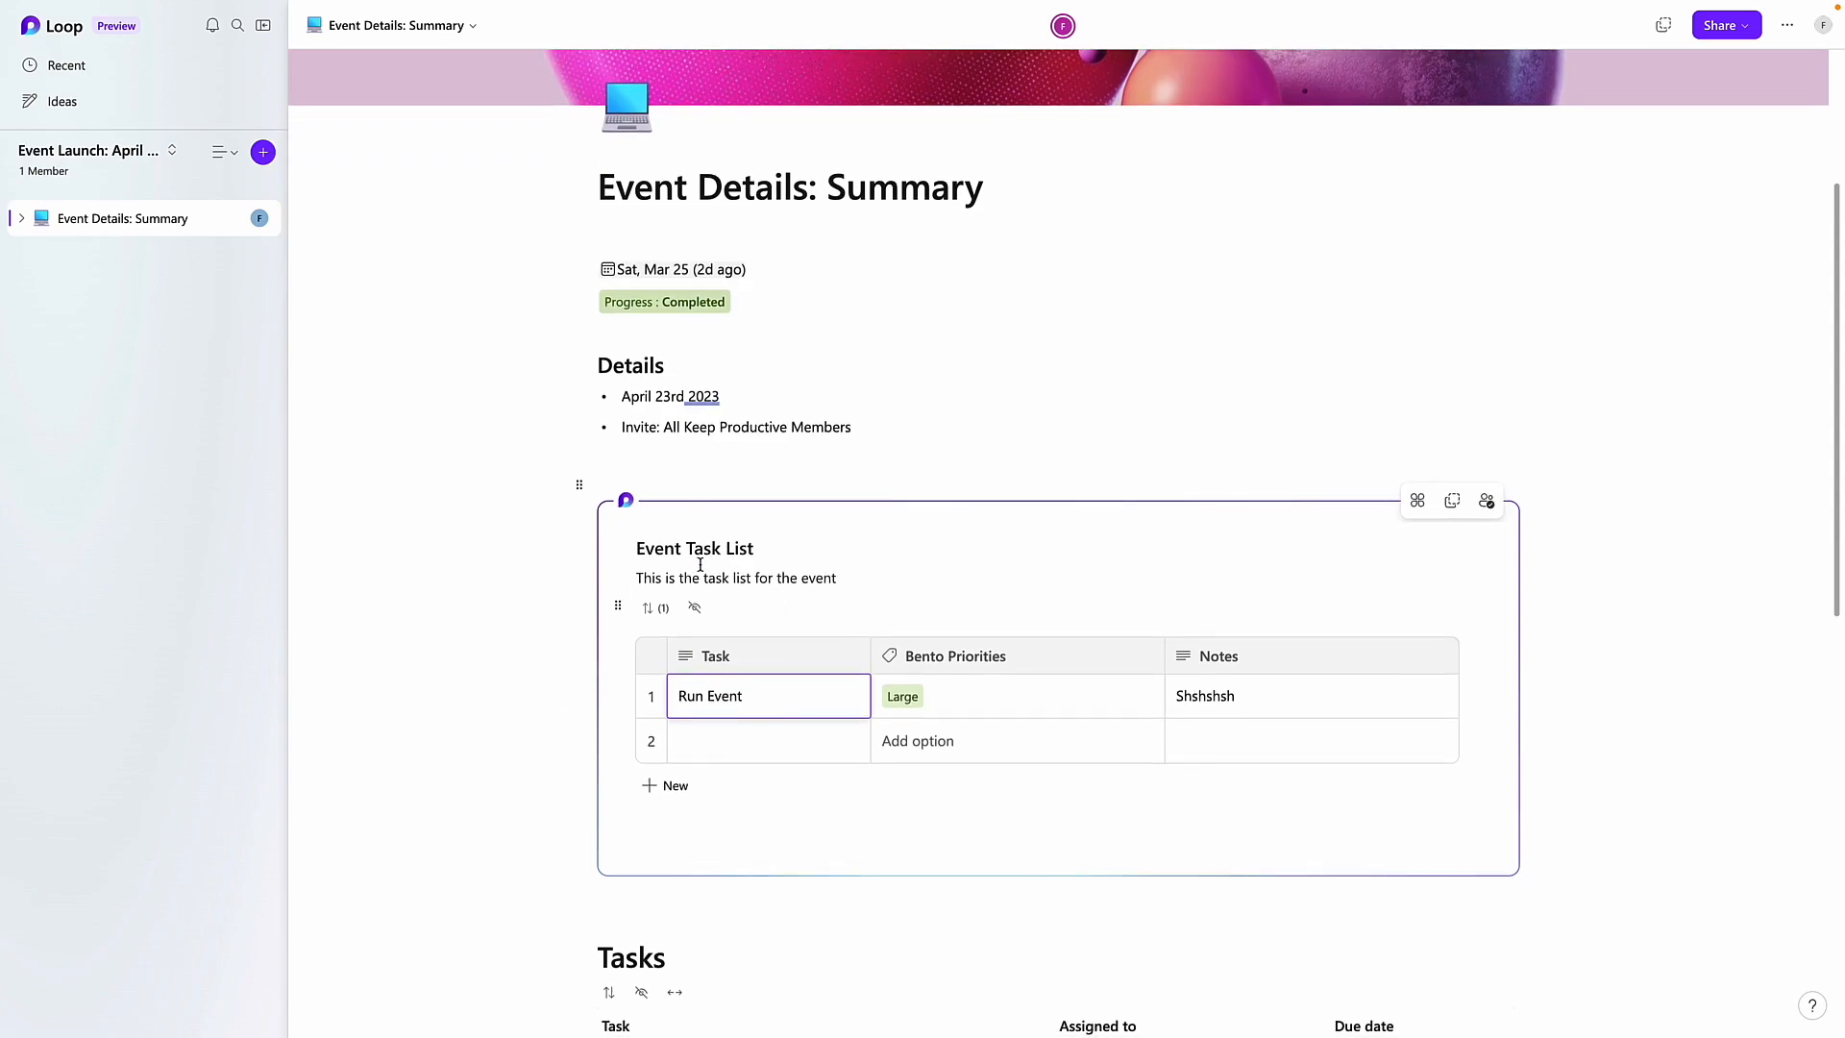
pyautogui.scroll(-3)
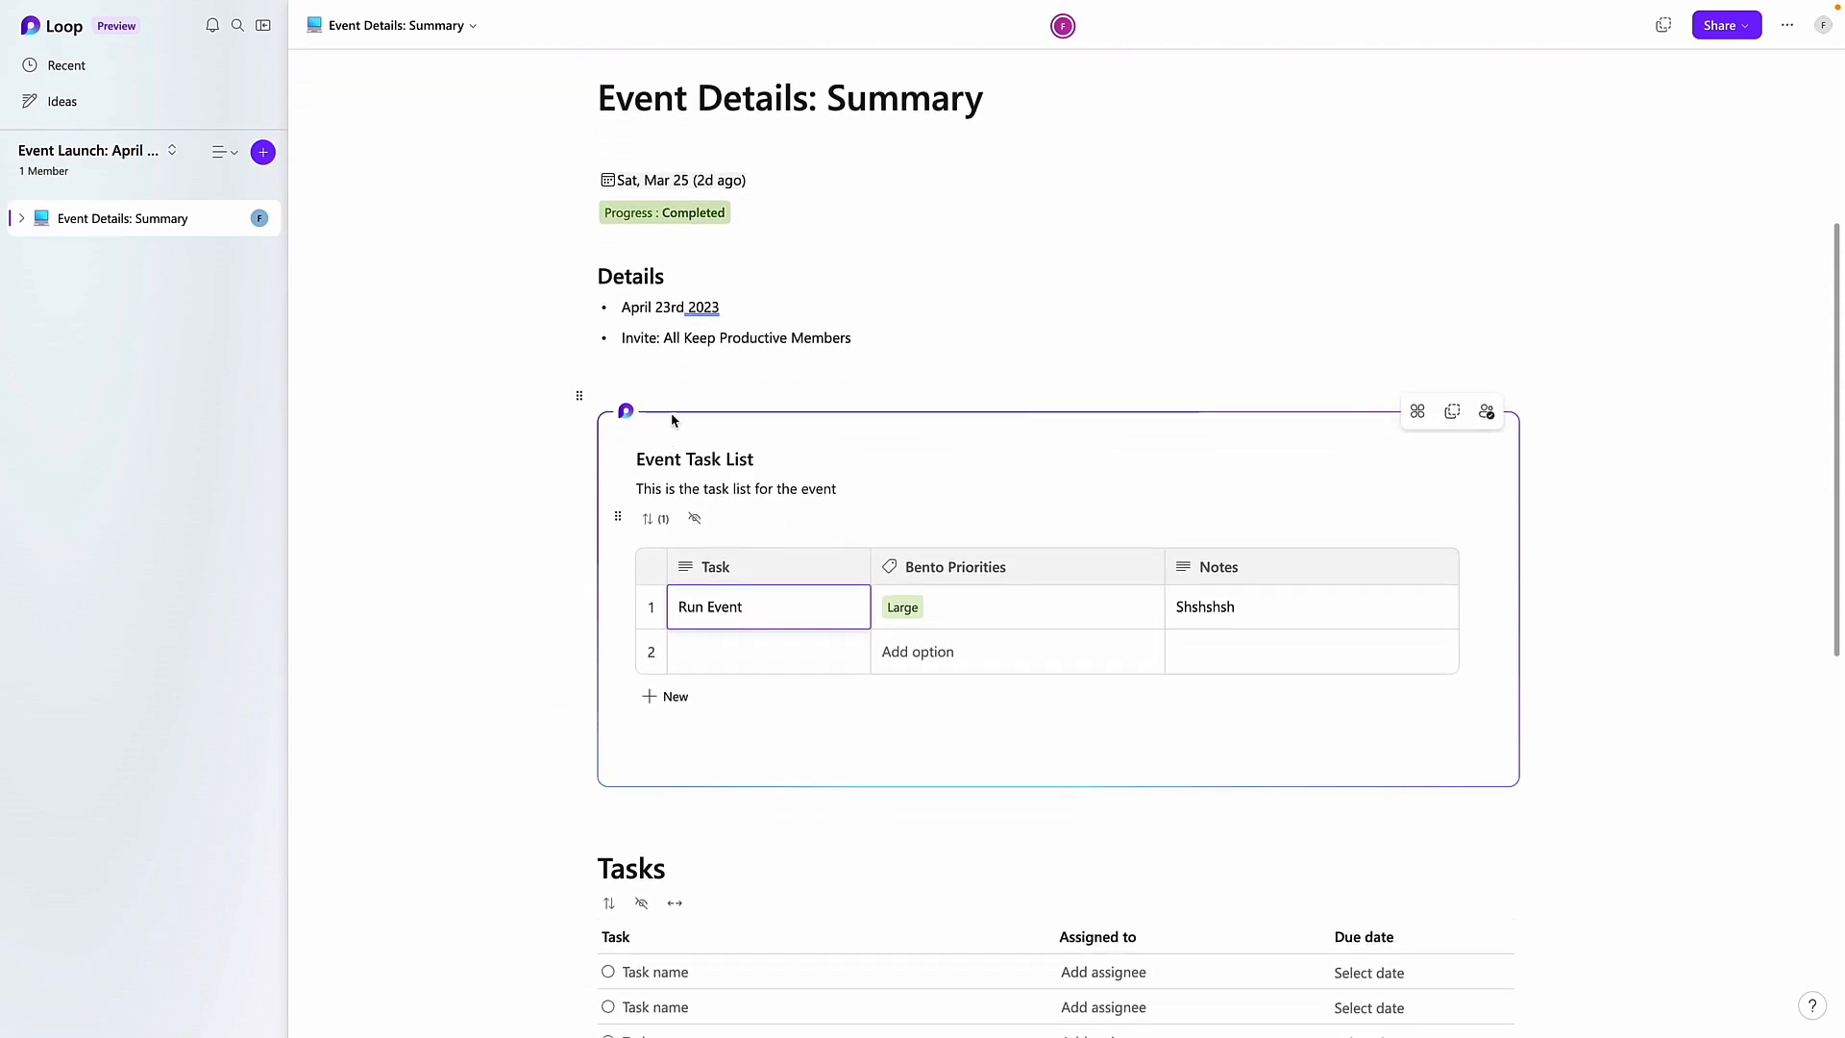
pyautogui.moveTo(52, 26)
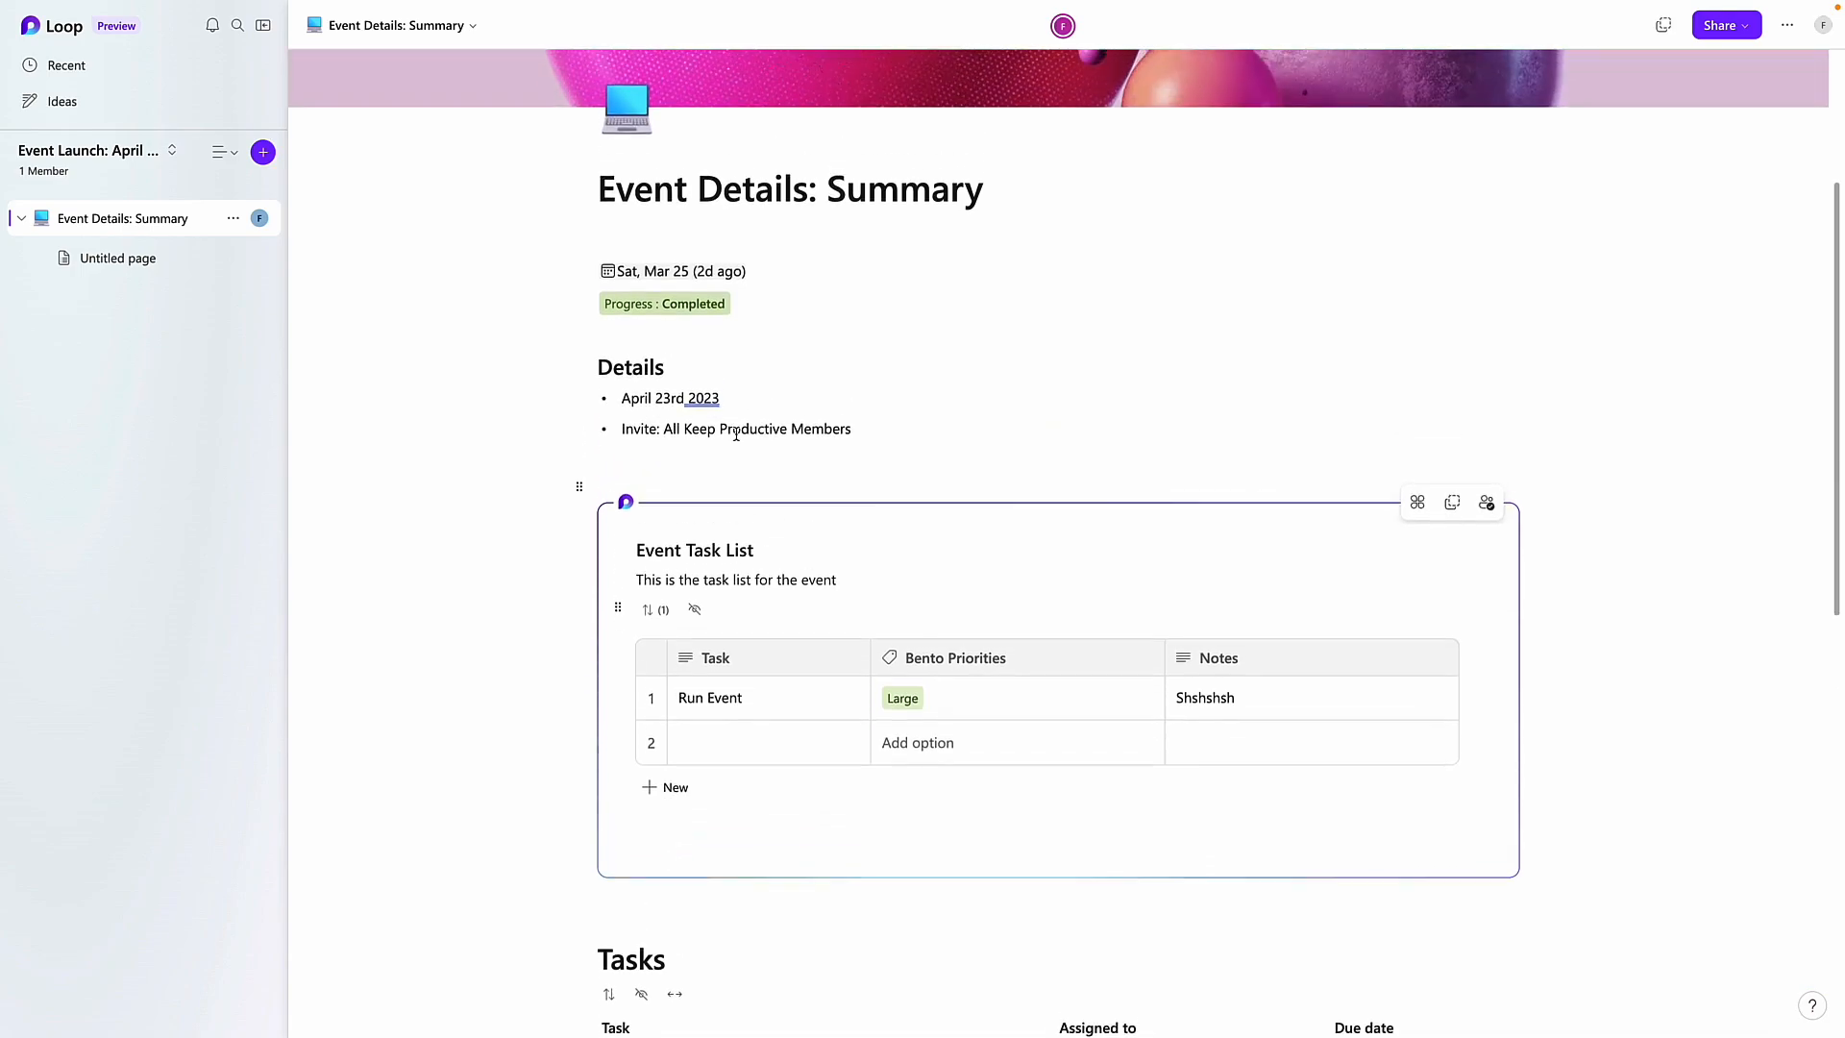
# Open the Workspaces menu listing Event Launch: April 2023, Fourth Coffee and Getting Started
pyautogui.click(171, 152)
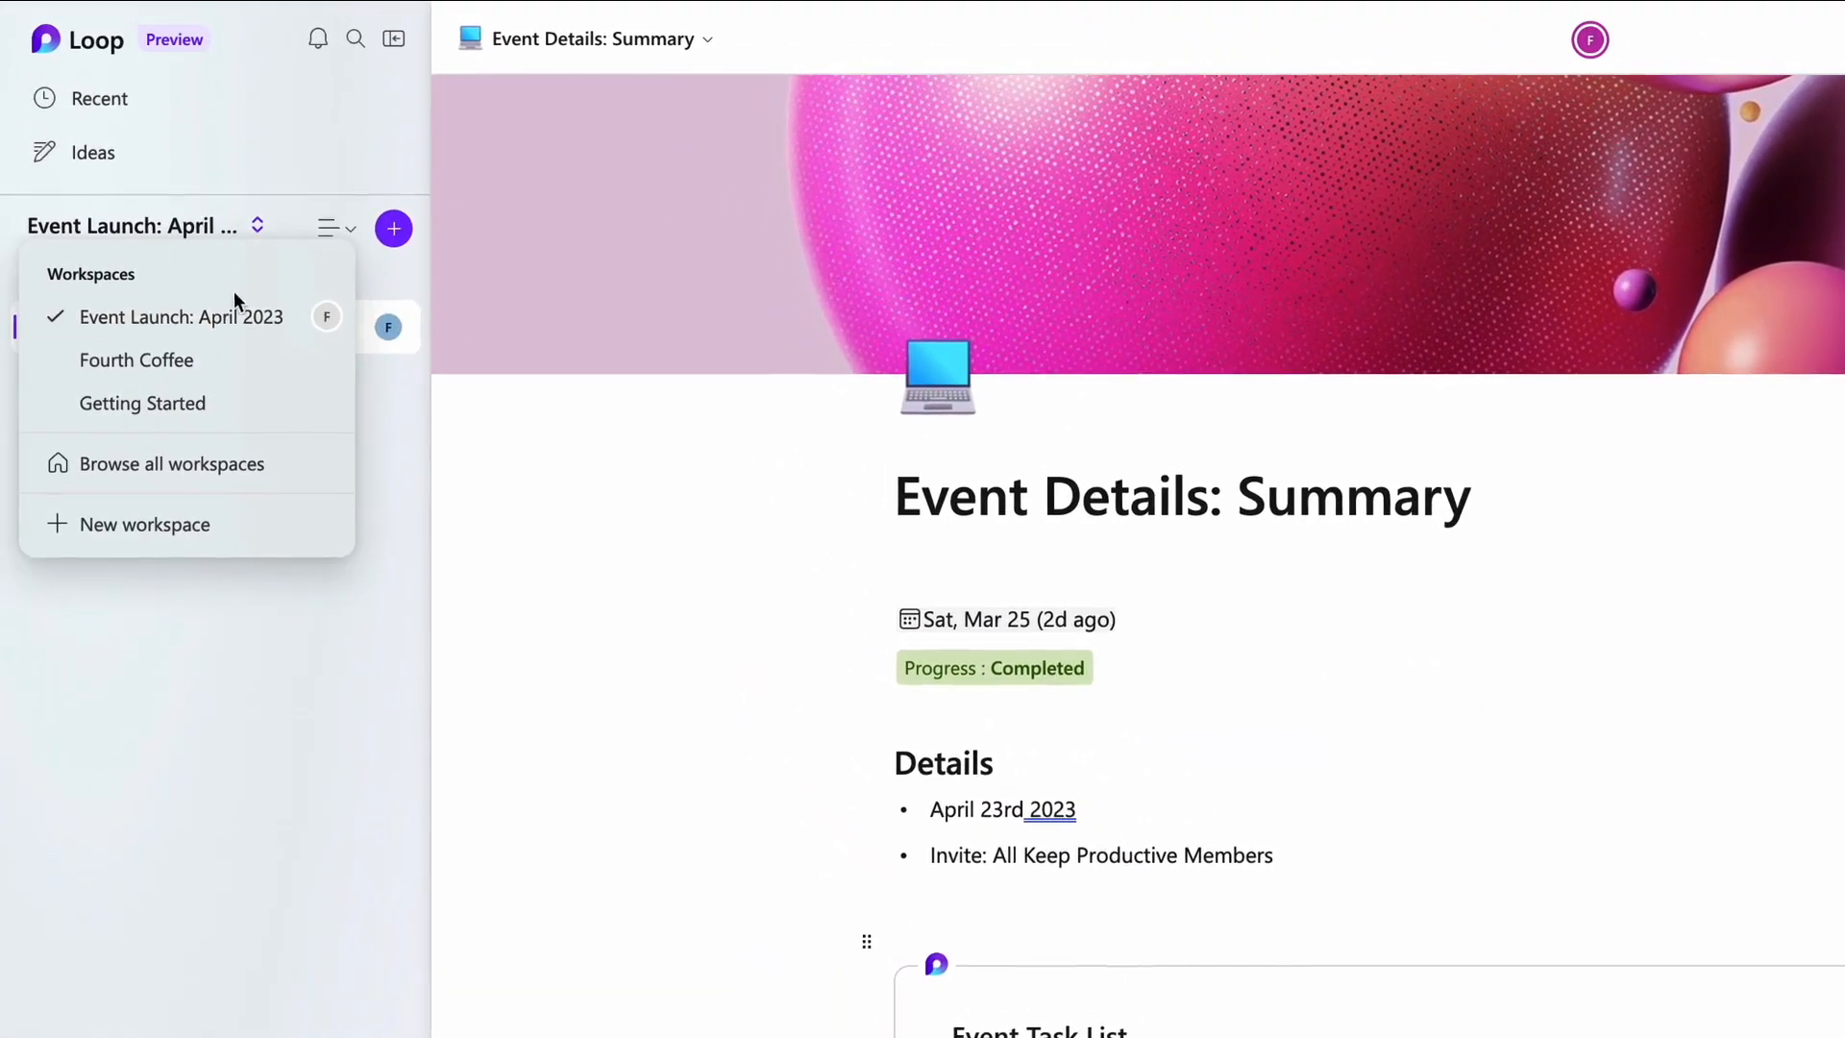
pyautogui.moveTo(265, 381)
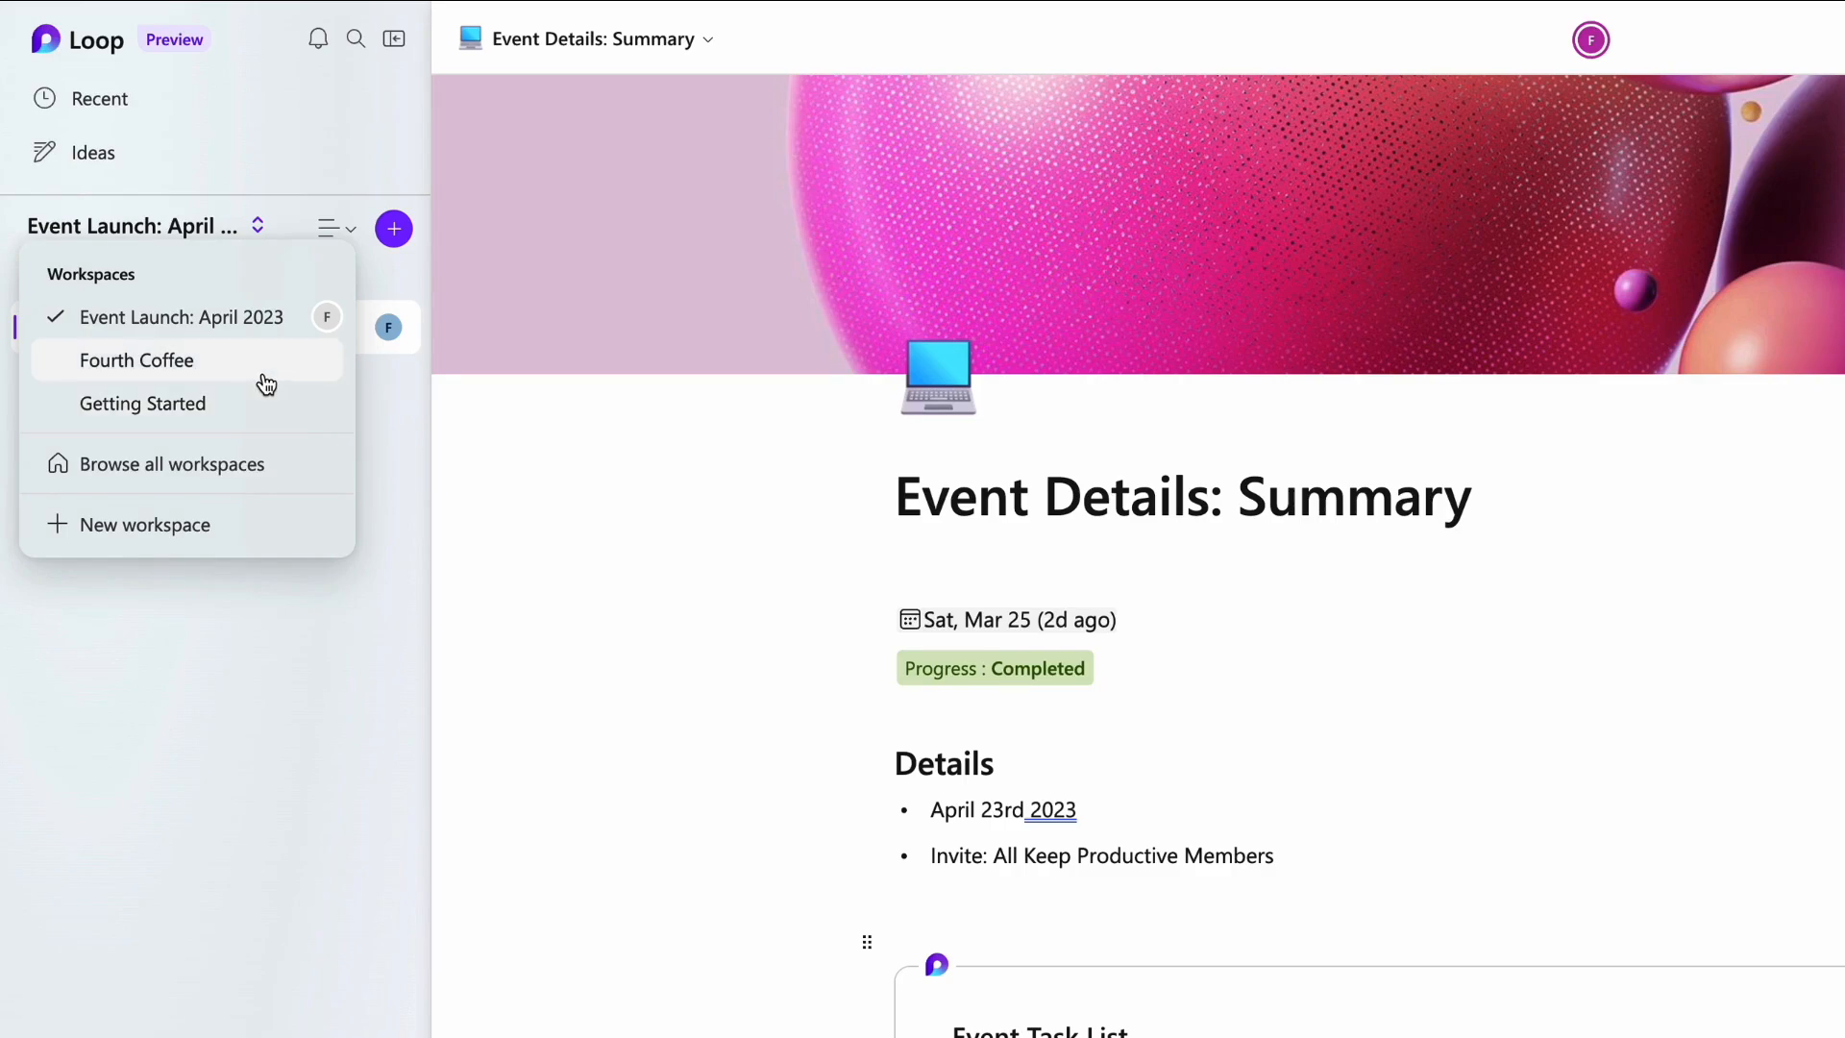
pyautogui.click(137, 361)
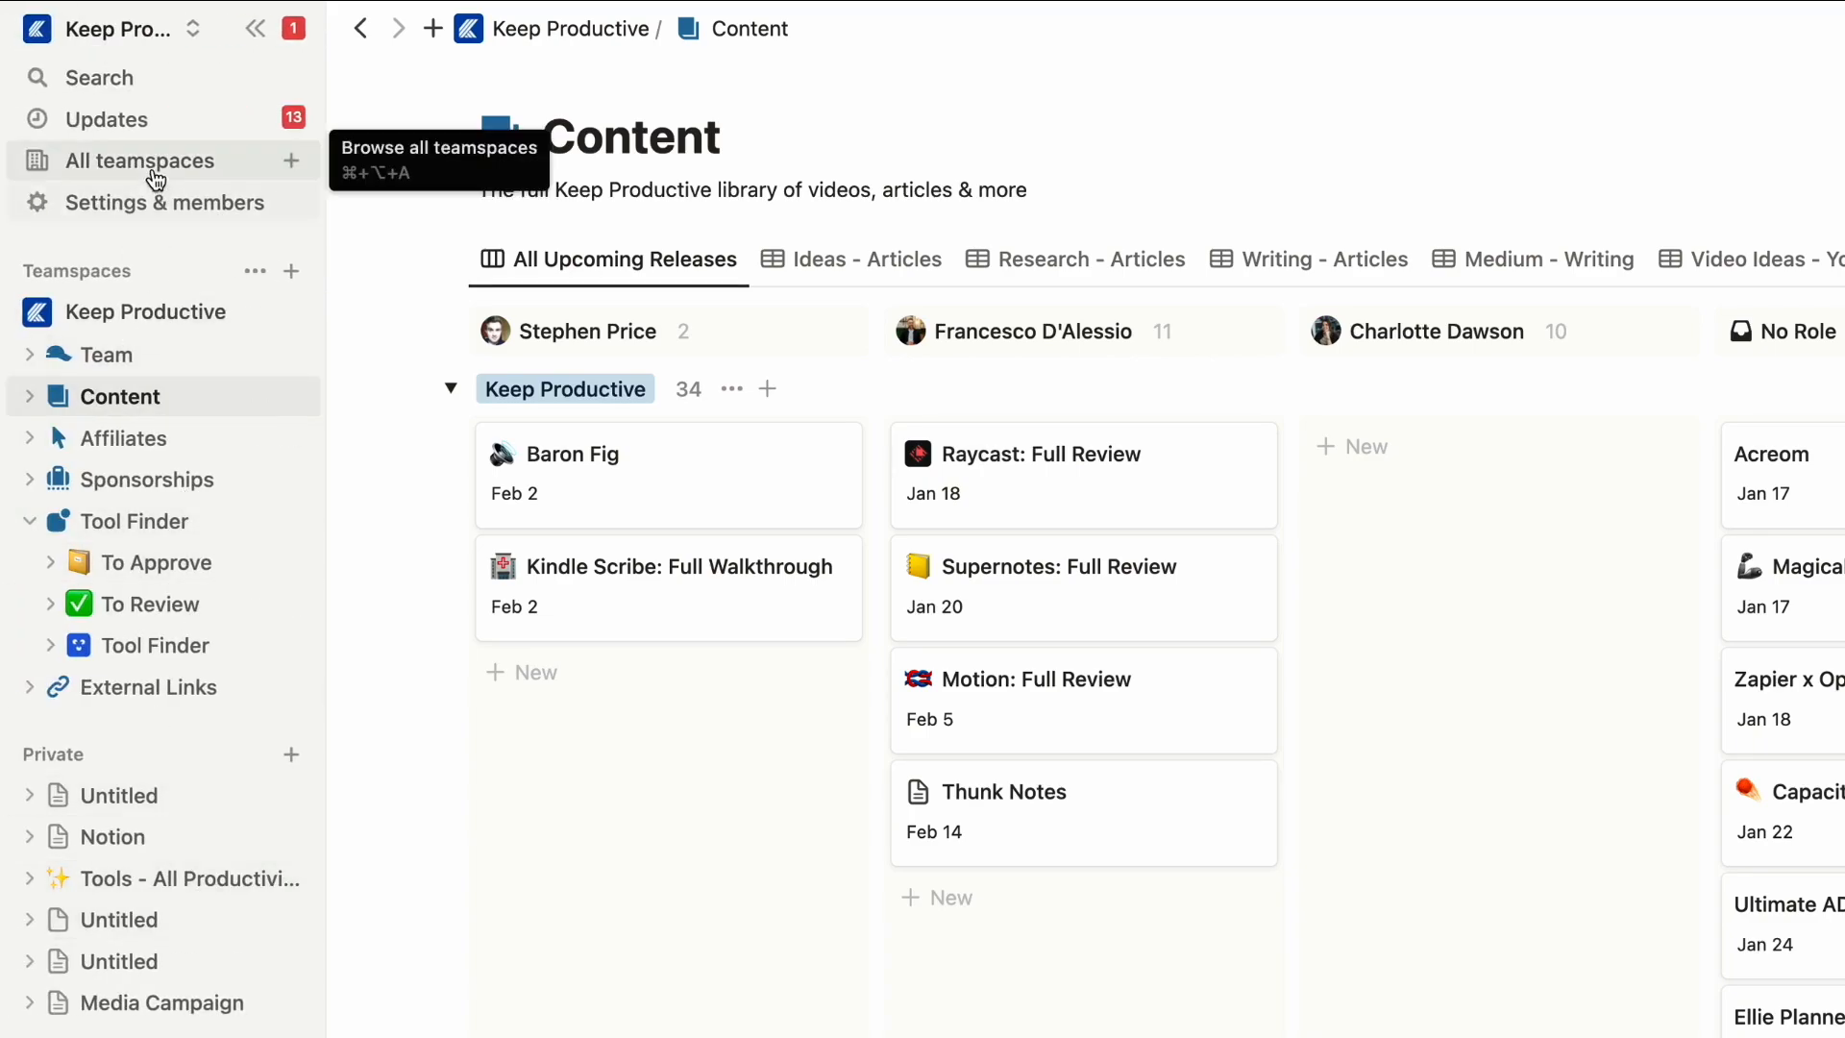
# Switch to Notion's User Research database, listing five sessions with dates, statuses and topics
pyautogui.click(106, 28)
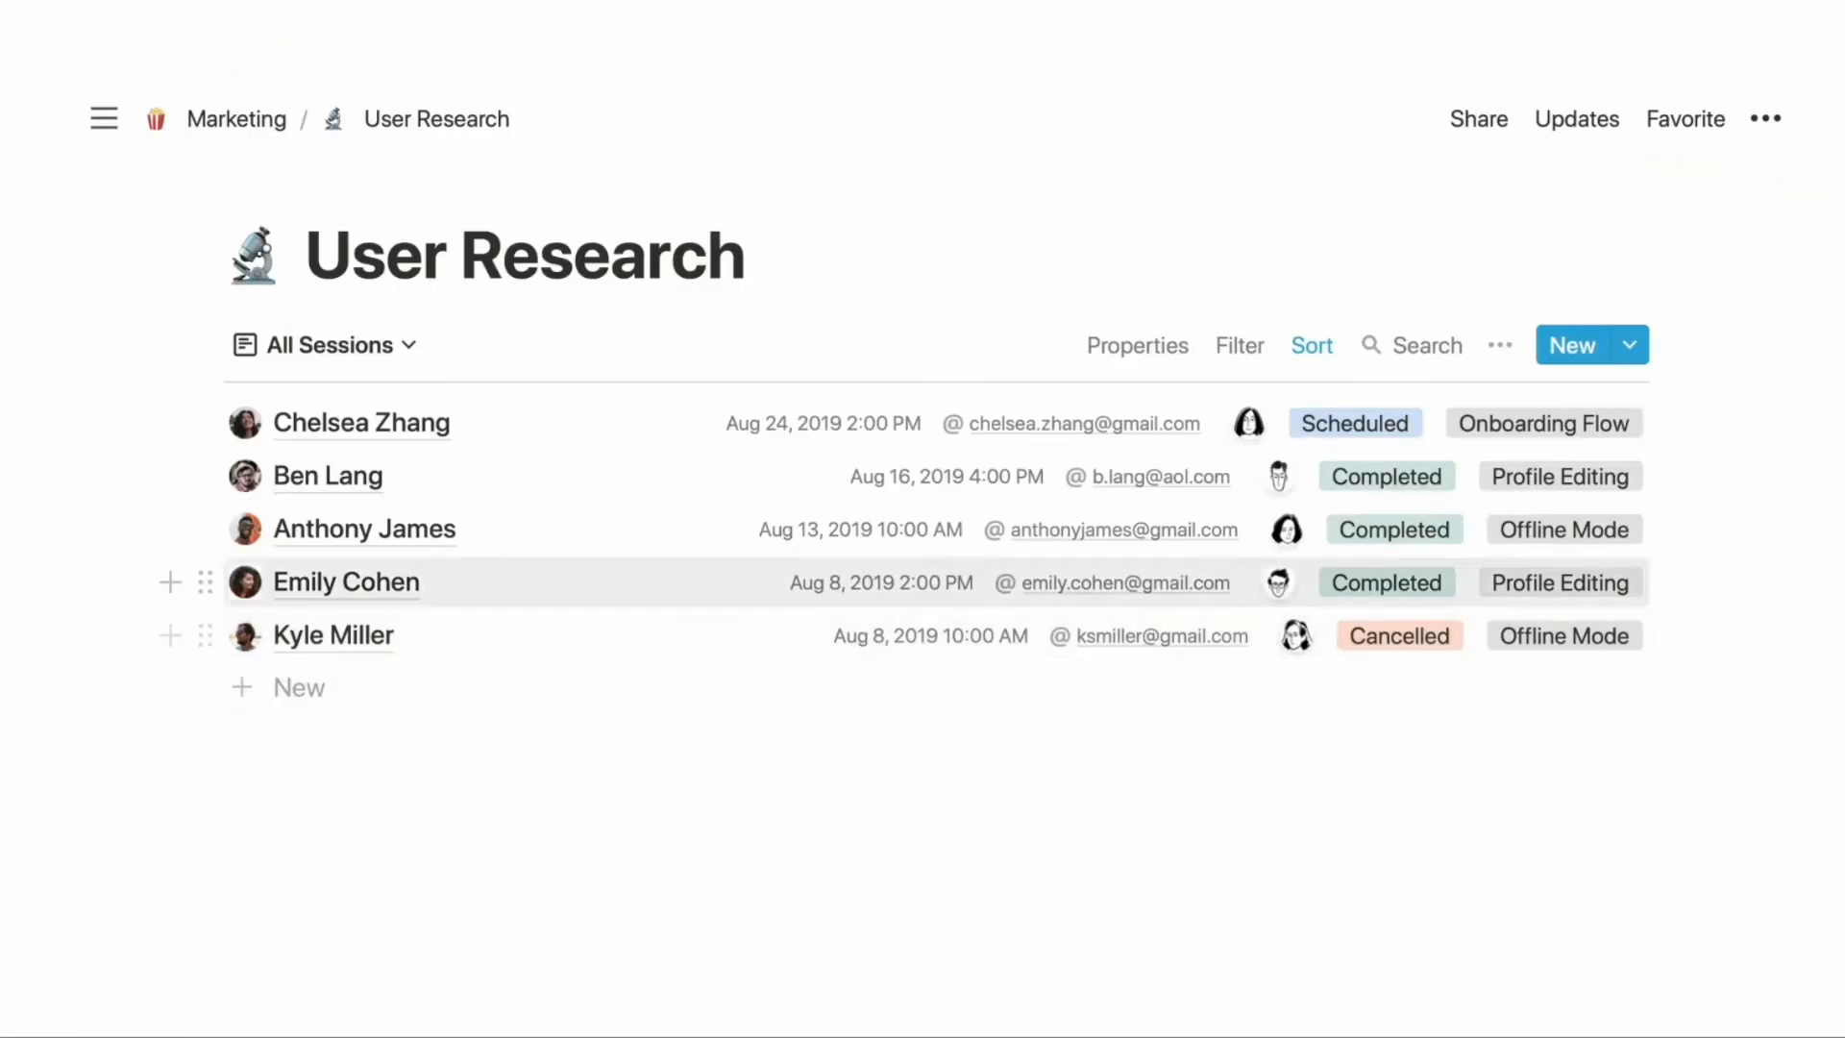
pyautogui.click(363, 528)
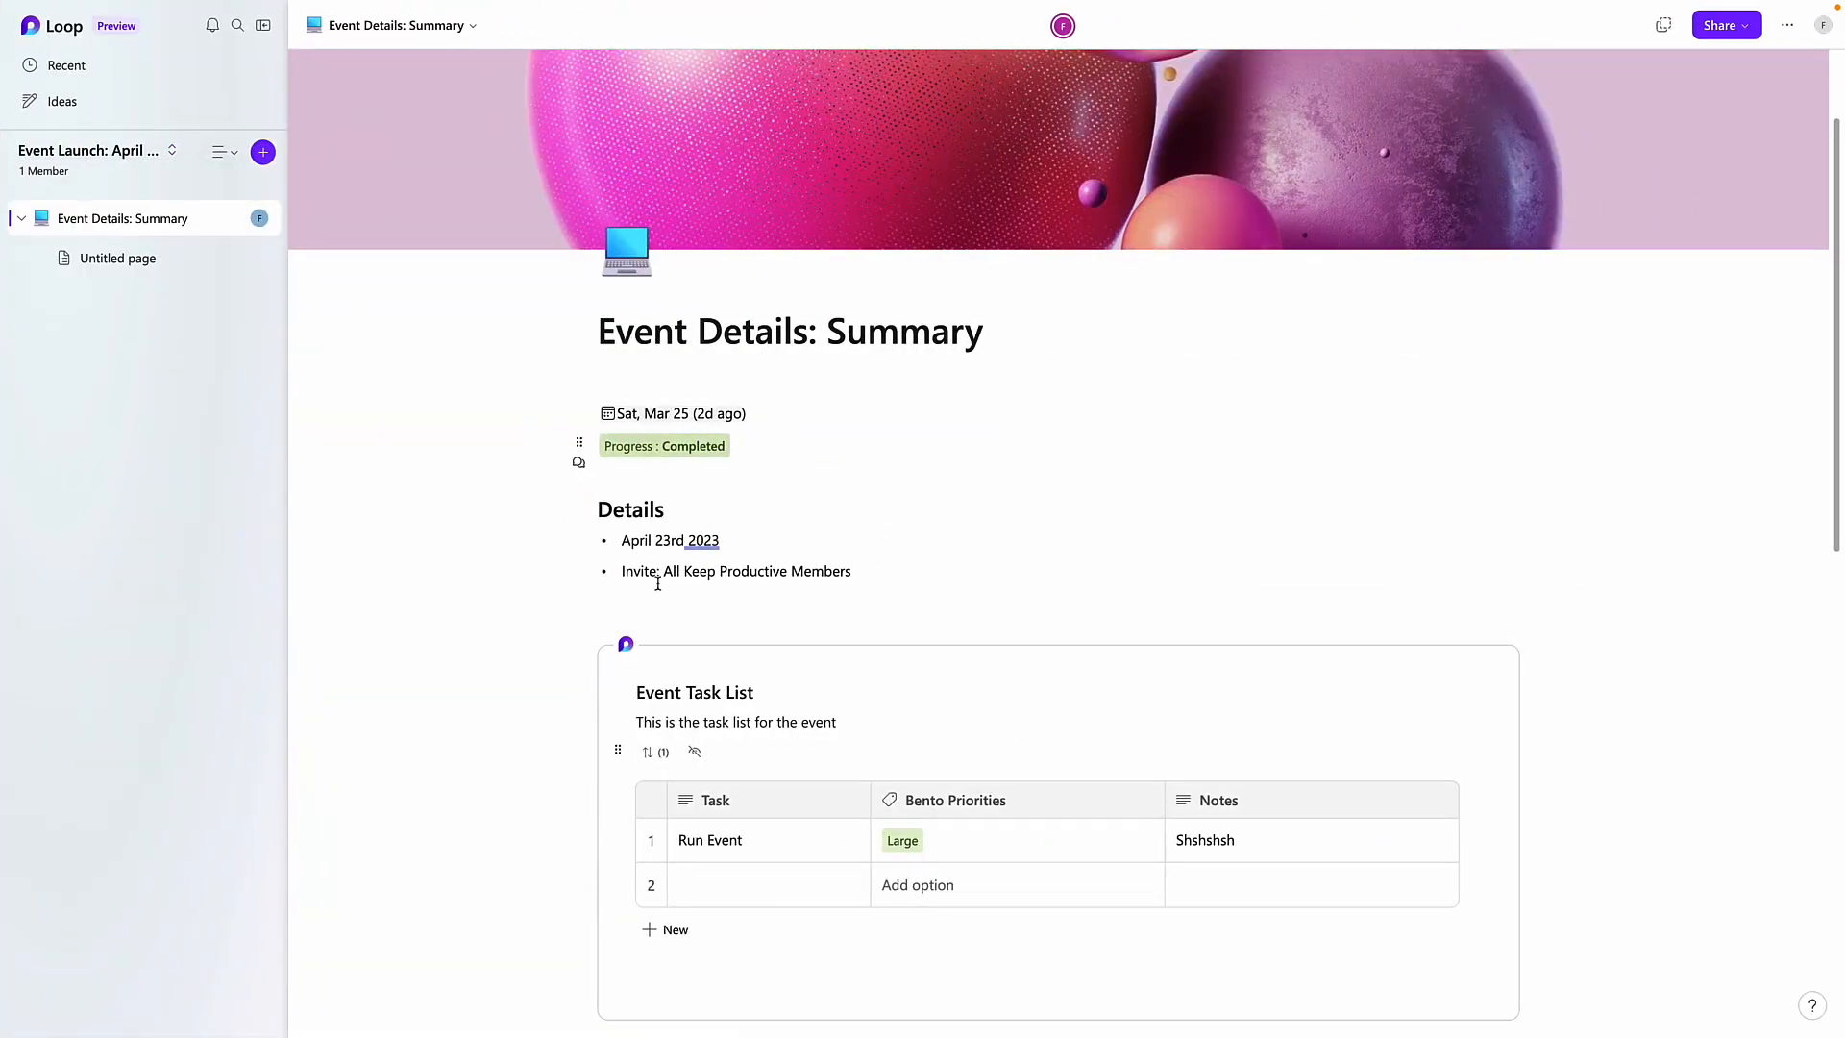
# Scroll through the Event Task List, Tasks, Voting table and Progress tracker, then back up
pyautogui.scroll(-3)
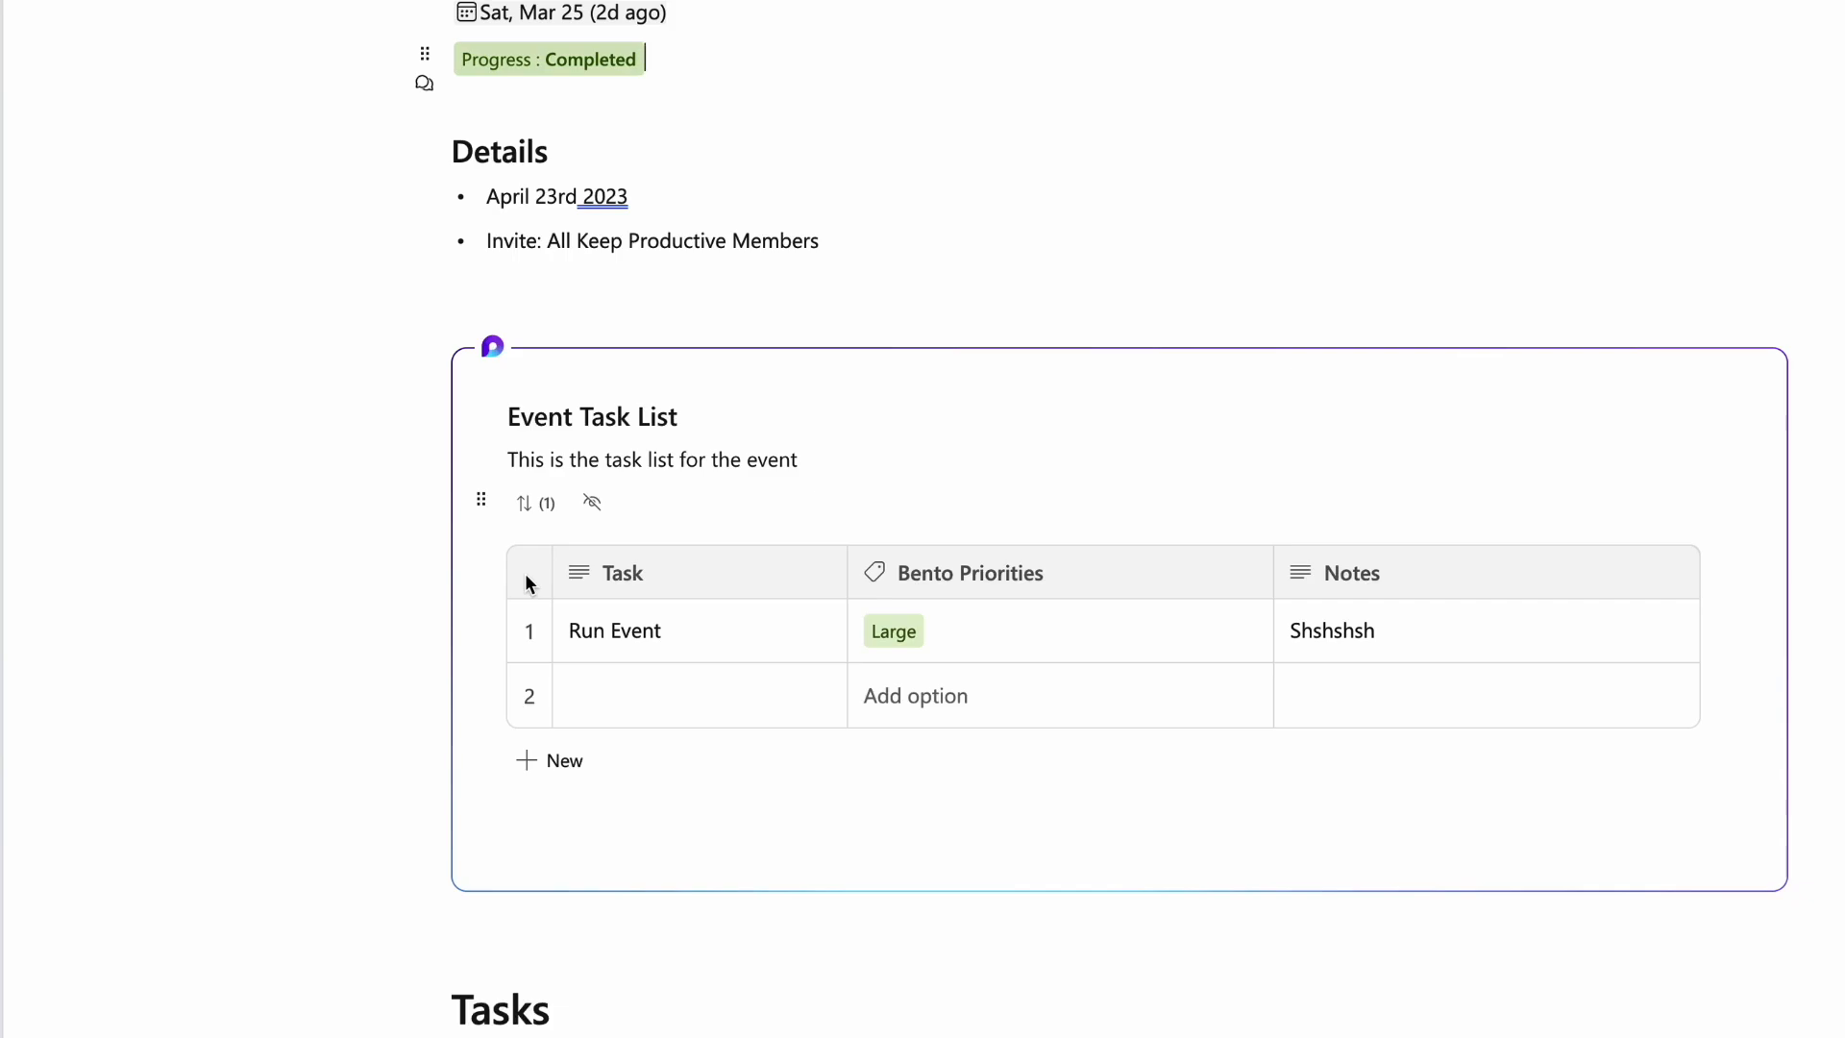
pyautogui.scroll(-3)
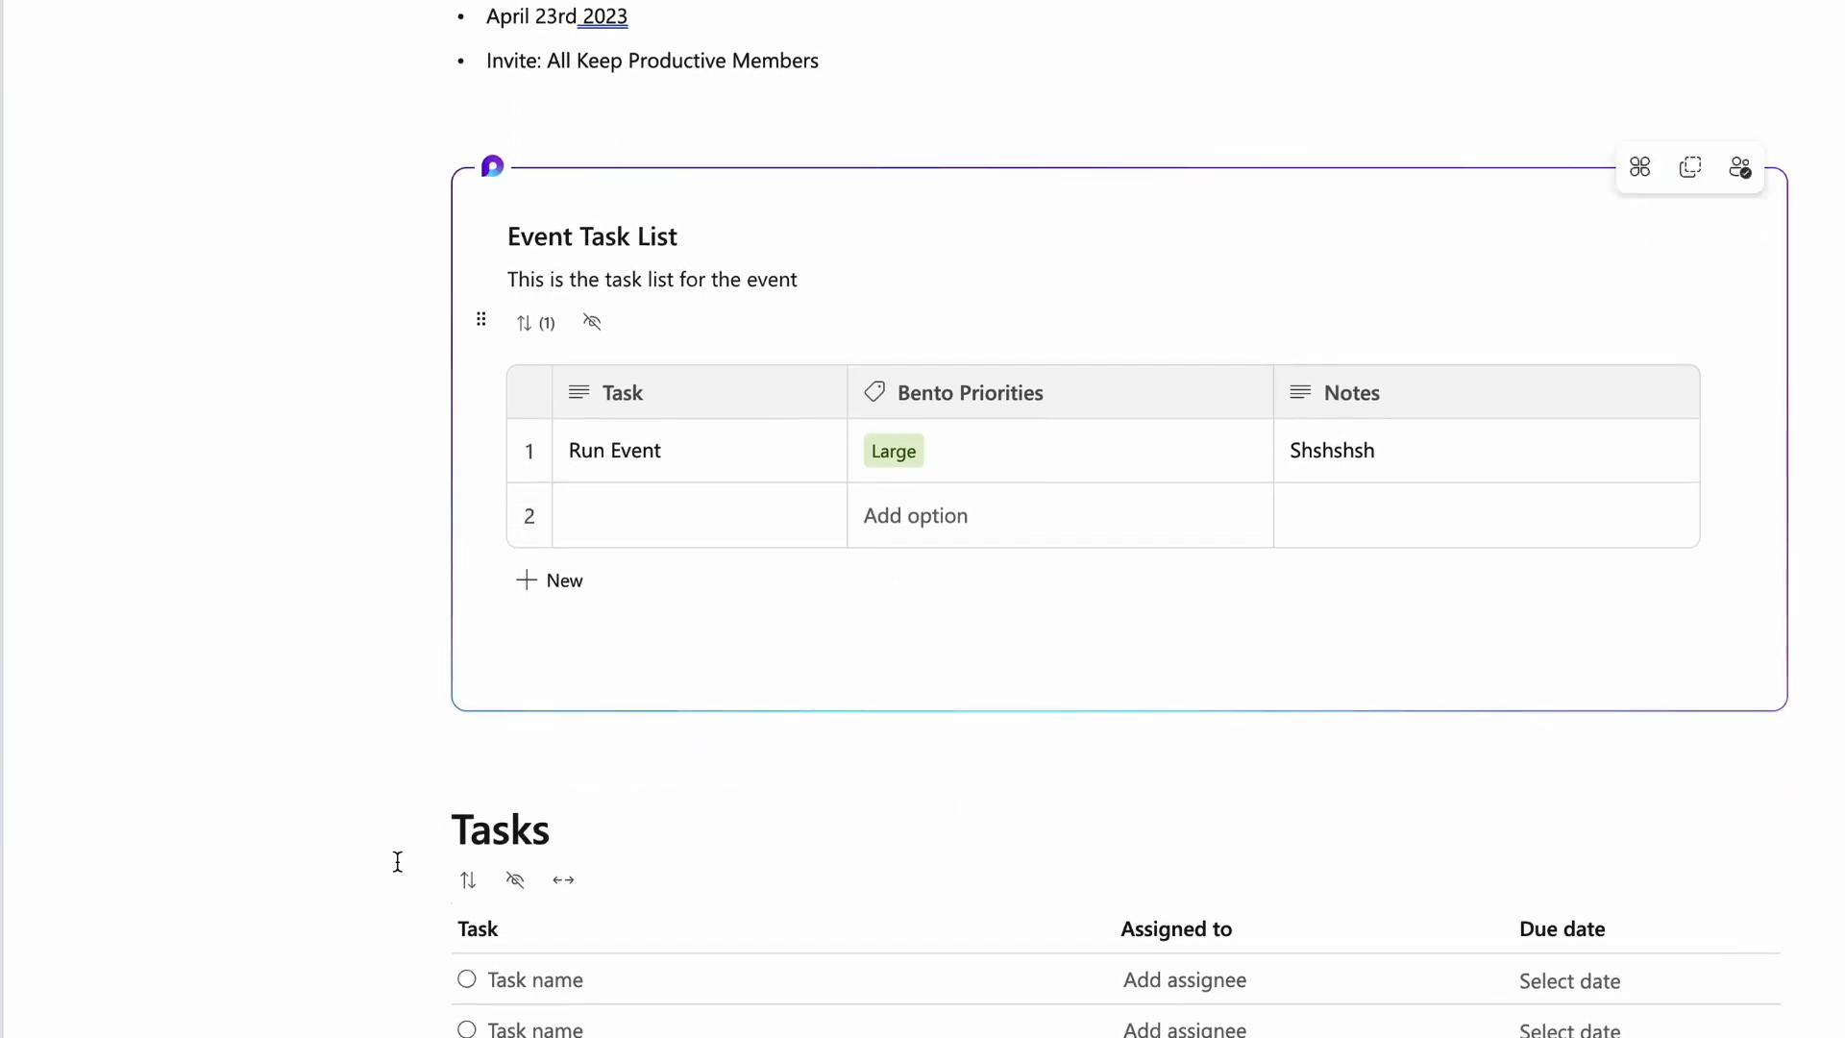
pyautogui.scroll(-3)
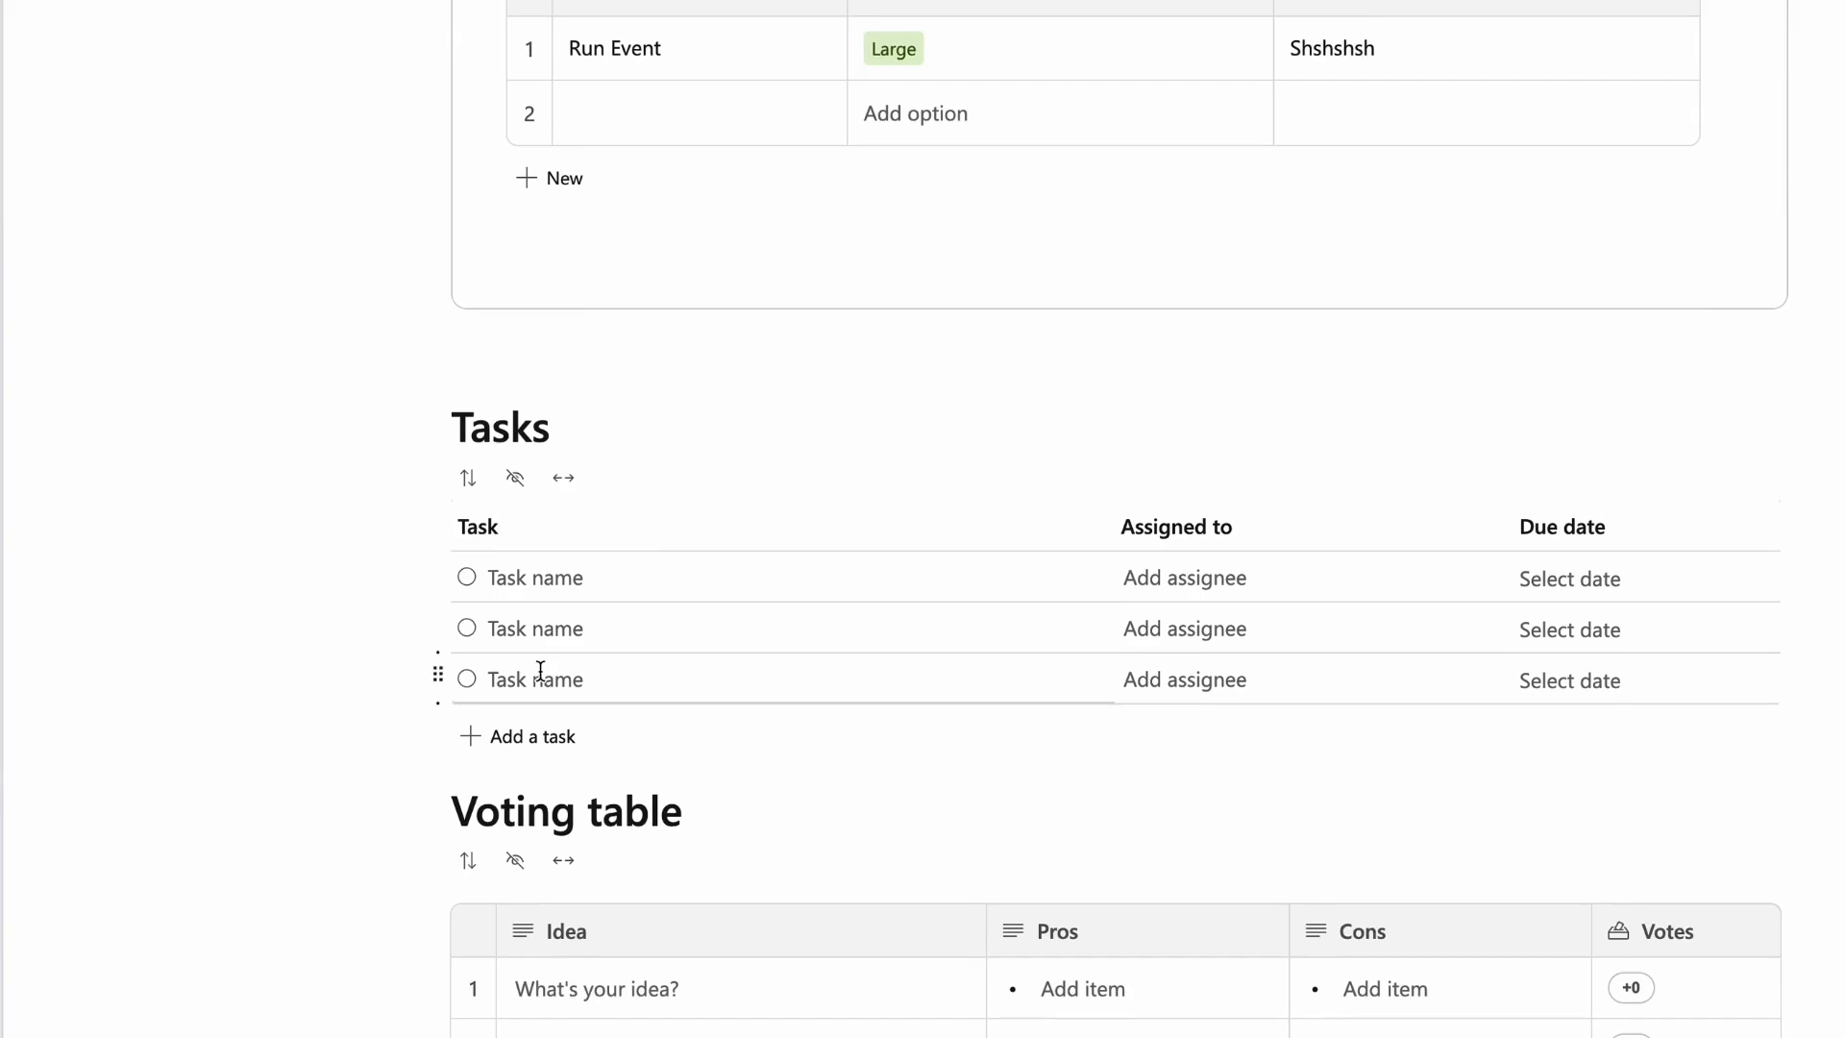
pyautogui.scroll(-3)
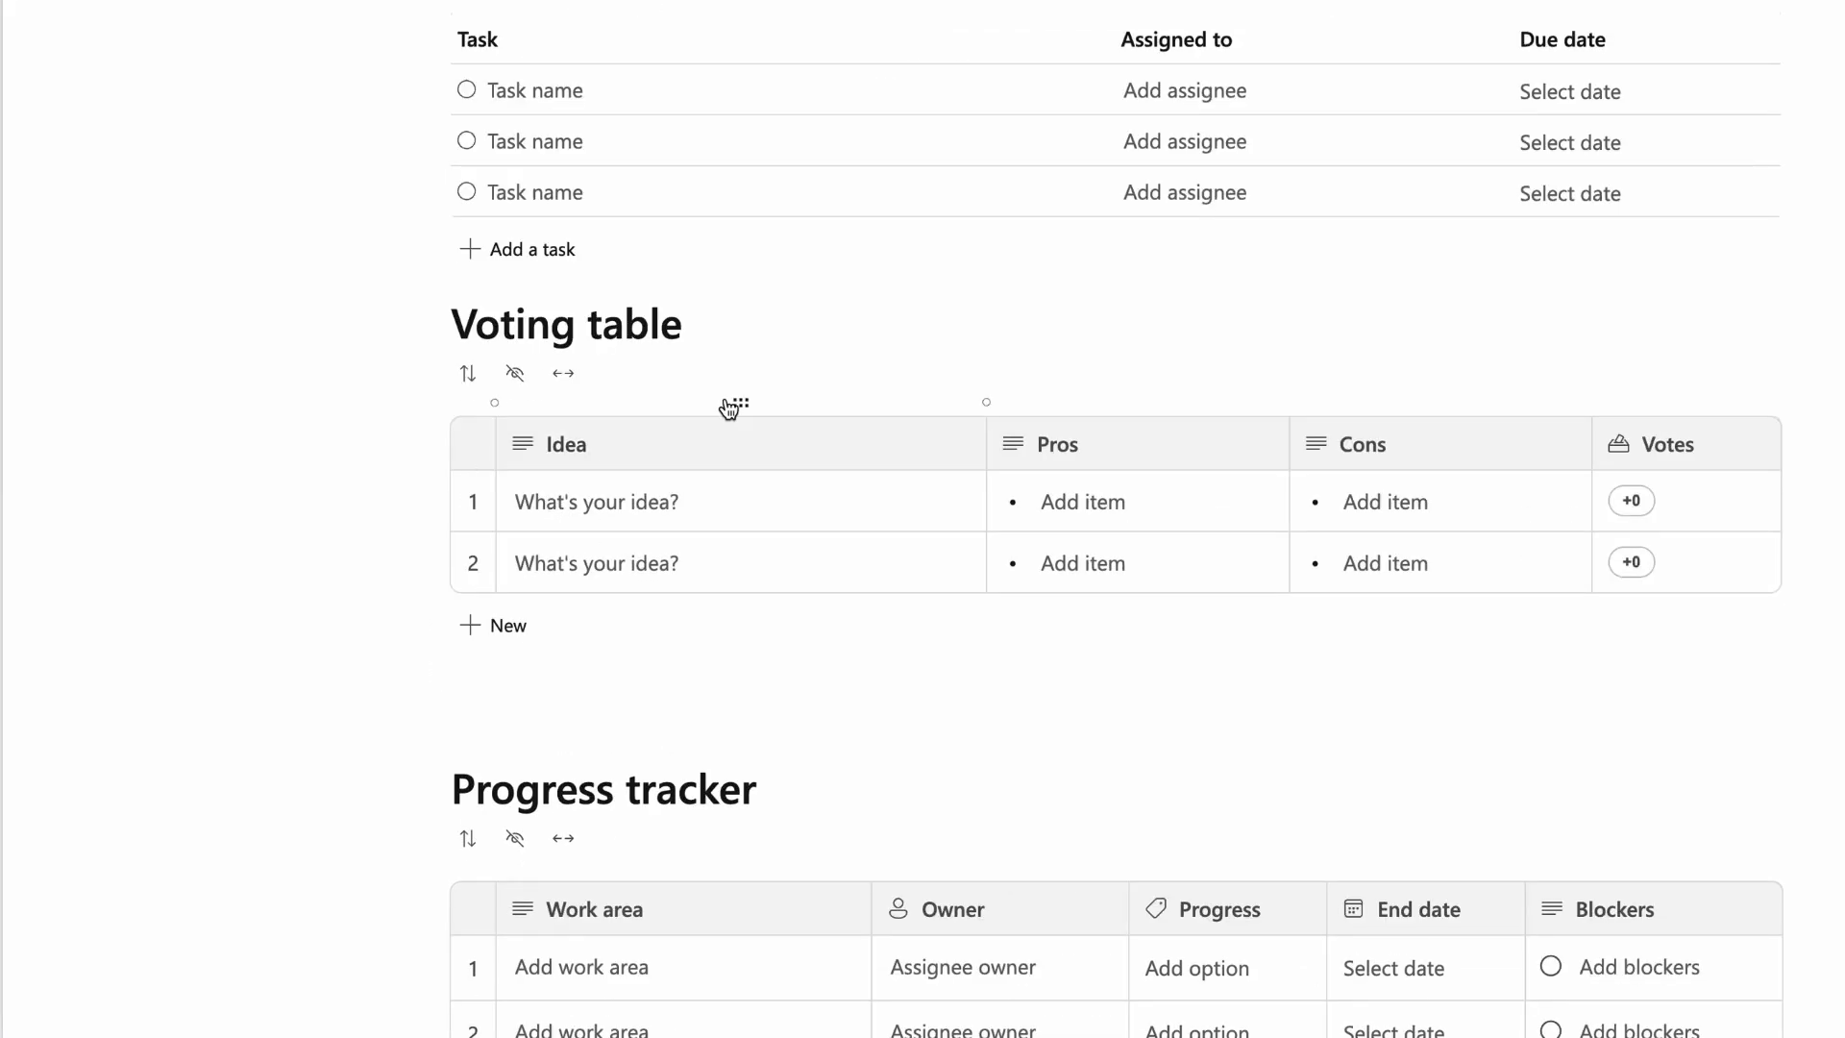
pyautogui.scroll(3)
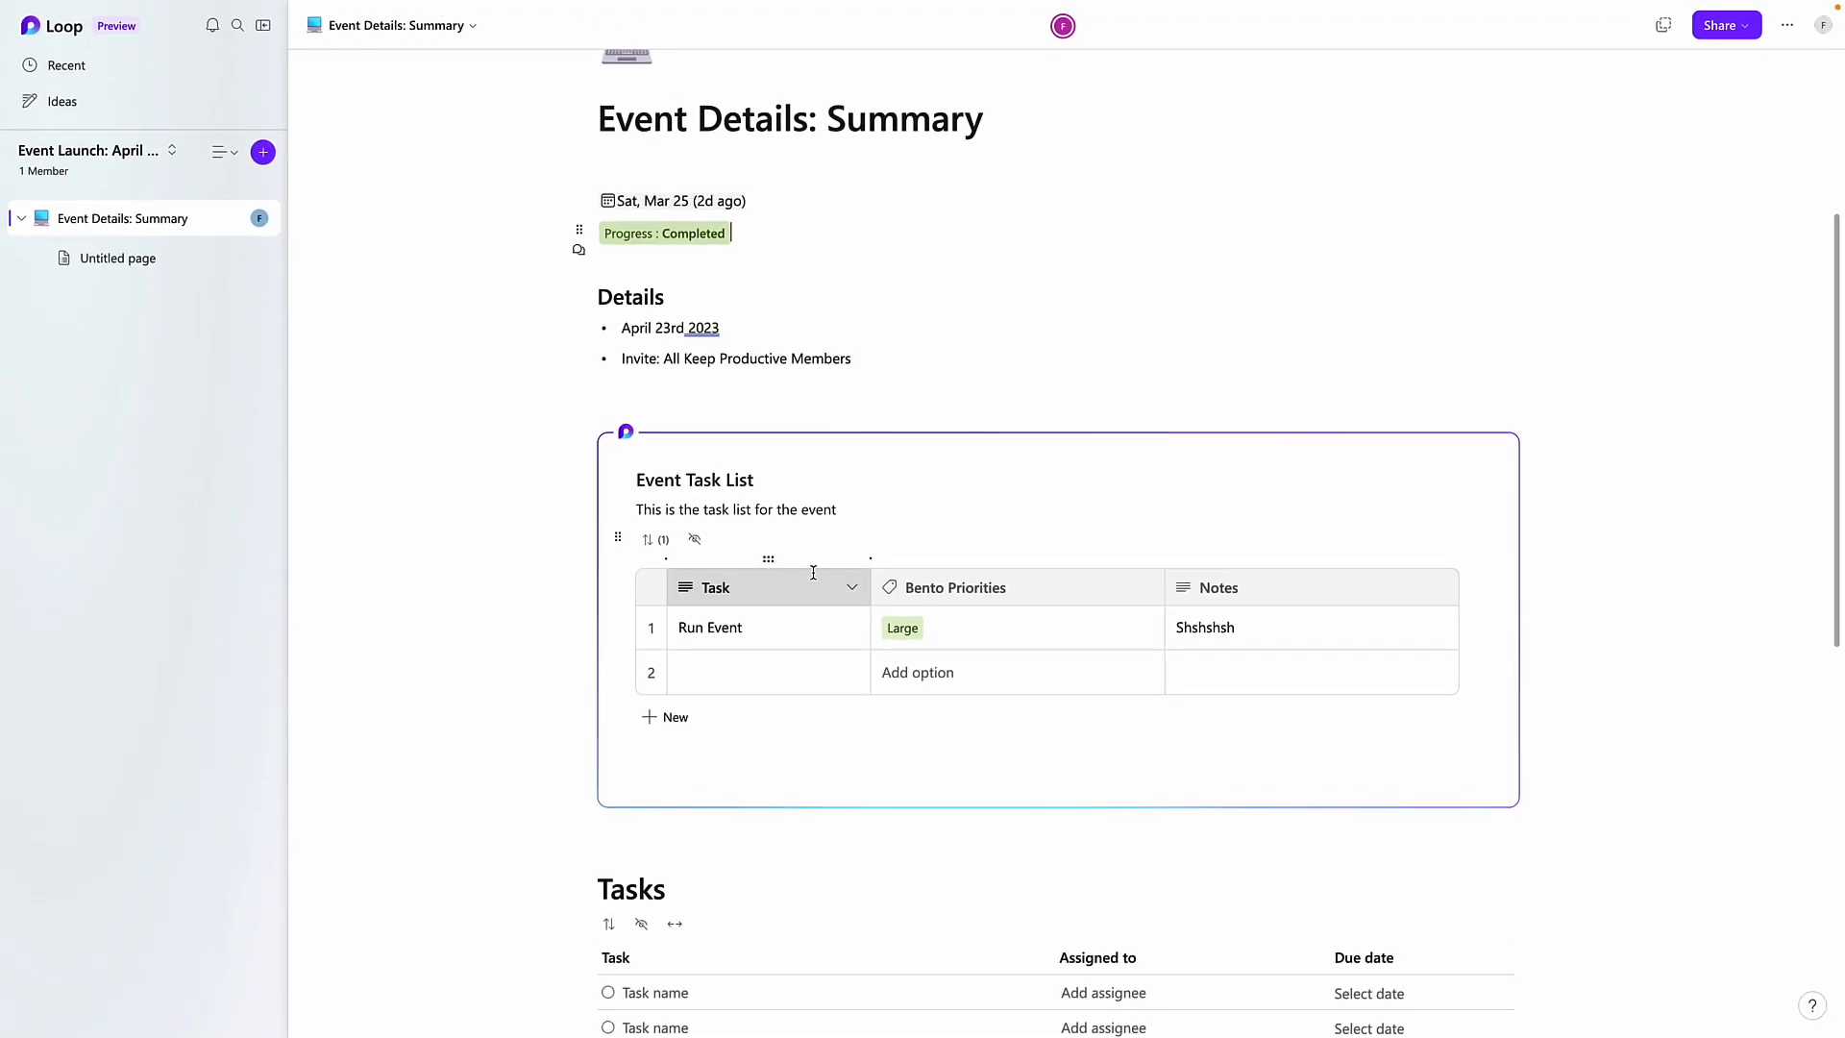
pyautogui.scroll(3)
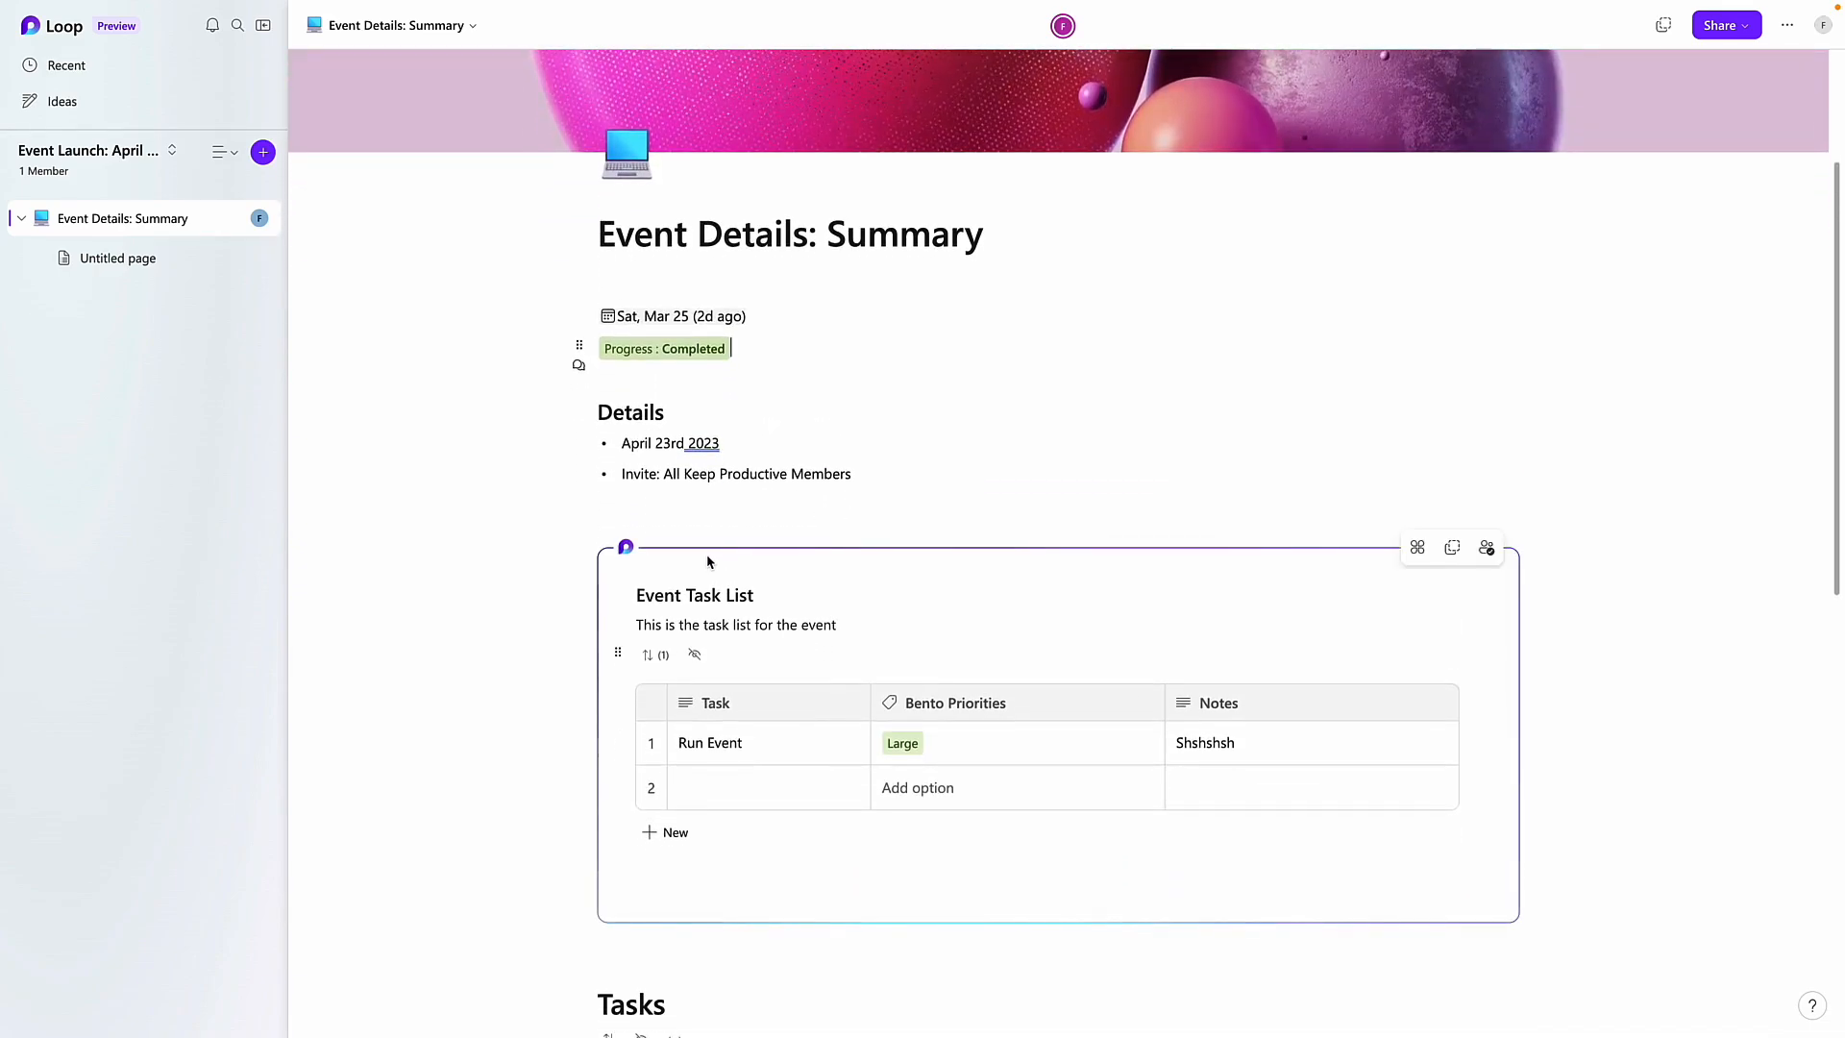
pyautogui.moveTo(662, 555)
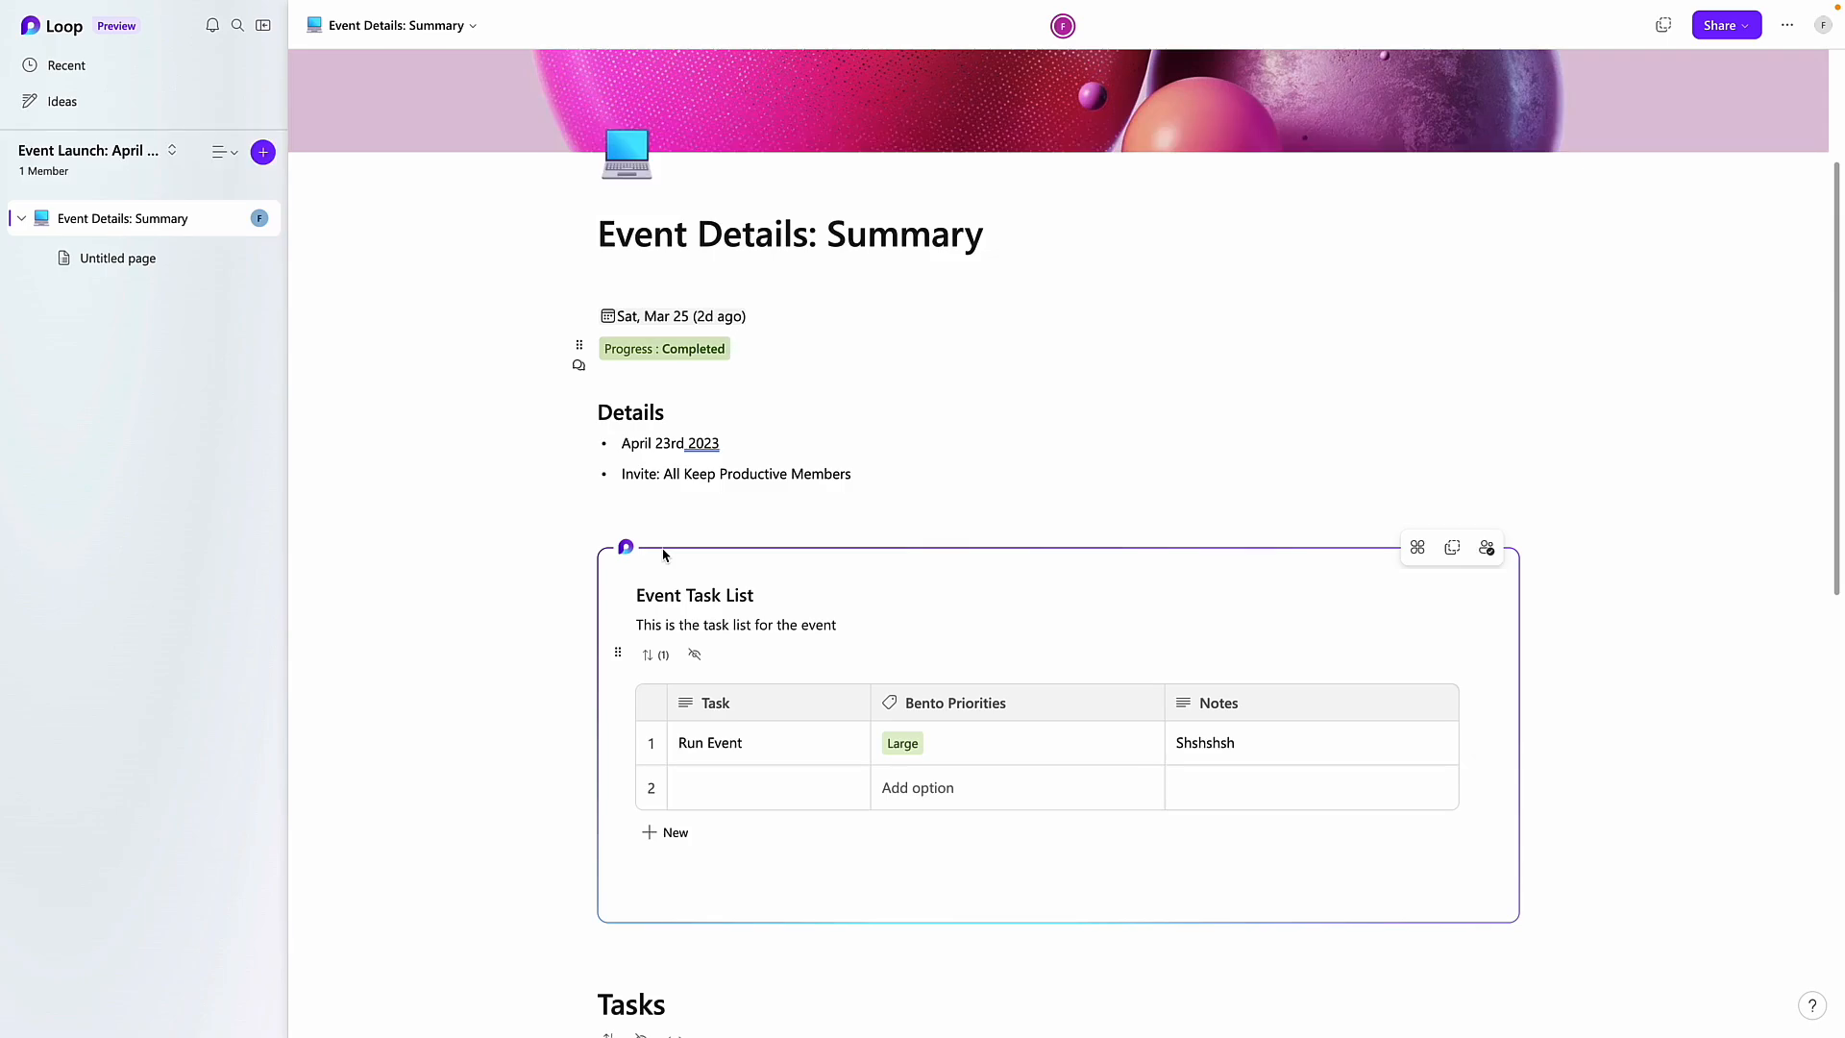
pyautogui.click(730, 347)
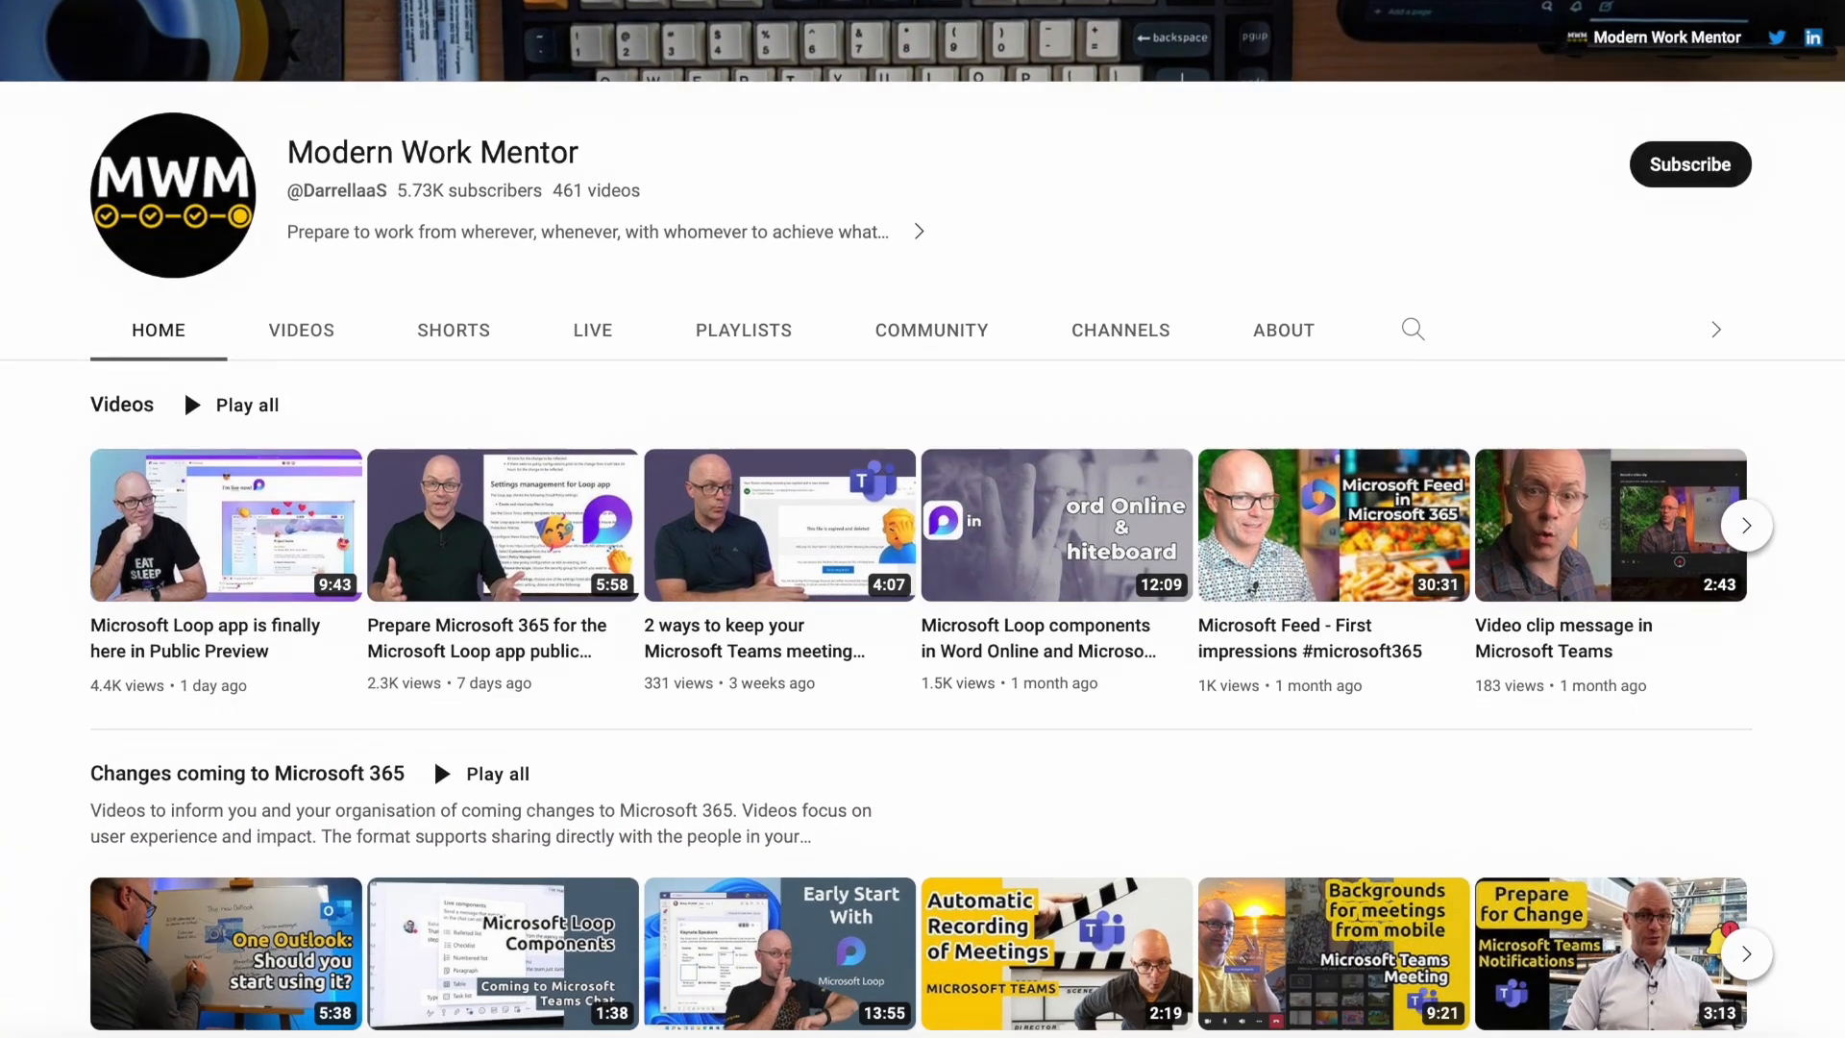
# Switch windows to the Modern Work Mentor channel home page on YouTube
pyautogui.press('alt+tab')
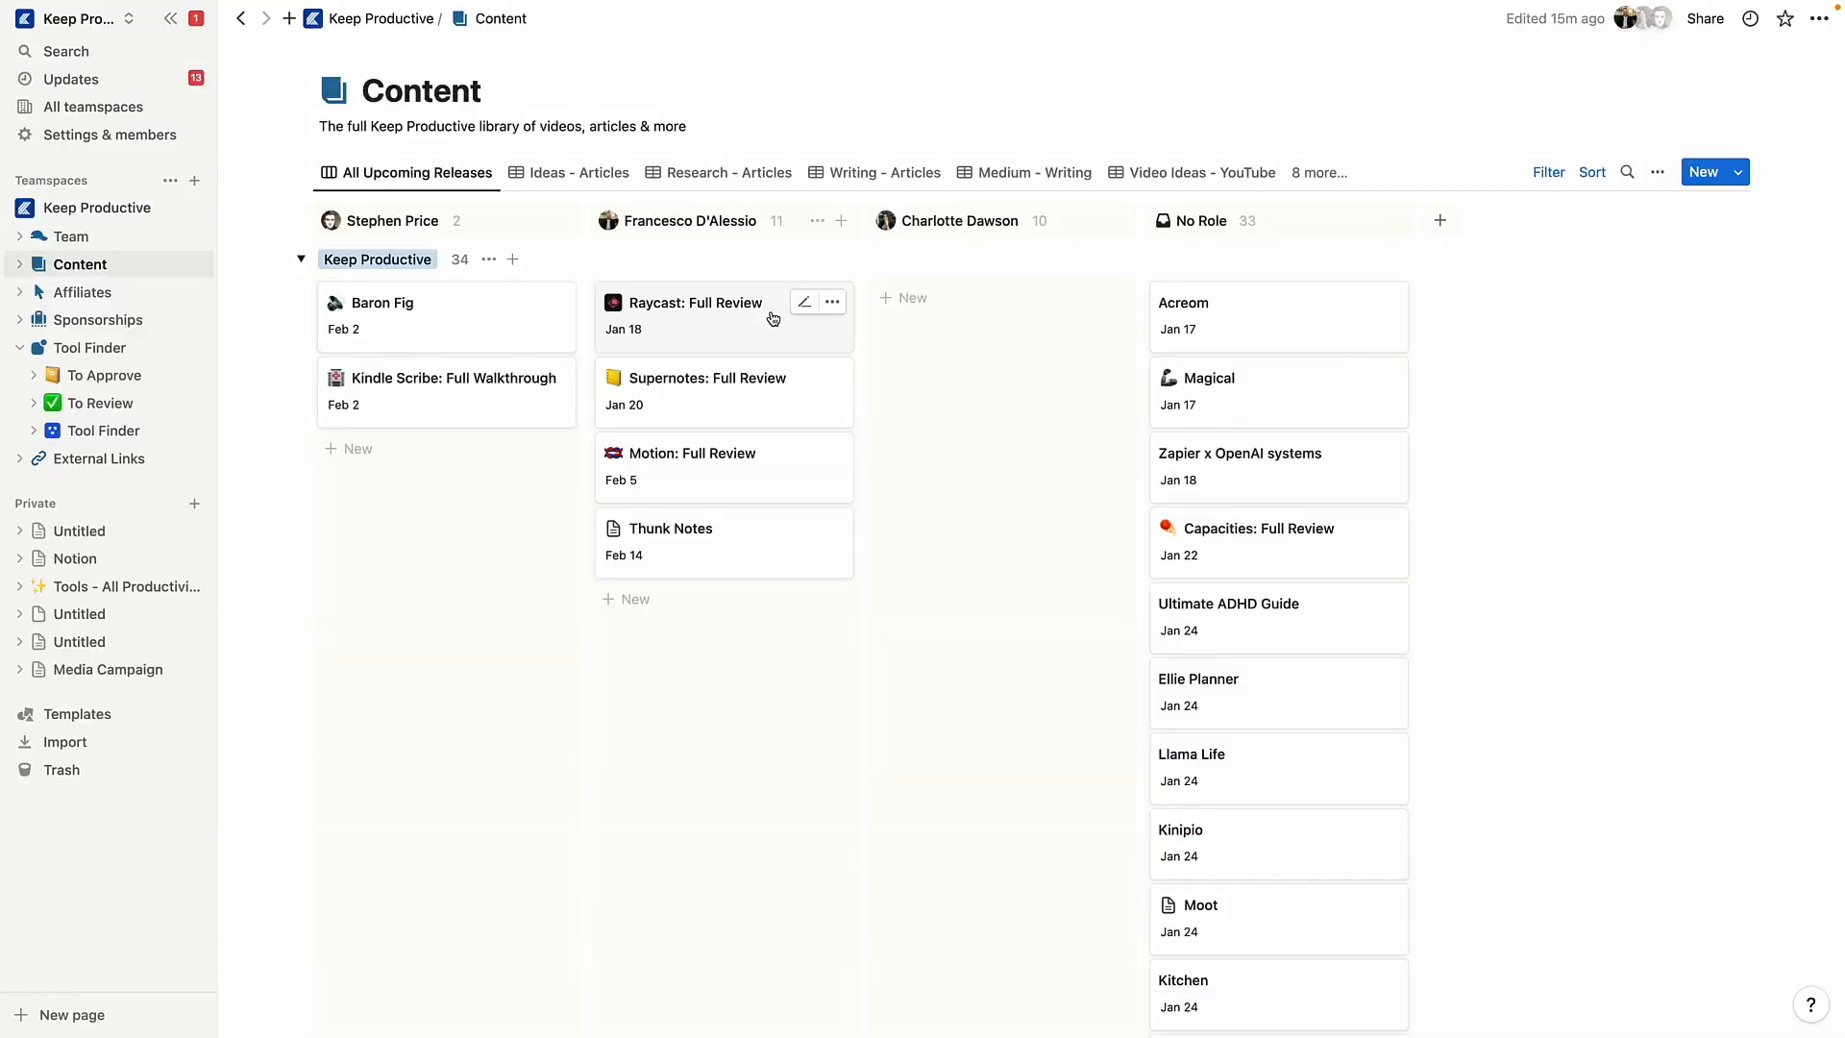
pyautogui.moveTo(1076, 324)
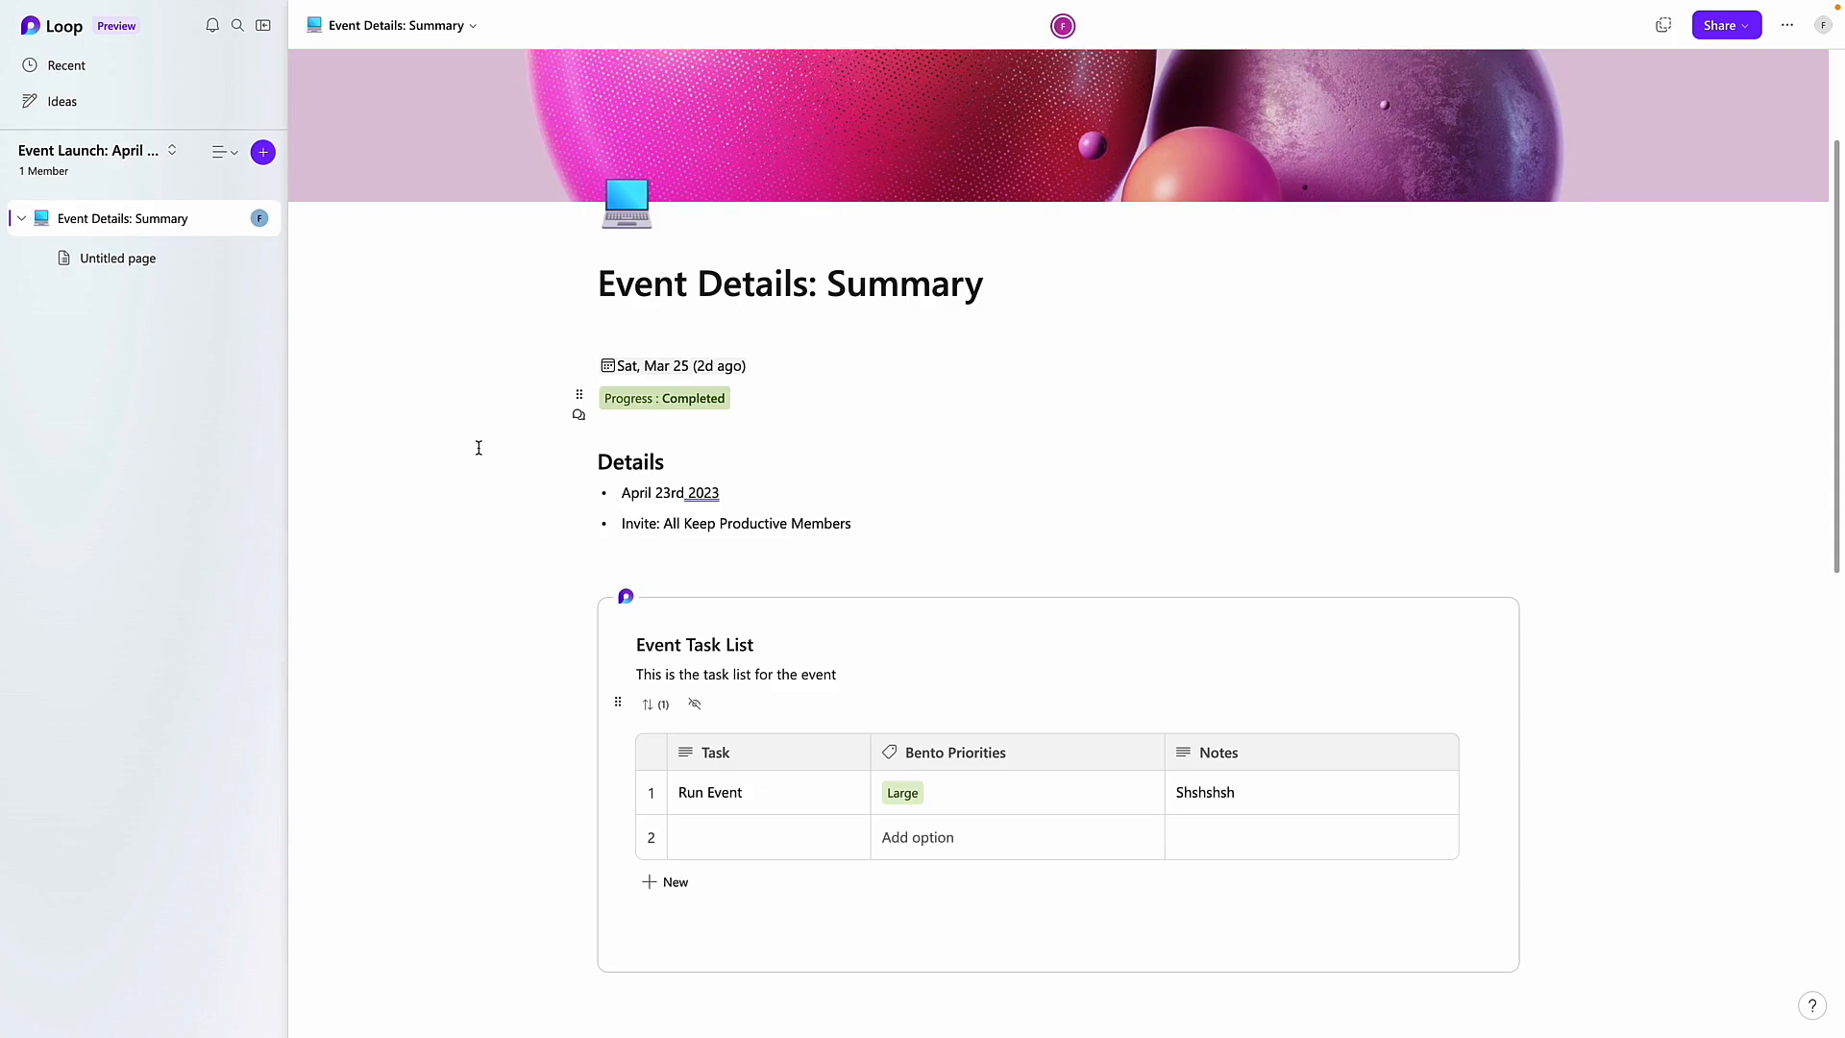
pyautogui.moveTo(764, 502)
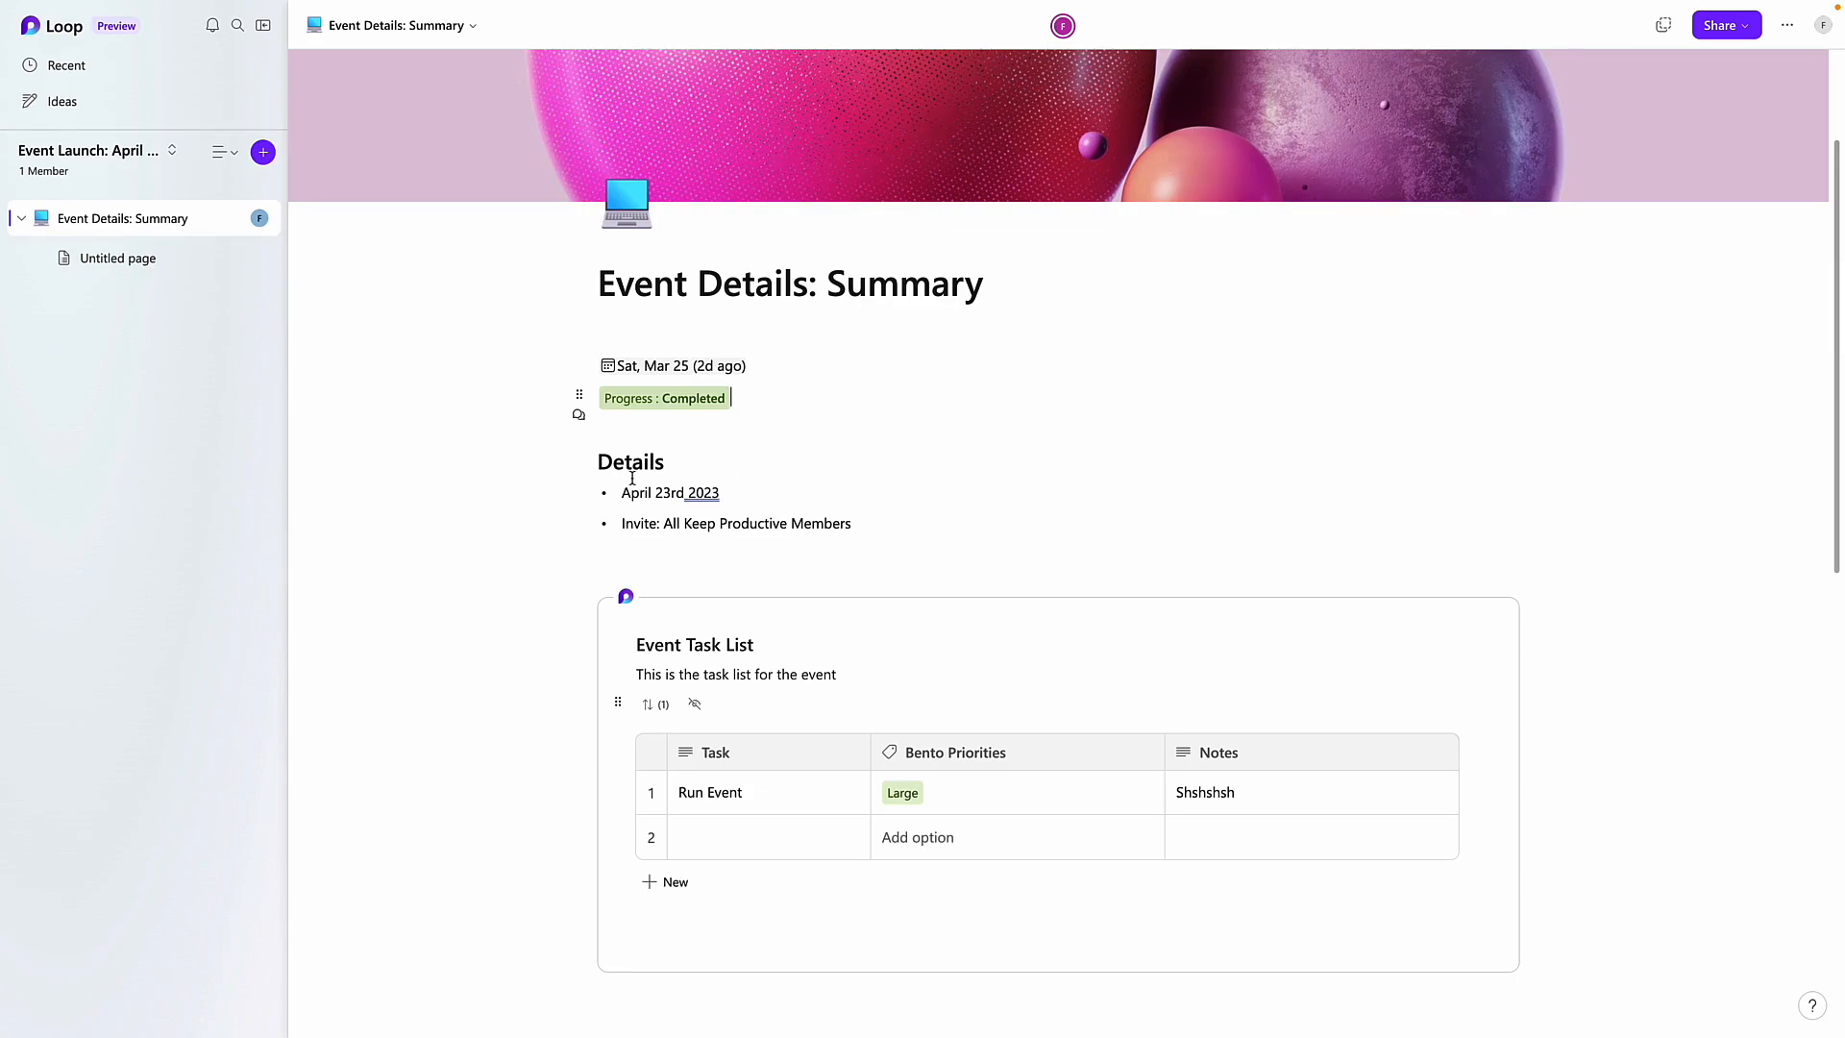
# Scroll the Loop Event Details: Summary page past the task list to the voting table and progress tracker
pyautogui.scroll(-3)
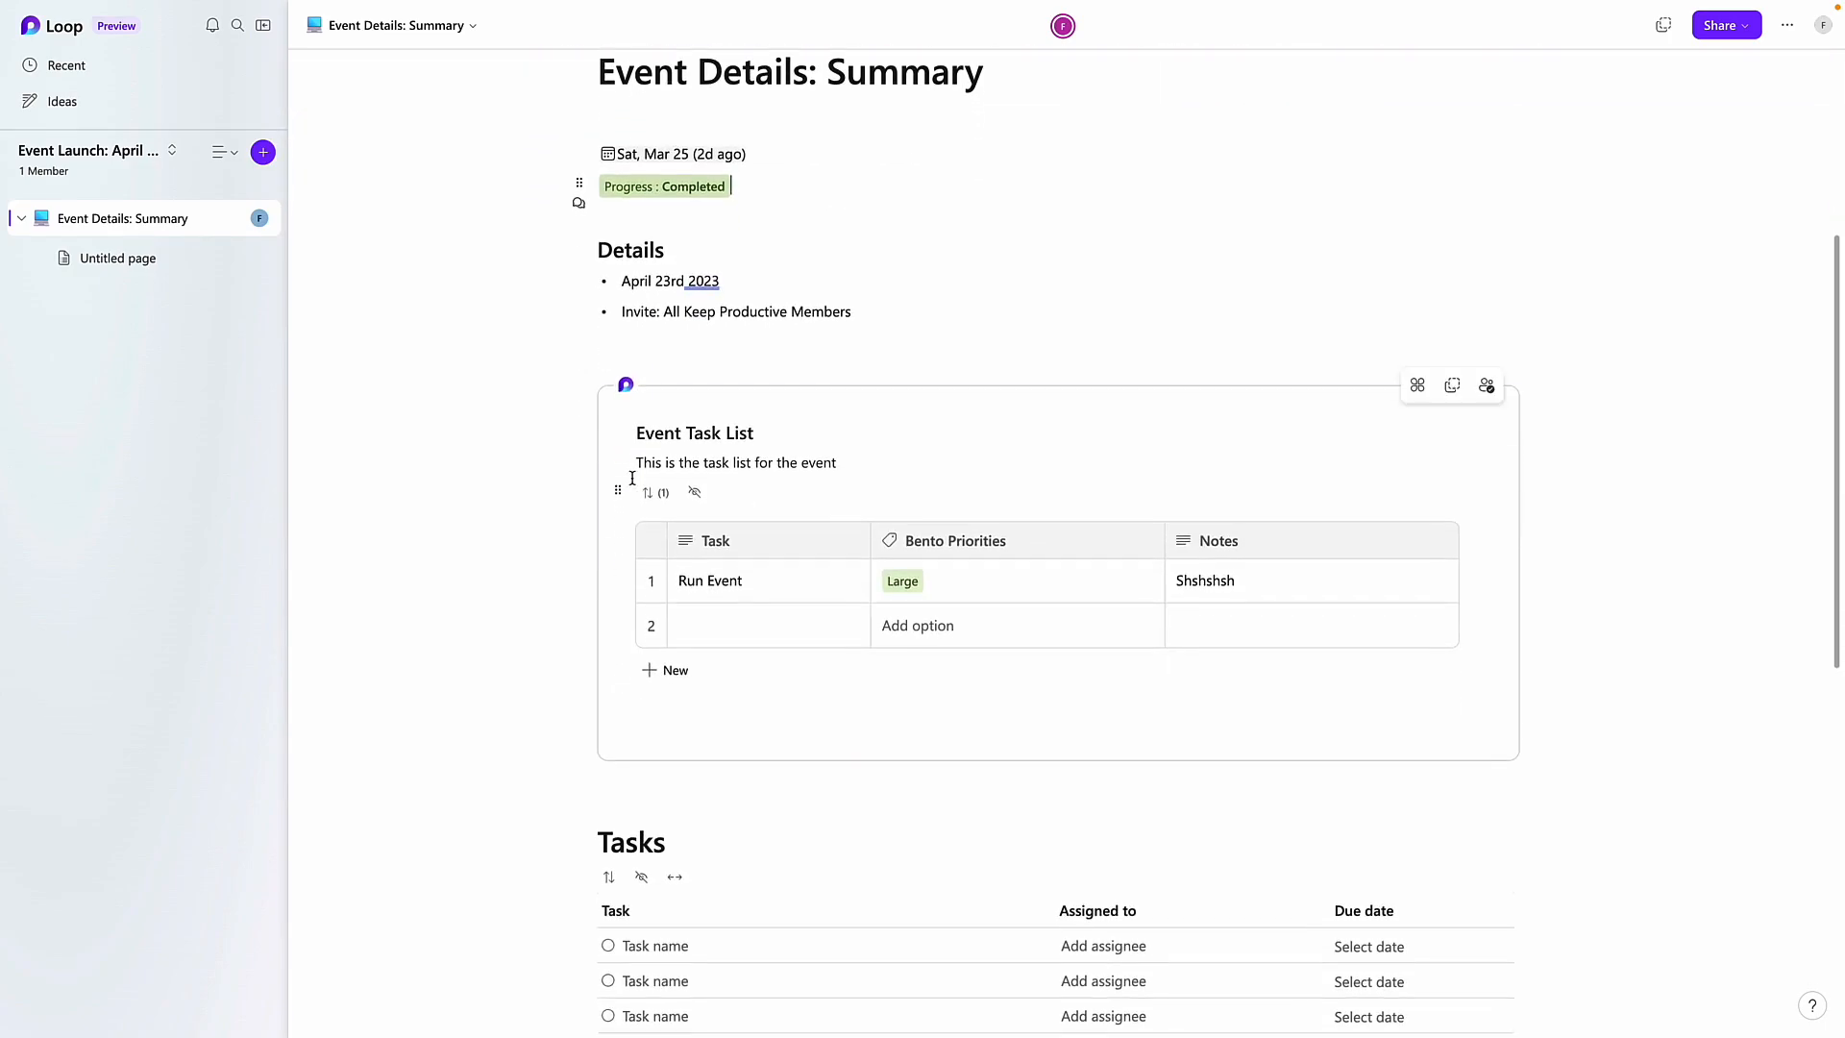
pyautogui.scroll(-3)
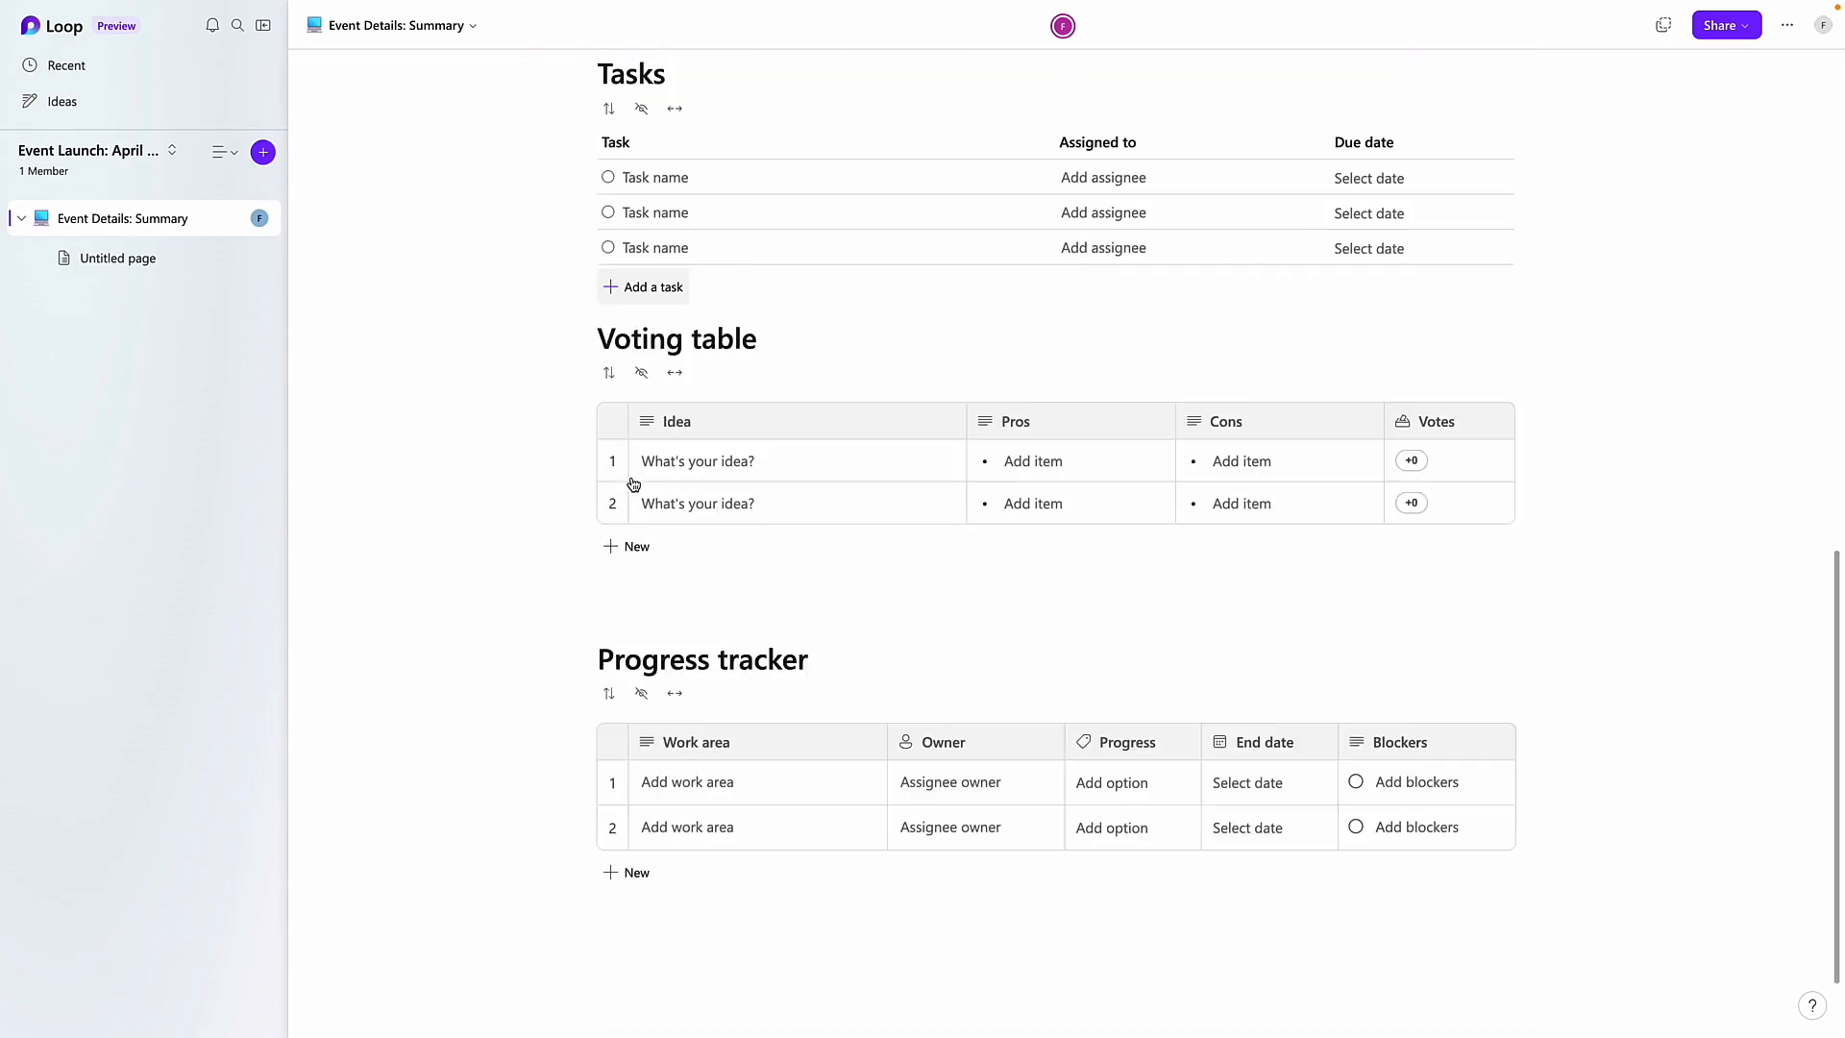
pyautogui.scroll(3)
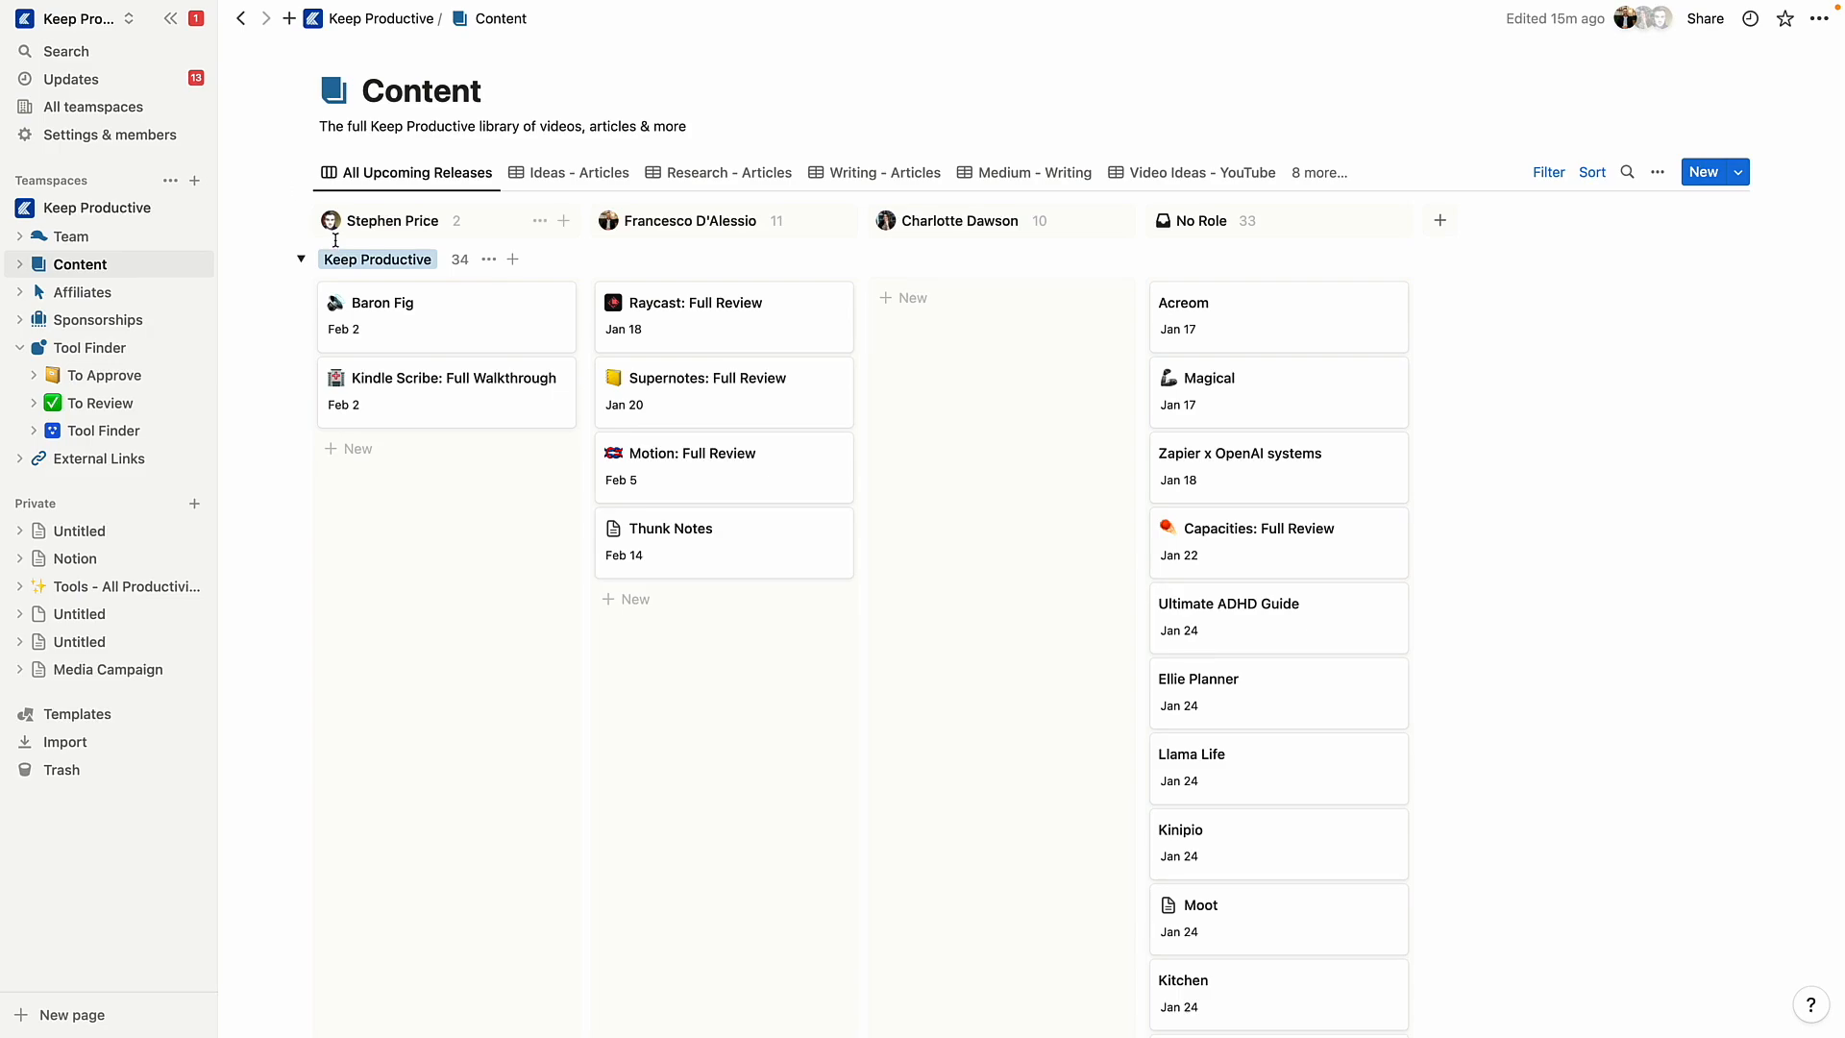
pyautogui.moveTo(353, 310)
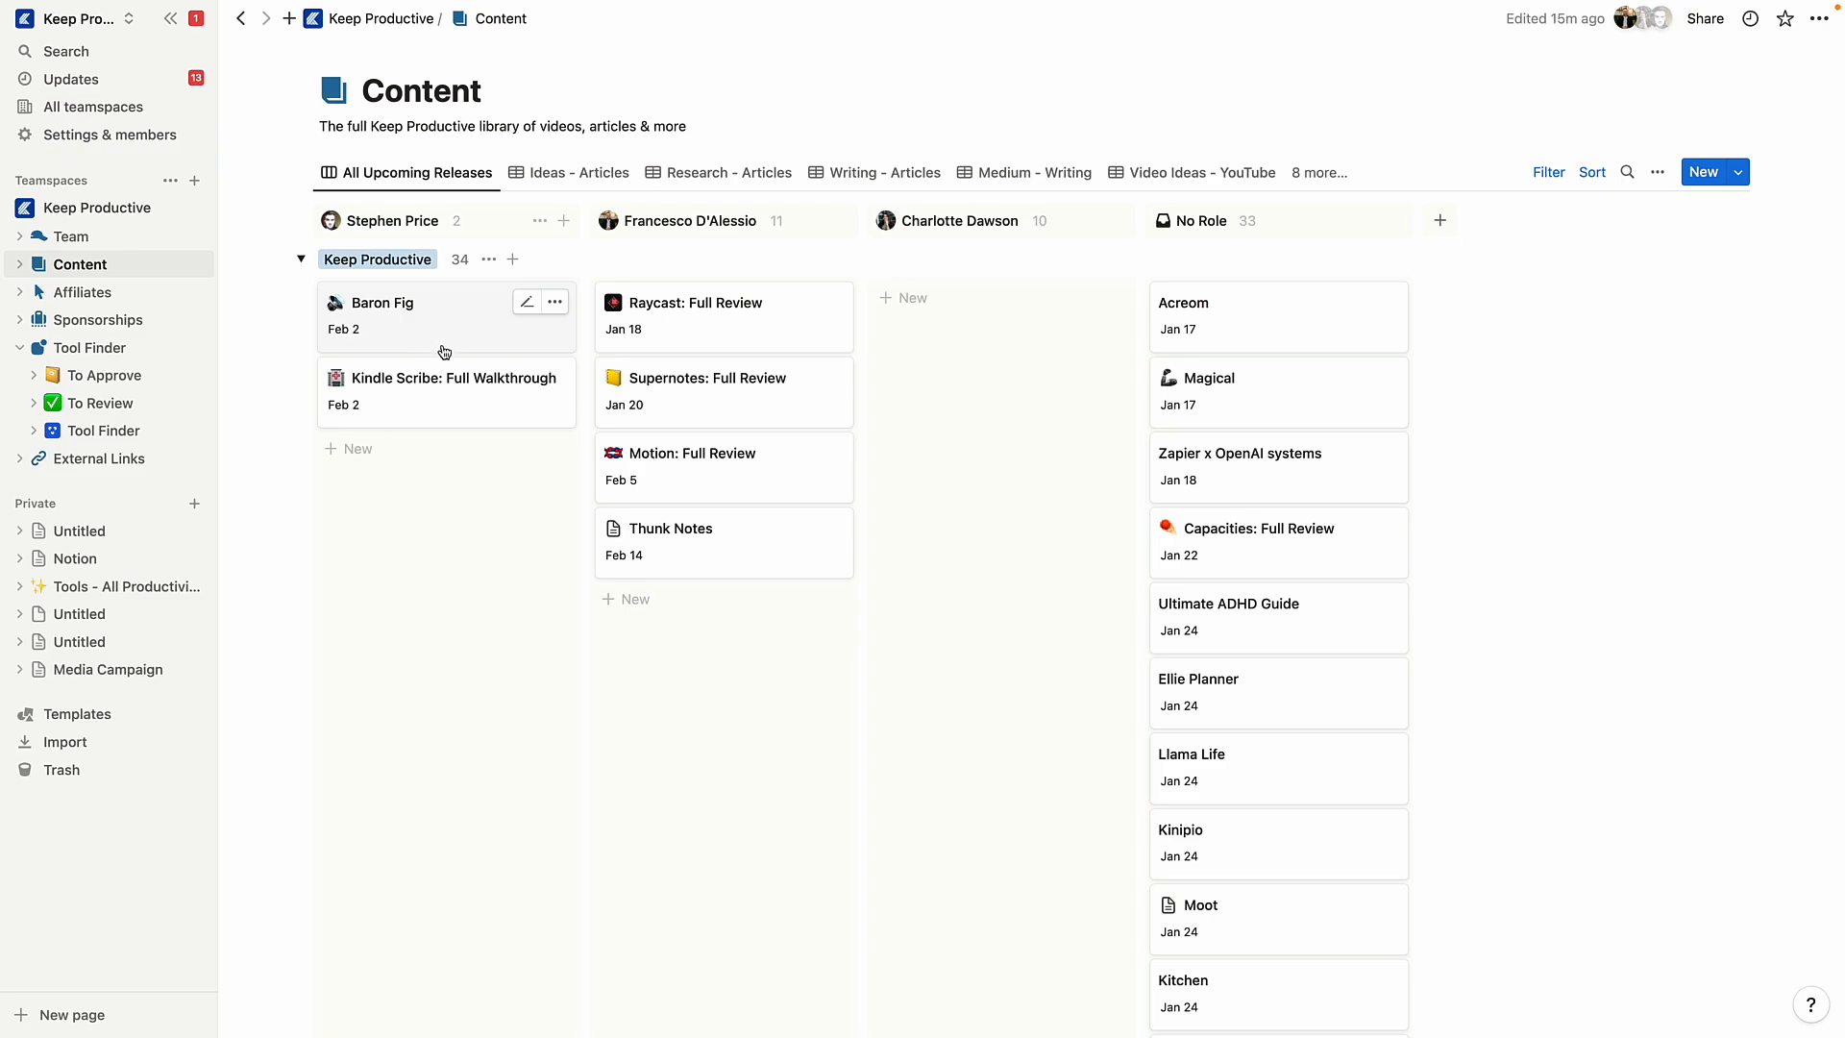
pyautogui.moveTo(408, 449)
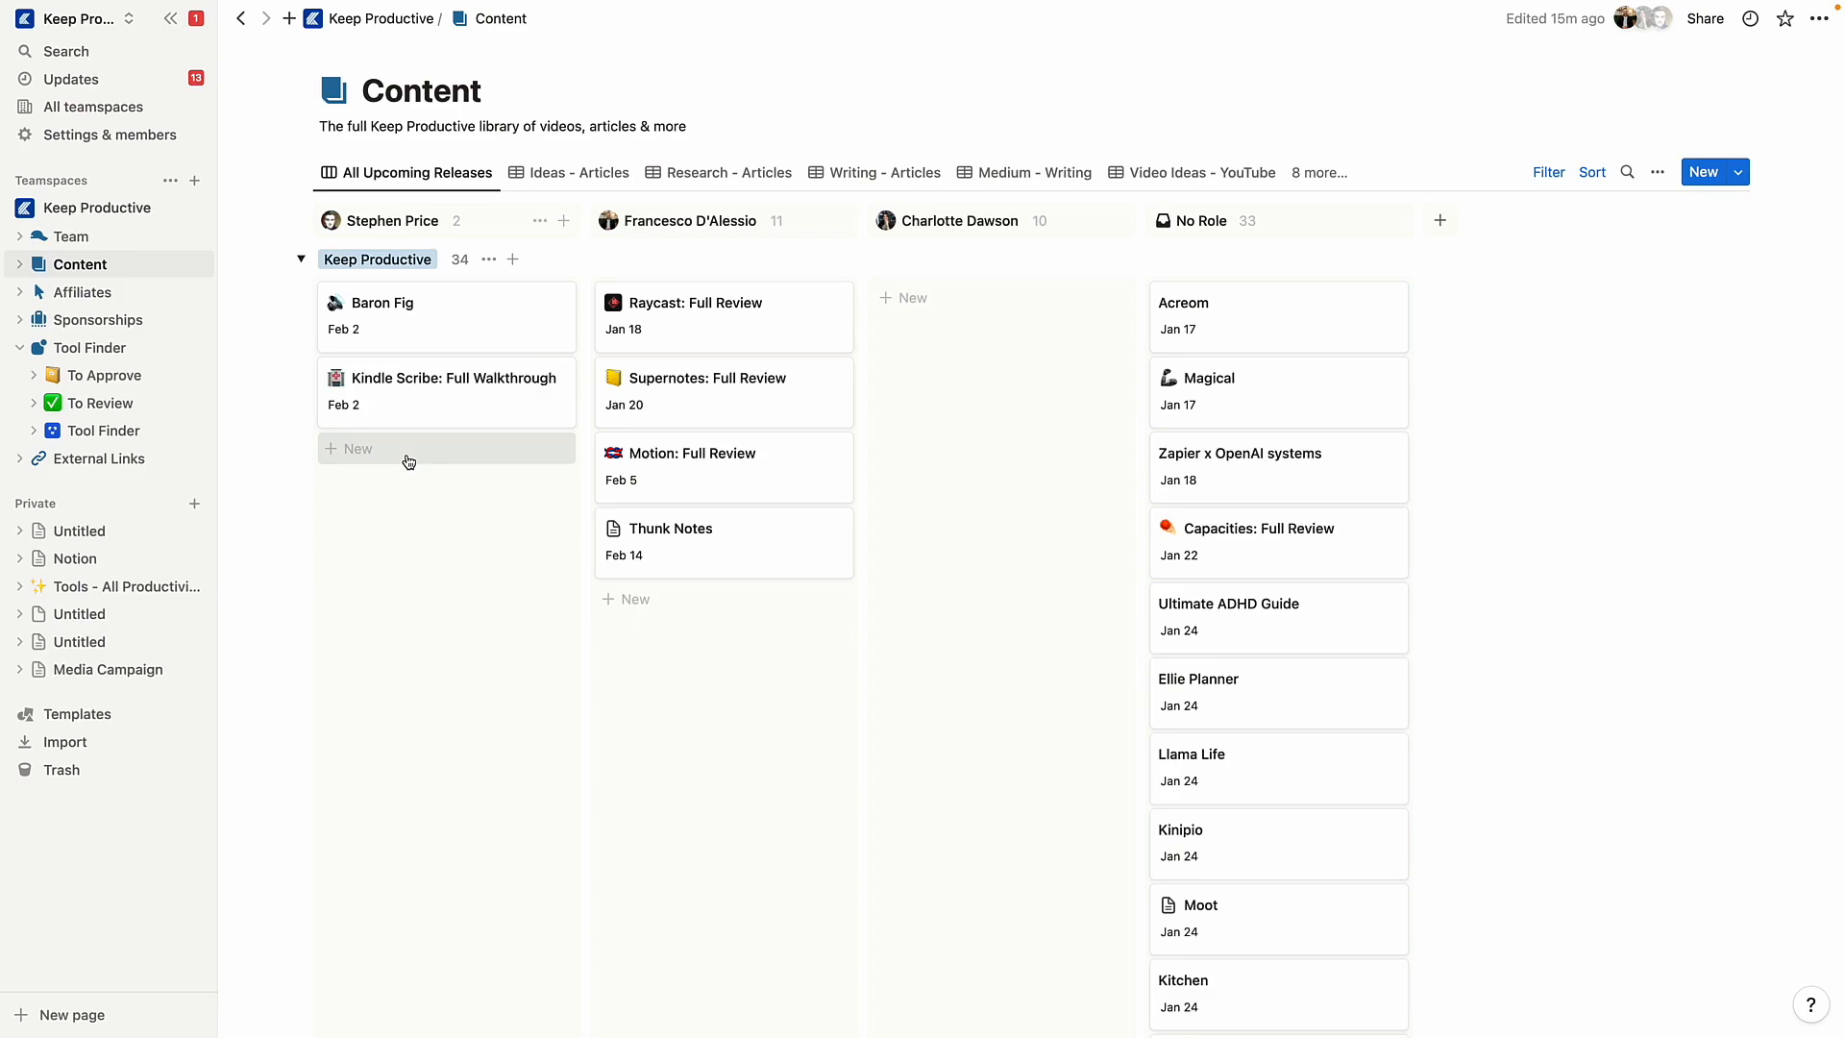
pyautogui.moveTo(445, 316)
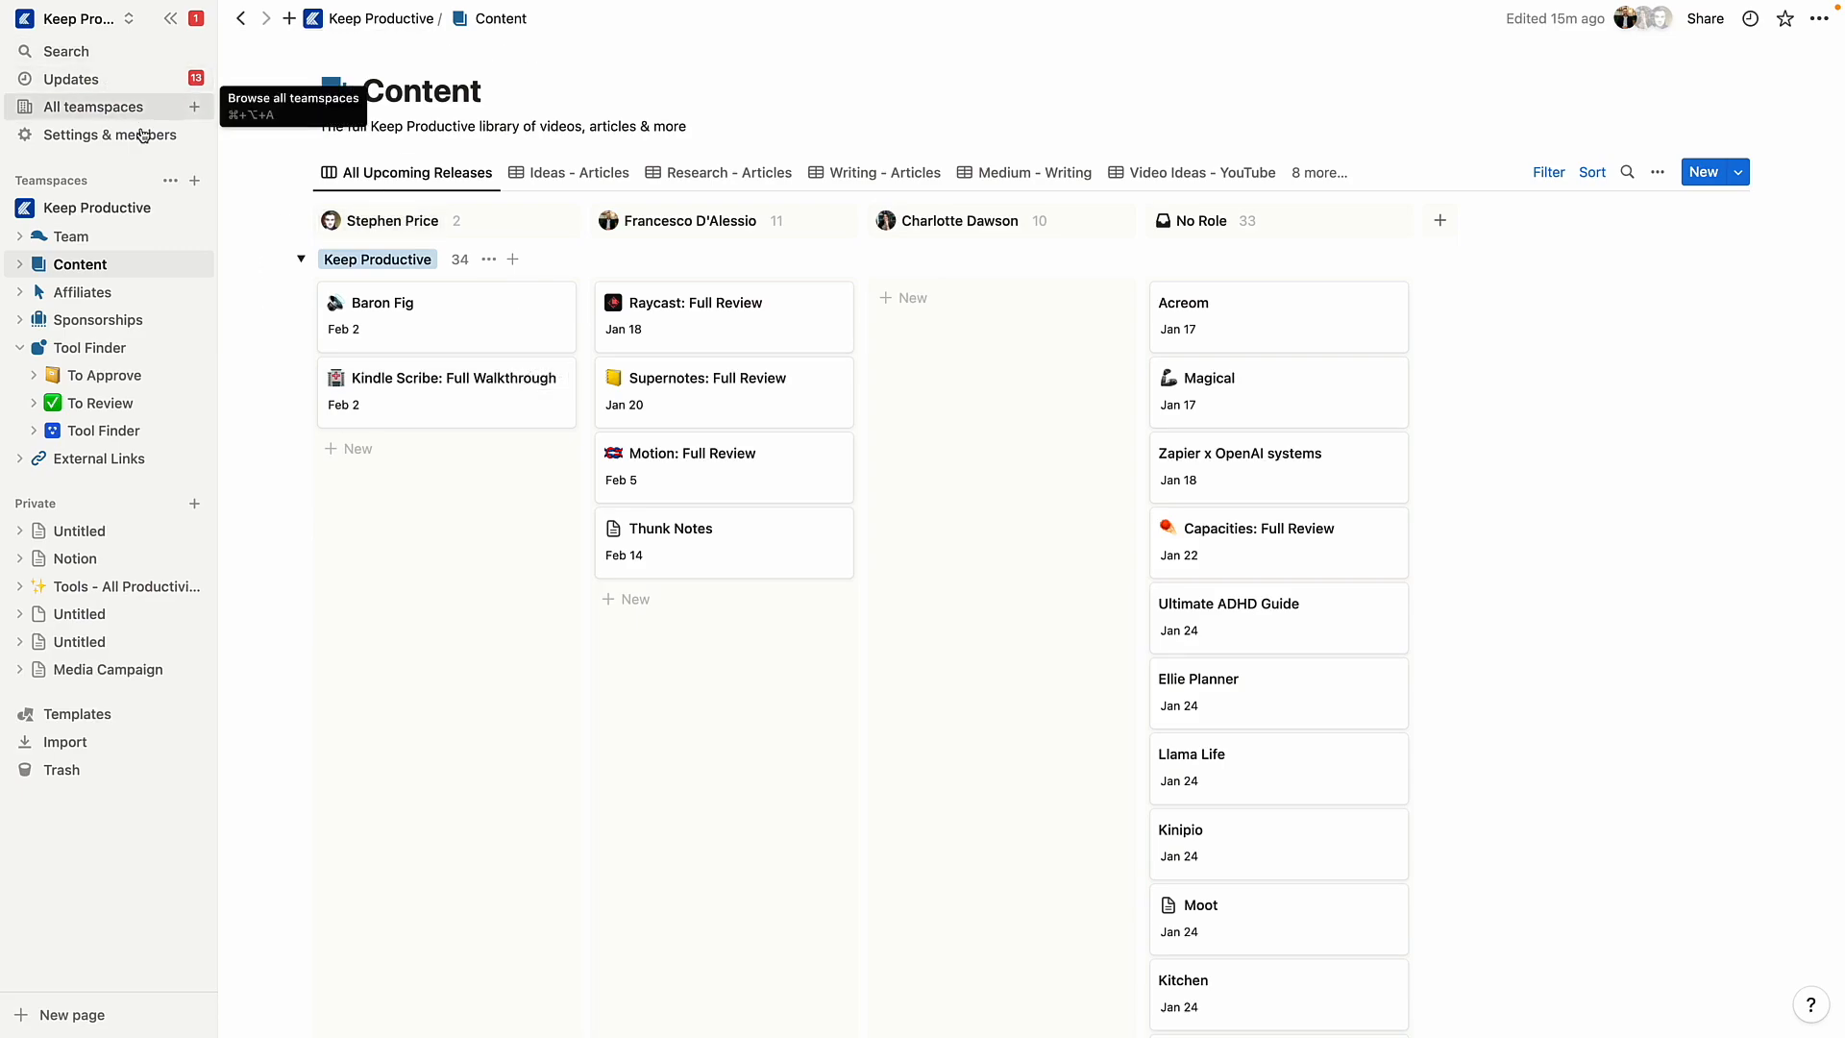
pyautogui.moveTo(60, 539)
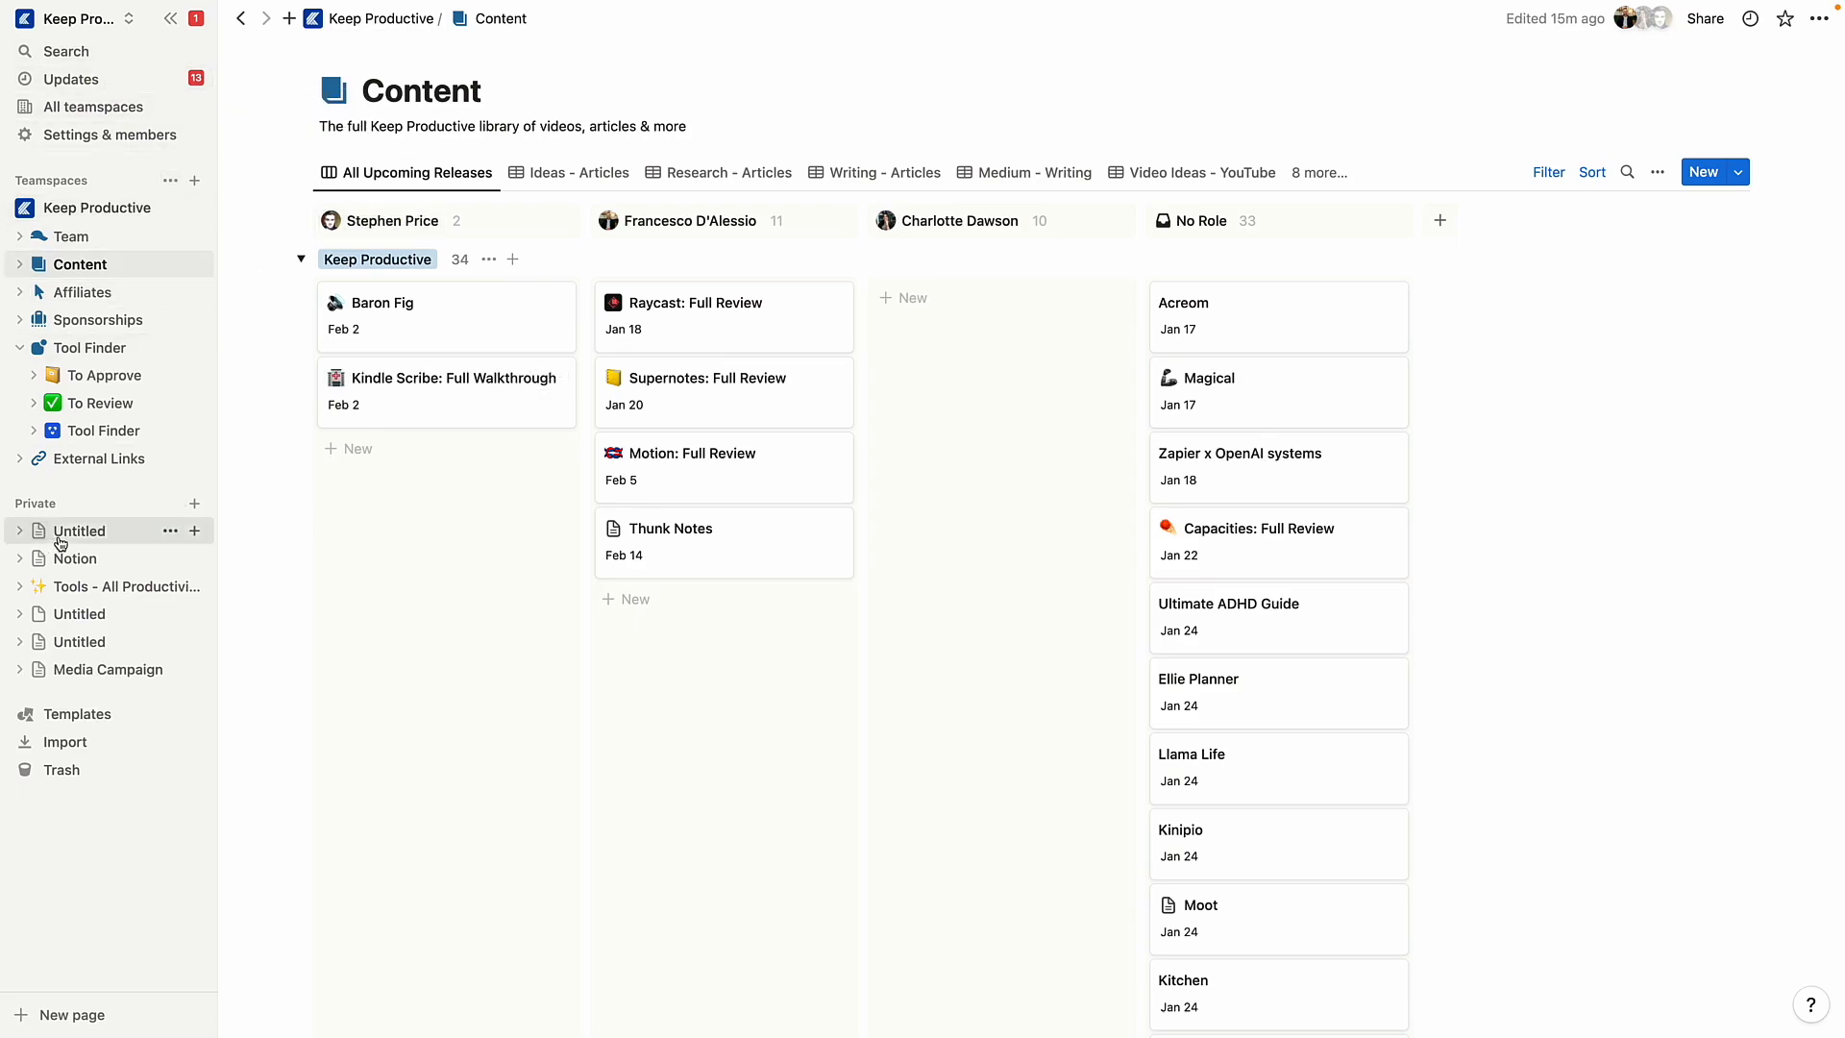
pyautogui.moveTo(71, 236)
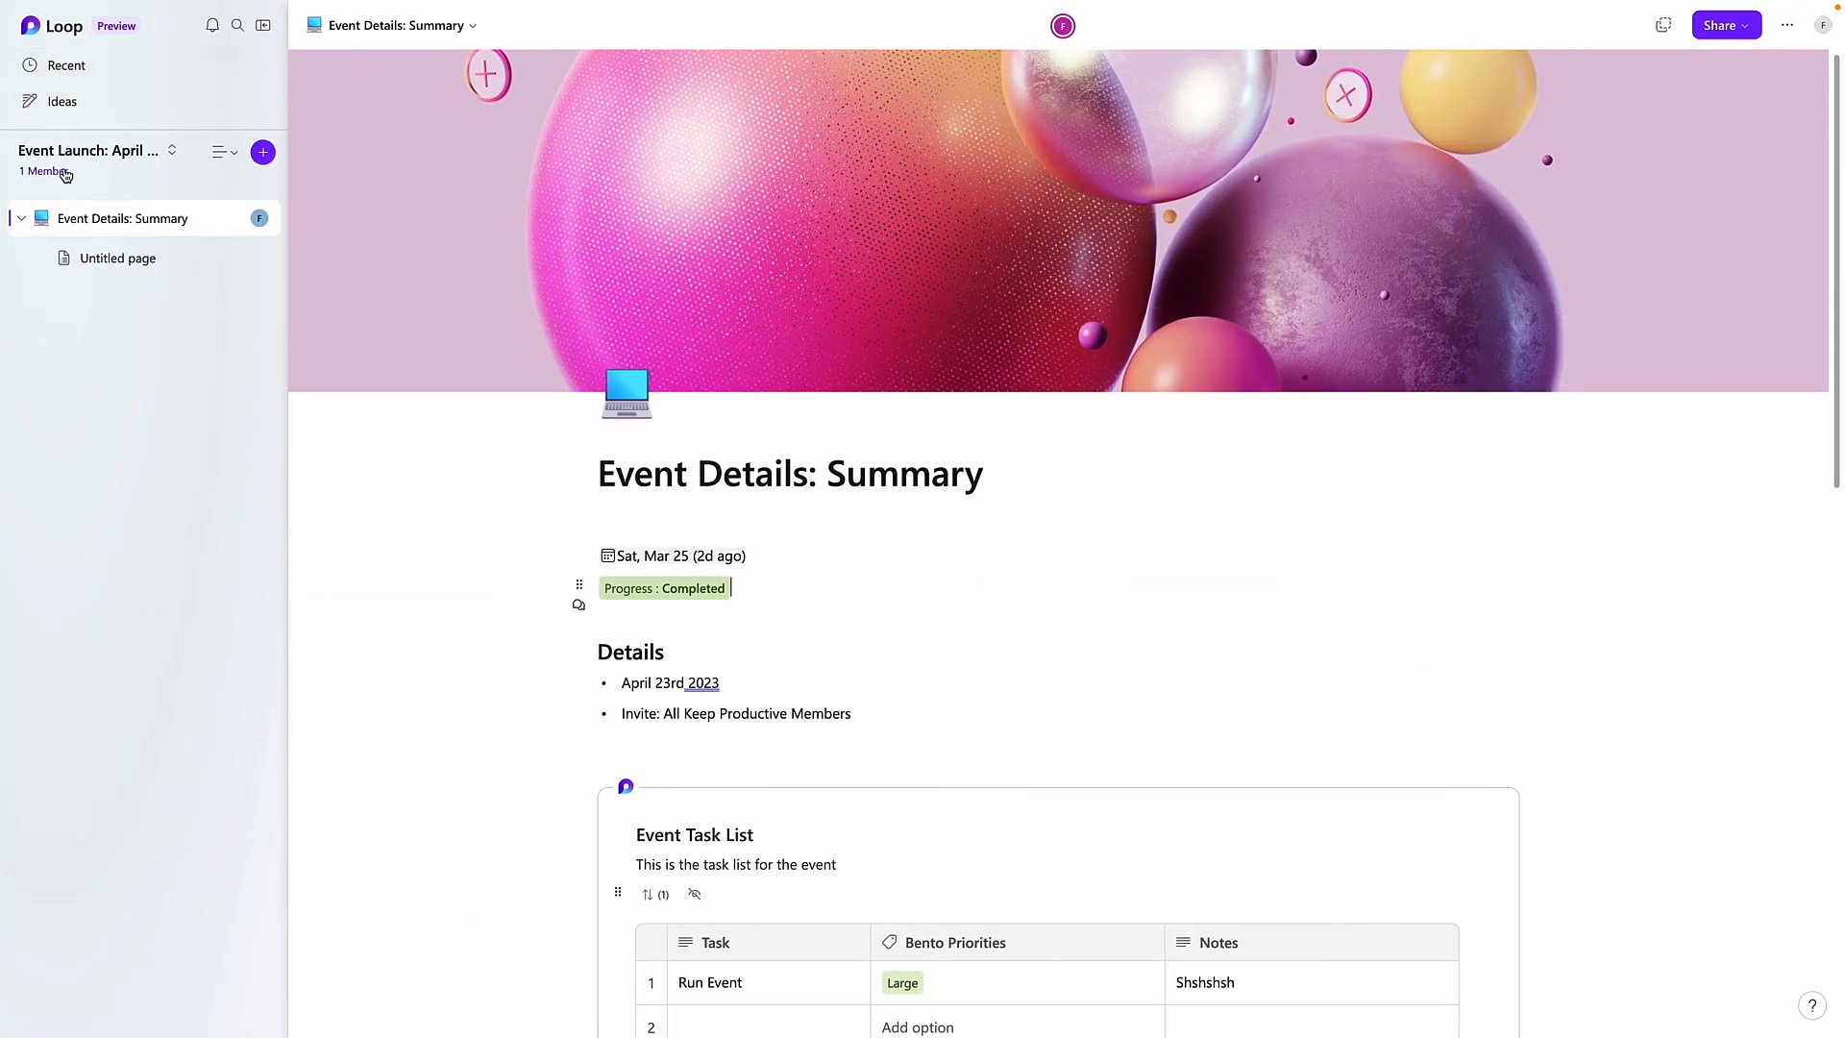
# Scroll down through the Loop Event Details: Summary page toward the Project Overview promo
pyautogui.scroll(-3)
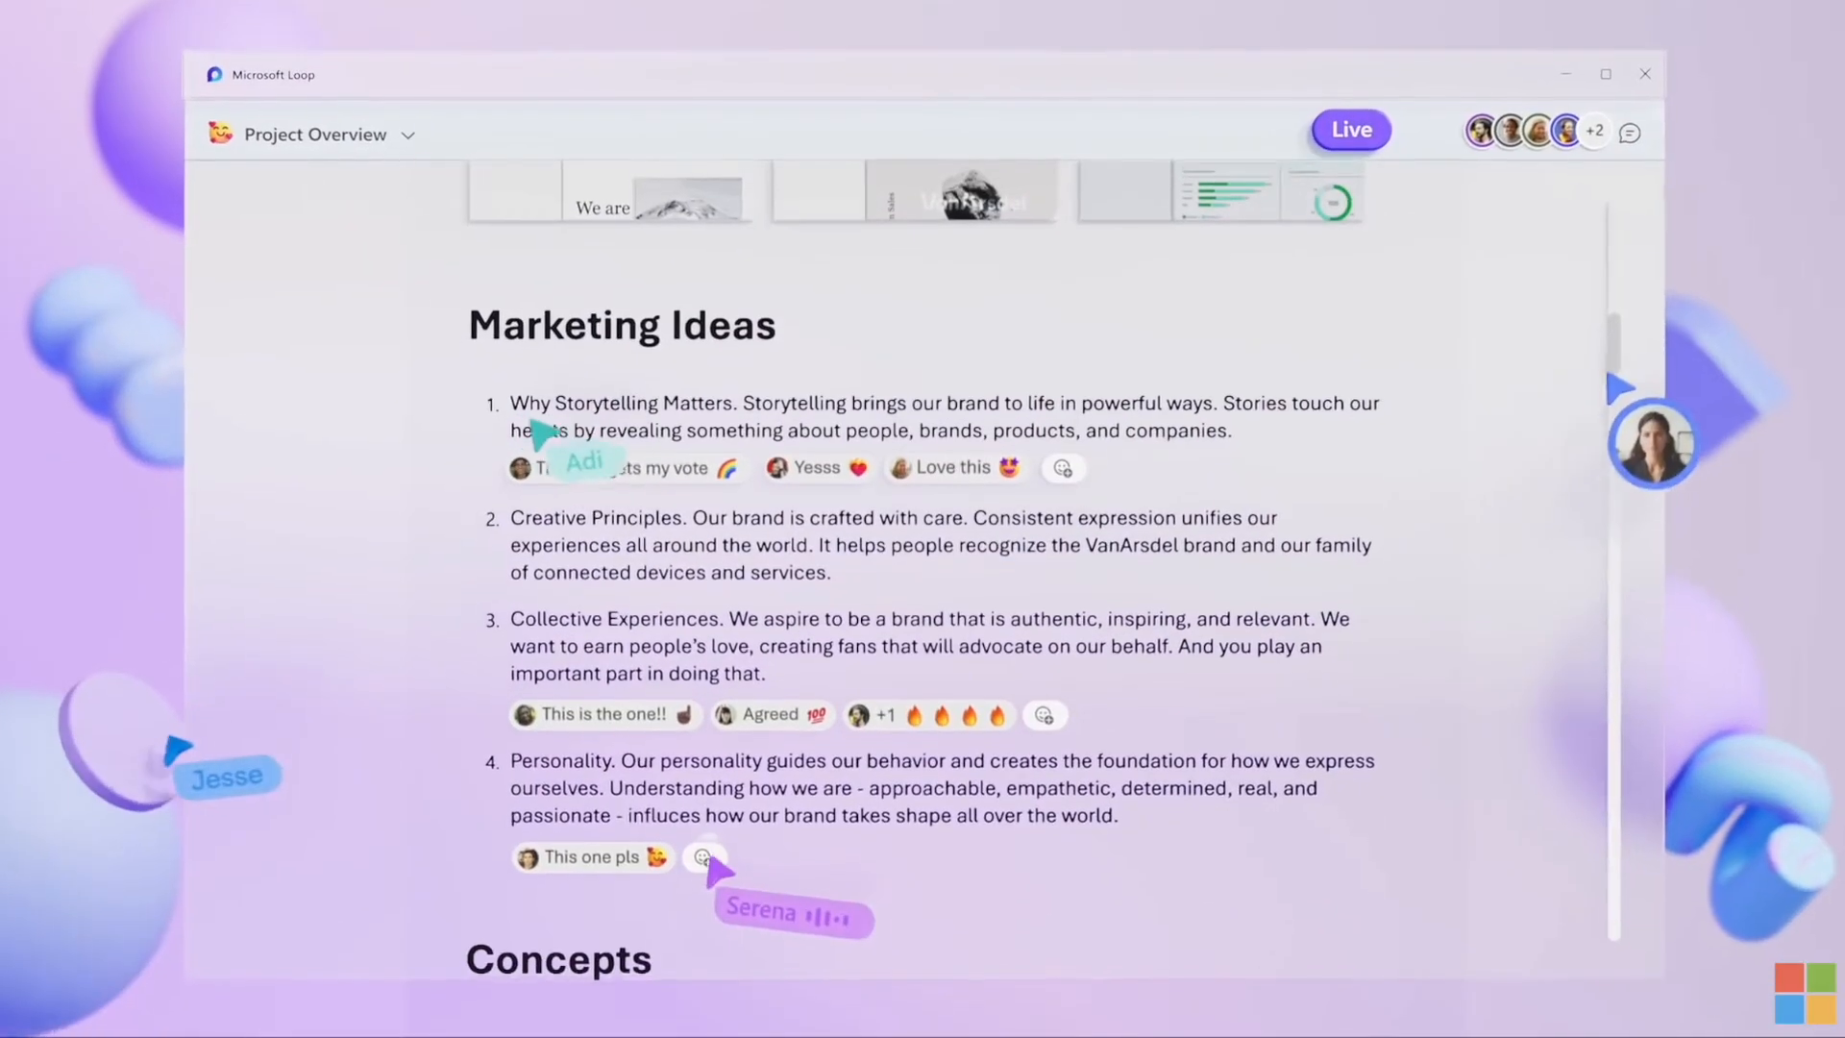
pyautogui.scroll(-3)
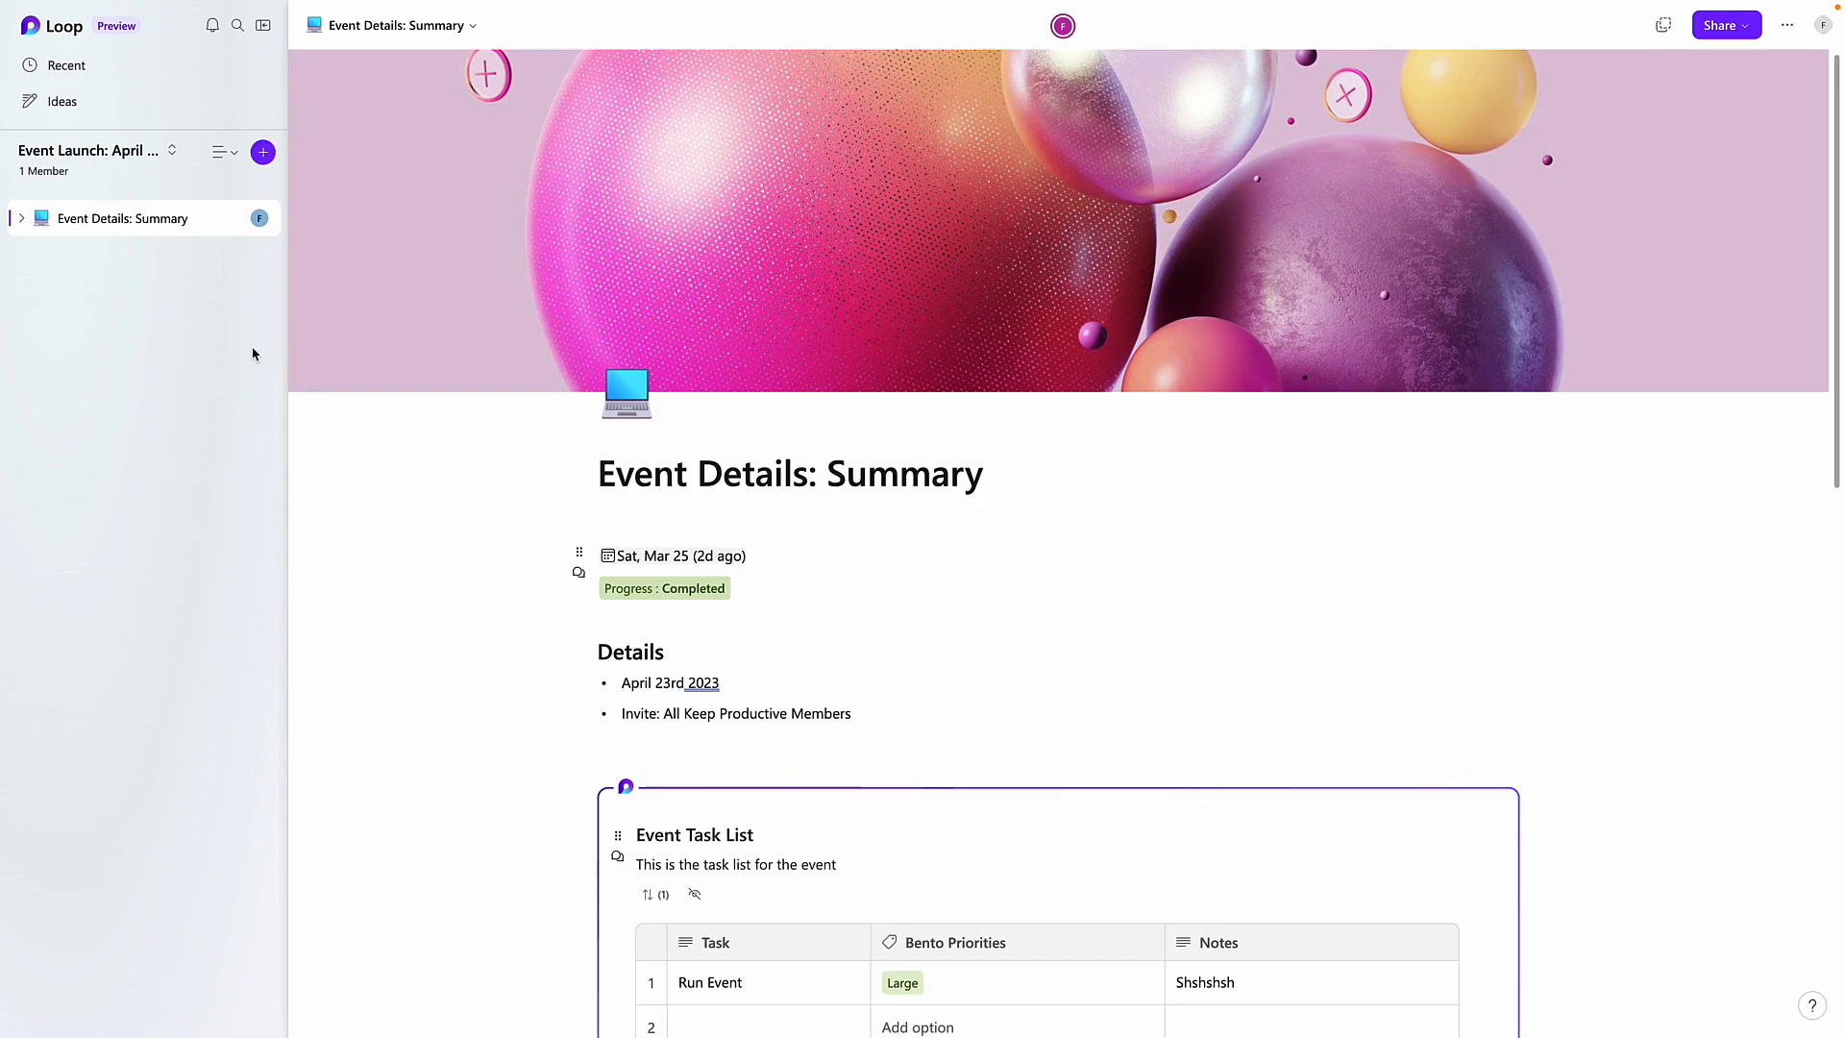
pyautogui.moveTo(66, 64)
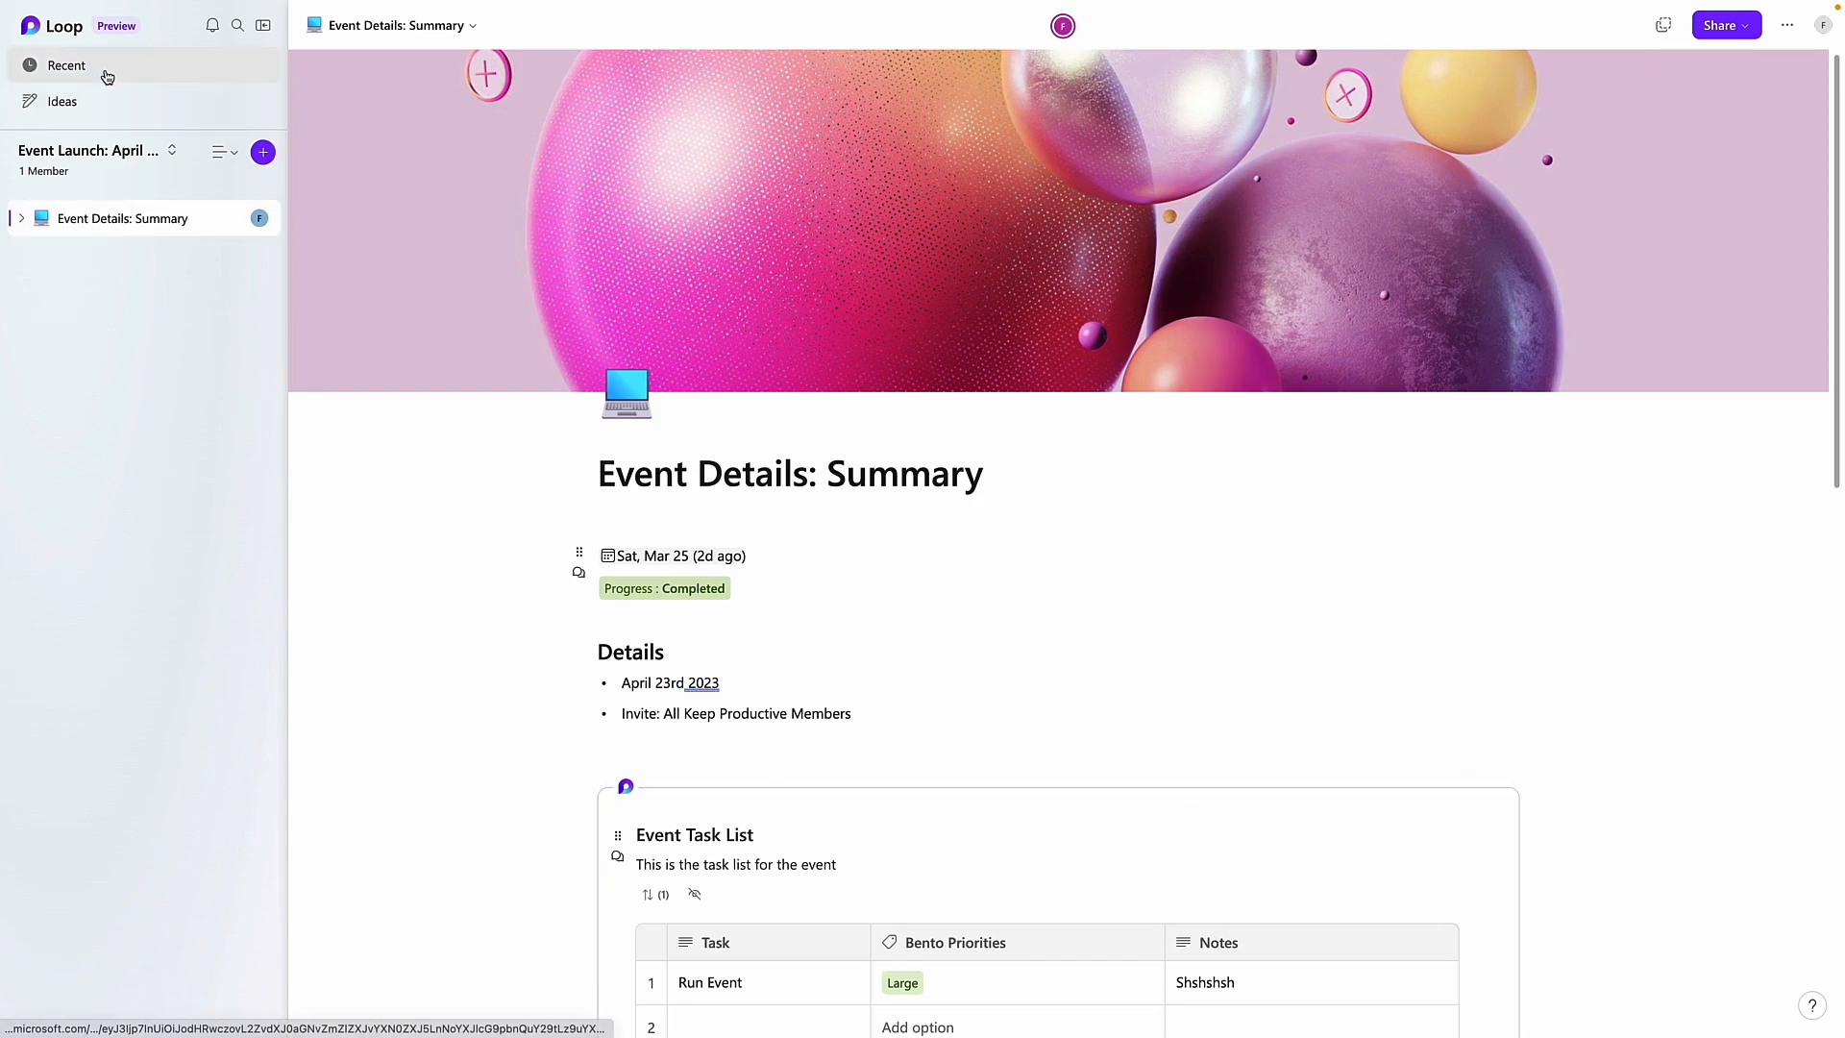